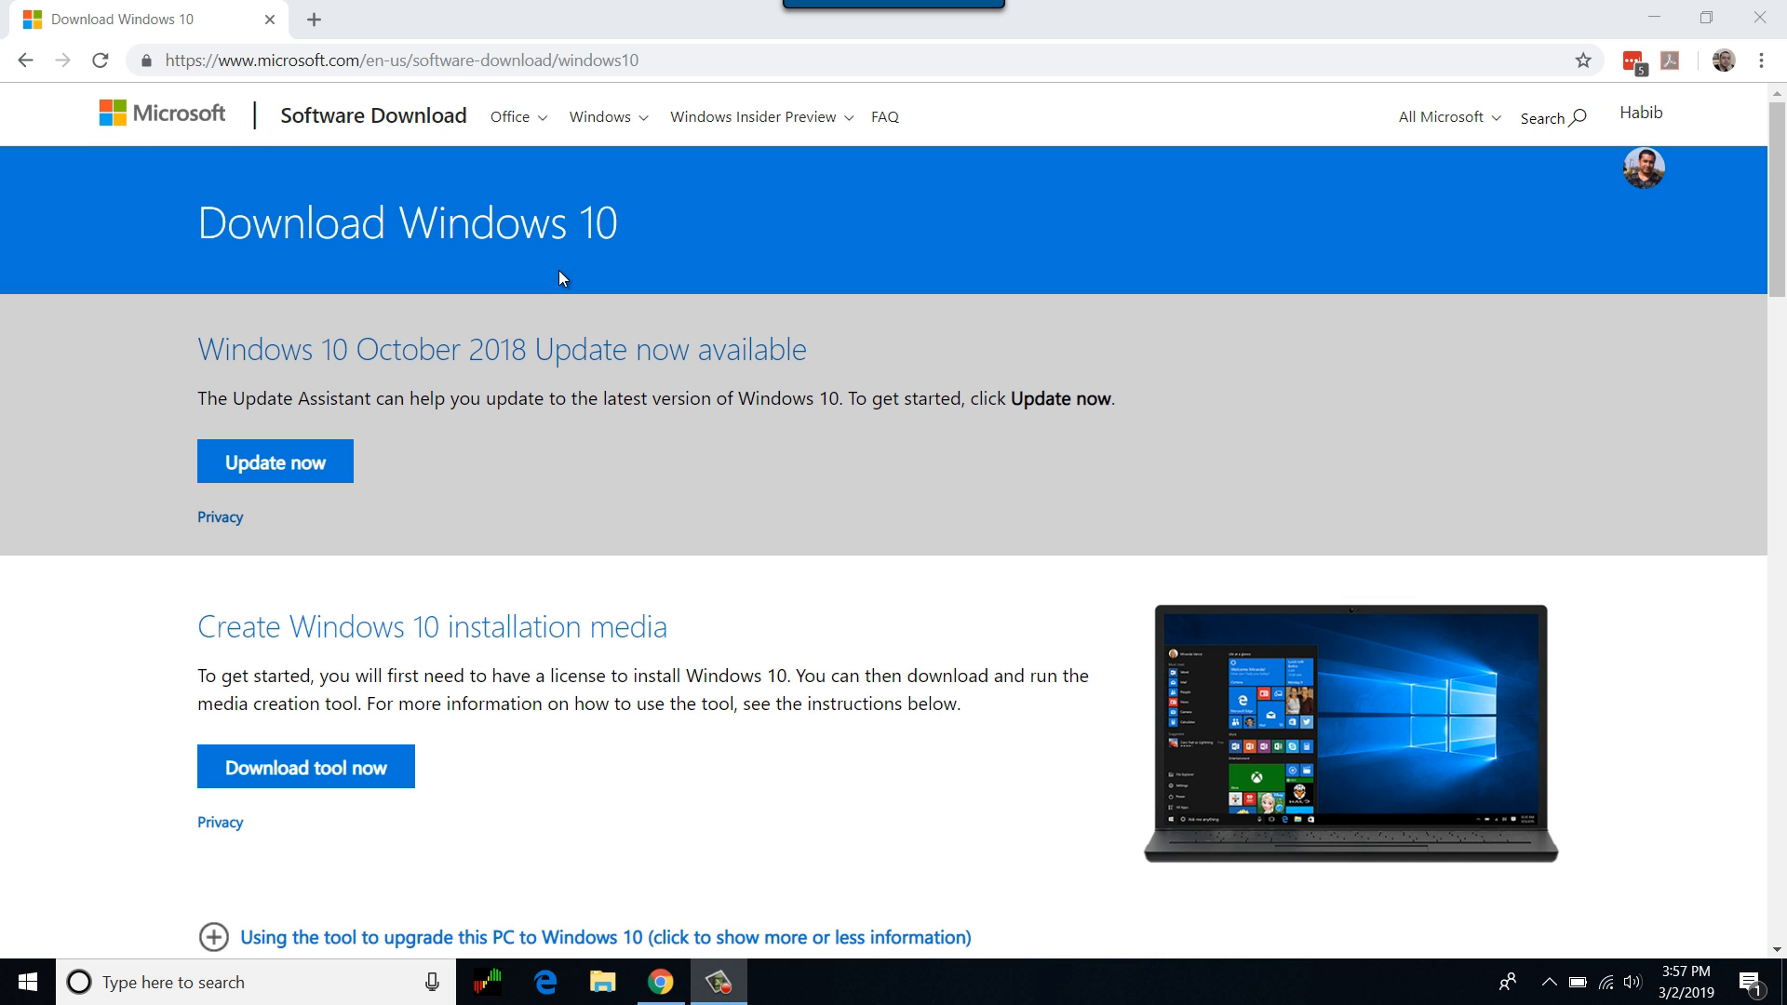
mouse_move(562, 257)
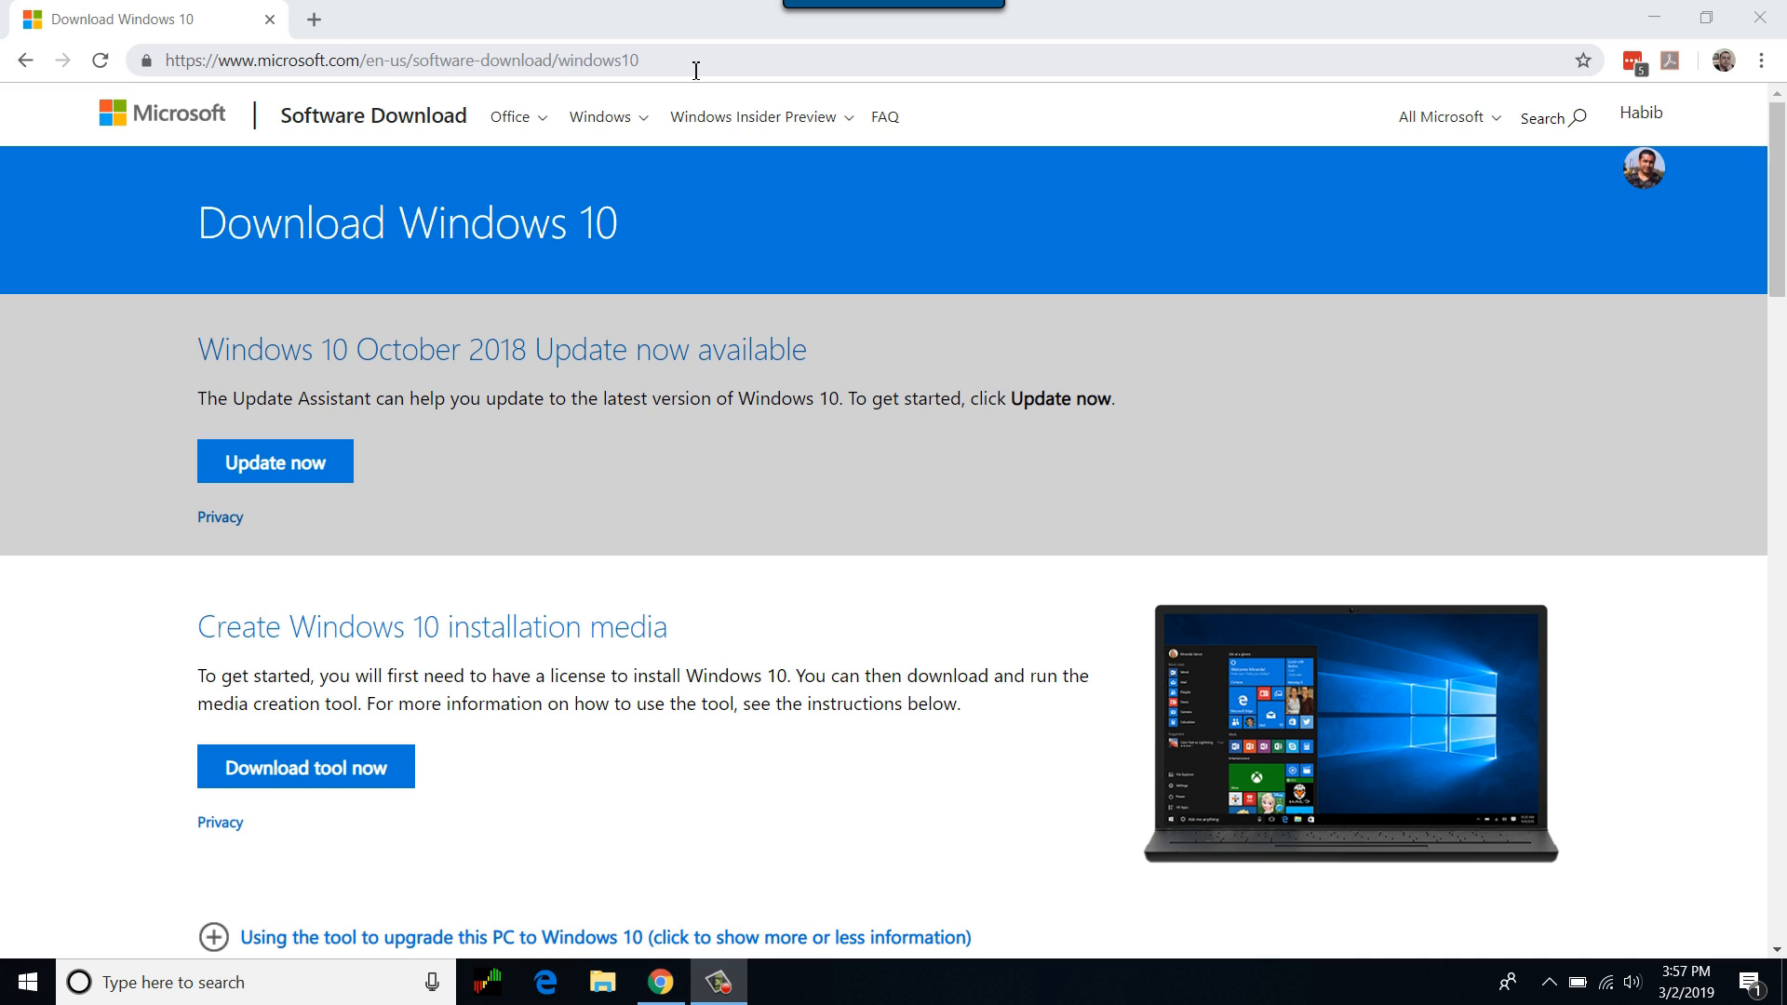
- Download MediaCreationTool1809.exe from Microsoft's Download Windows 10 page
click(398, 57)
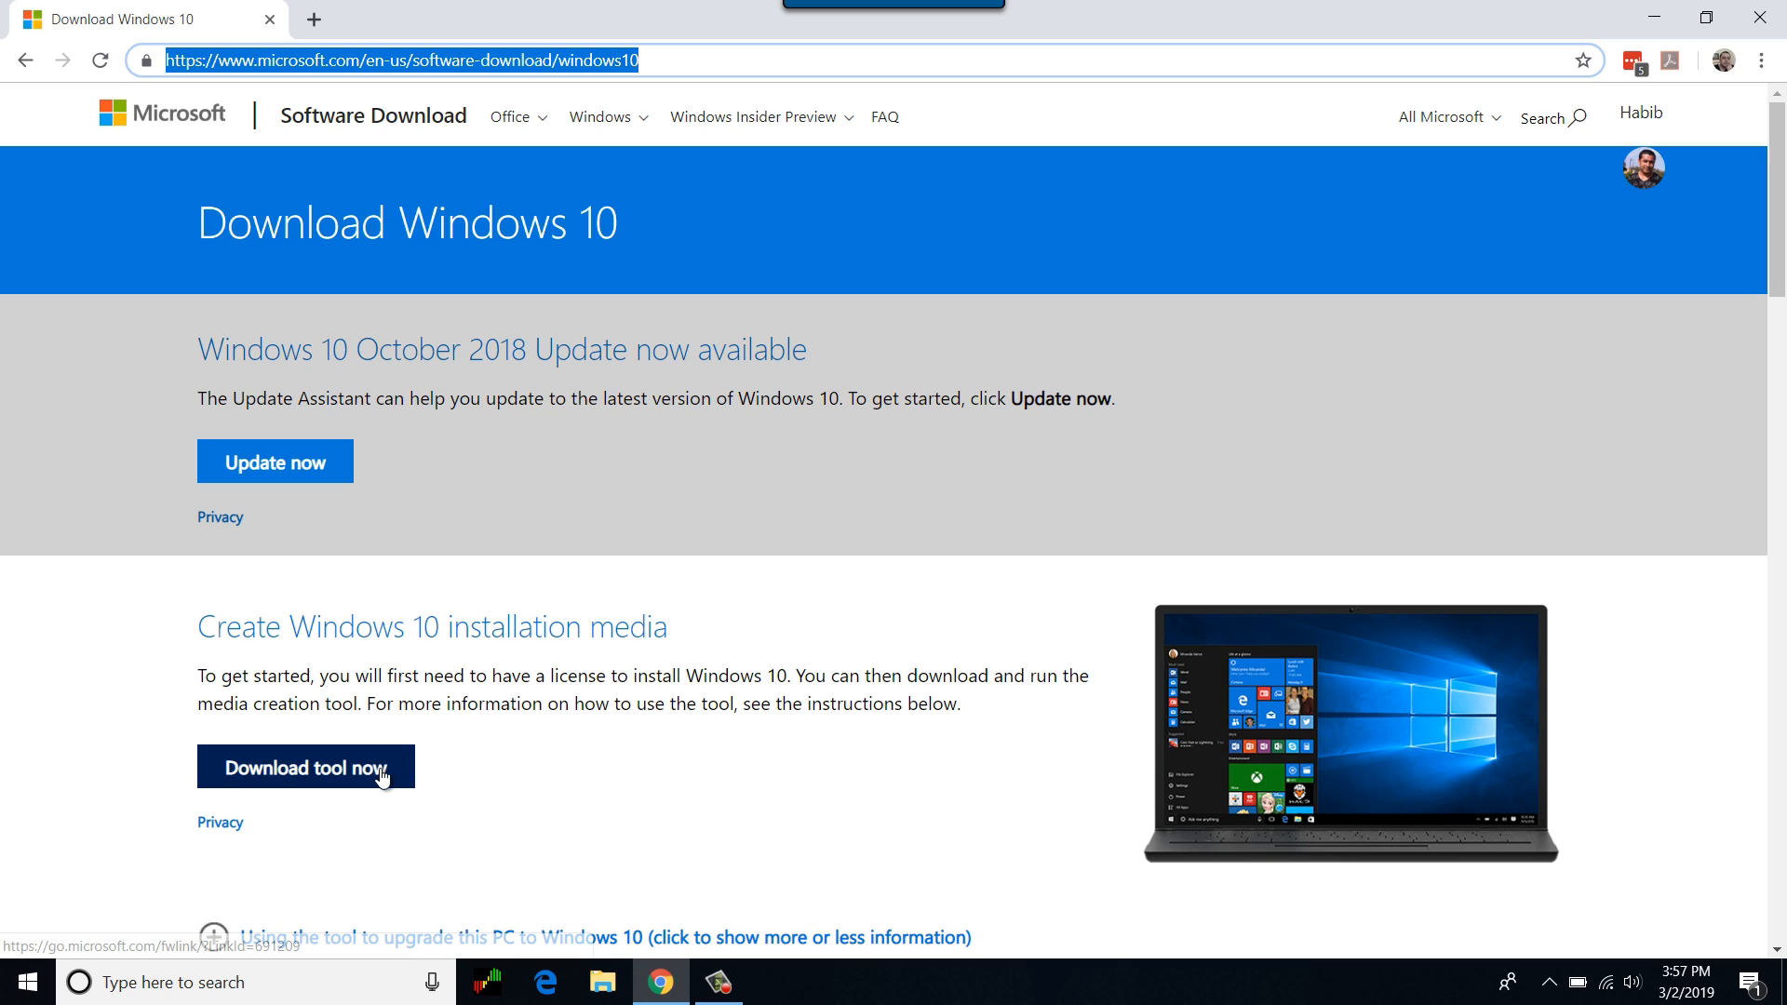
click(306, 767)
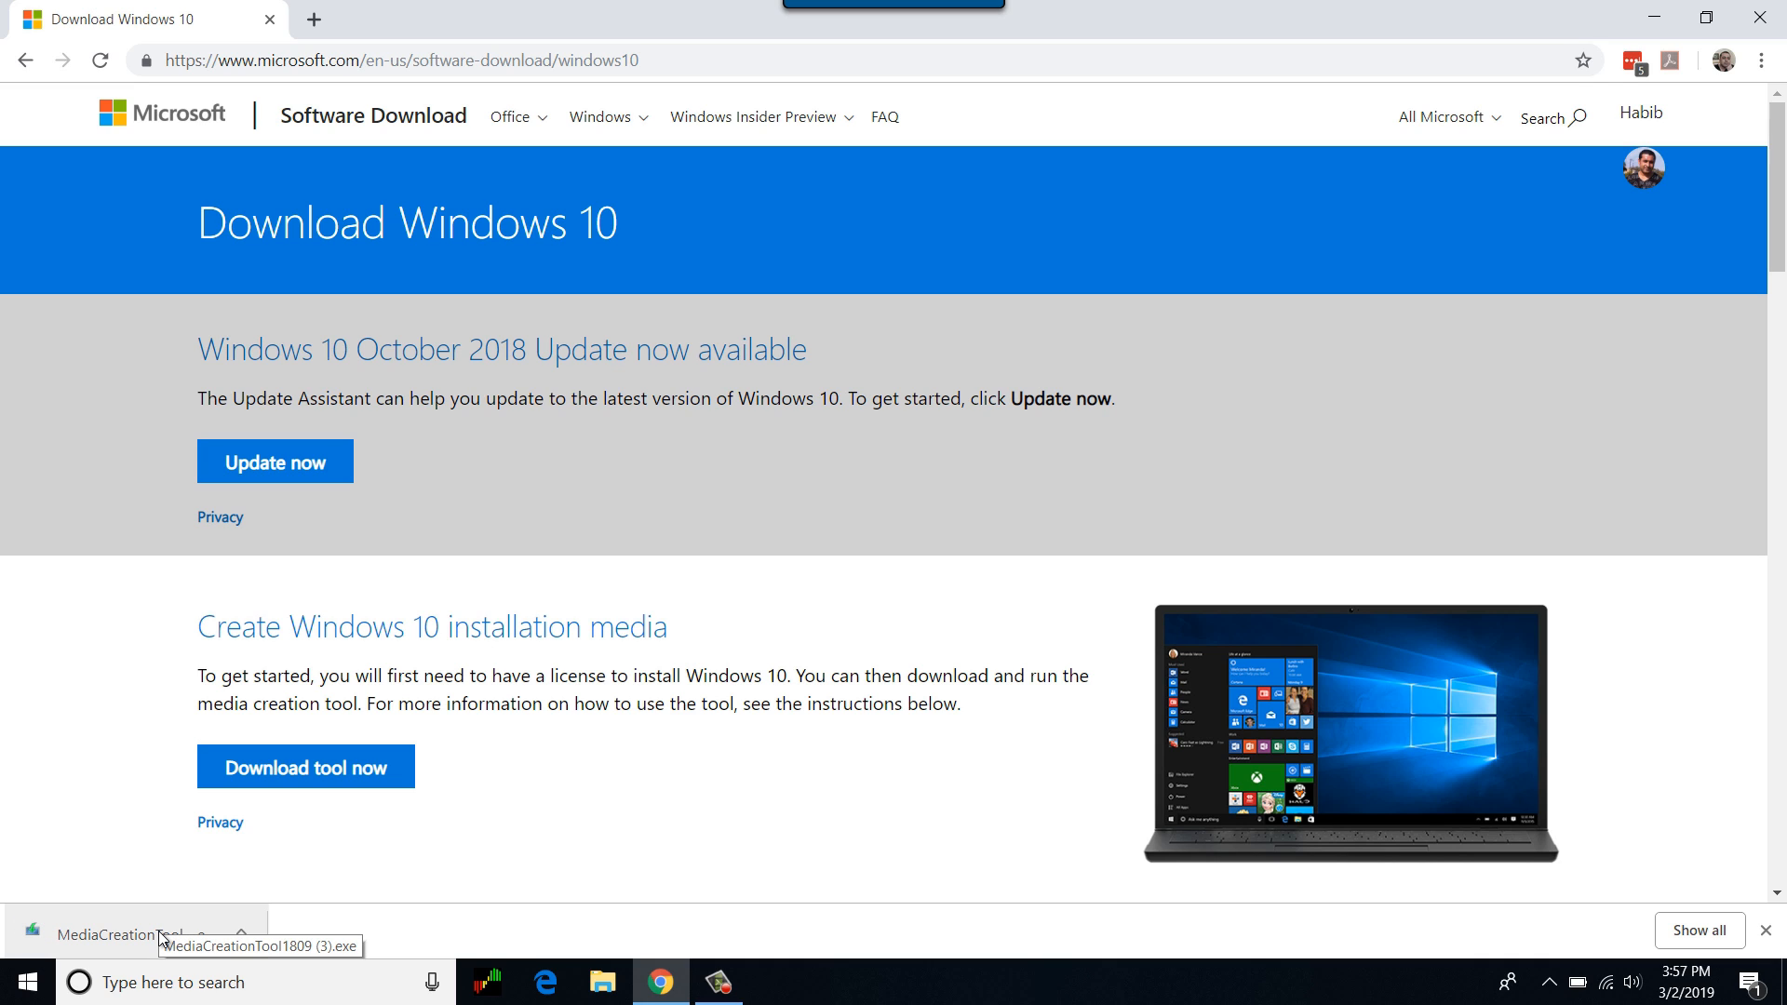
- Run the downloaded MediaCreationTool, scroll through its license terms and accept them
click(140, 931)
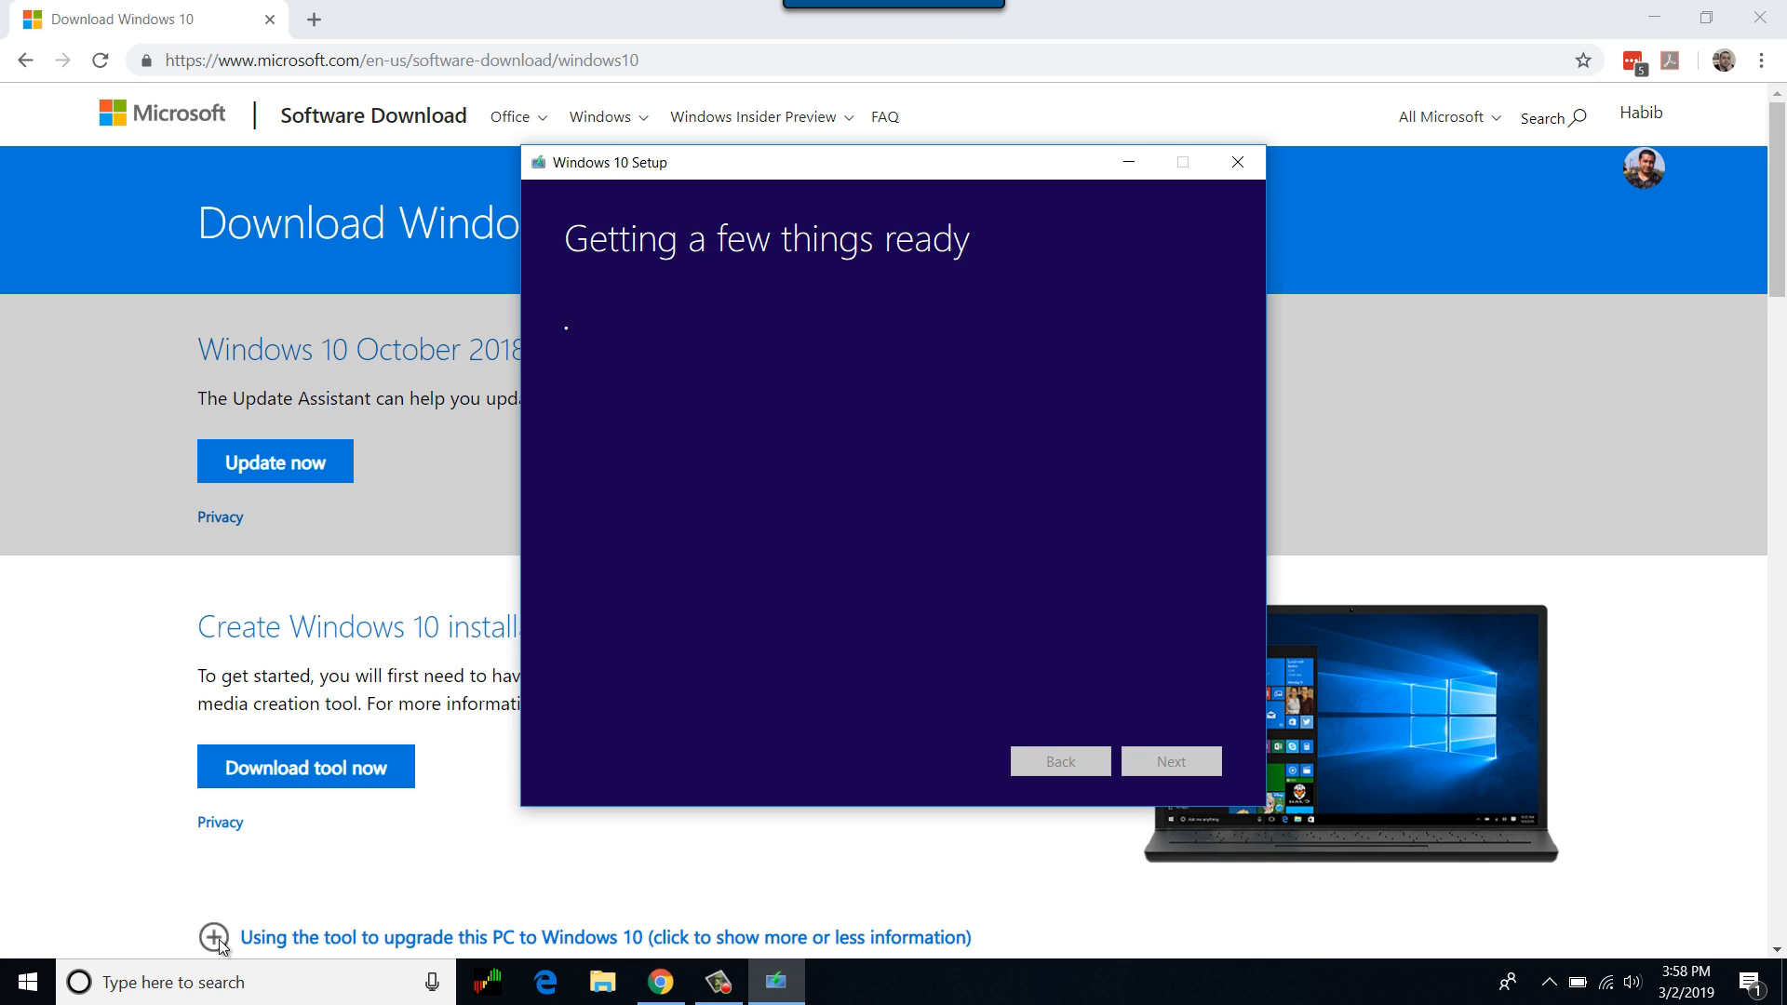
mouse_move(741, 717)
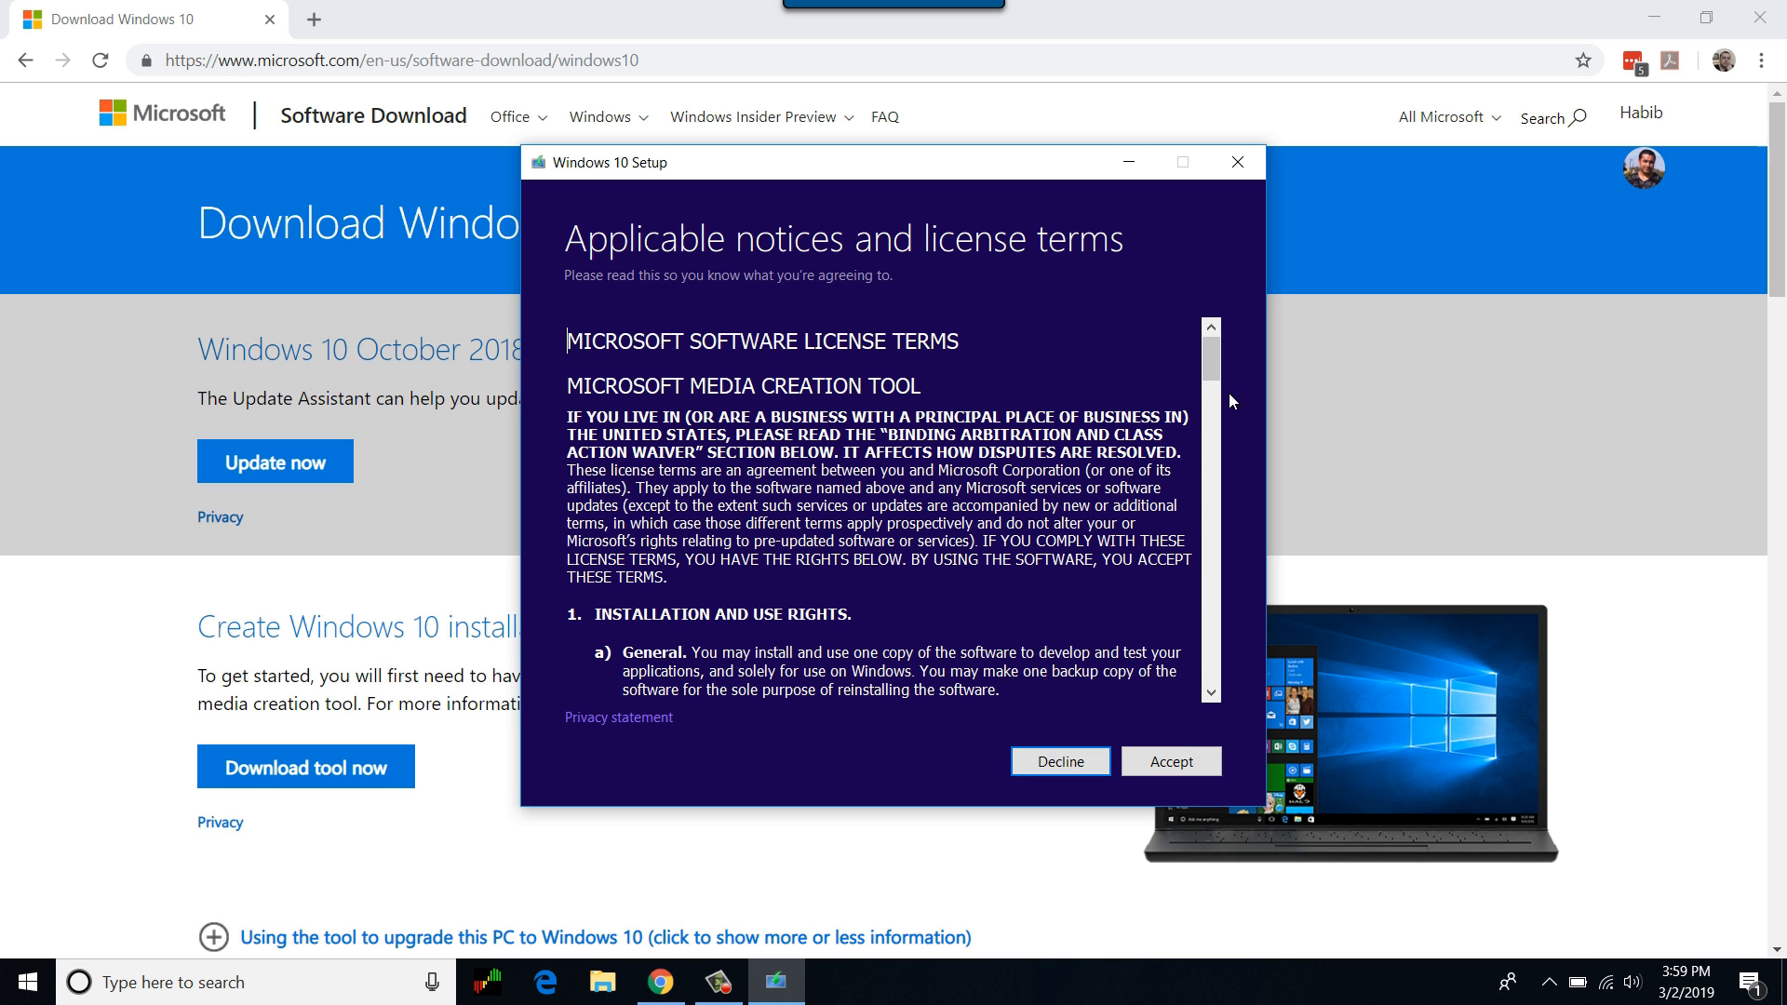
scroll(down, 3)
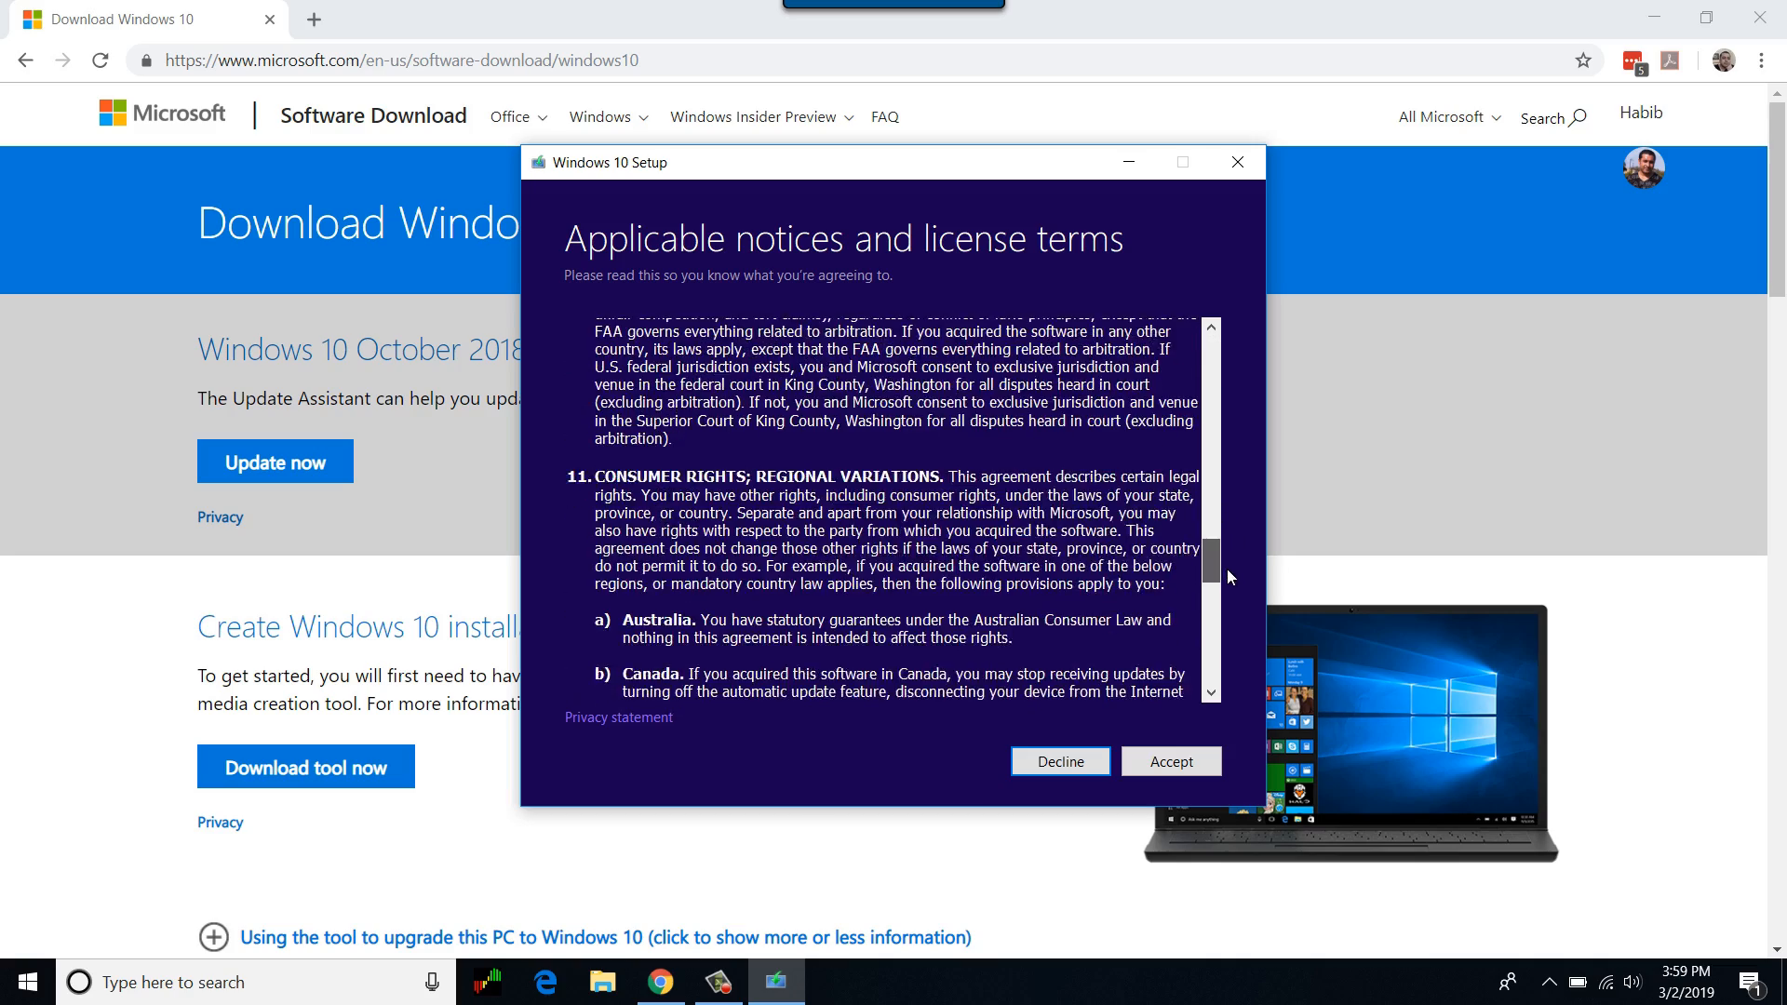
scroll(down, 3)
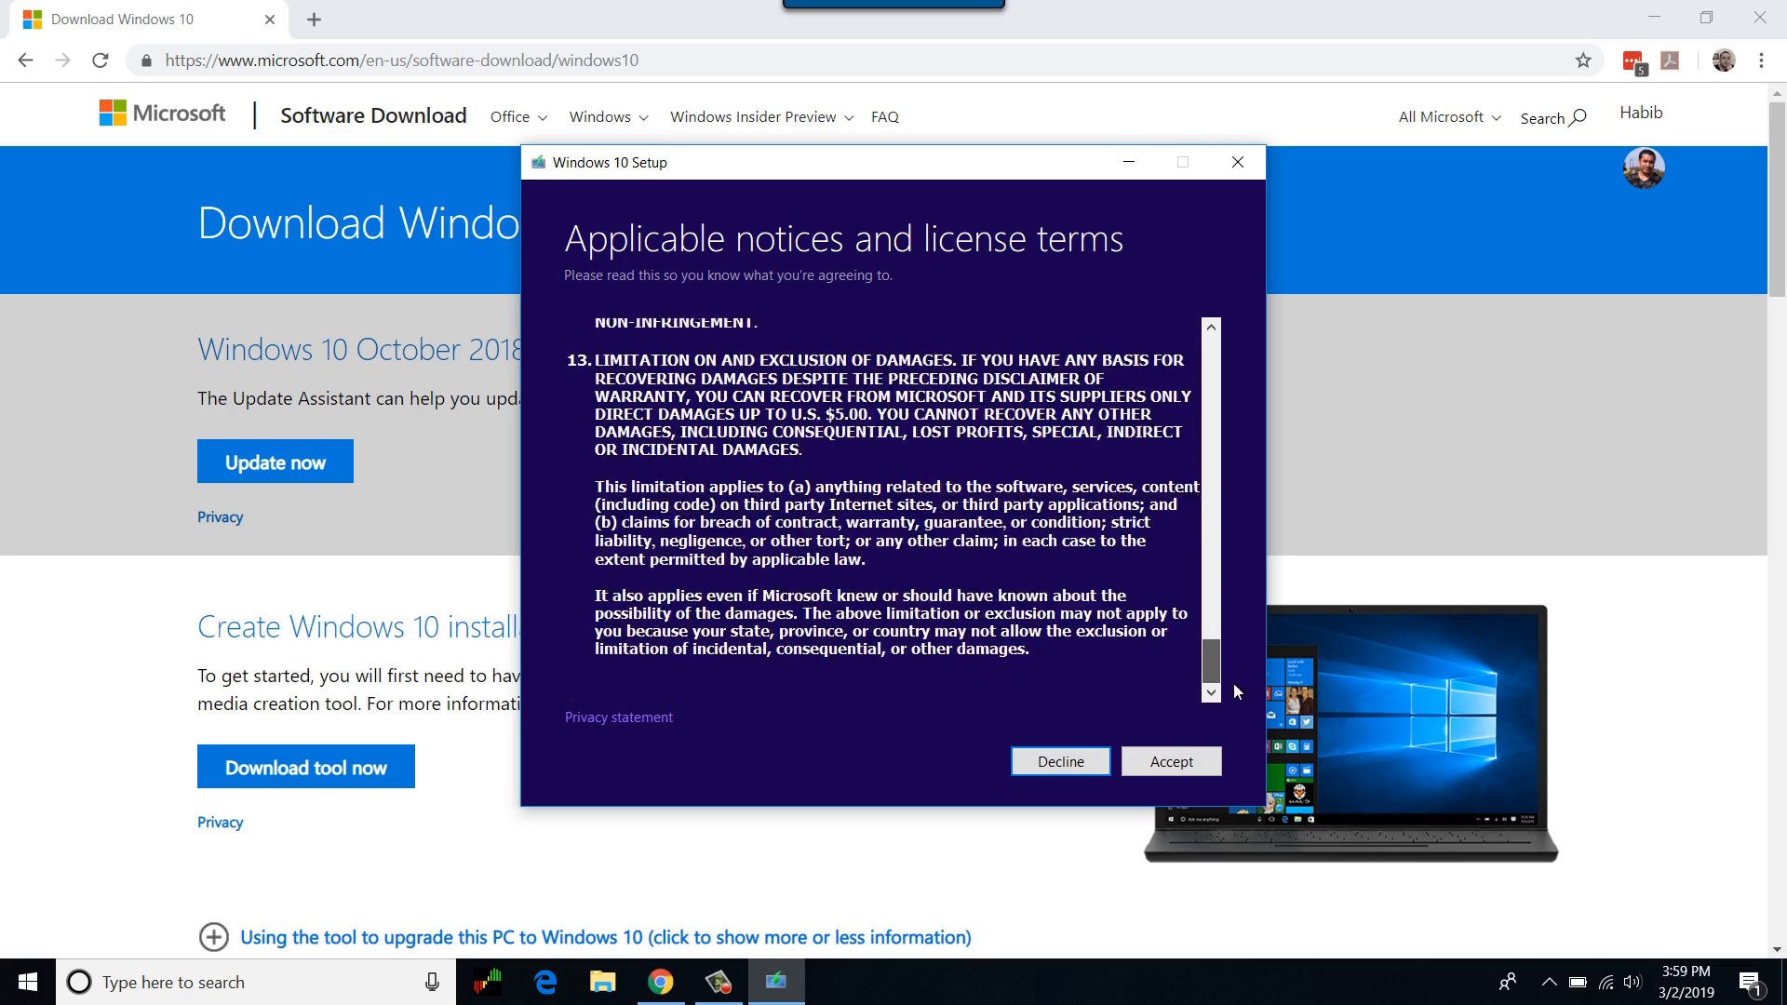
click(1173, 762)
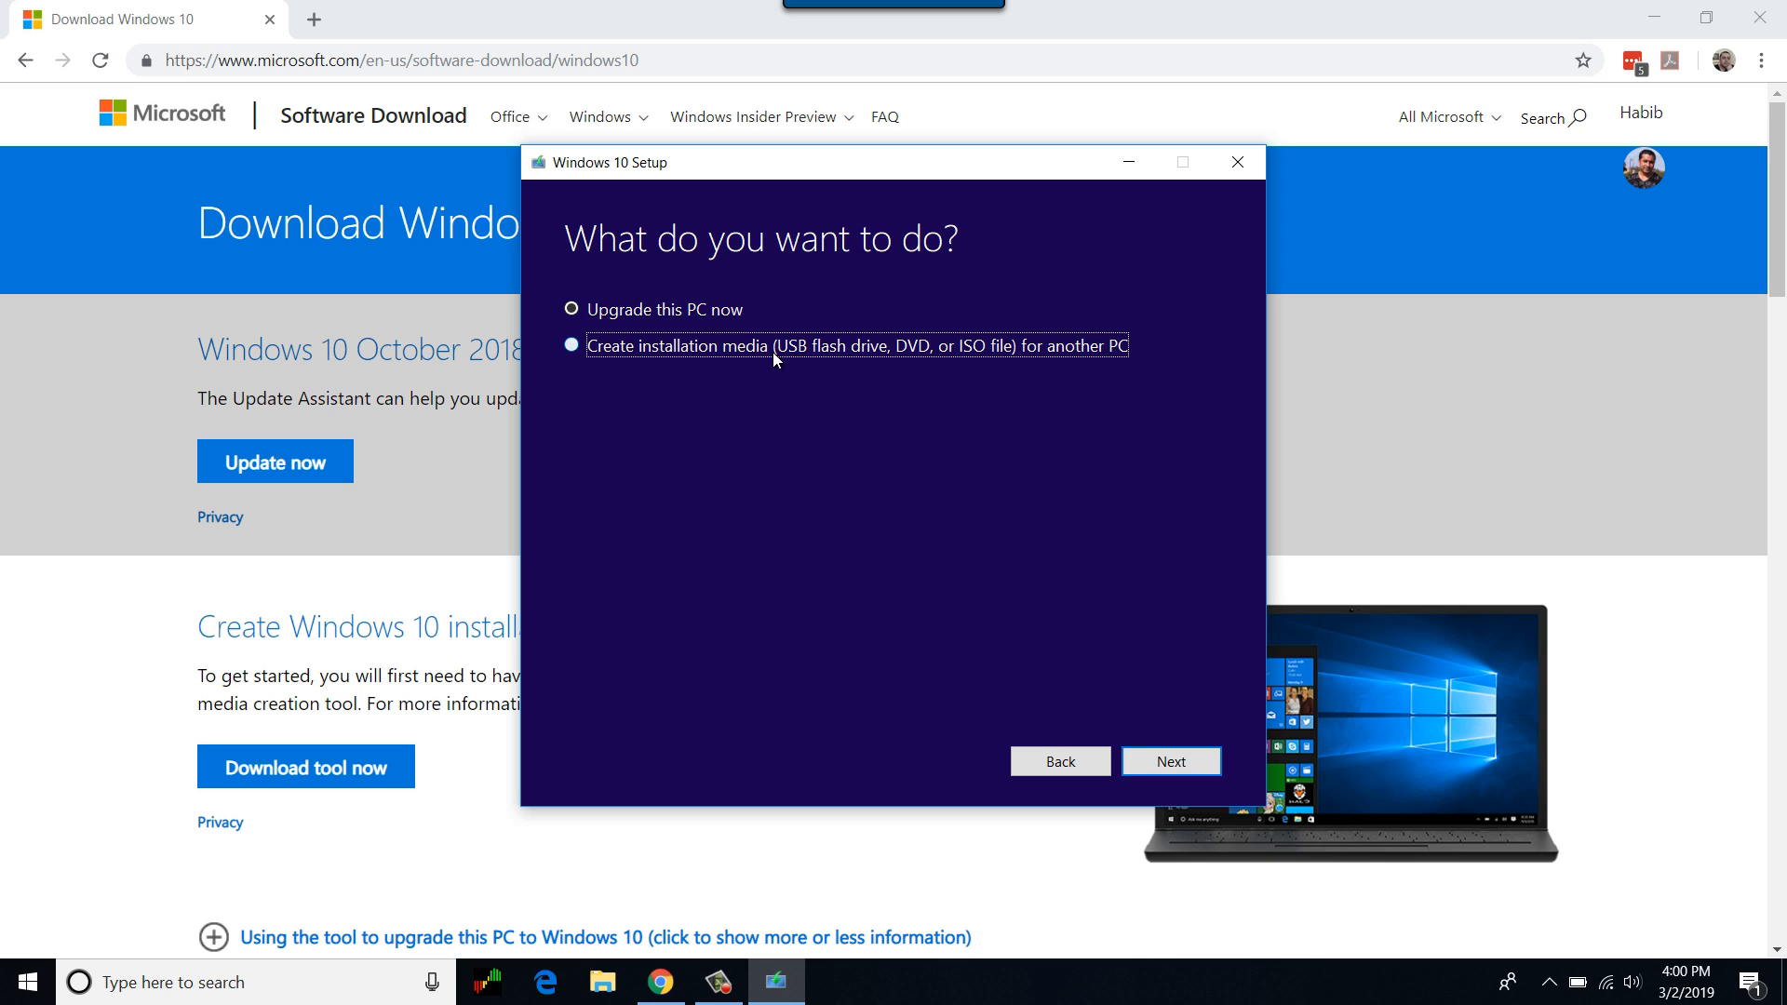
- Choose to create installation media, review language/architecture and keep recommended English (United States), Windows 10, 64-bit
click(1171, 762)
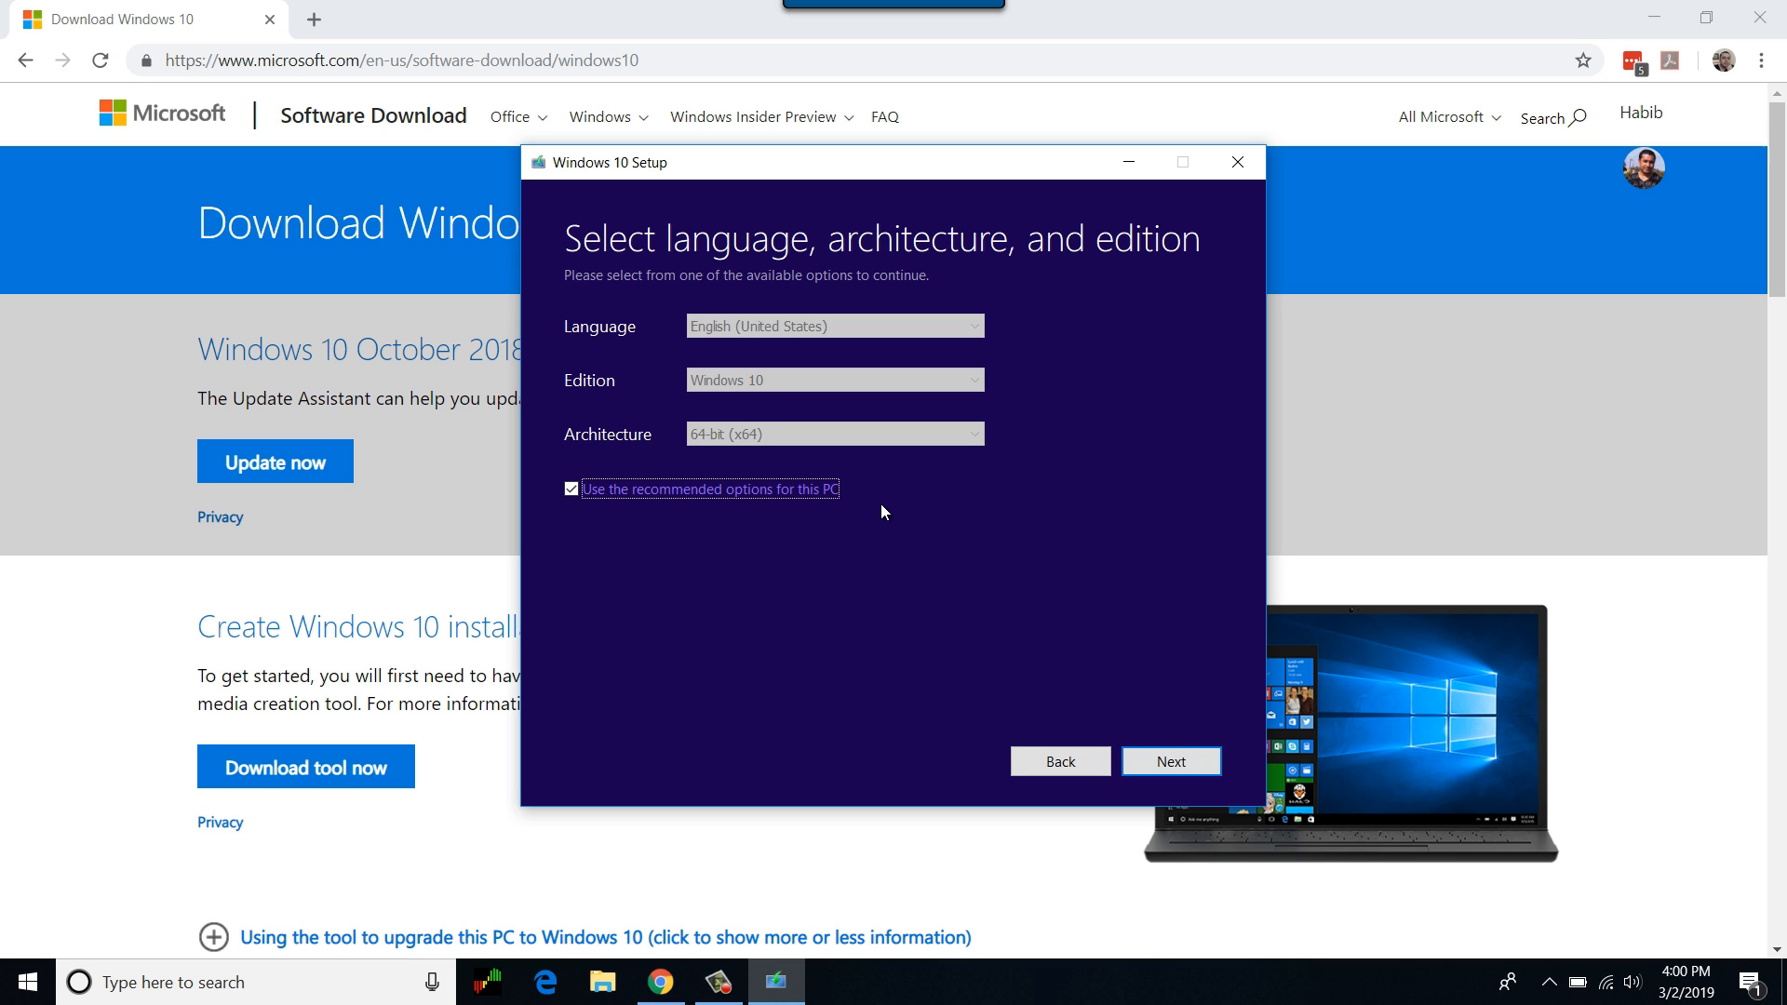
mouse_move(866, 444)
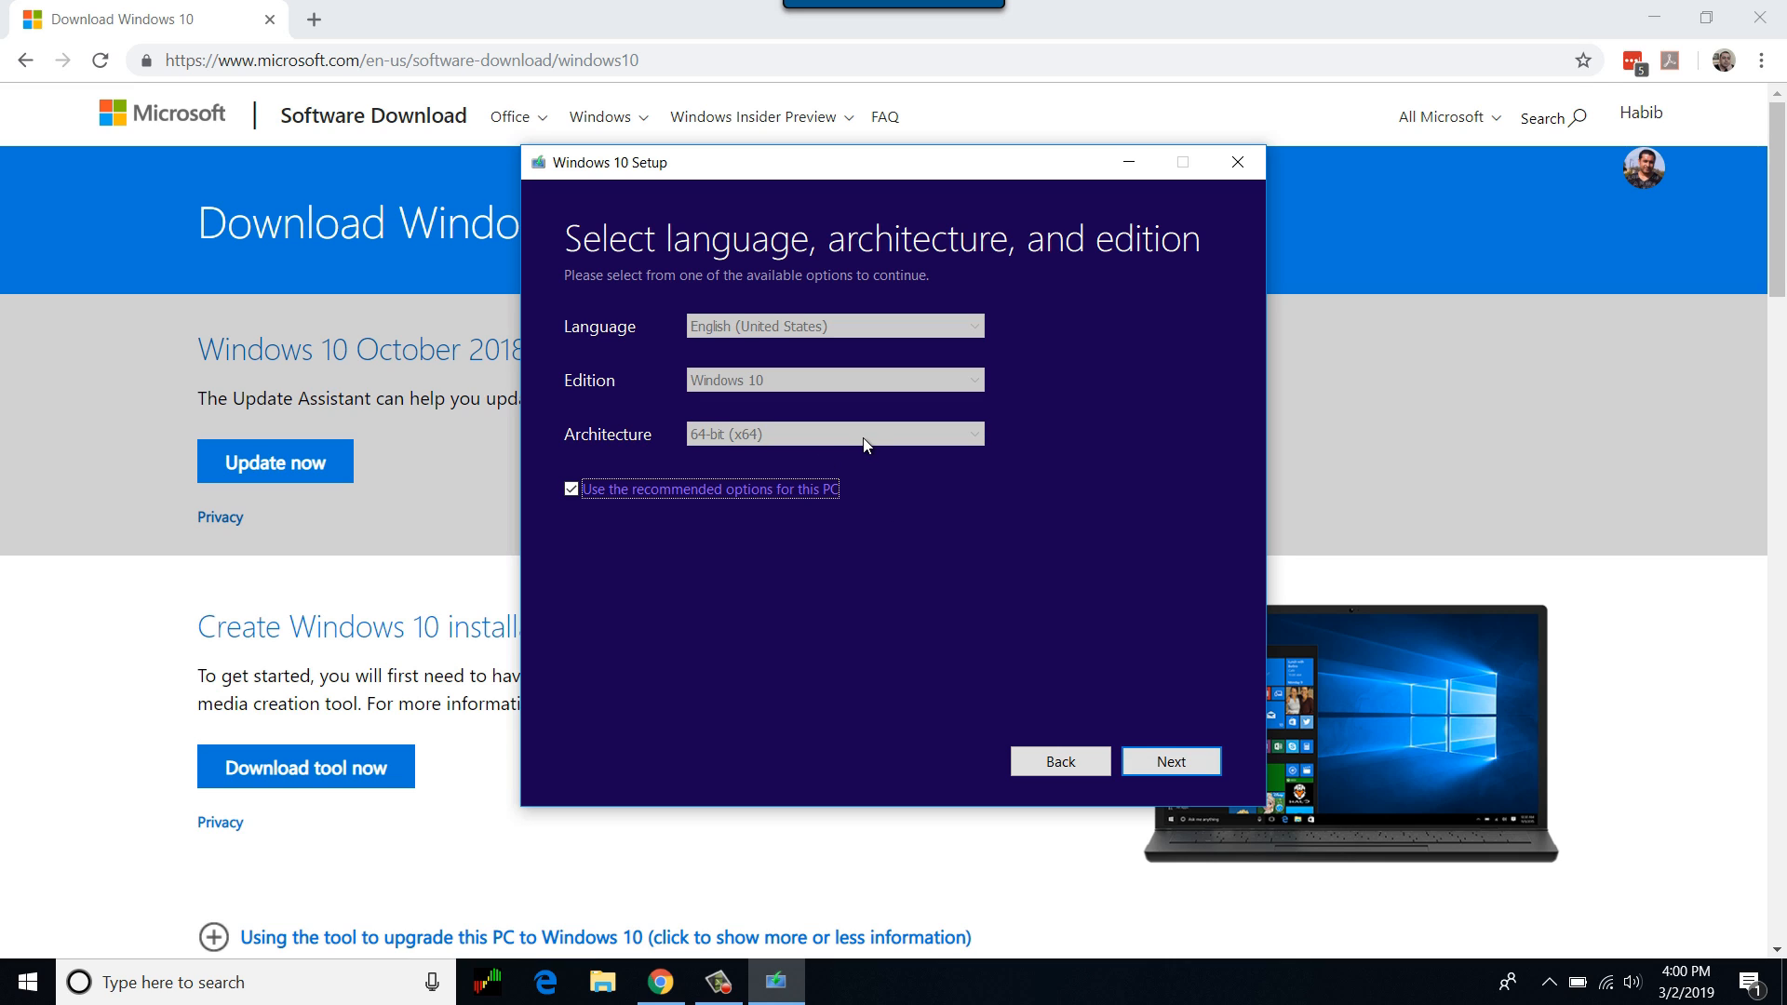
click(570, 488)
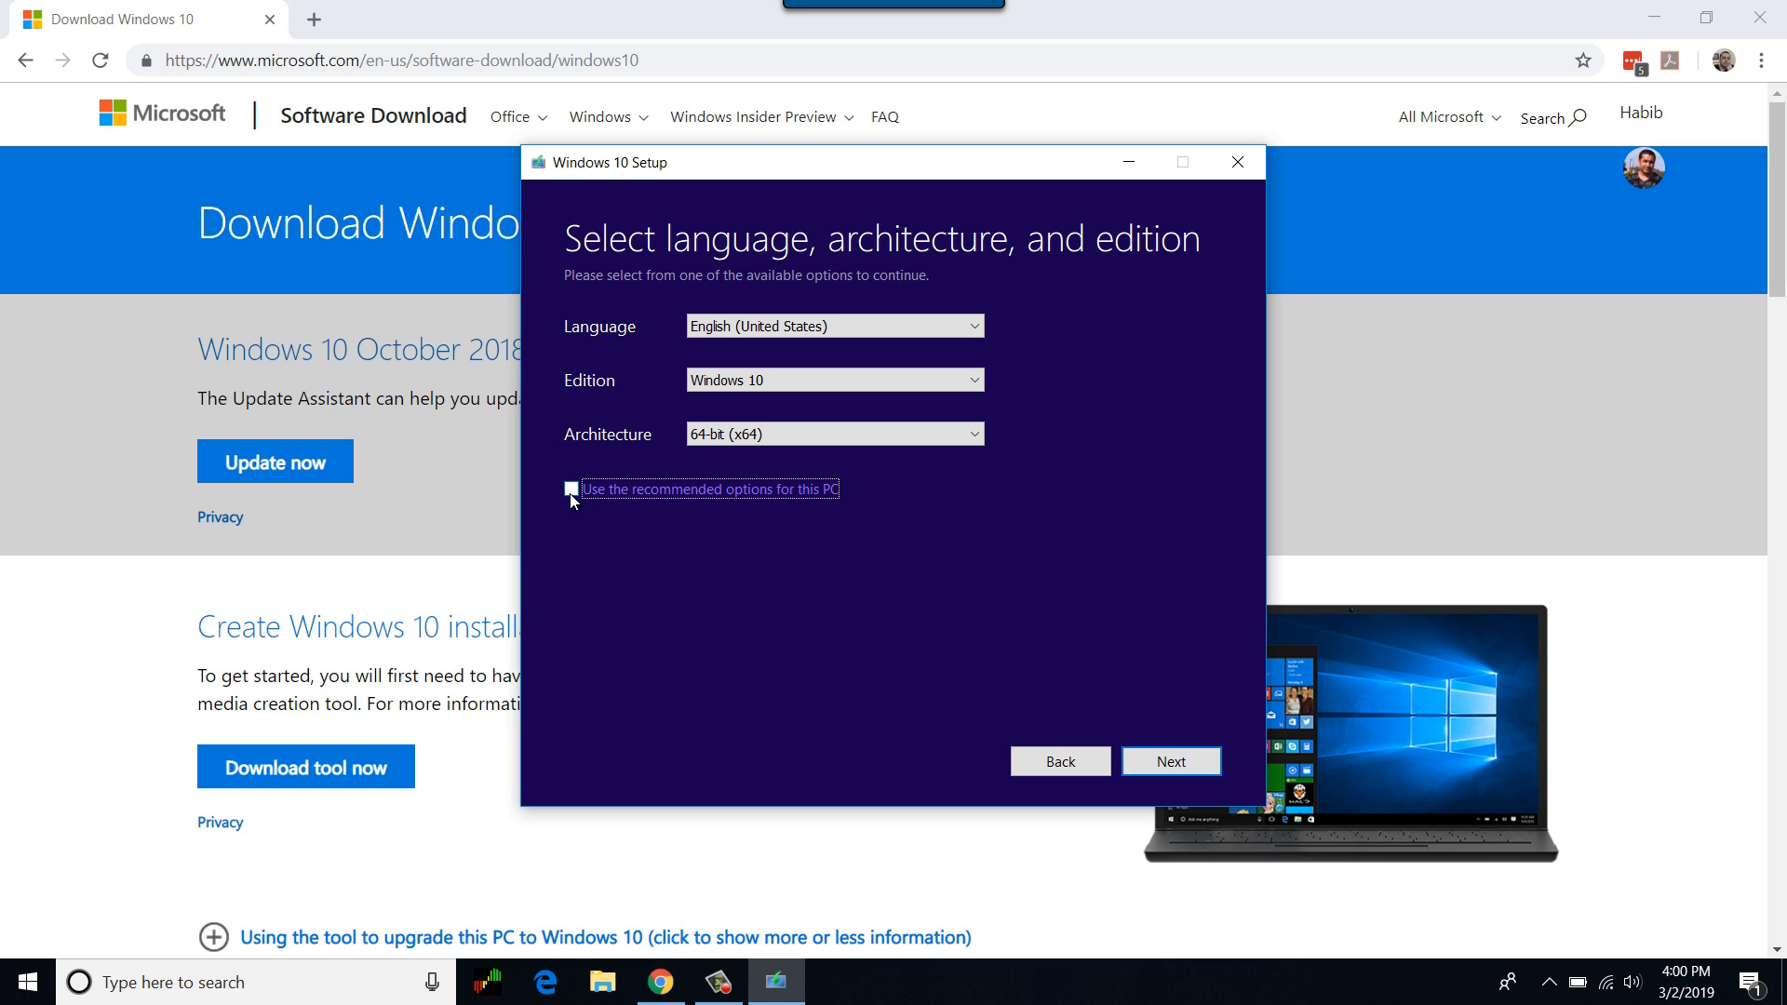
click(834, 434)
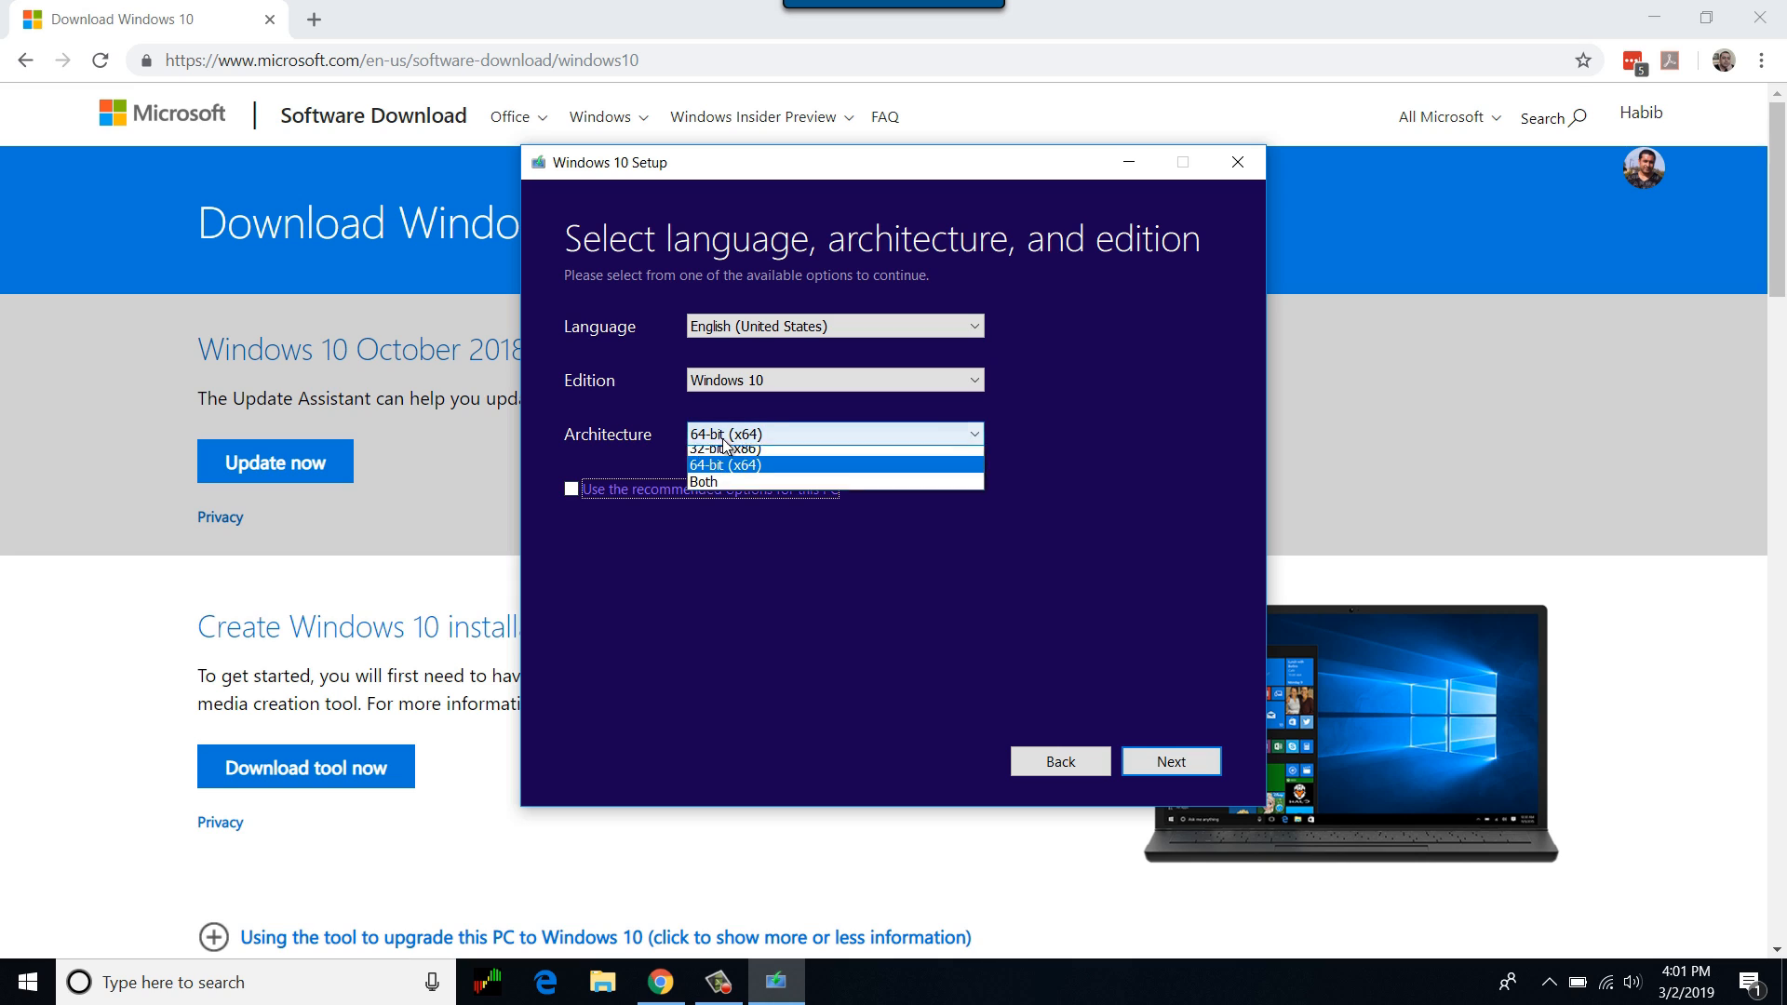
mouse_move(733, 473)
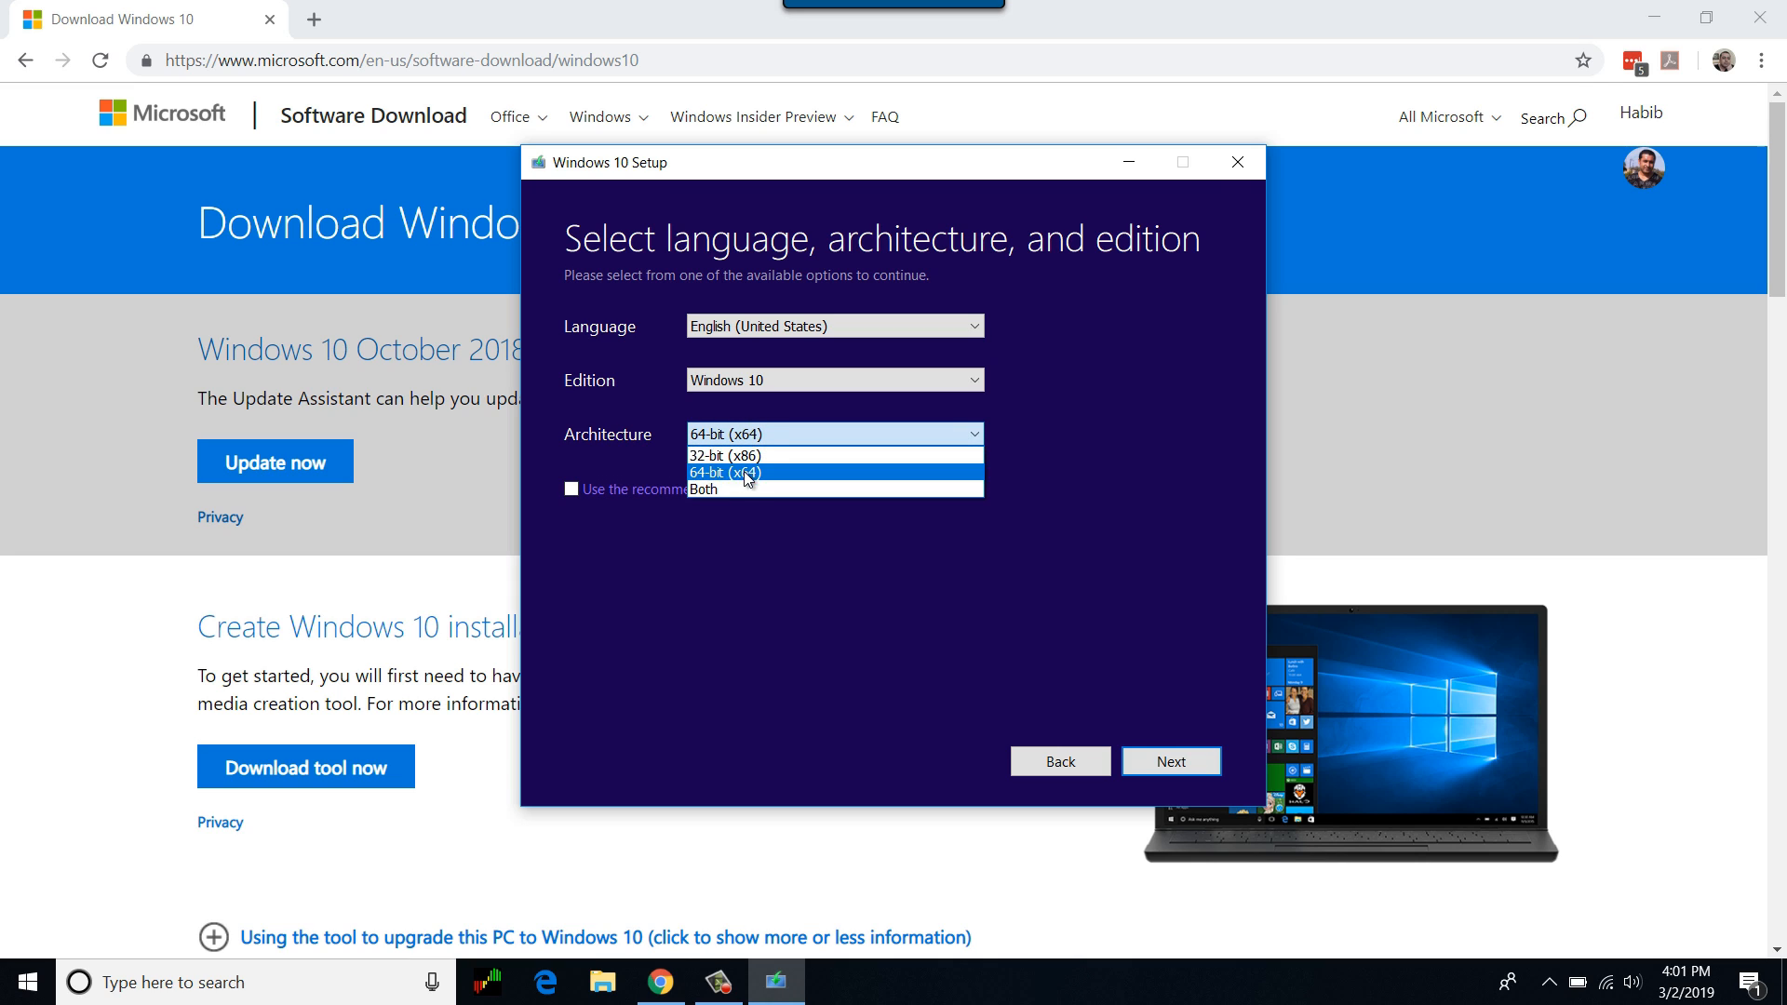
click(834, 326)
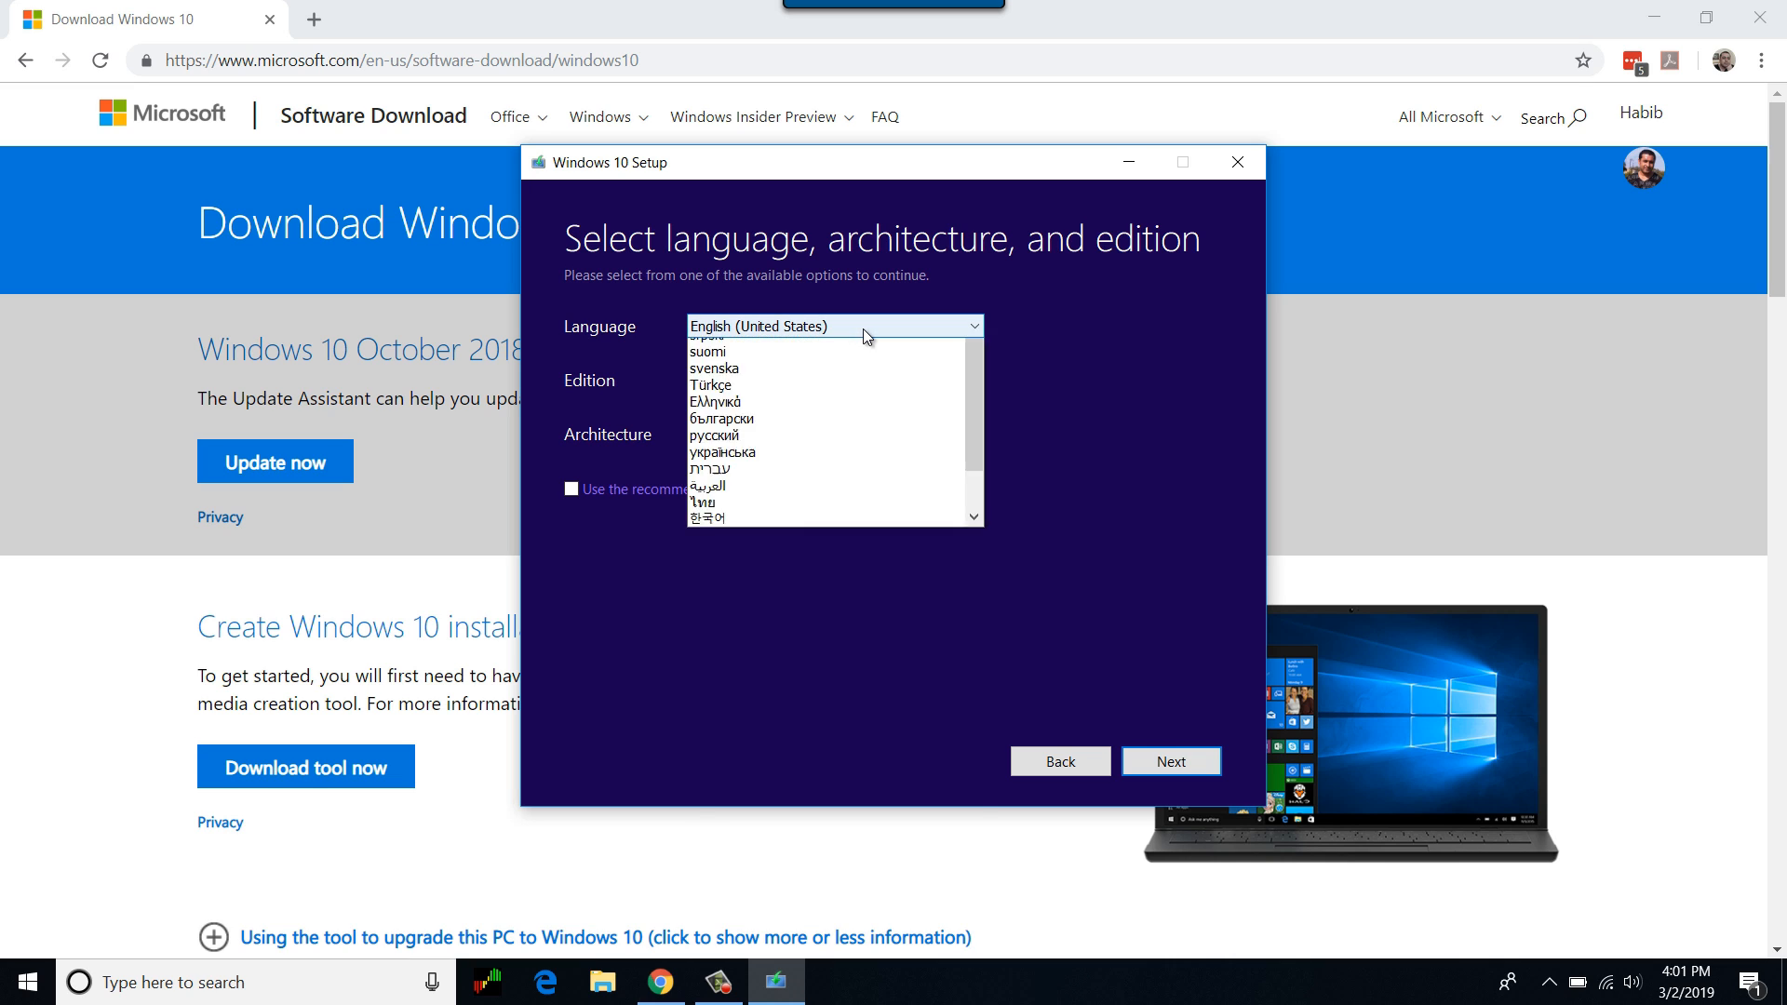
click(834, 326)
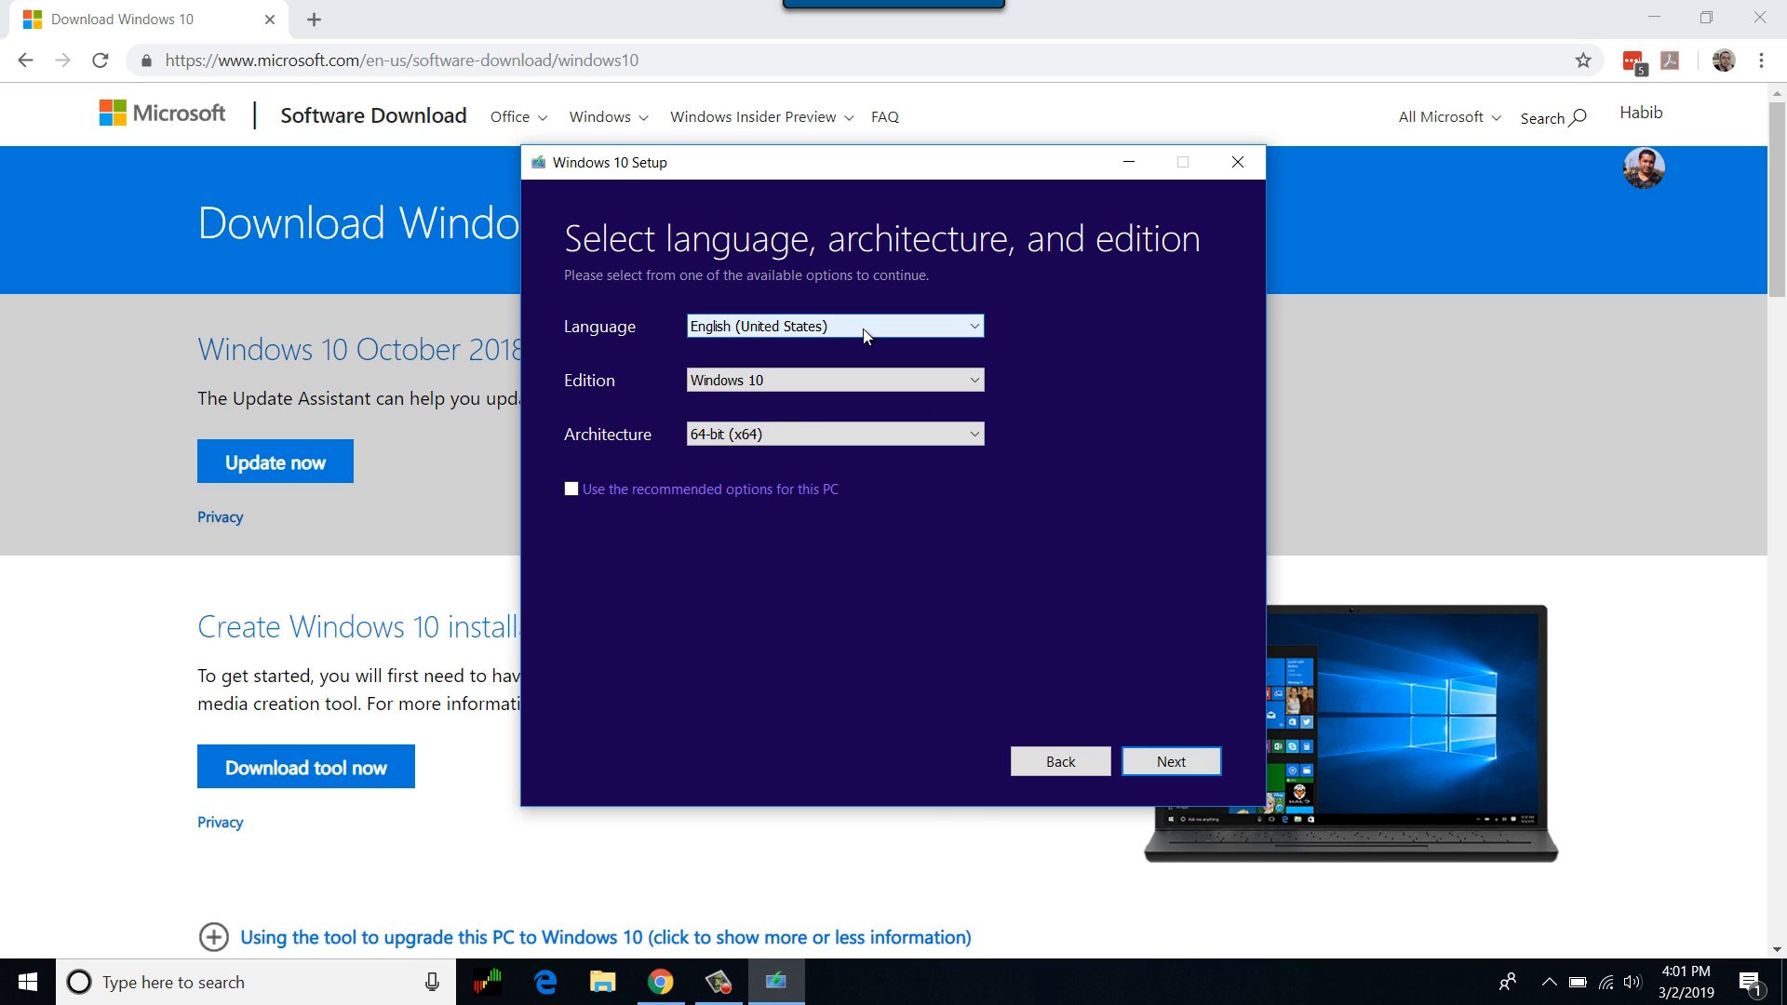
mouse_move(573, 499)
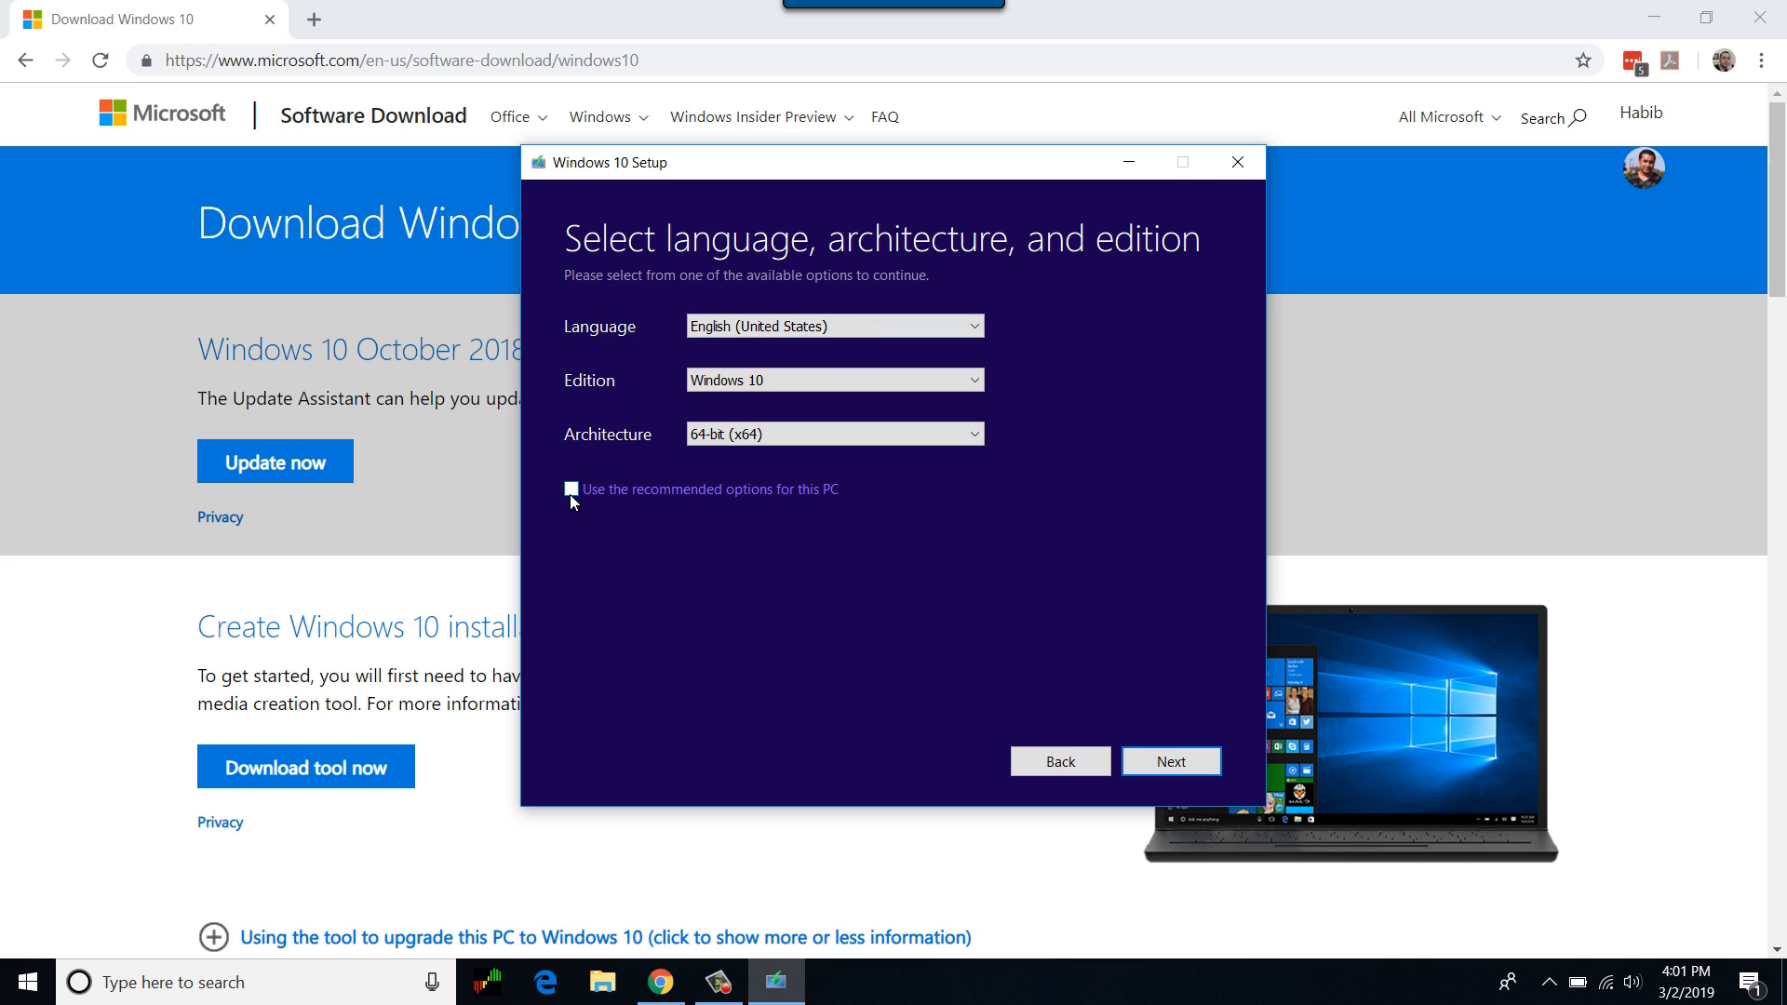
click(569, 490)
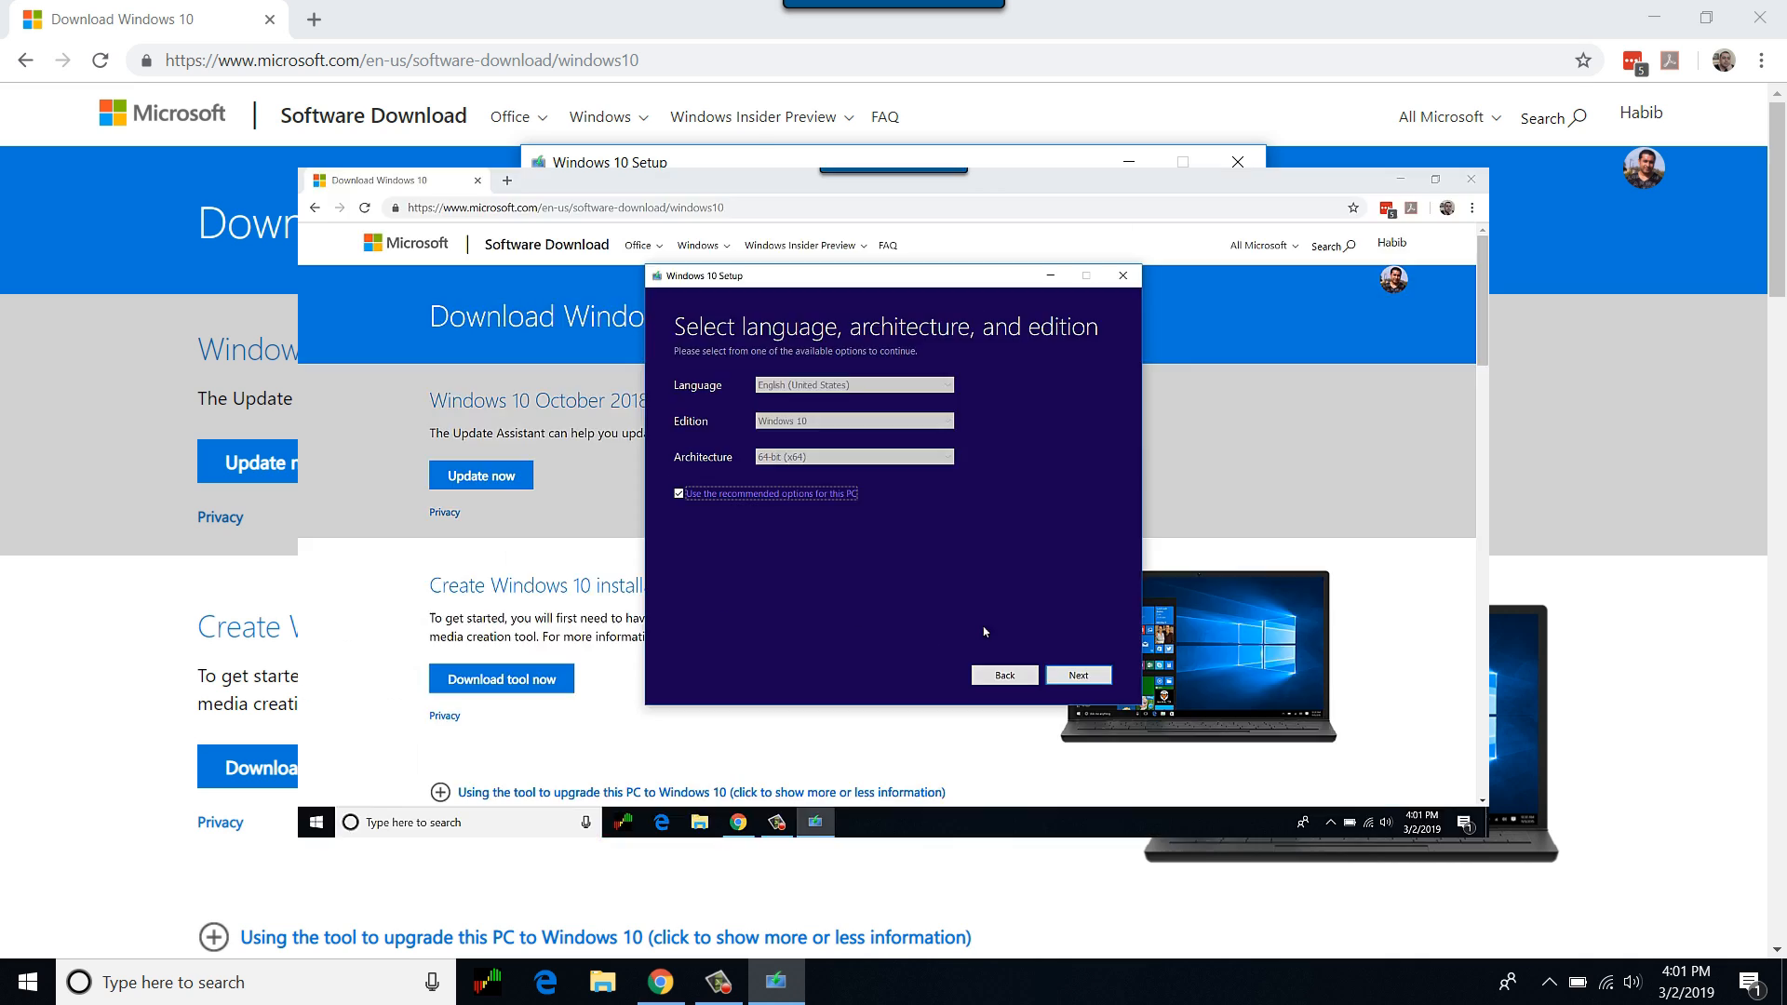
- Confirm the settings and select USB flash drive (not ISO file) as the media type
click(1078, 676)
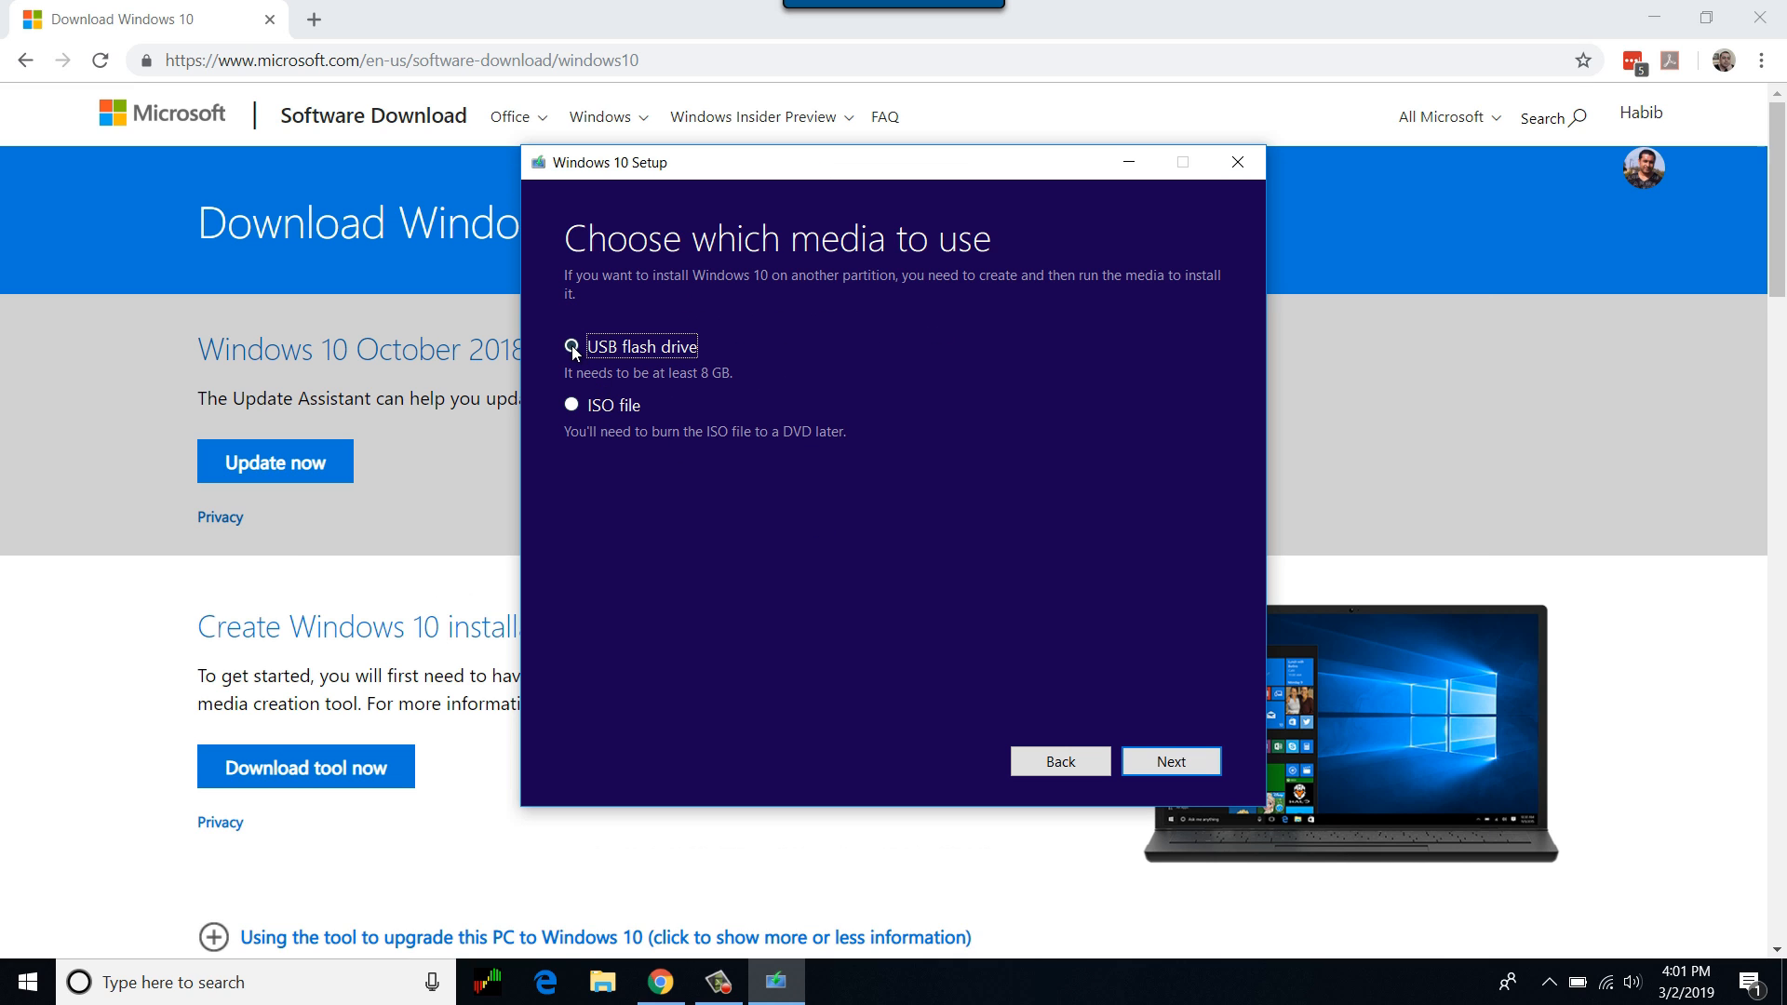
click(571, 346)
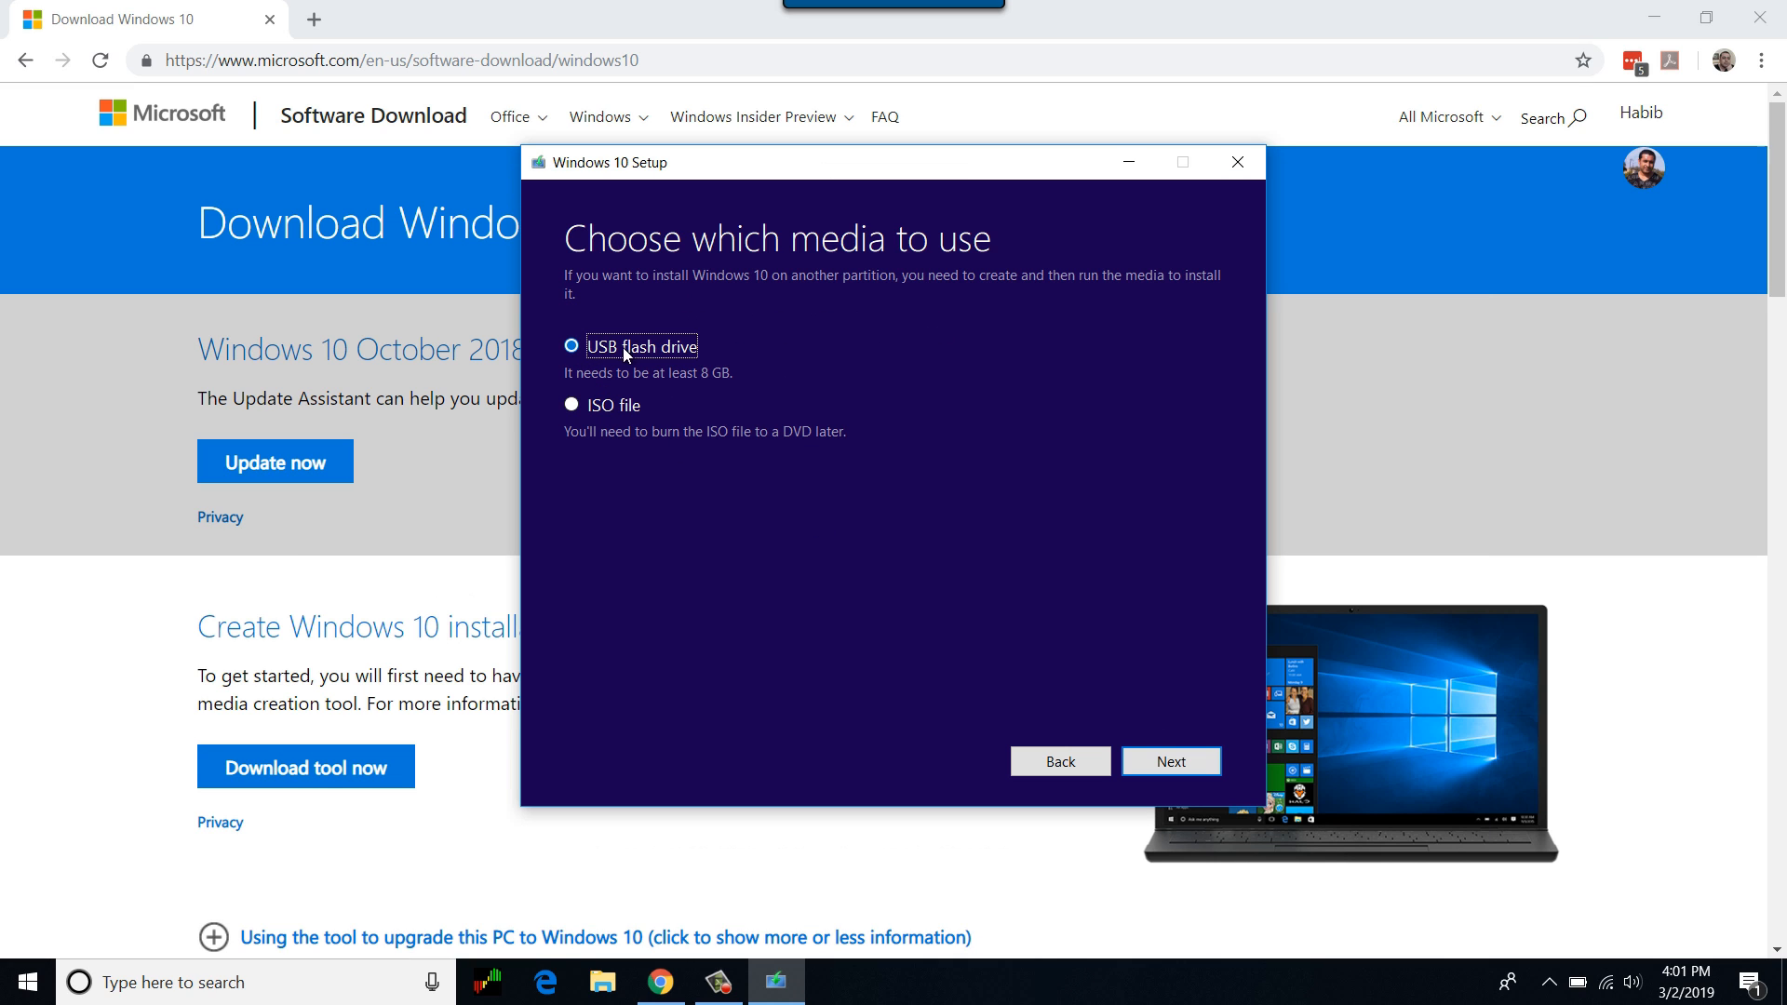
click(570, 406)
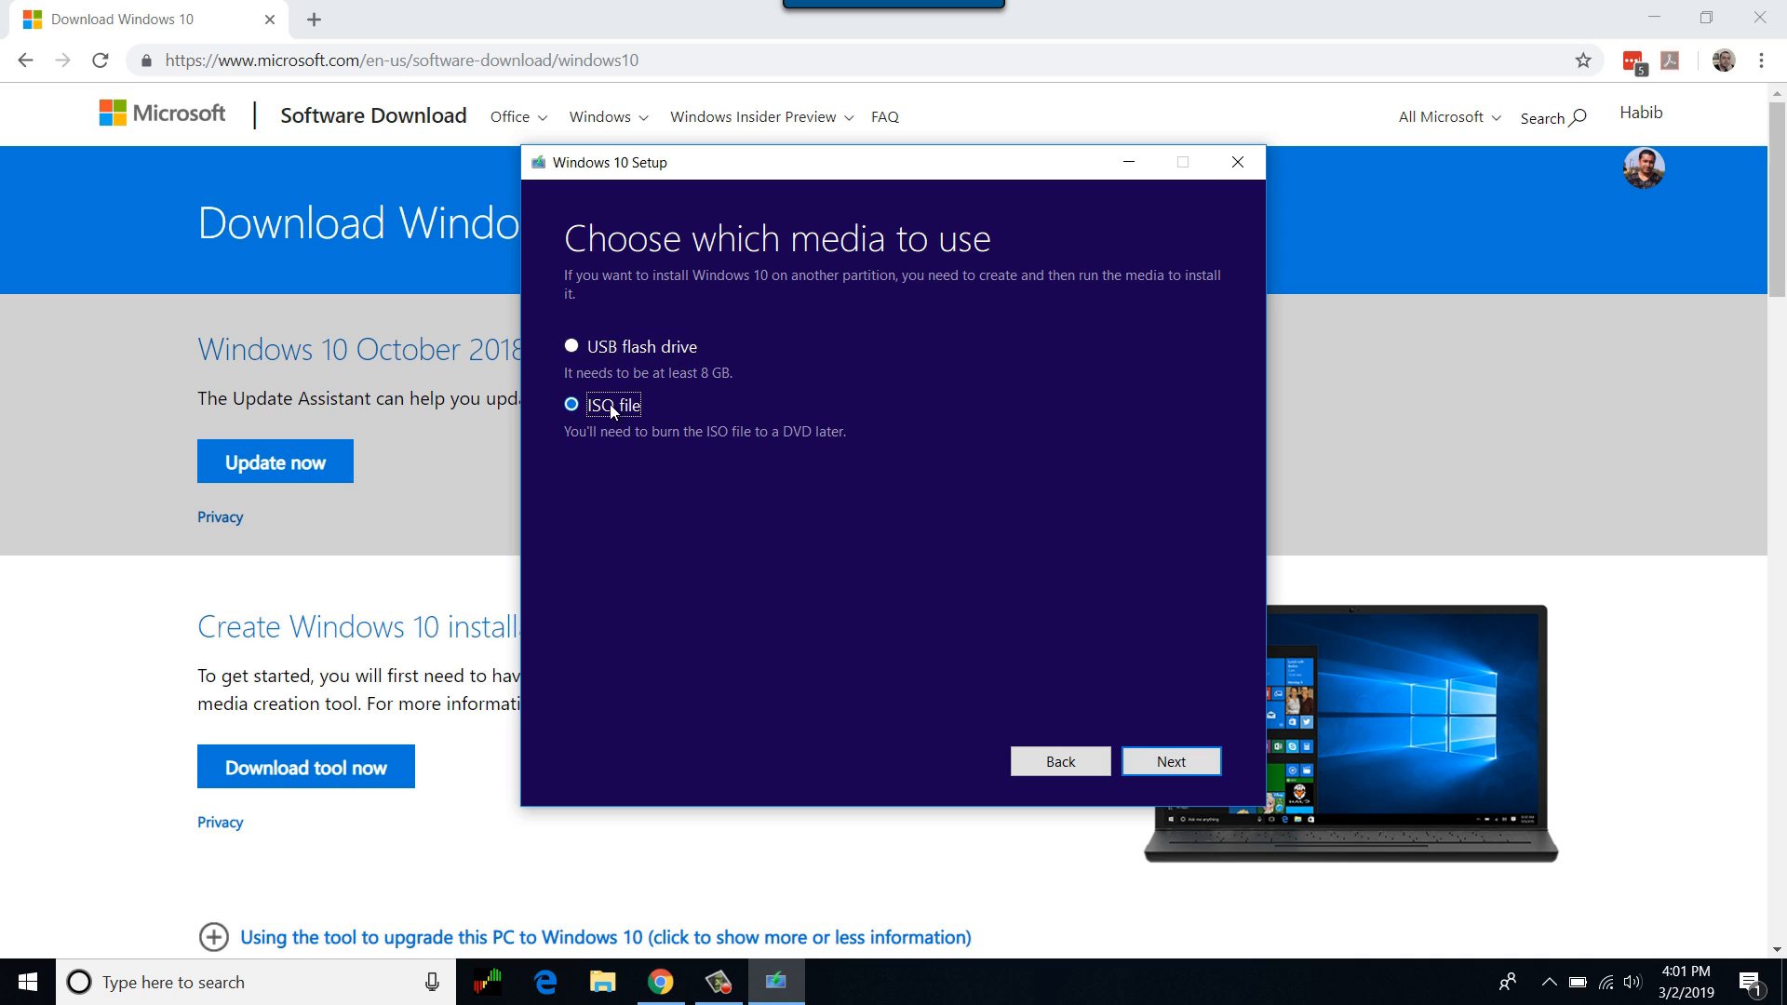
click(569, 347)
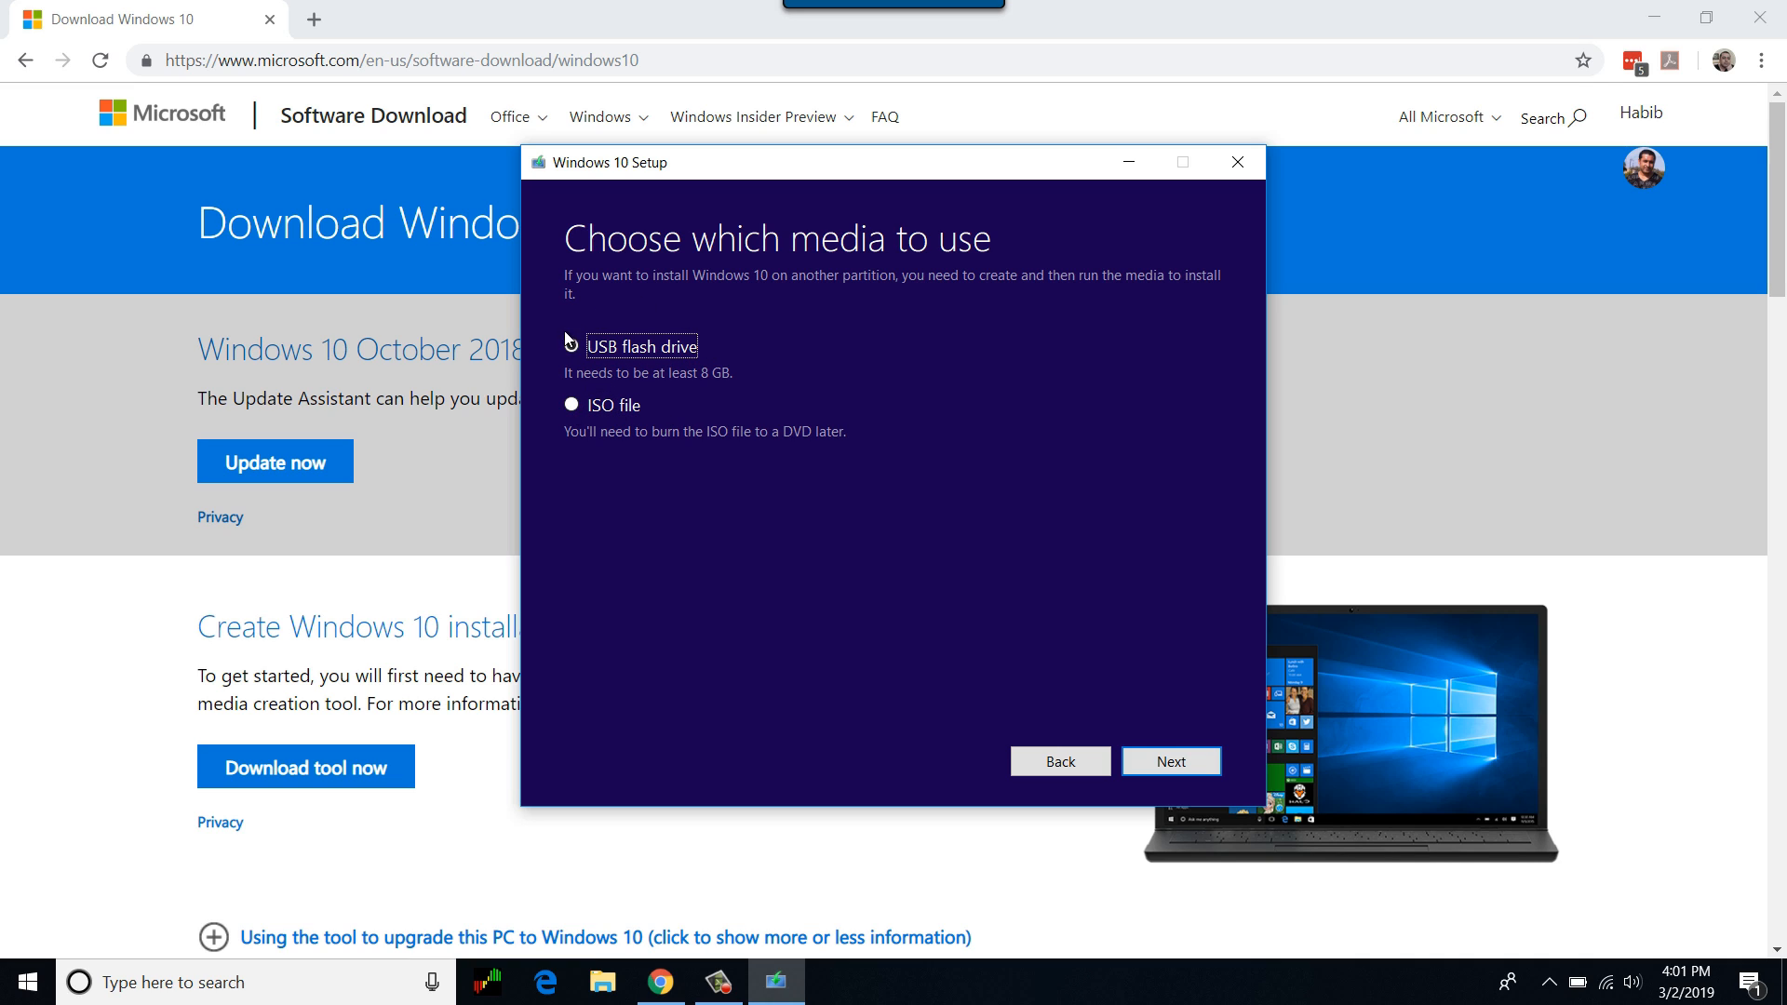
click(570, 347)
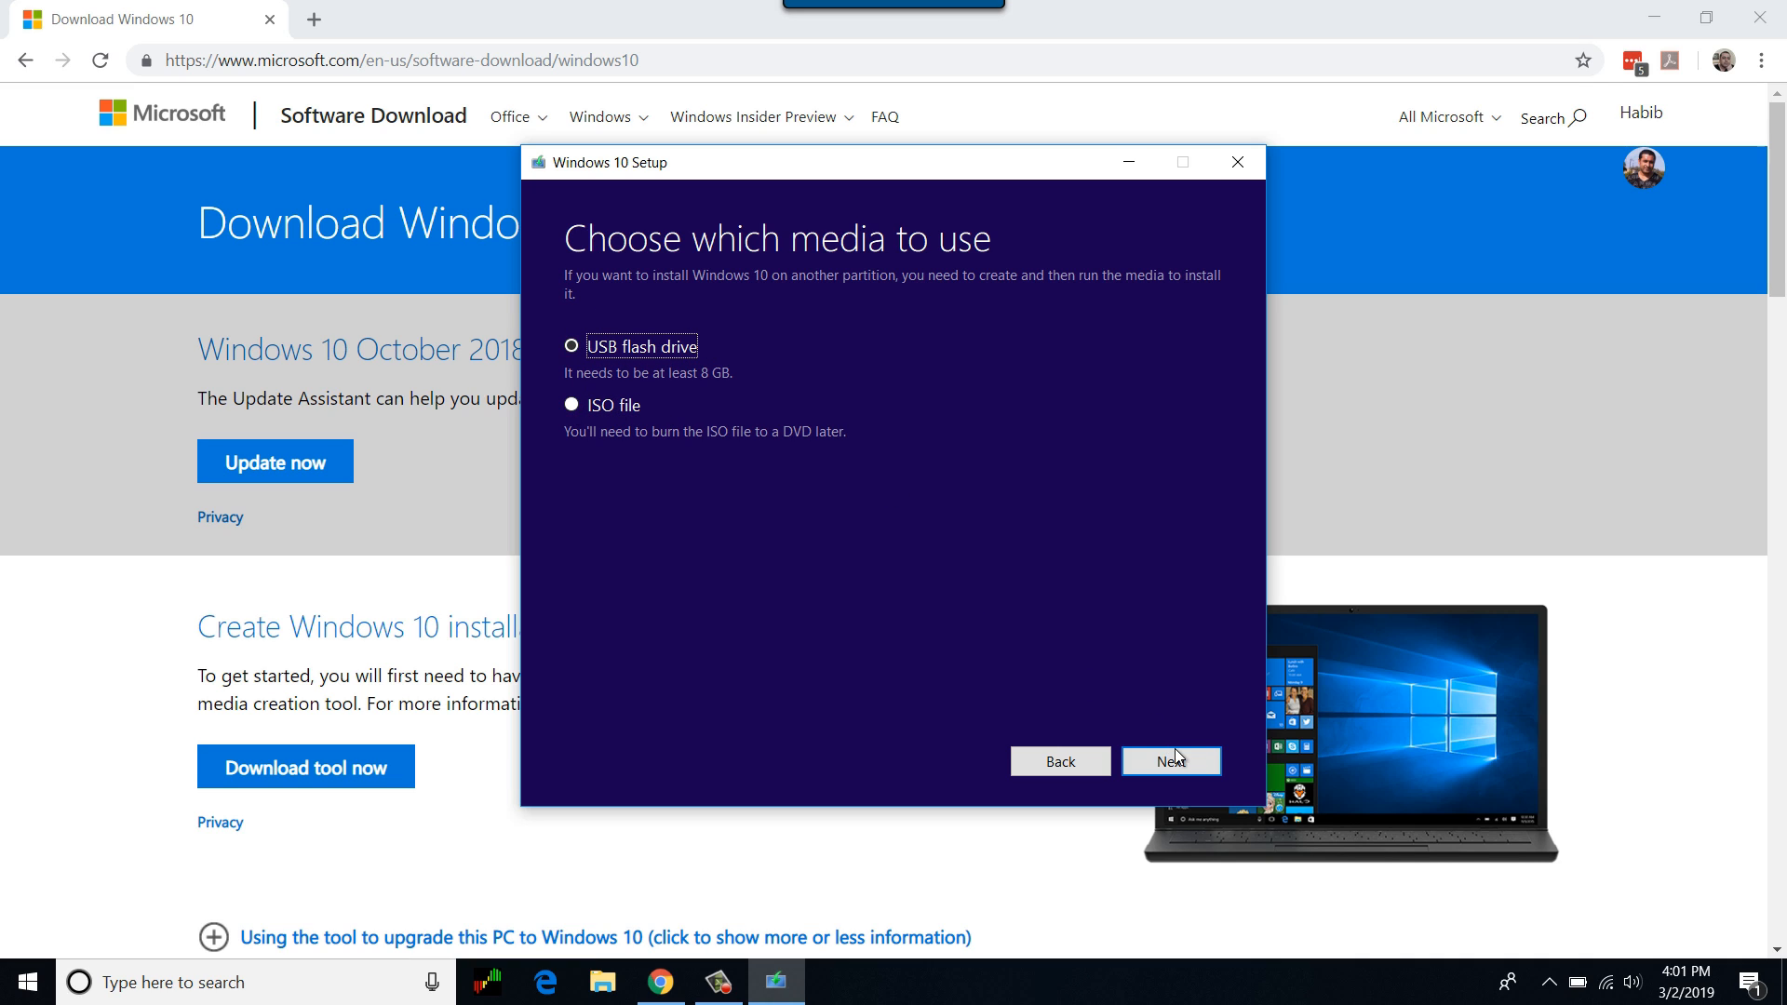
click(1171, 760)
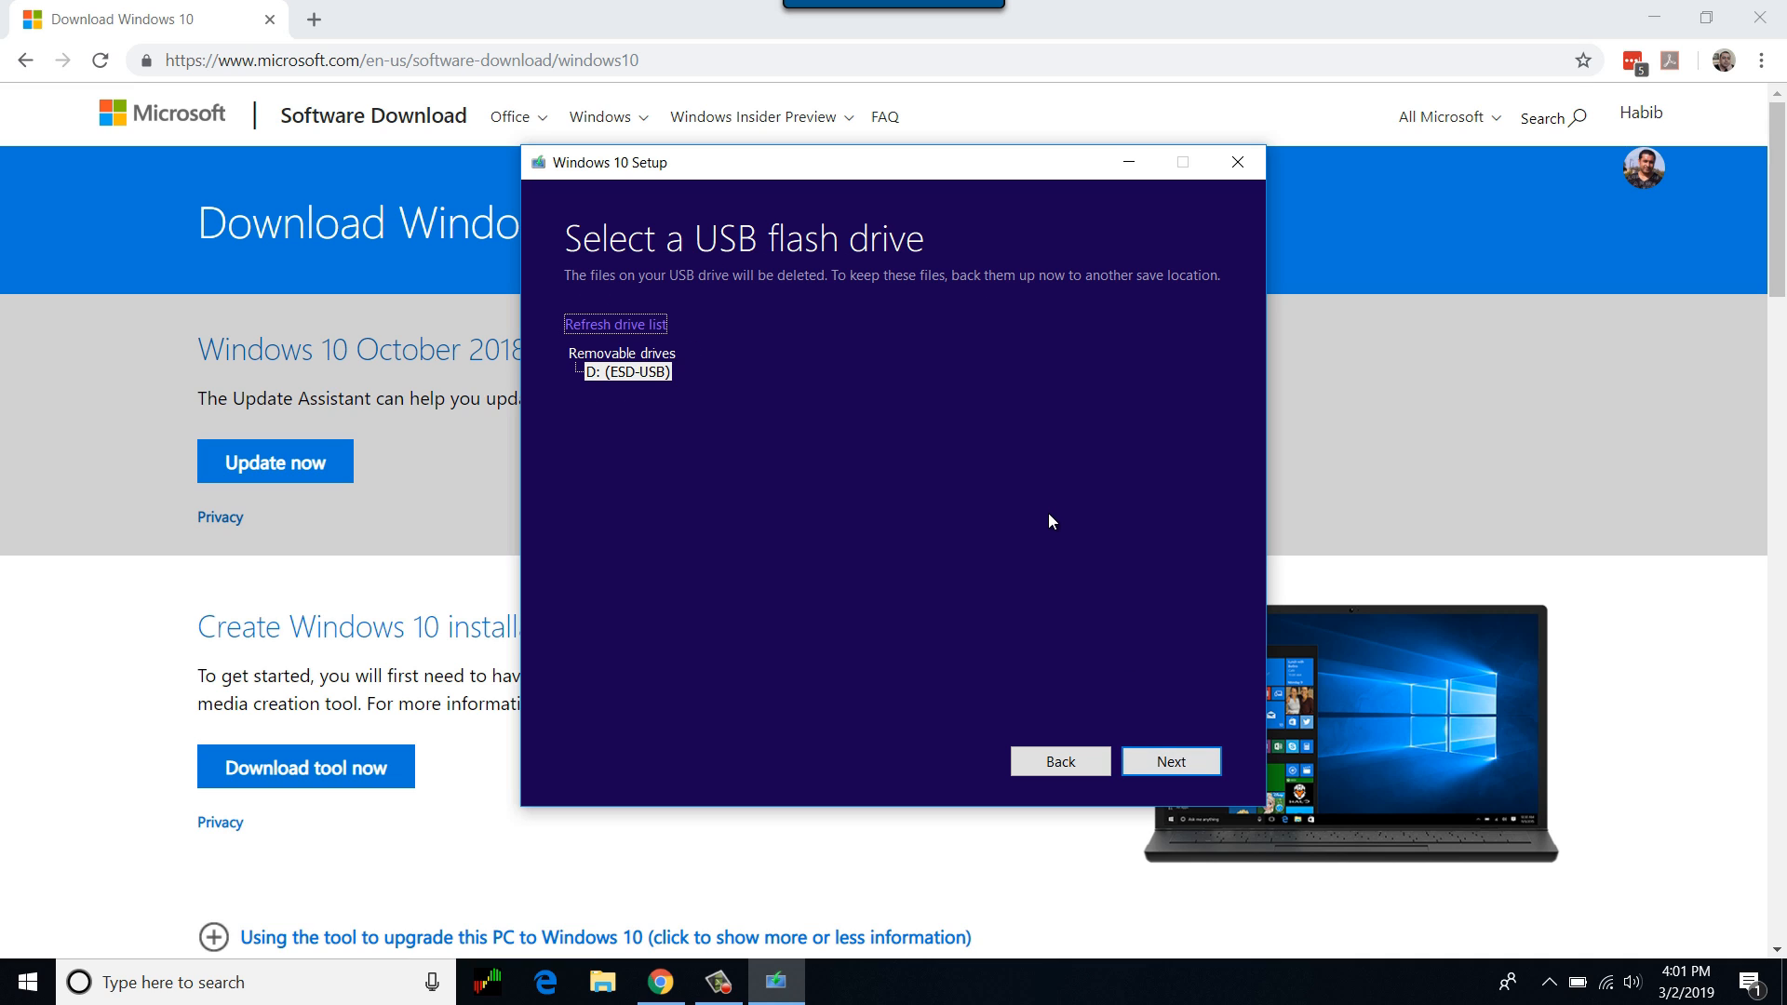
- Pick the ESD-USB (D:) removable drive and start creating the Windows 10 media on it
click(625, 370)
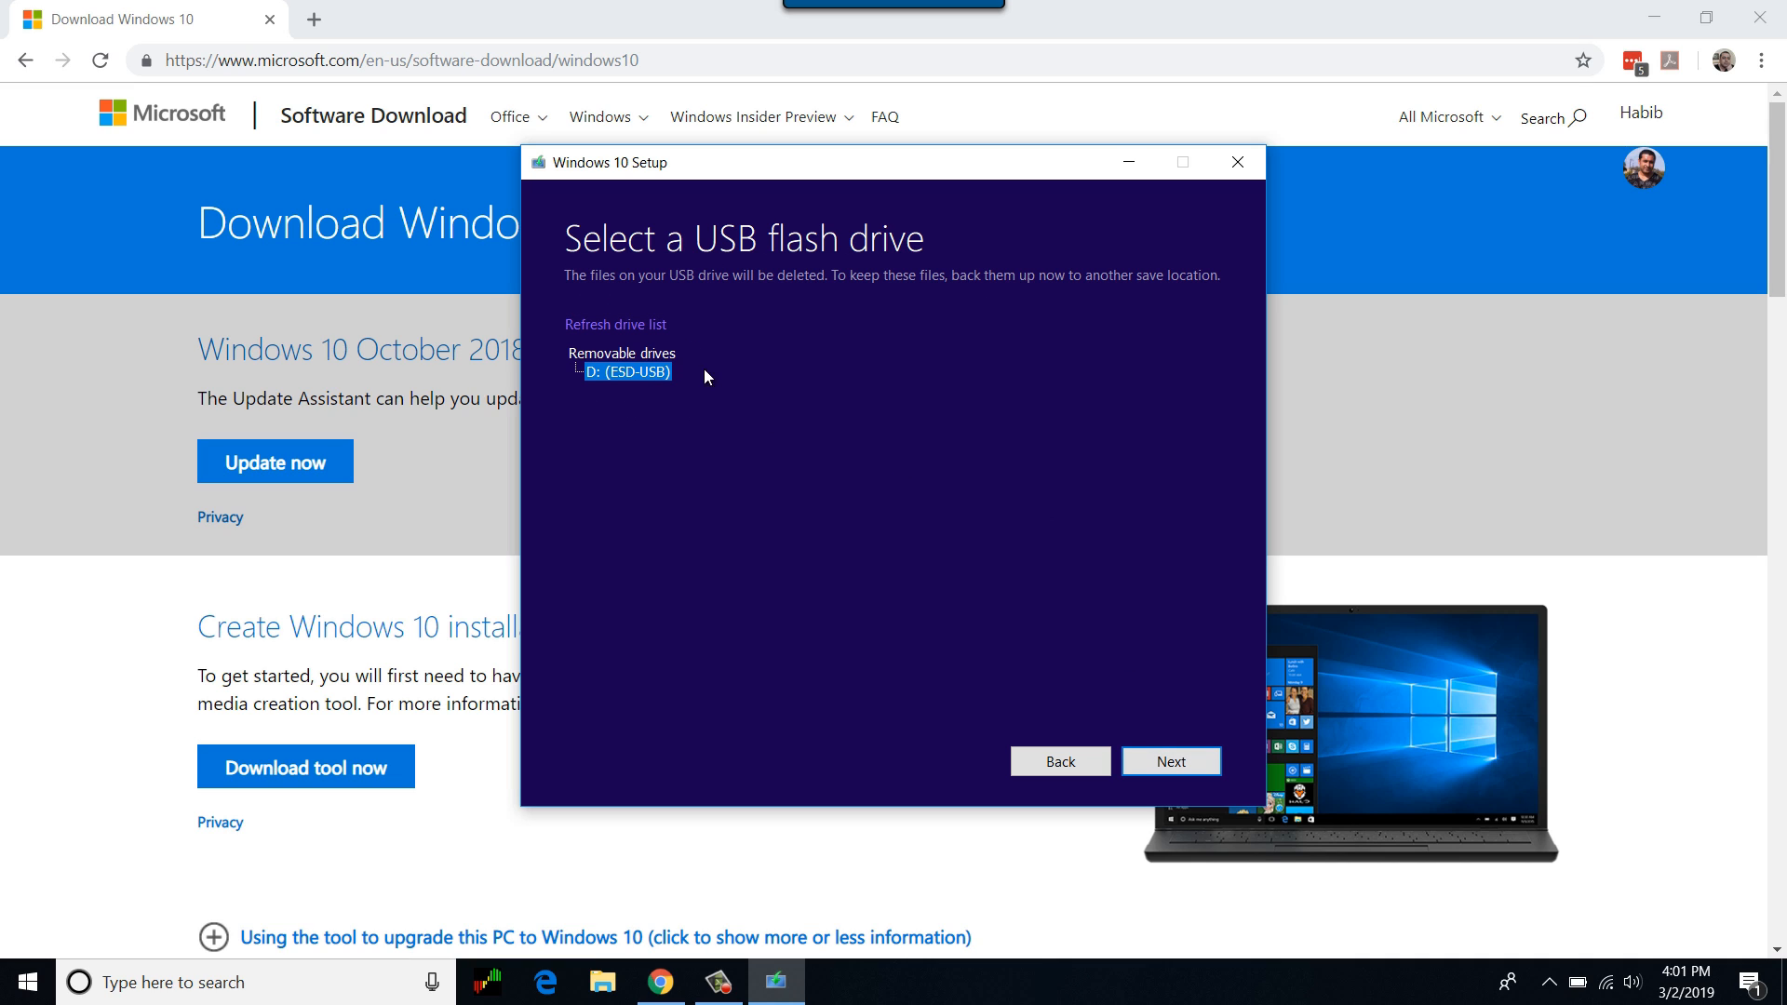
mouse_move(1202, 783)
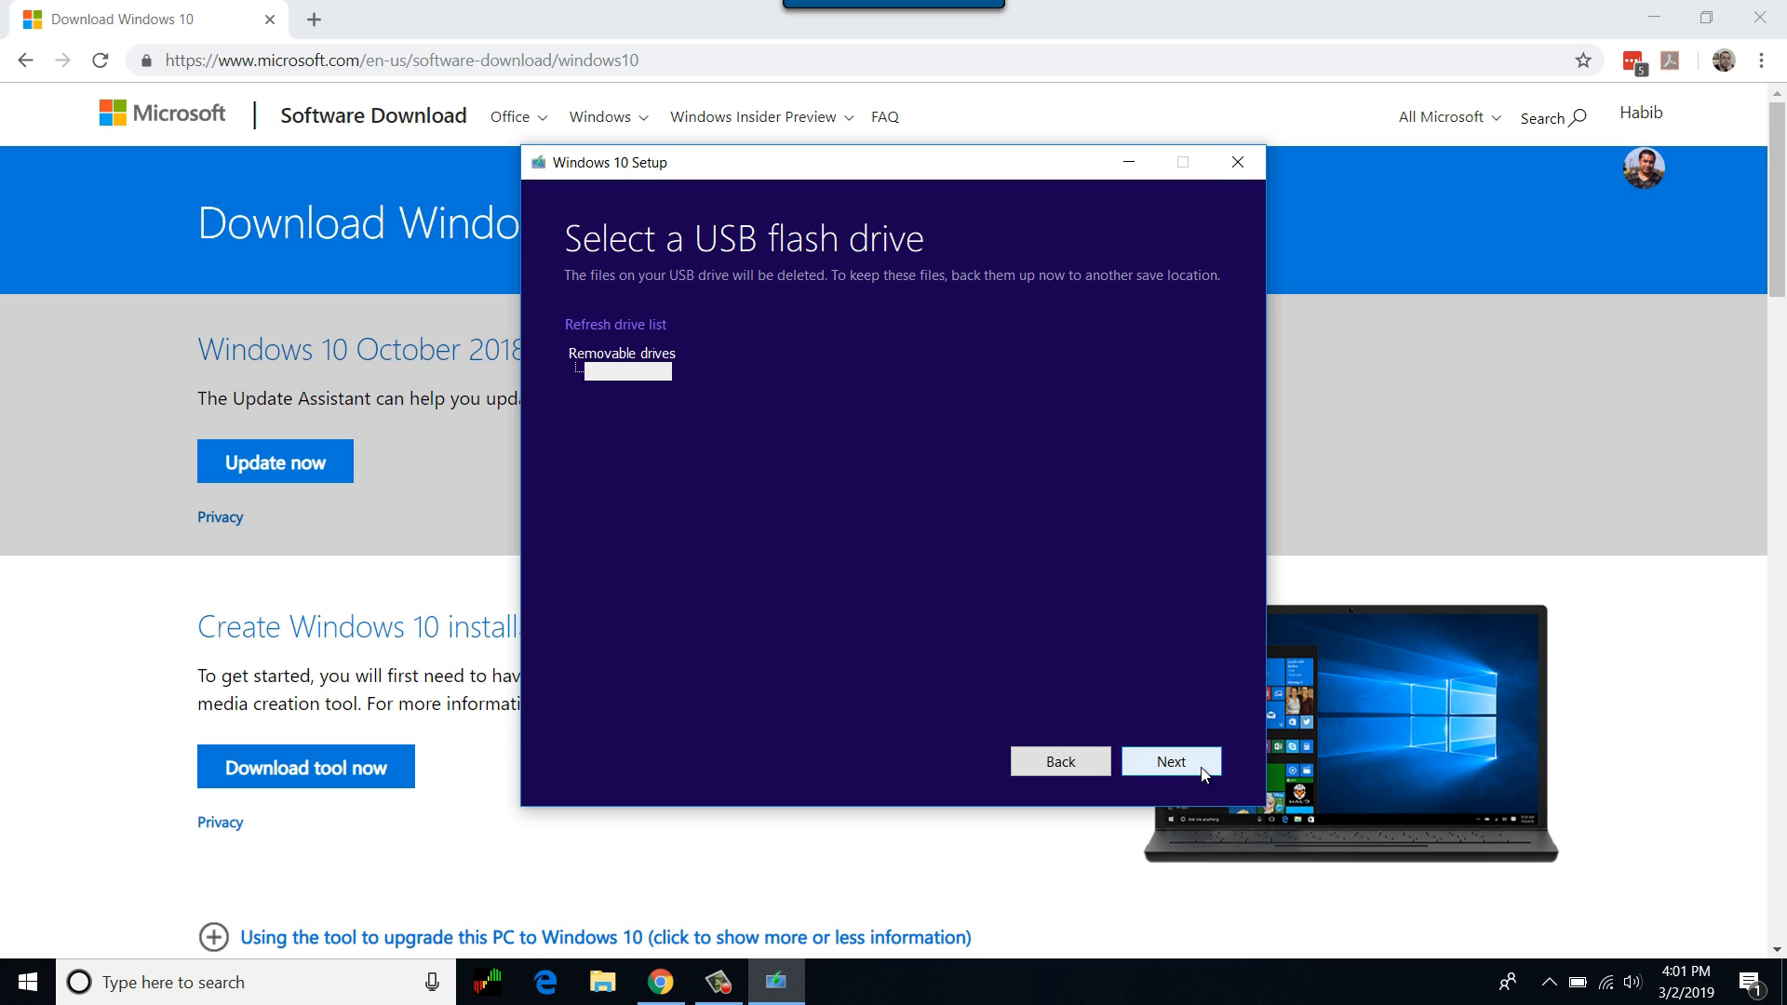
click(1173, 761)
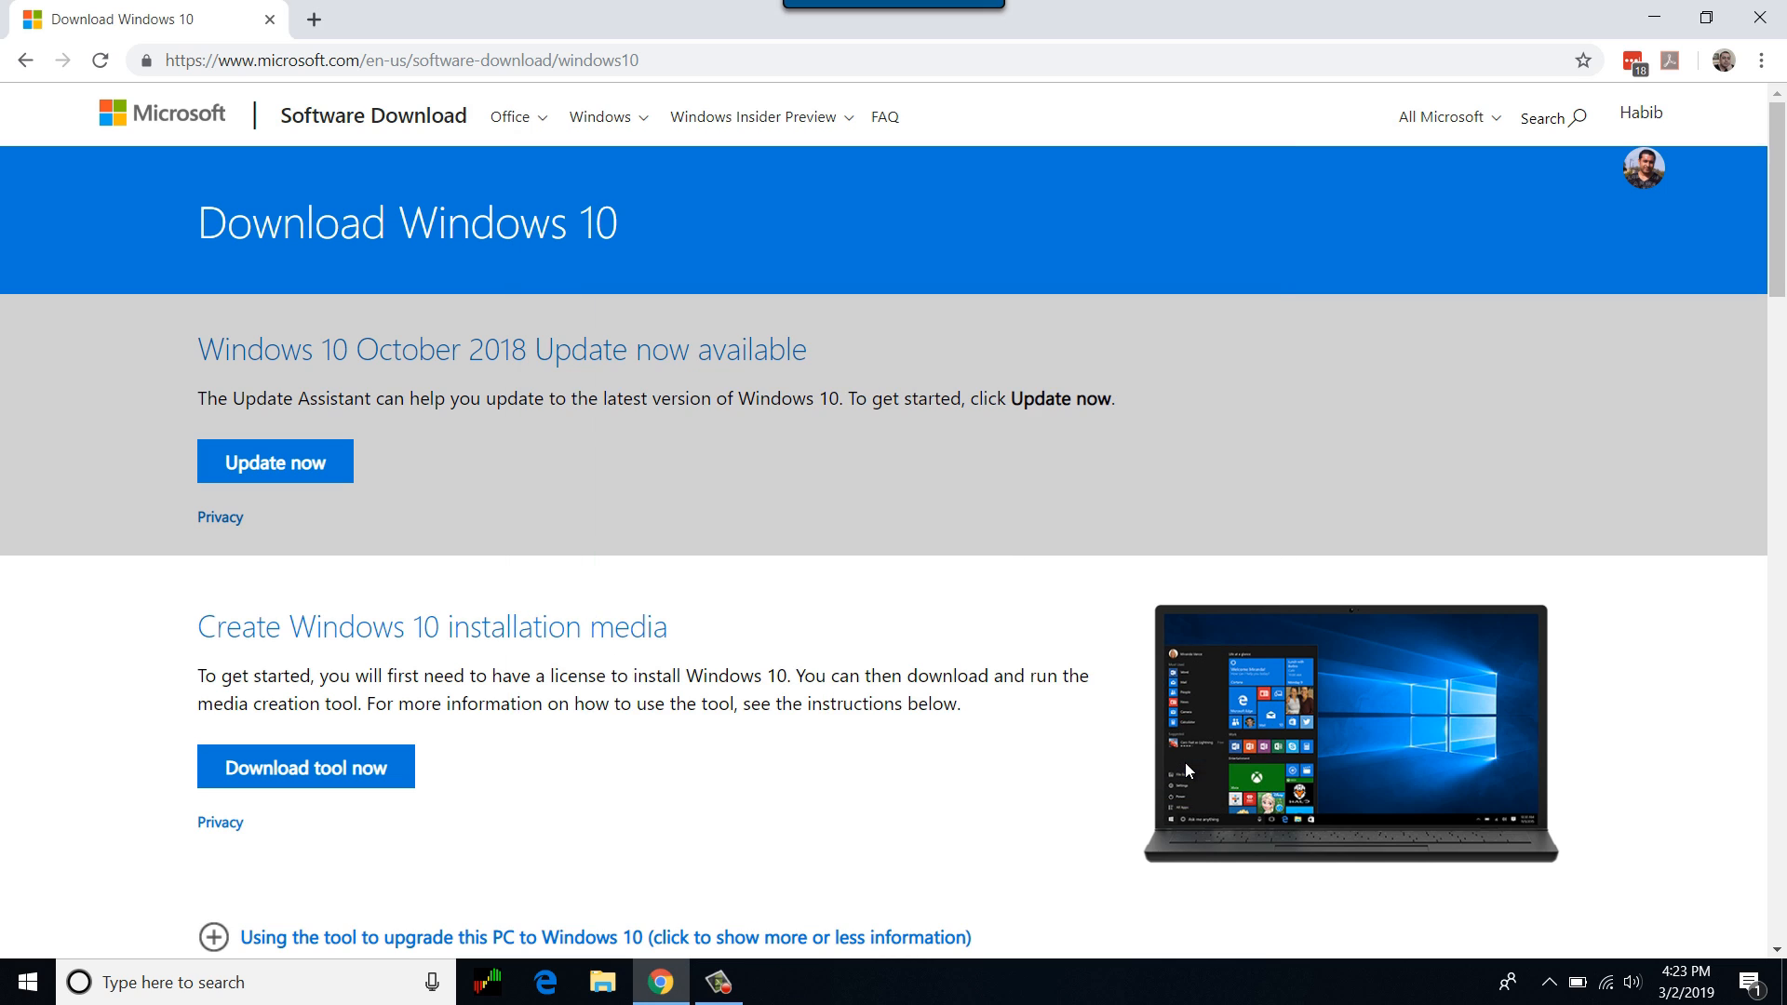
- In File Explorer, view the ESD-USB (D:) drive's Windows 10 setup folders and files
click(603, 979)
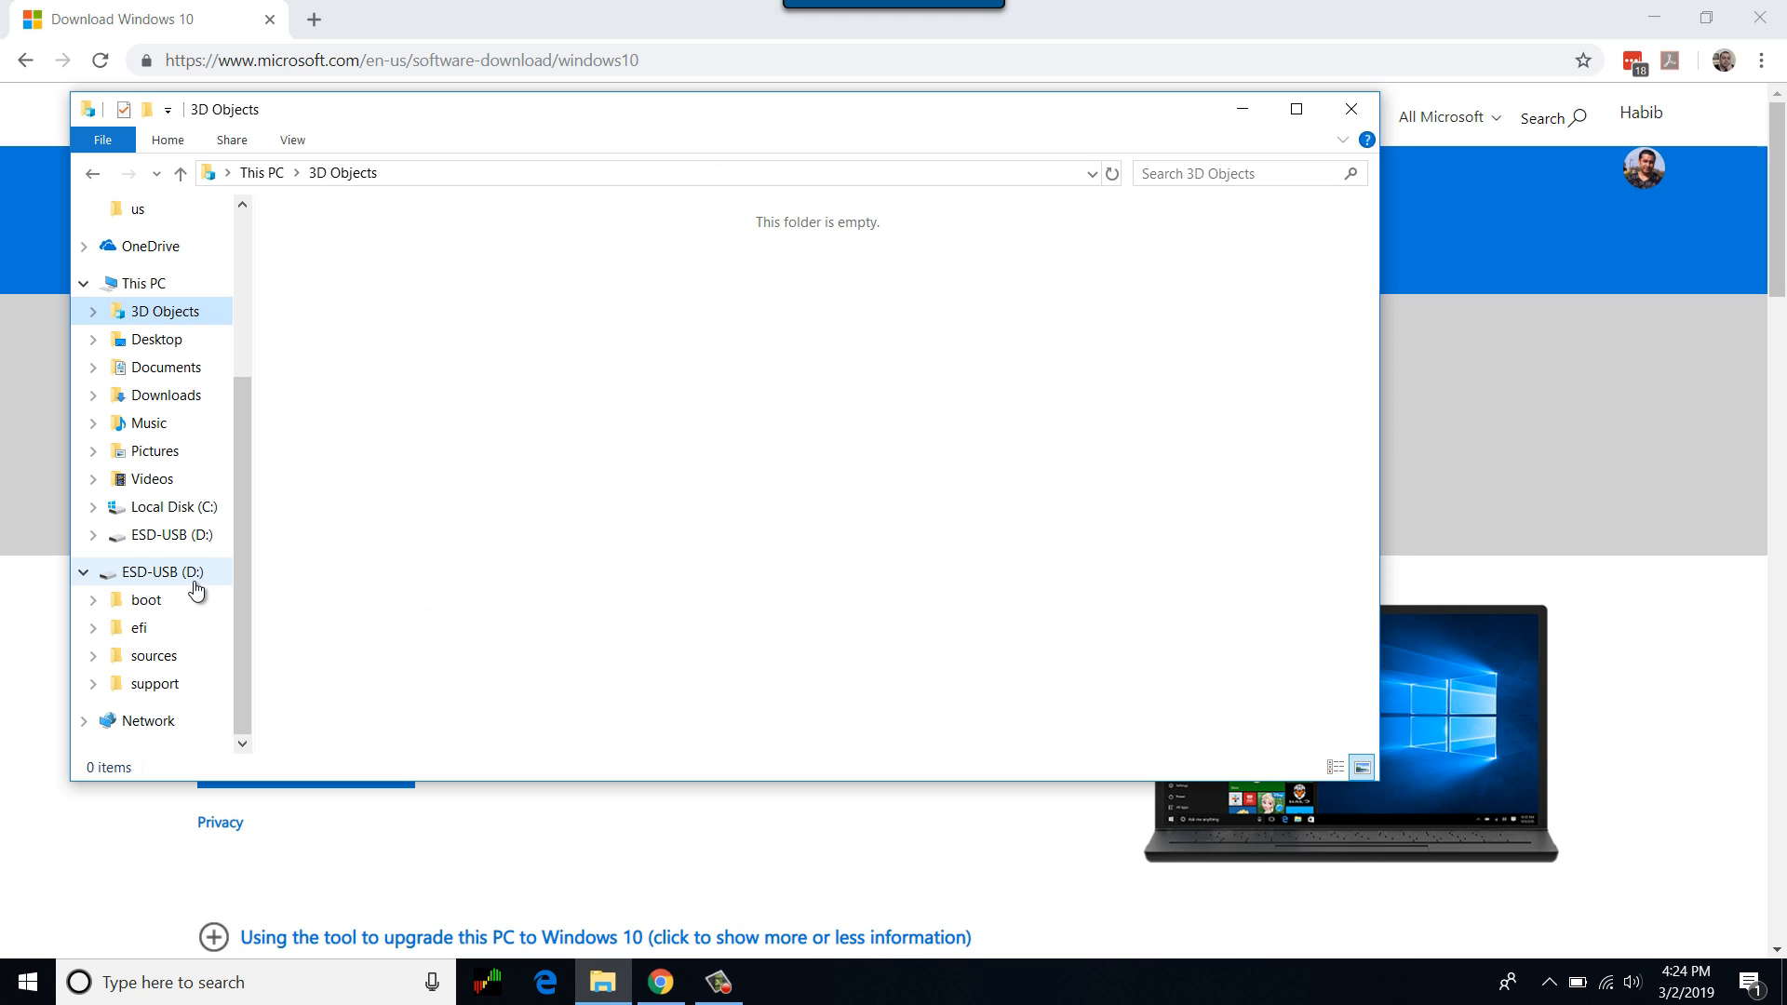
click(164, 572)
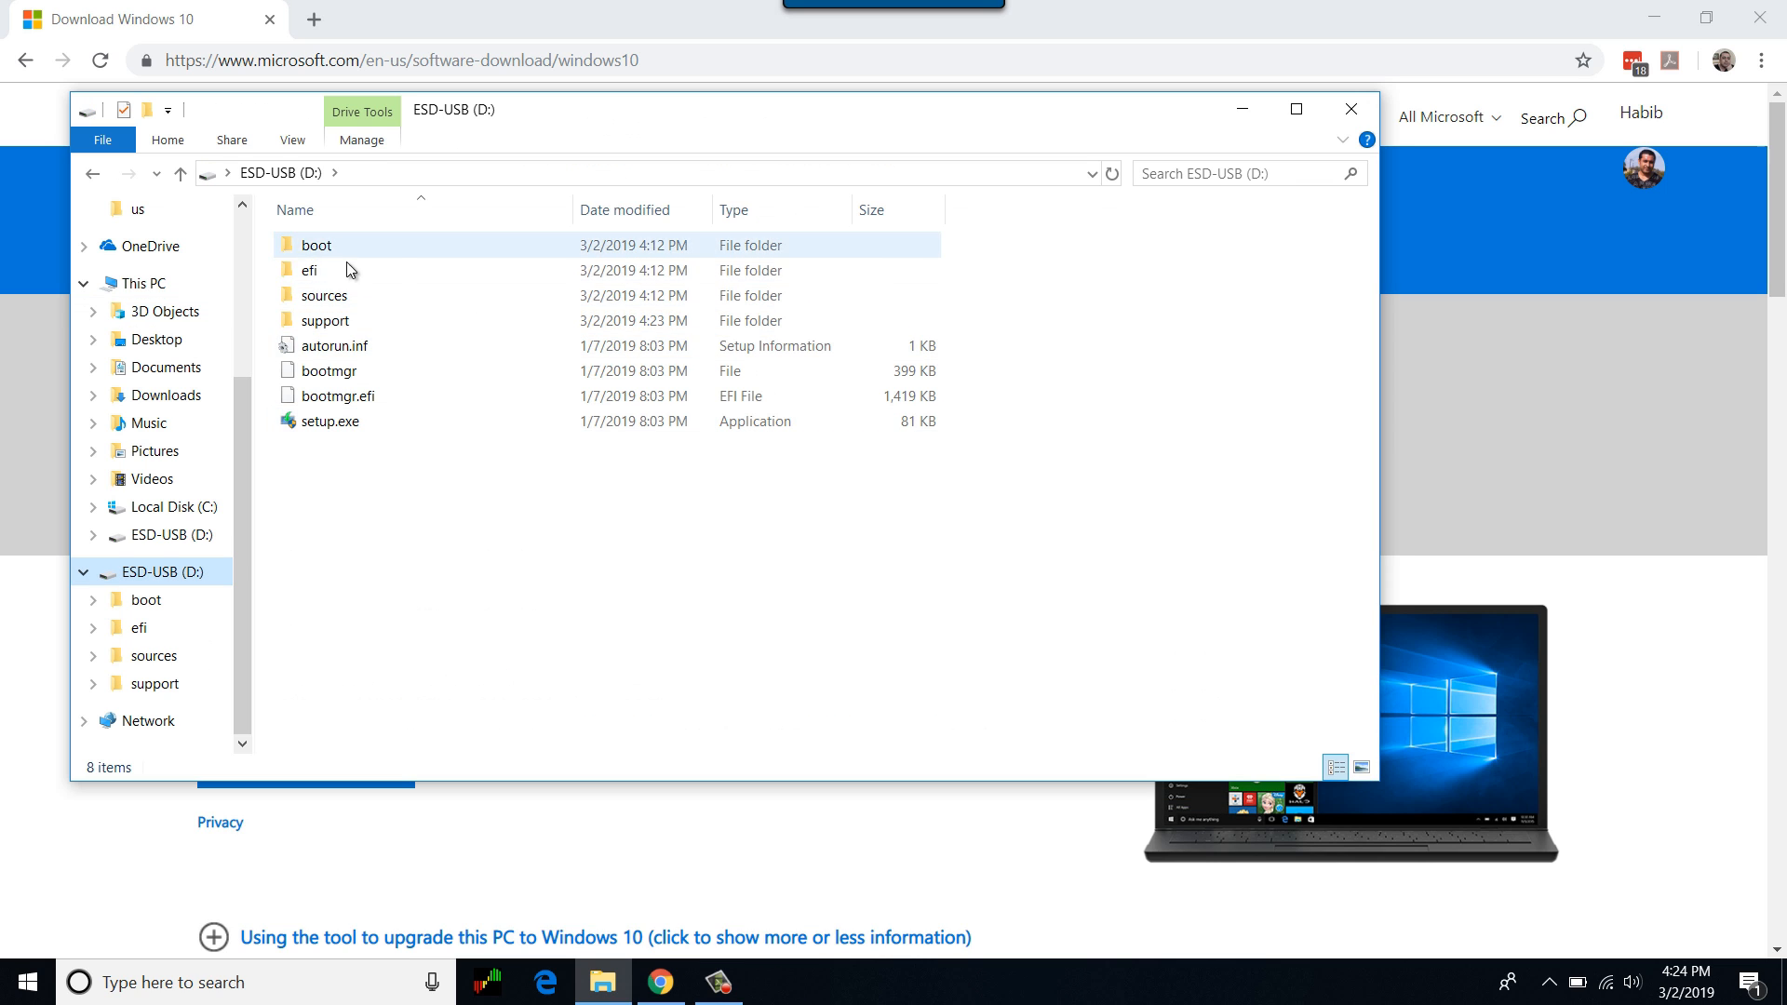
click(532, 580)
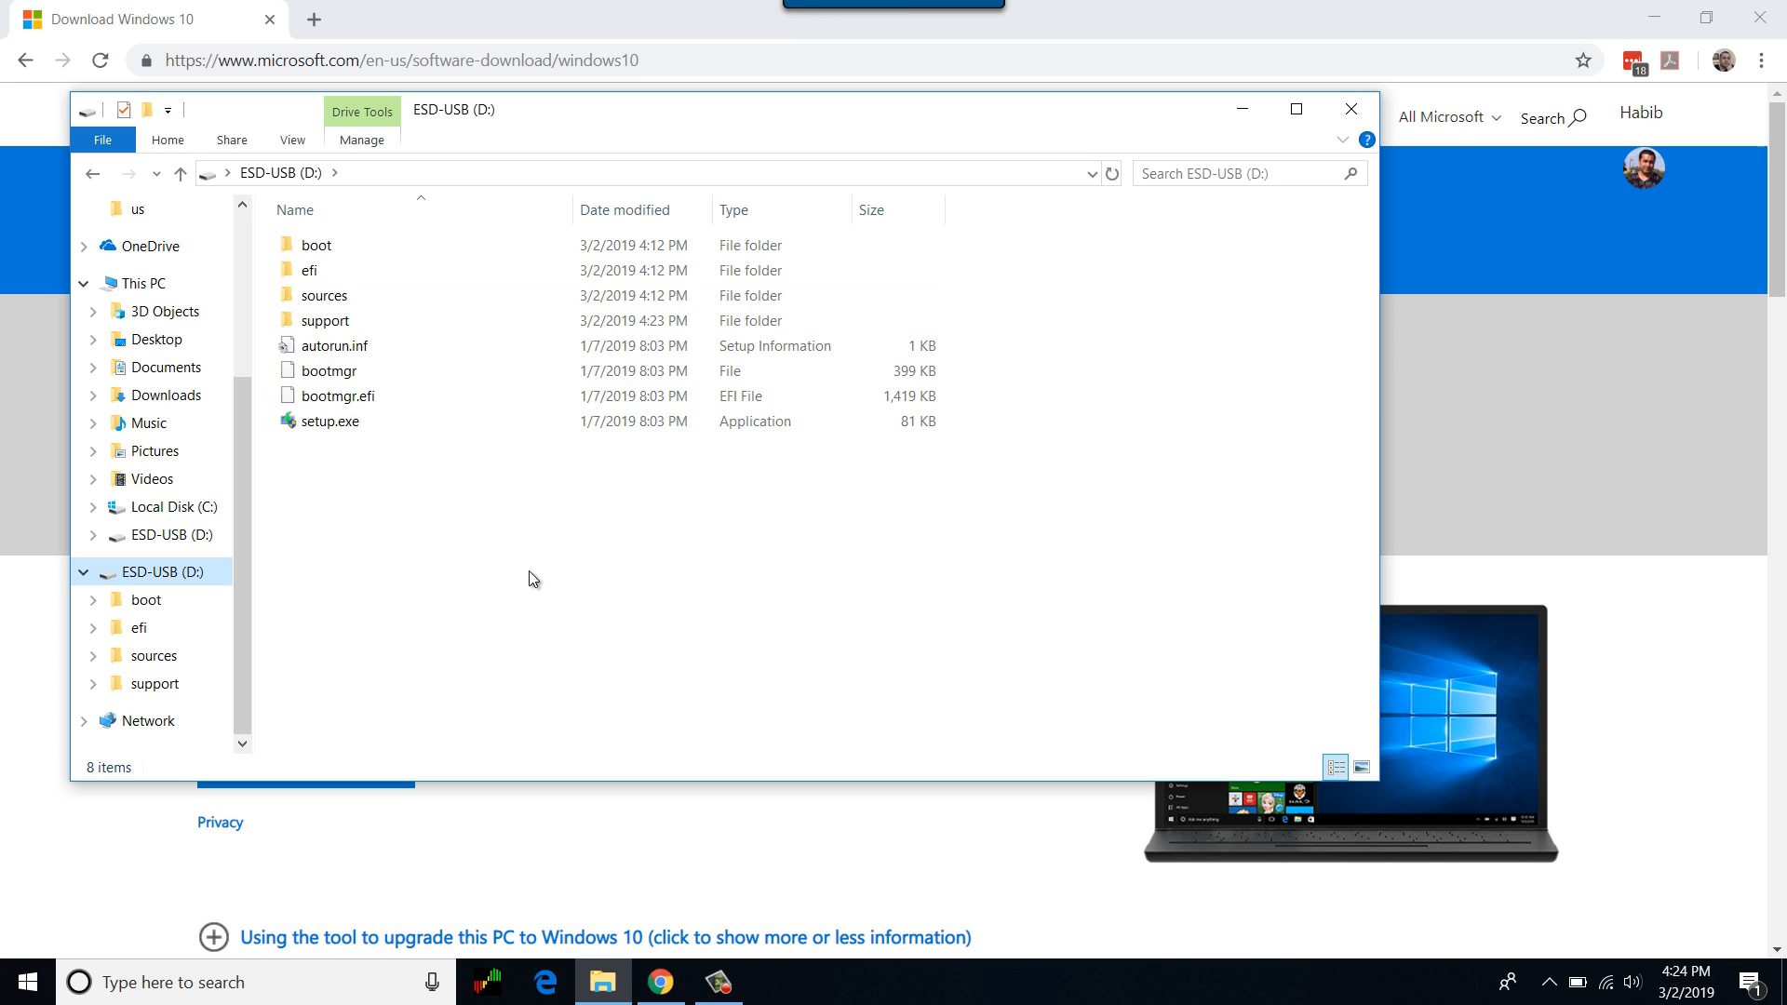
mouse_move(767, 697)
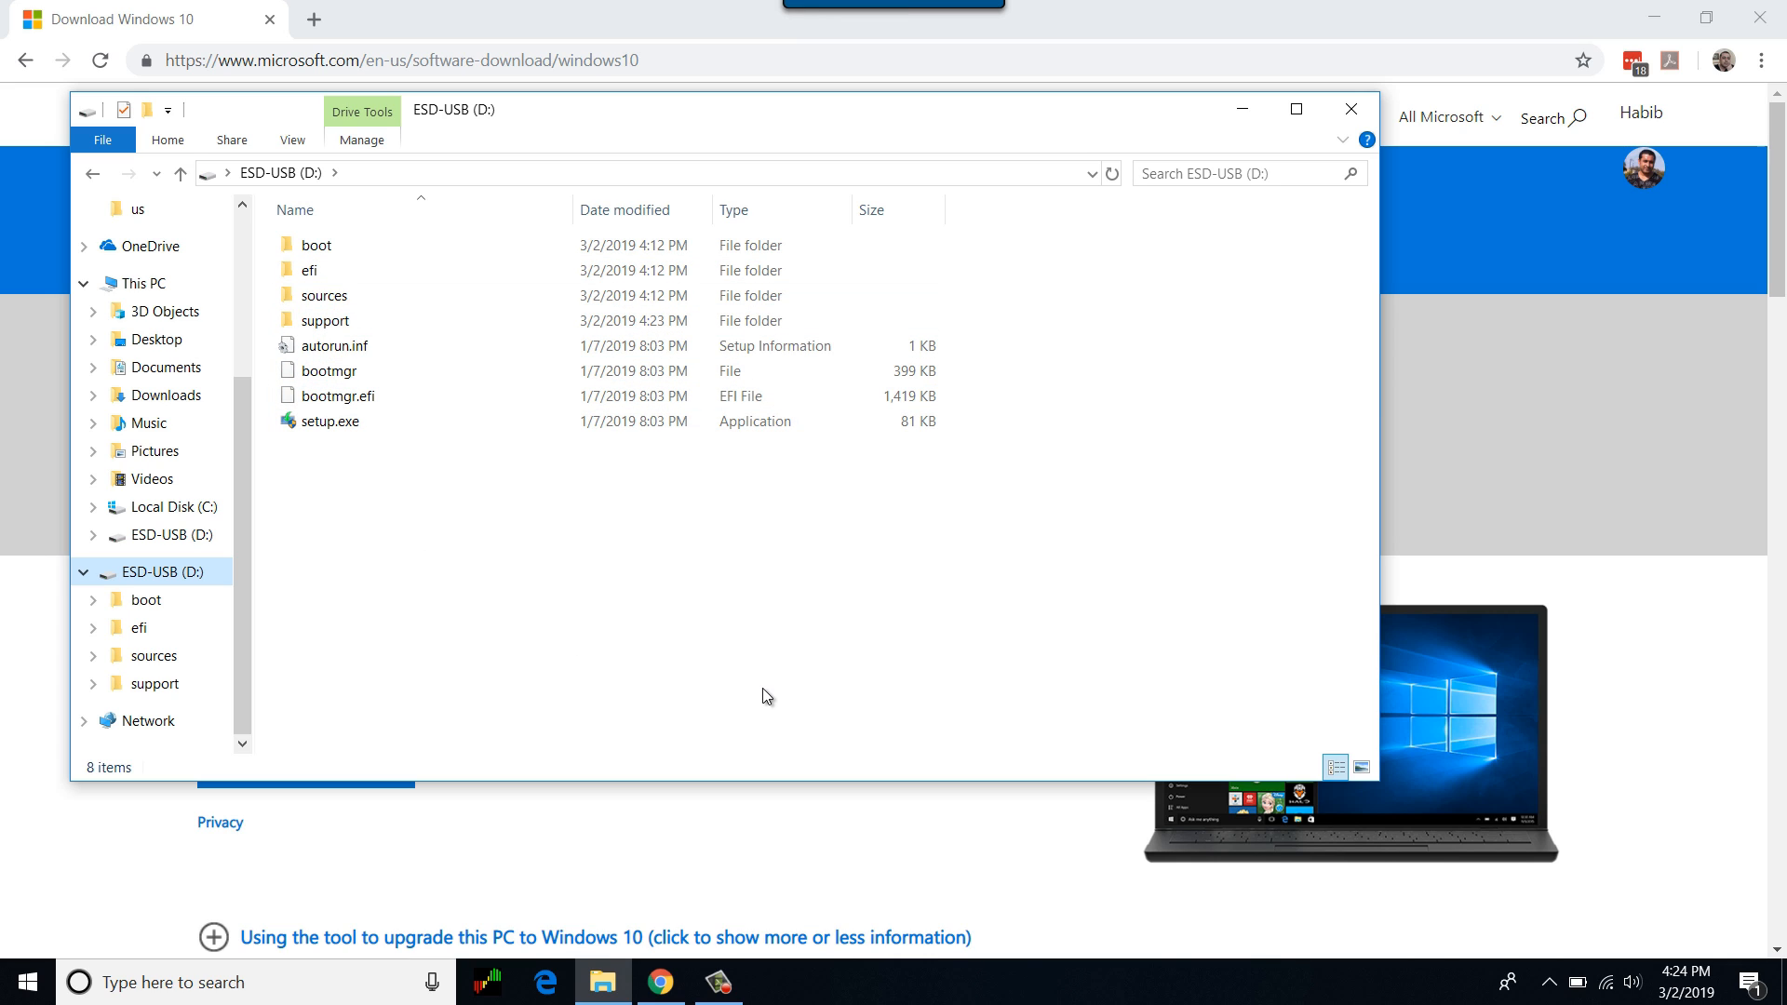
click(719, 981)
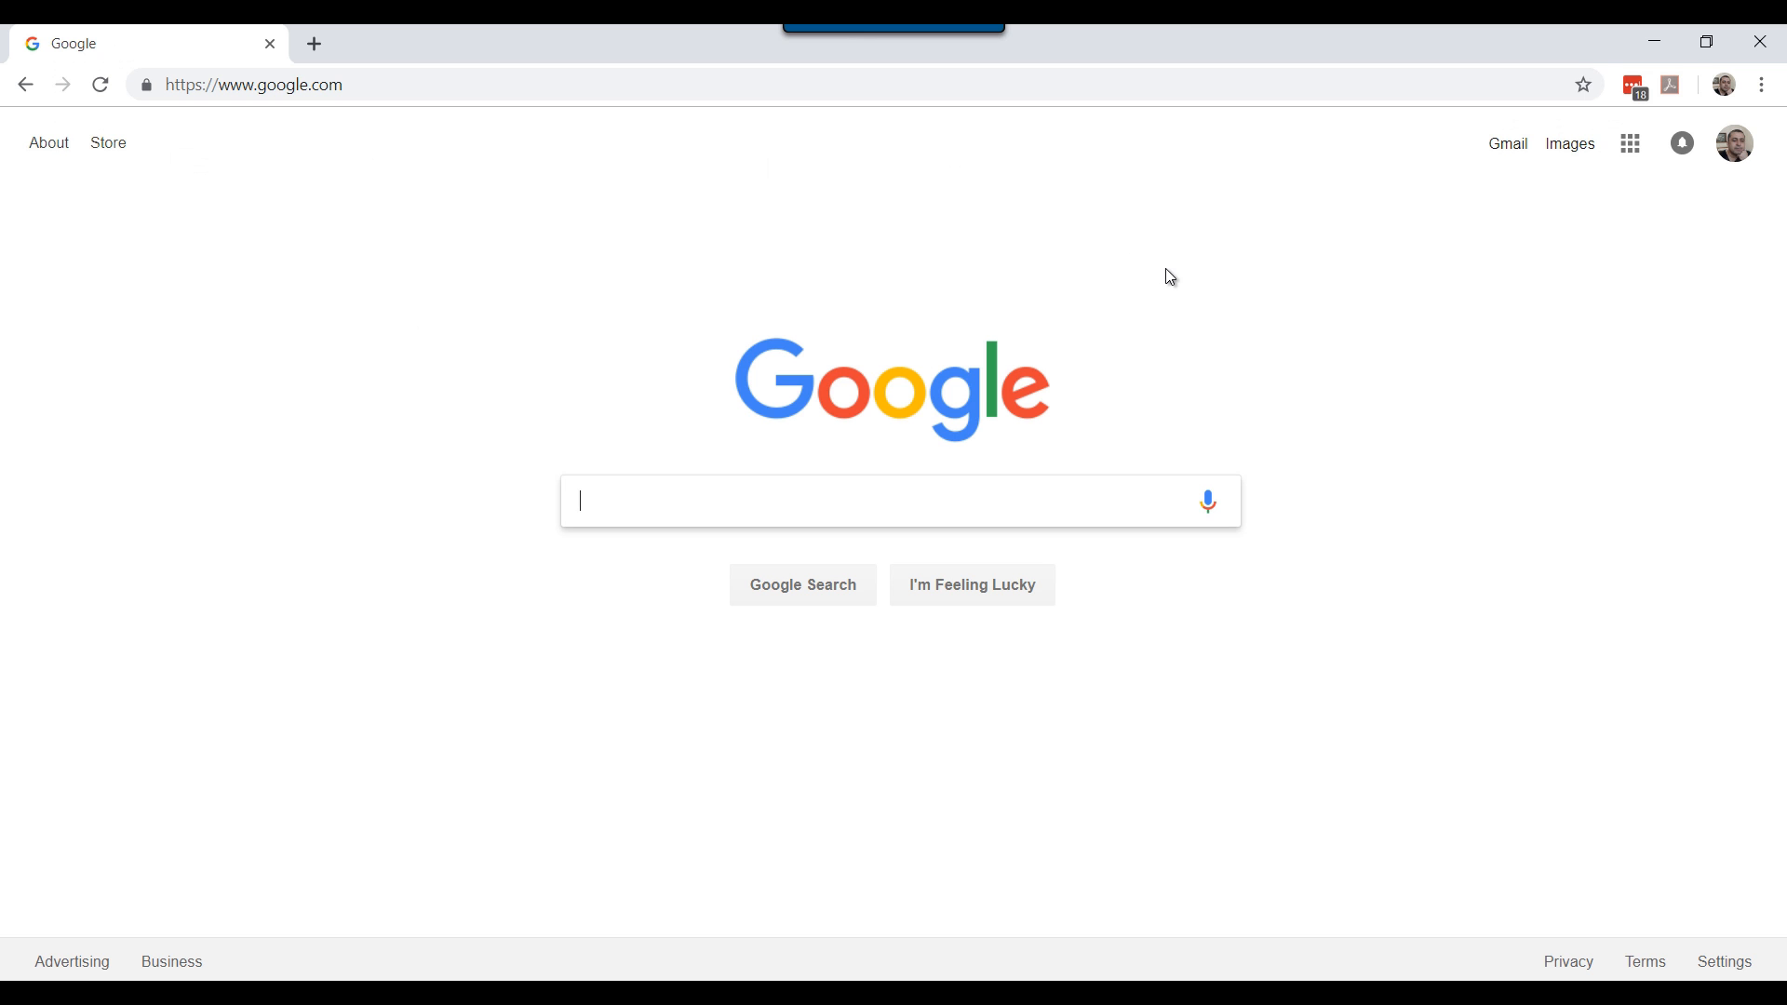
- Go to rufus.ie and download Rufus 3.4 from its Download section
click(251, 84)
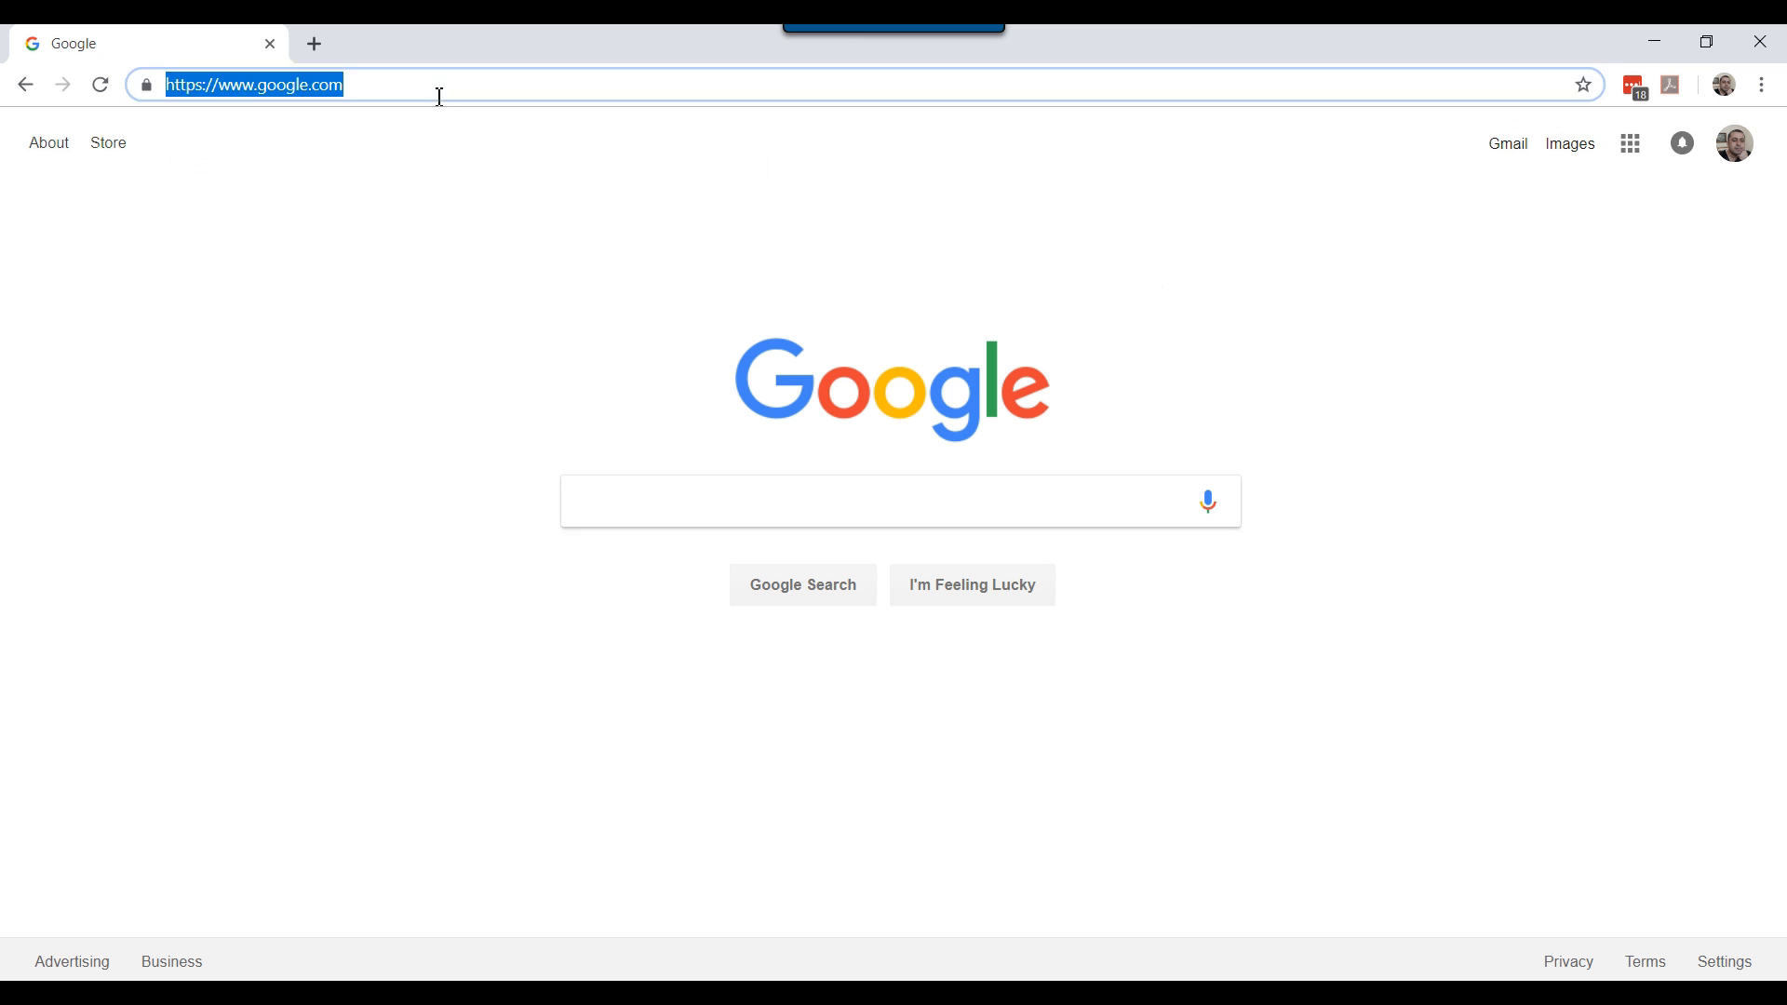
text(rufus.ie)
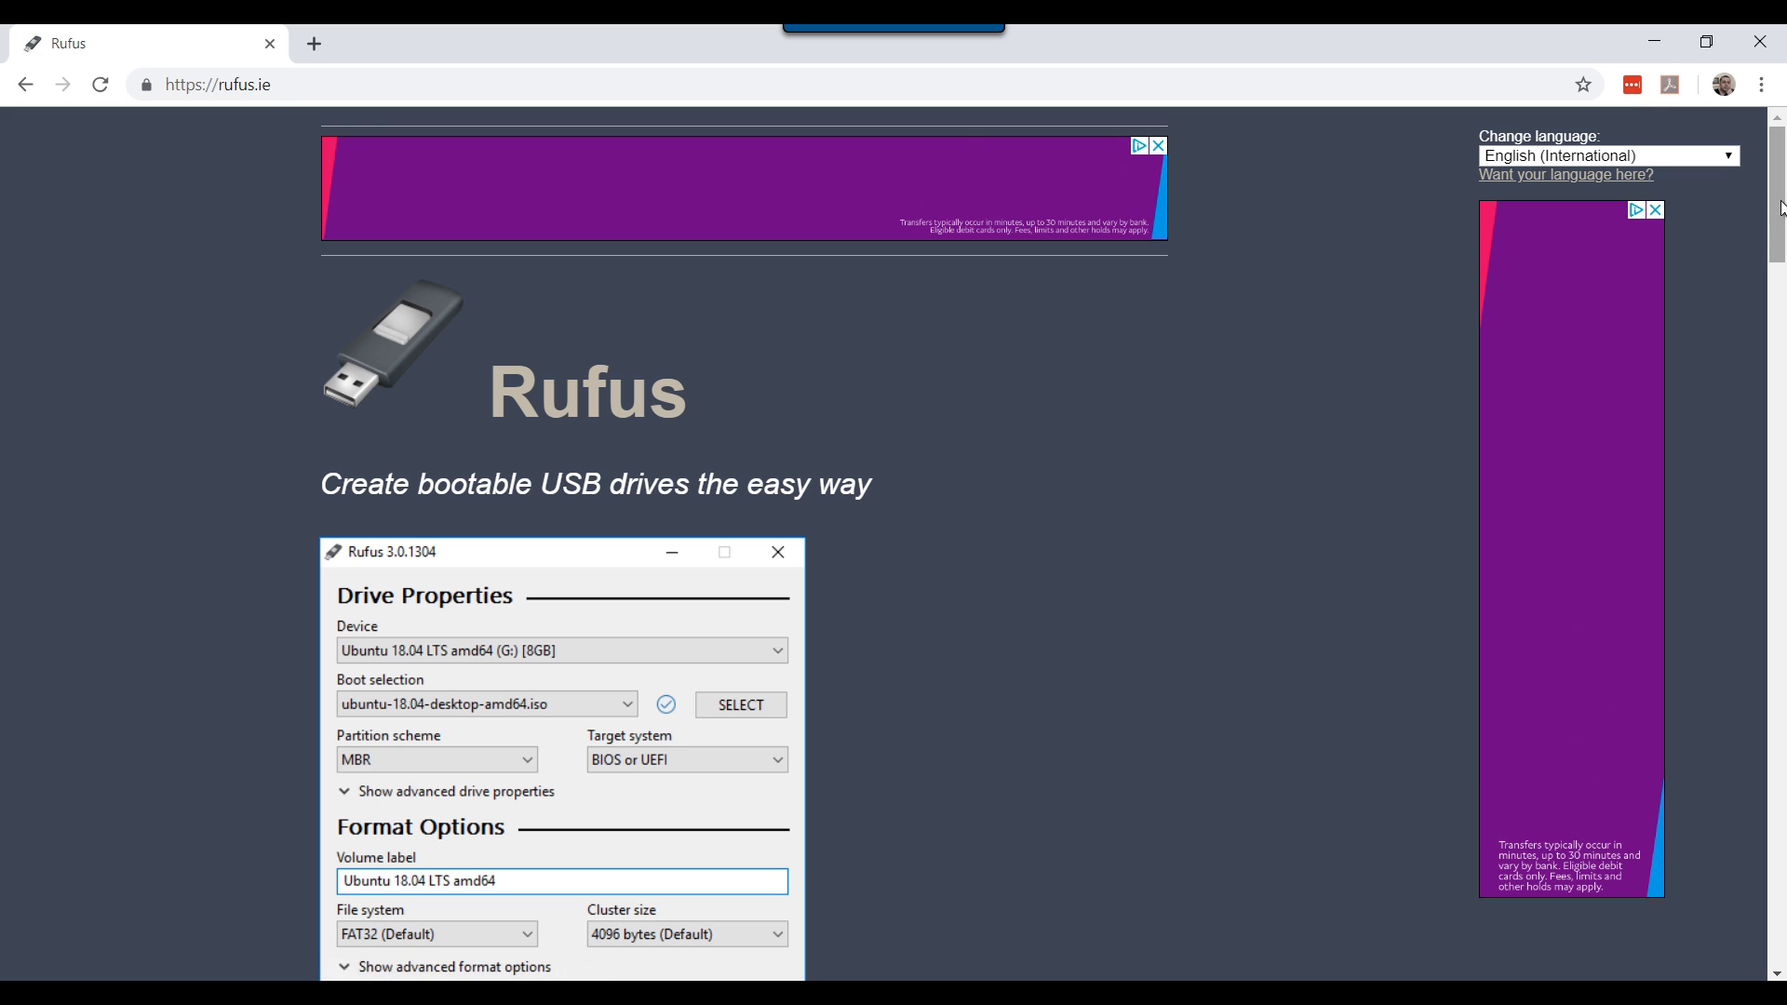
scroll(down, 3)
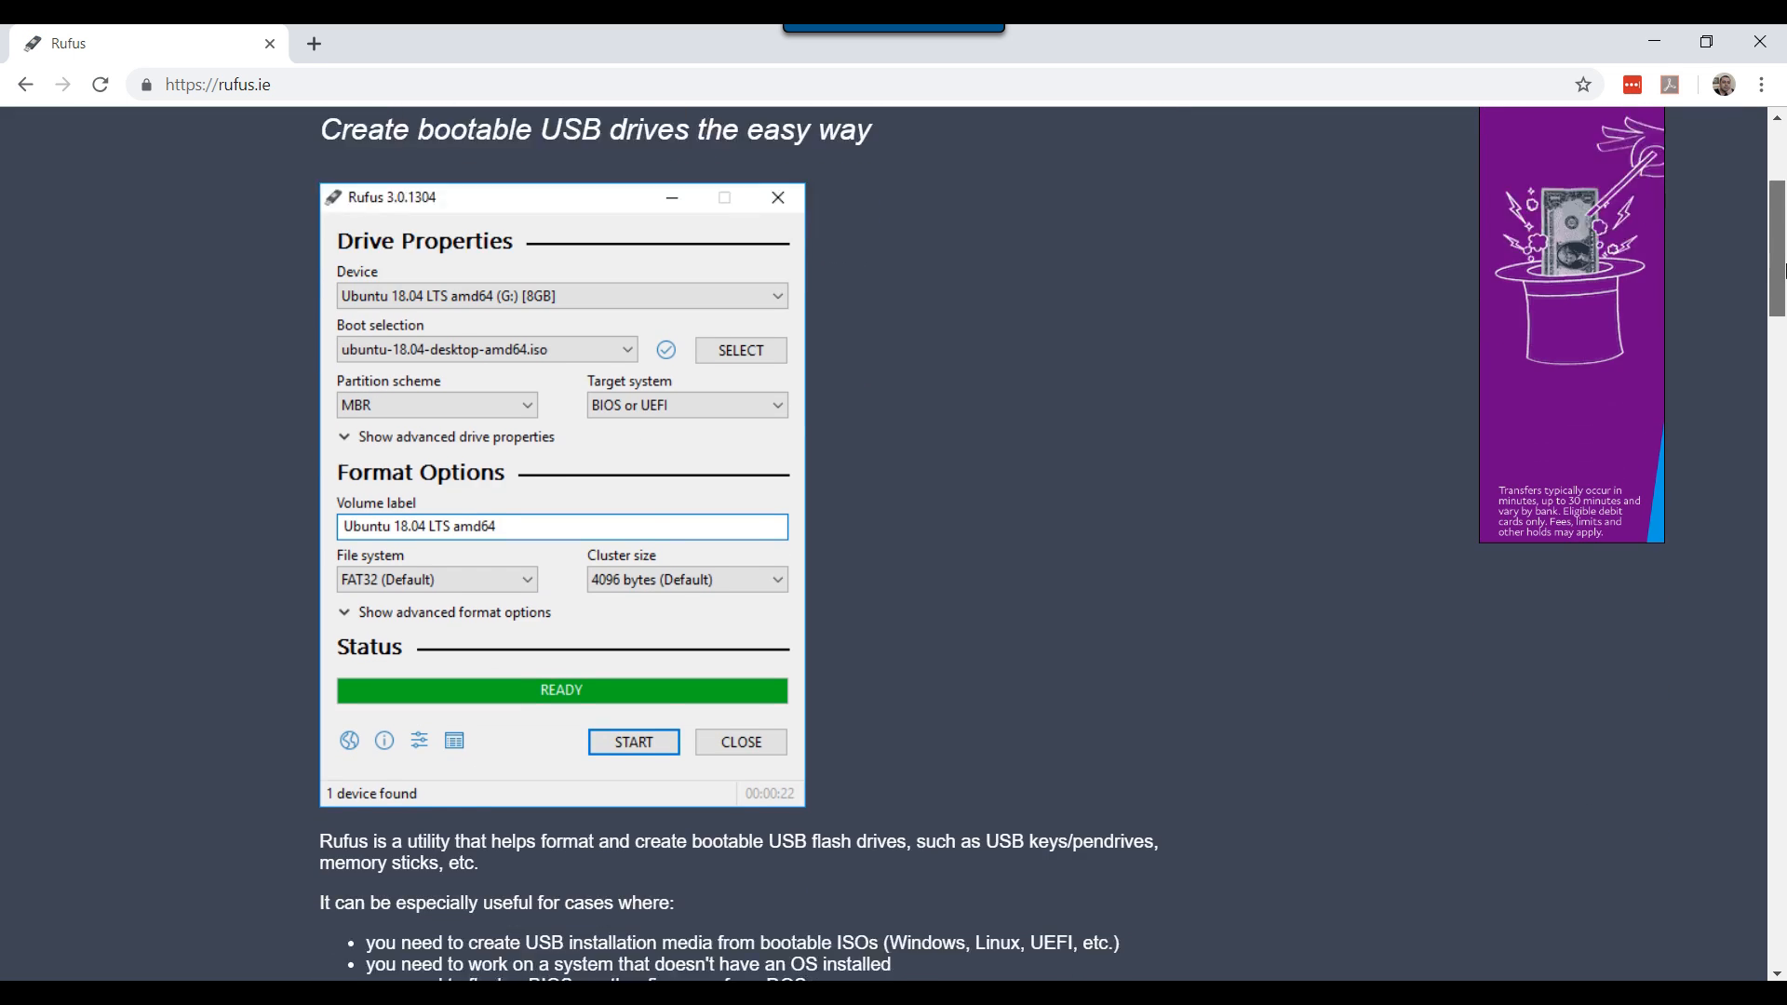
scroll(down, 3)
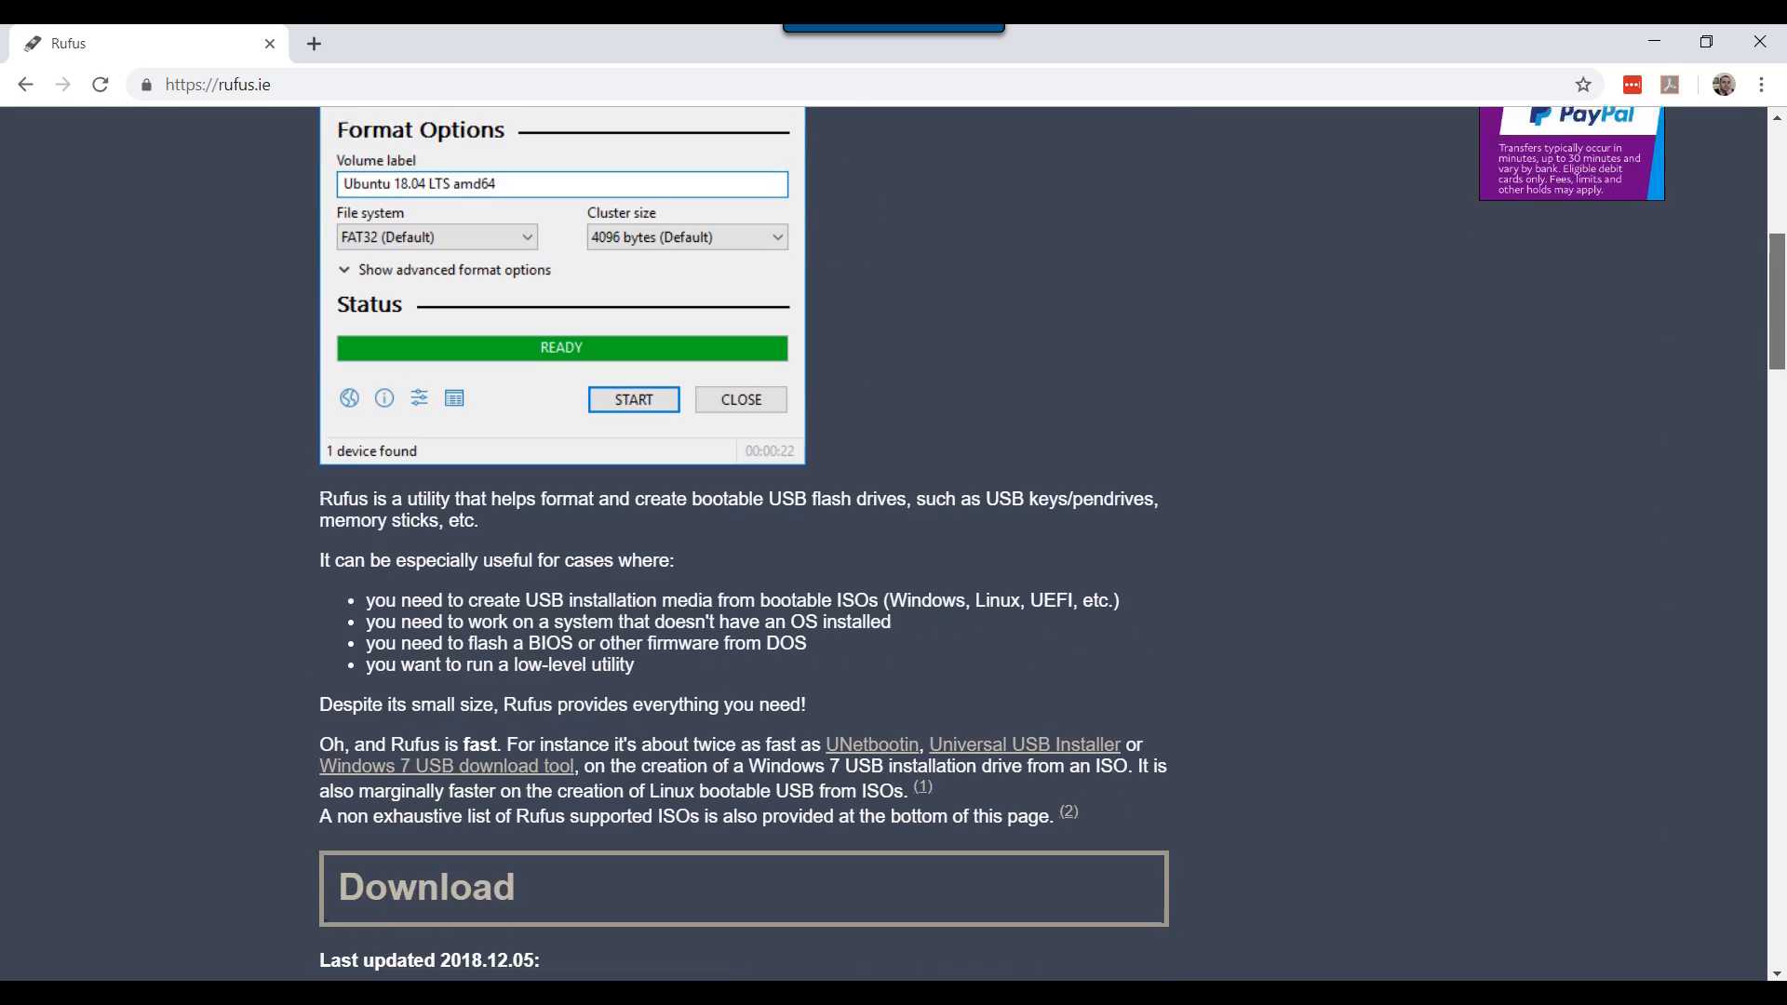
scroll(down, 3)
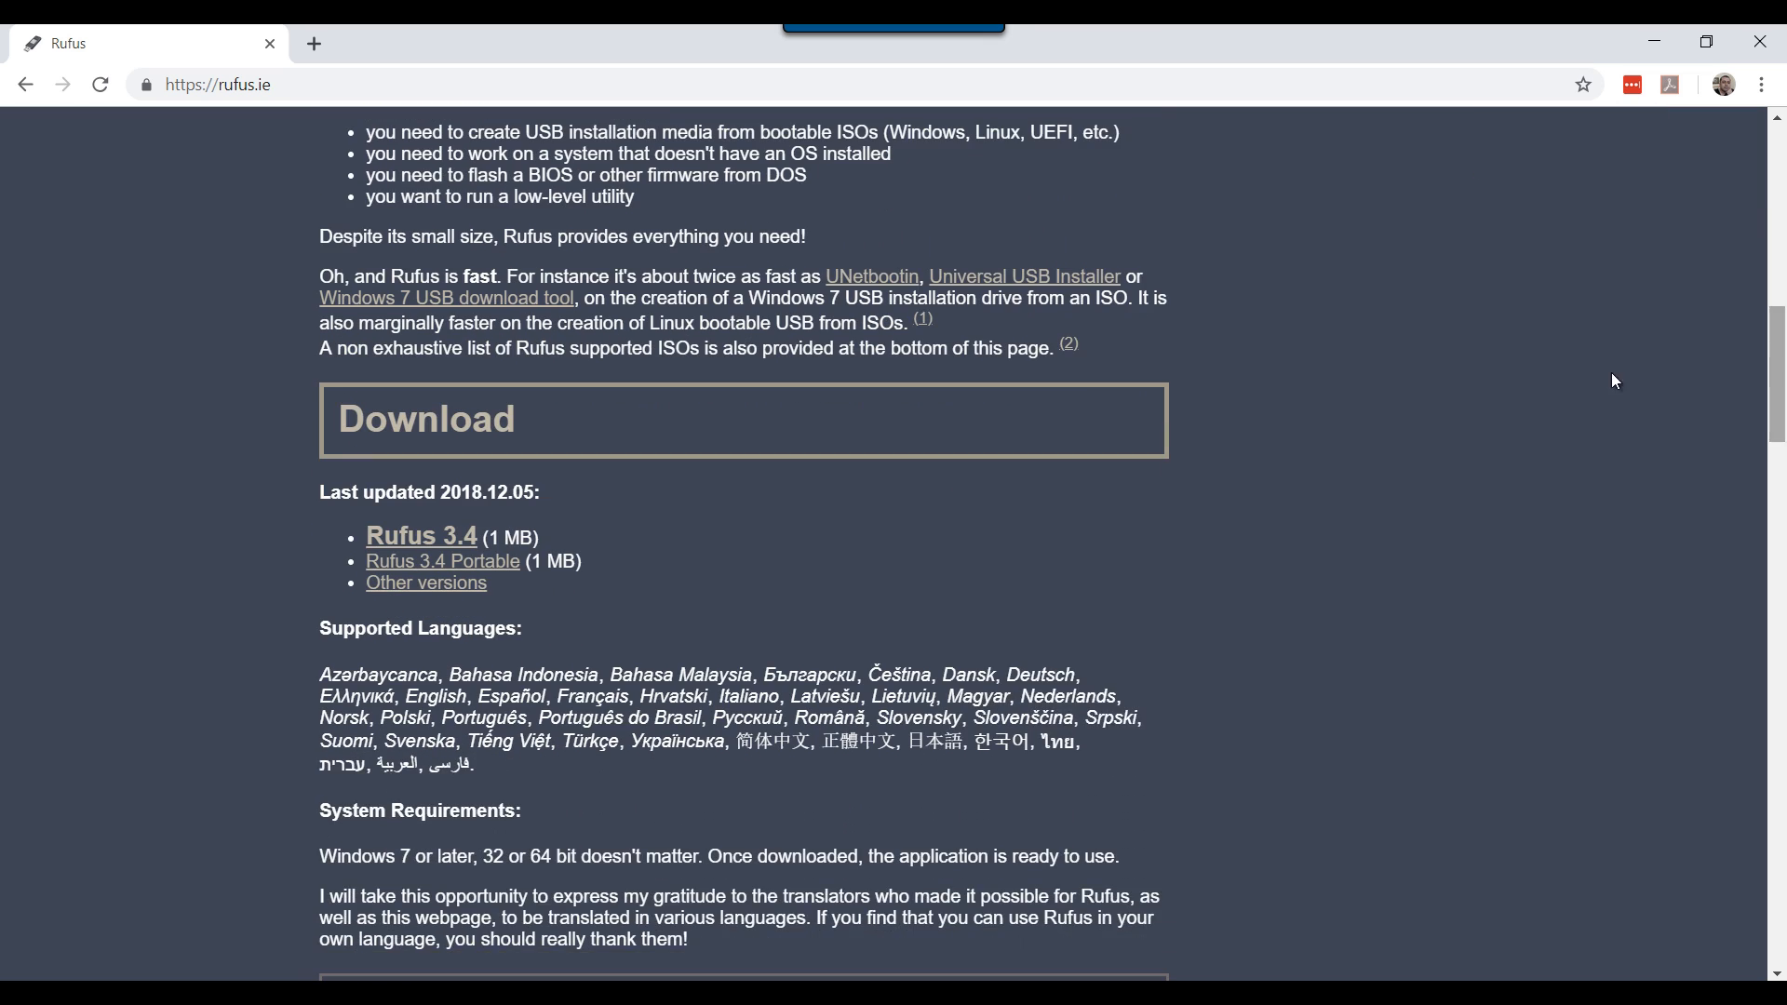
mouse_move(581, 291)
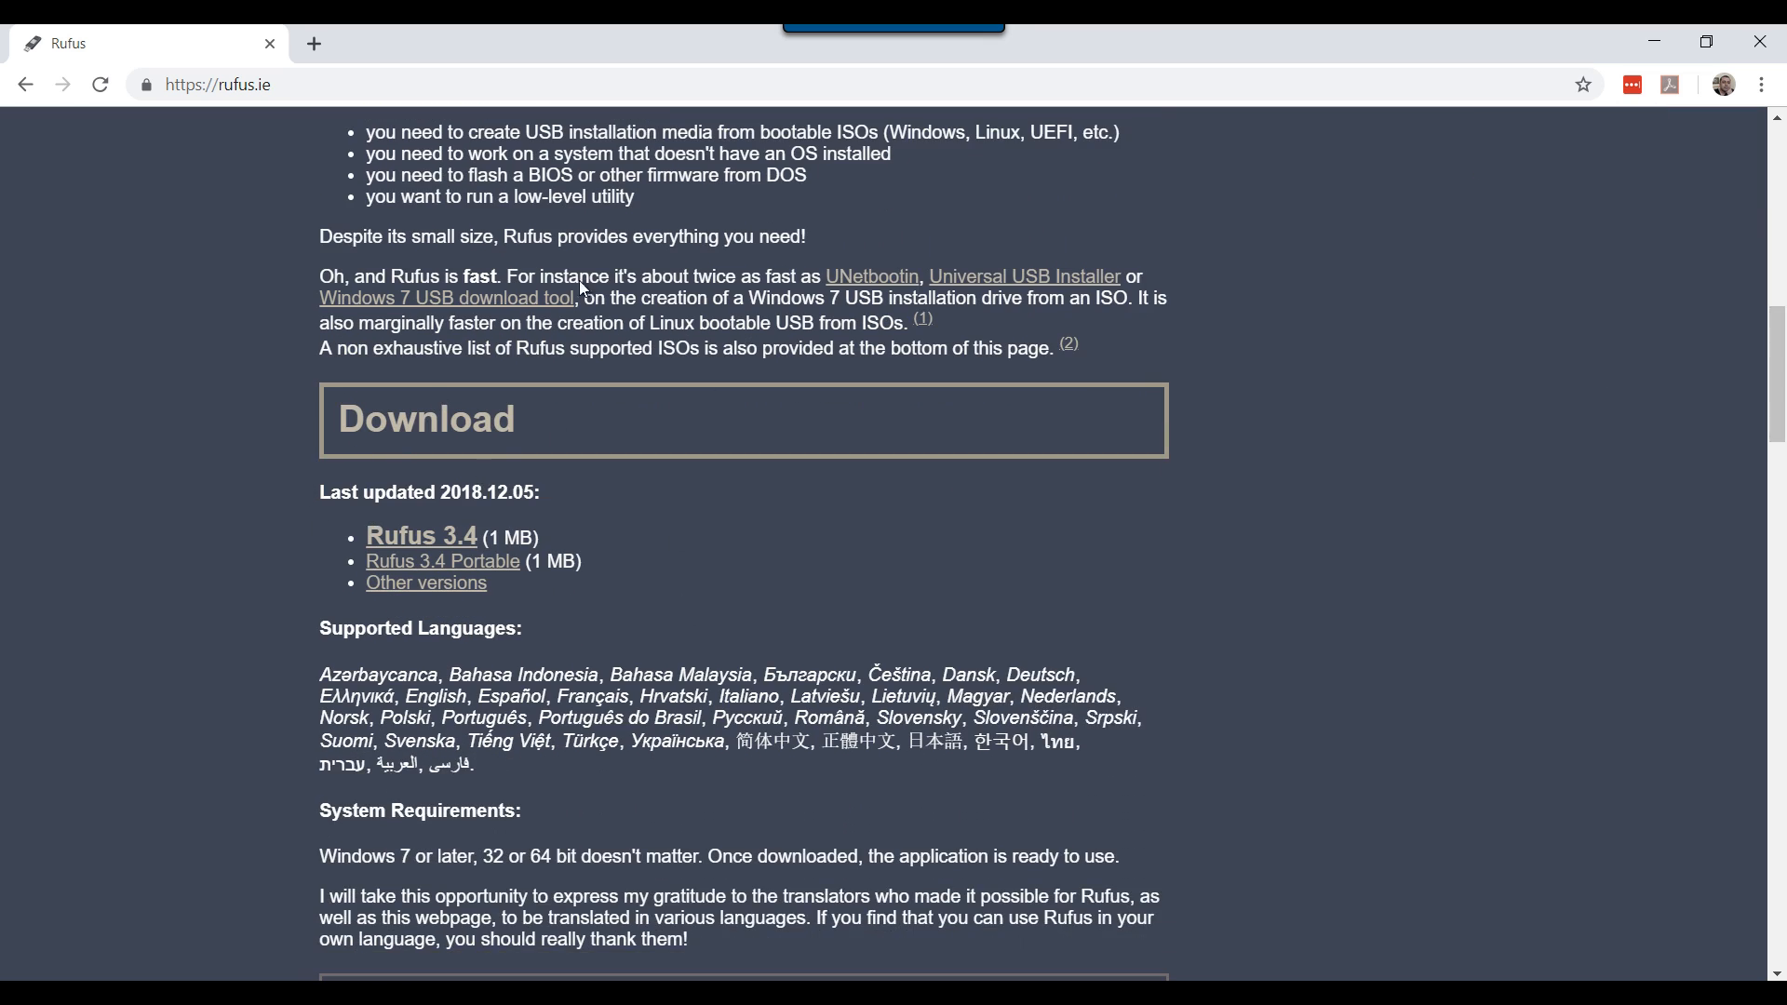
mouse_move(588, 514)
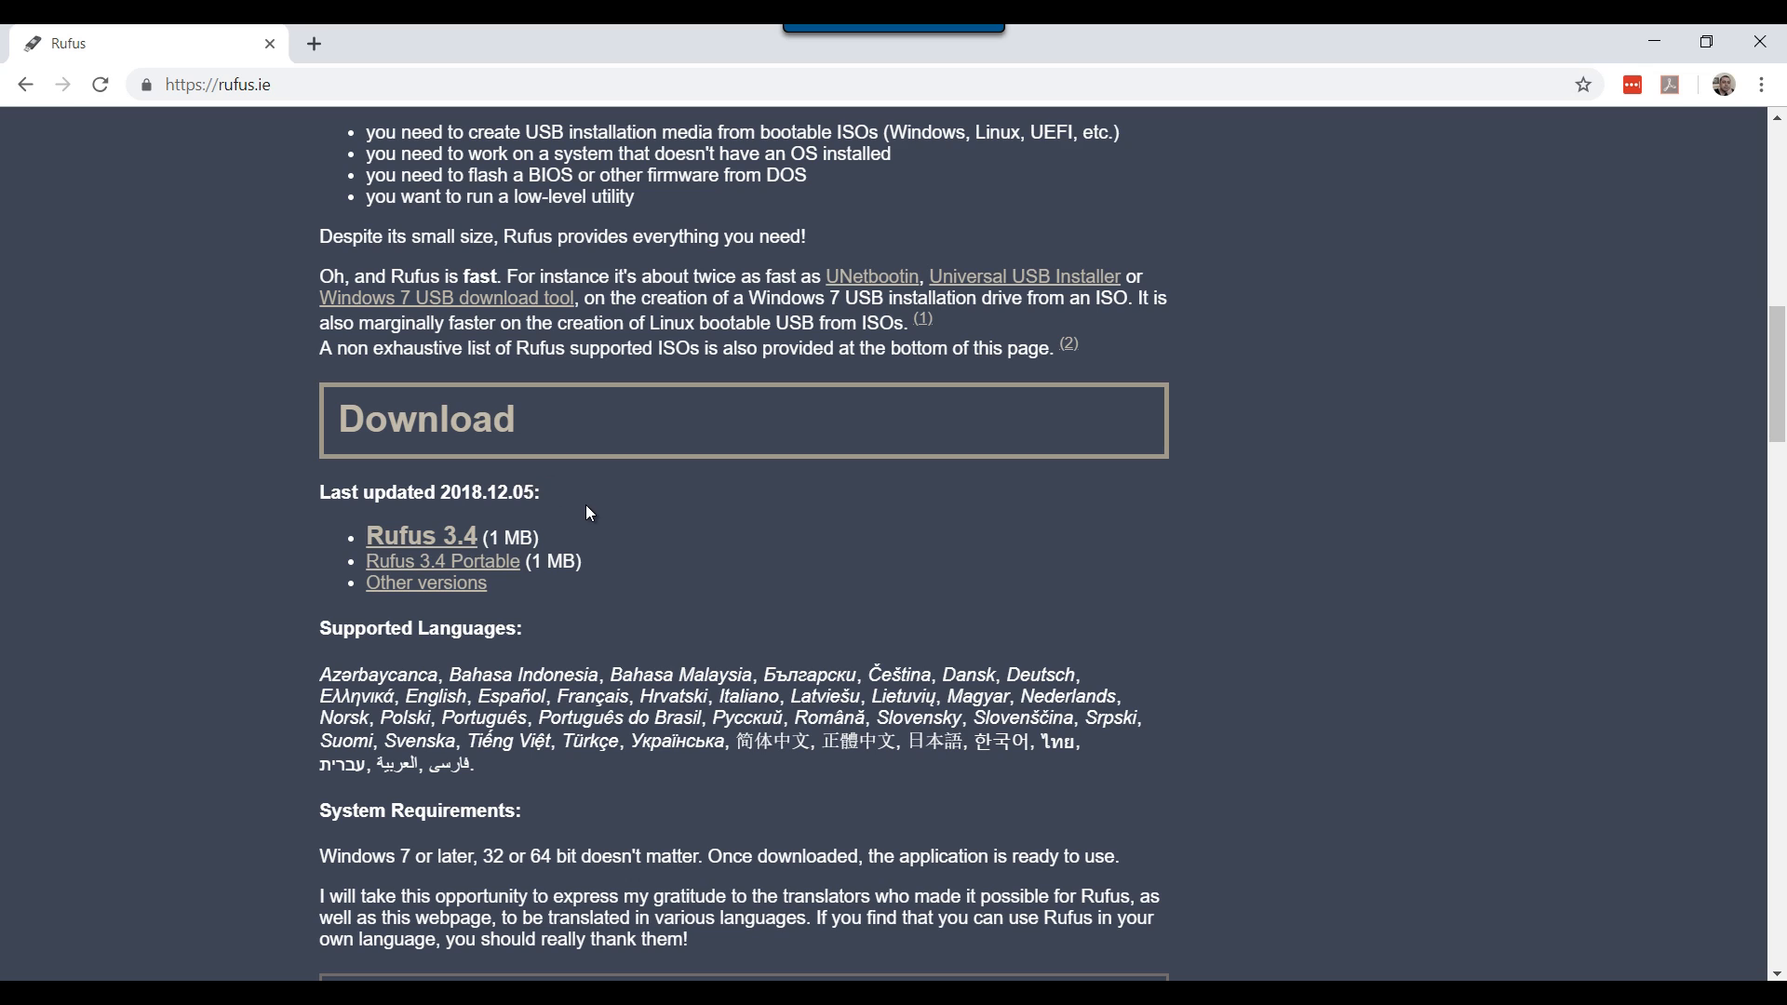
mouse_move(421, 555)
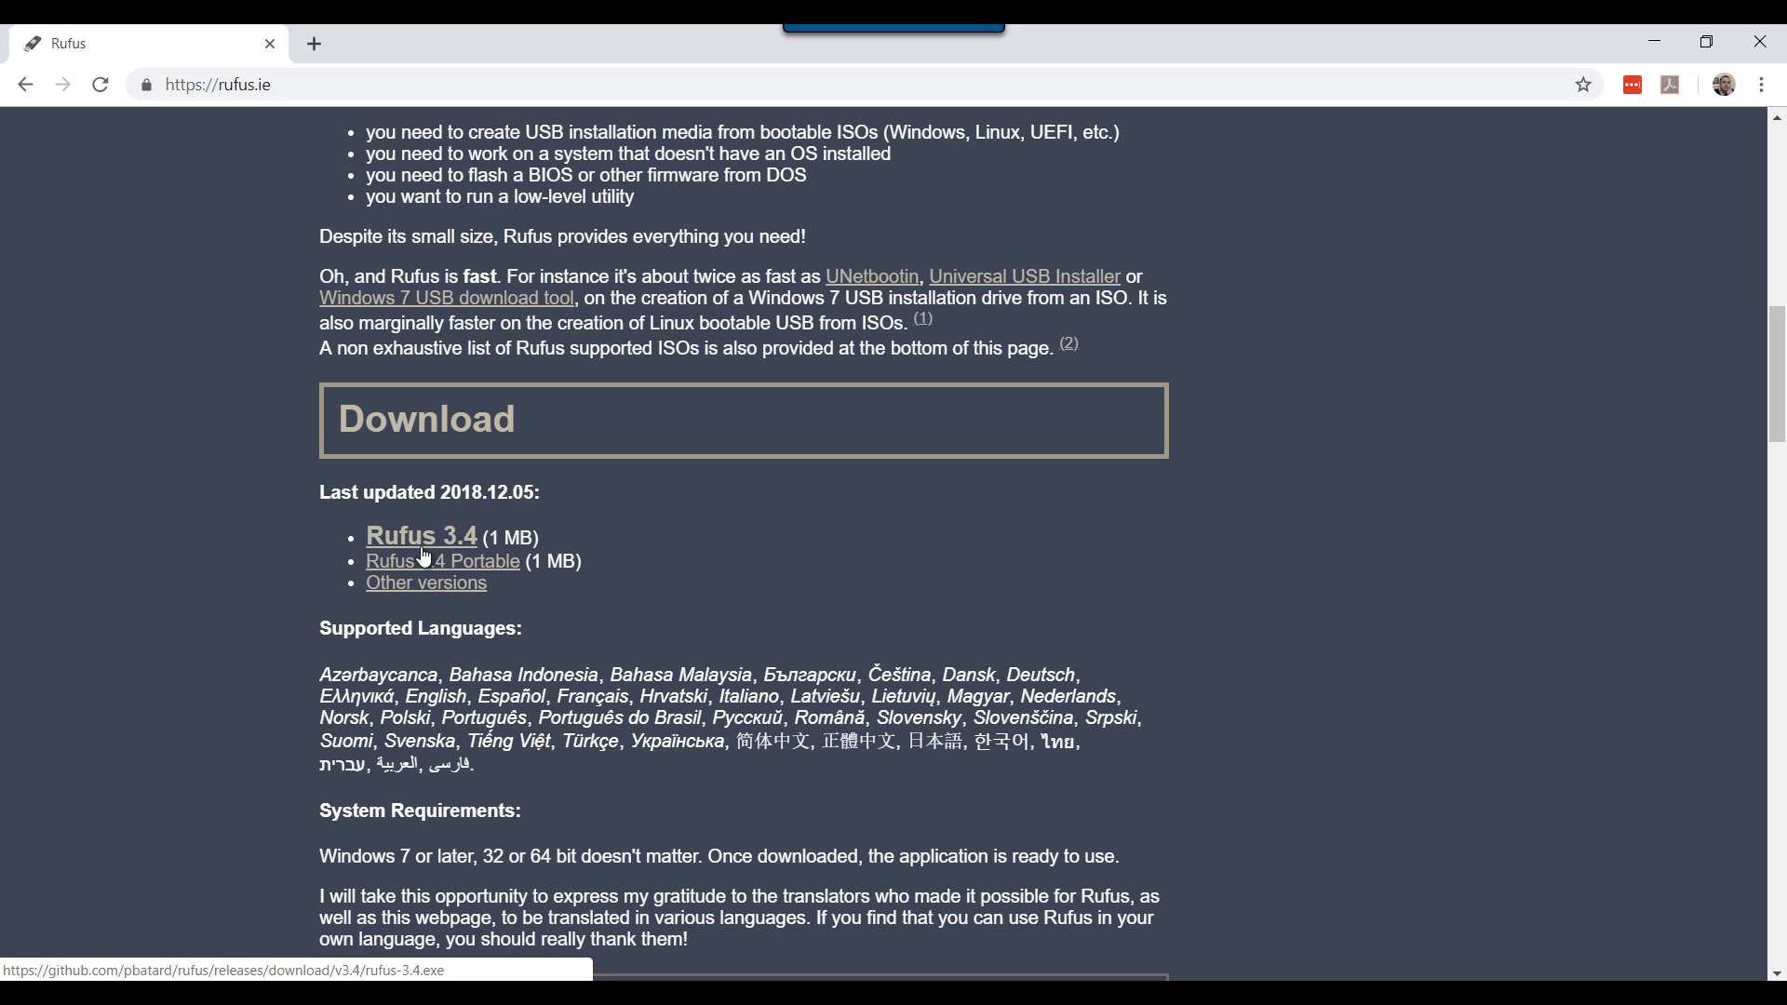
click(421, 536)
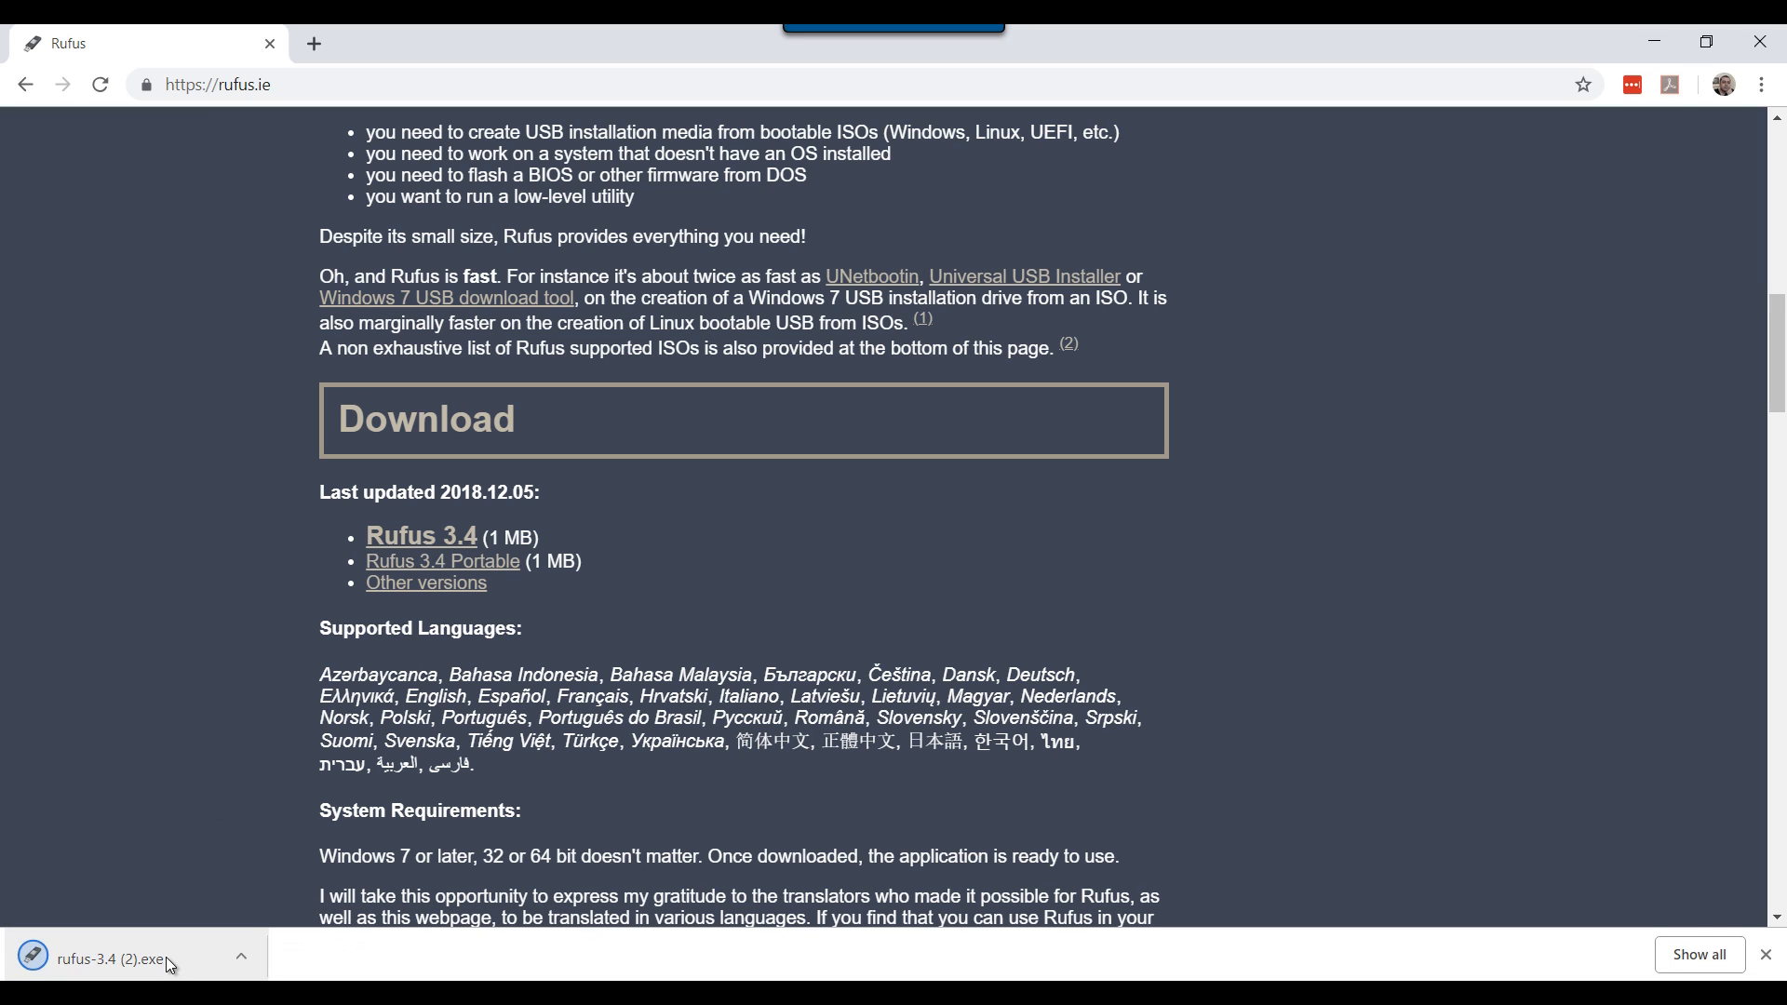
- Launch the downloaded Rufus and keep the 16 GB ESD-ISO (D:) drive as the device
click(112, 983)
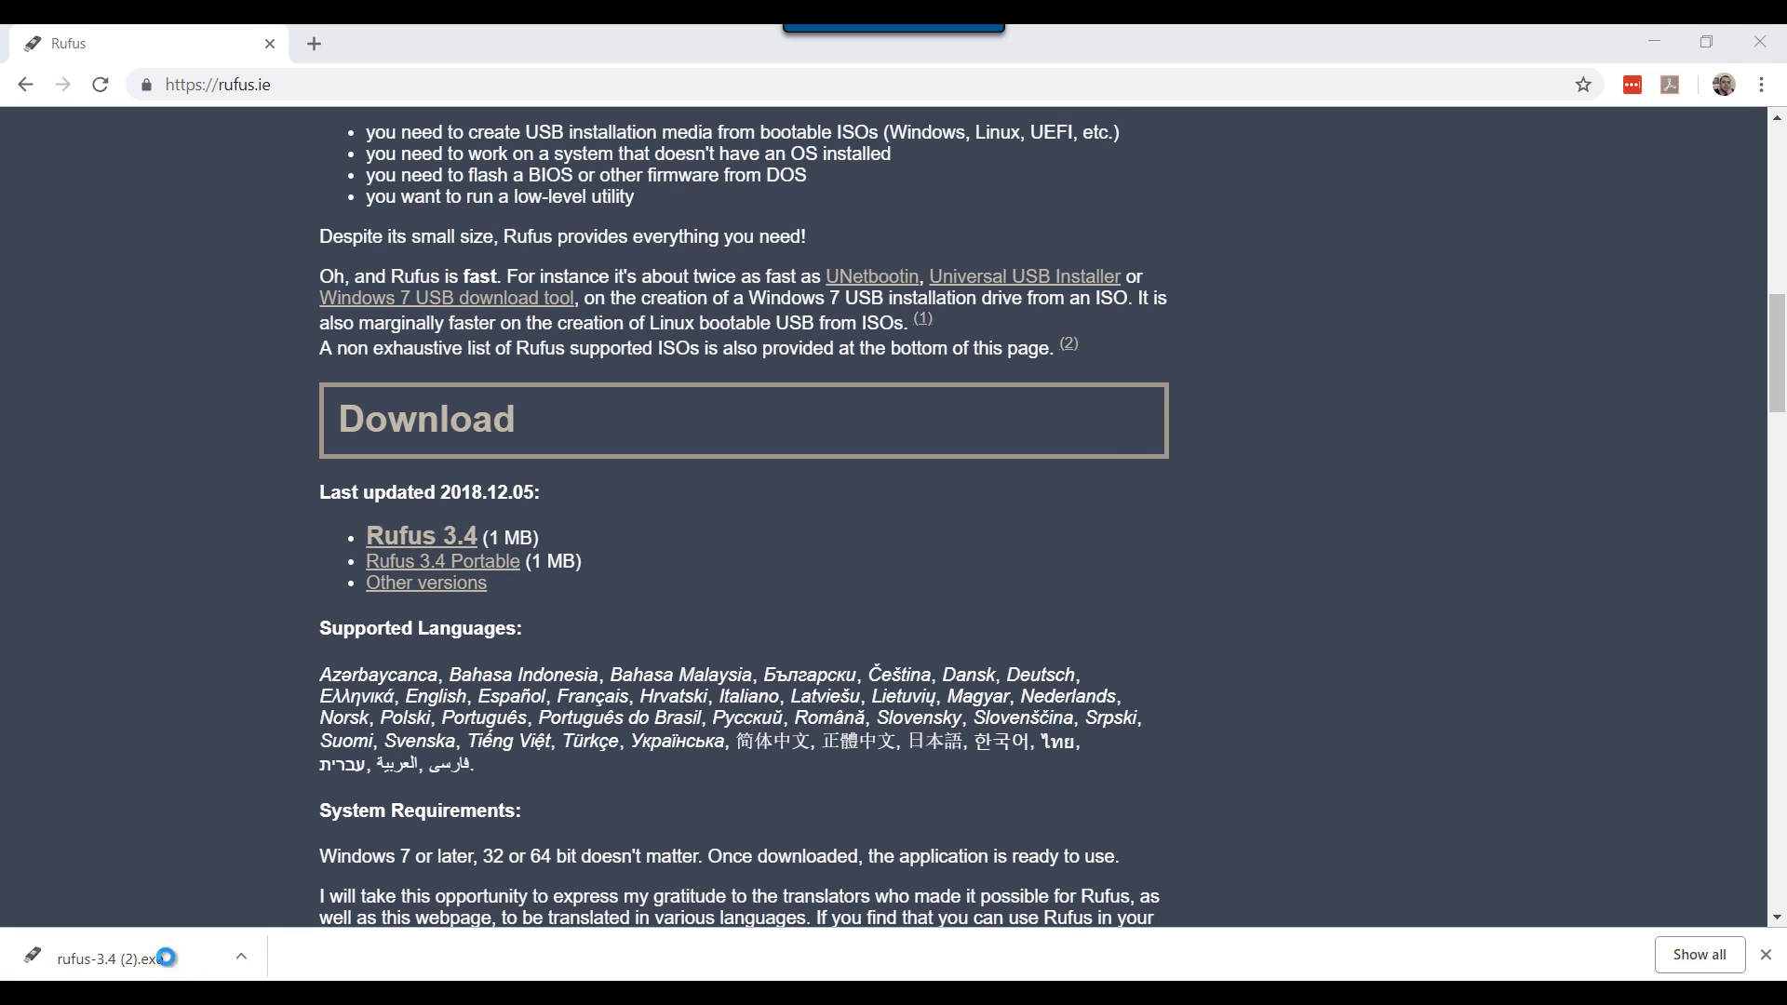
double_click(103, 958)
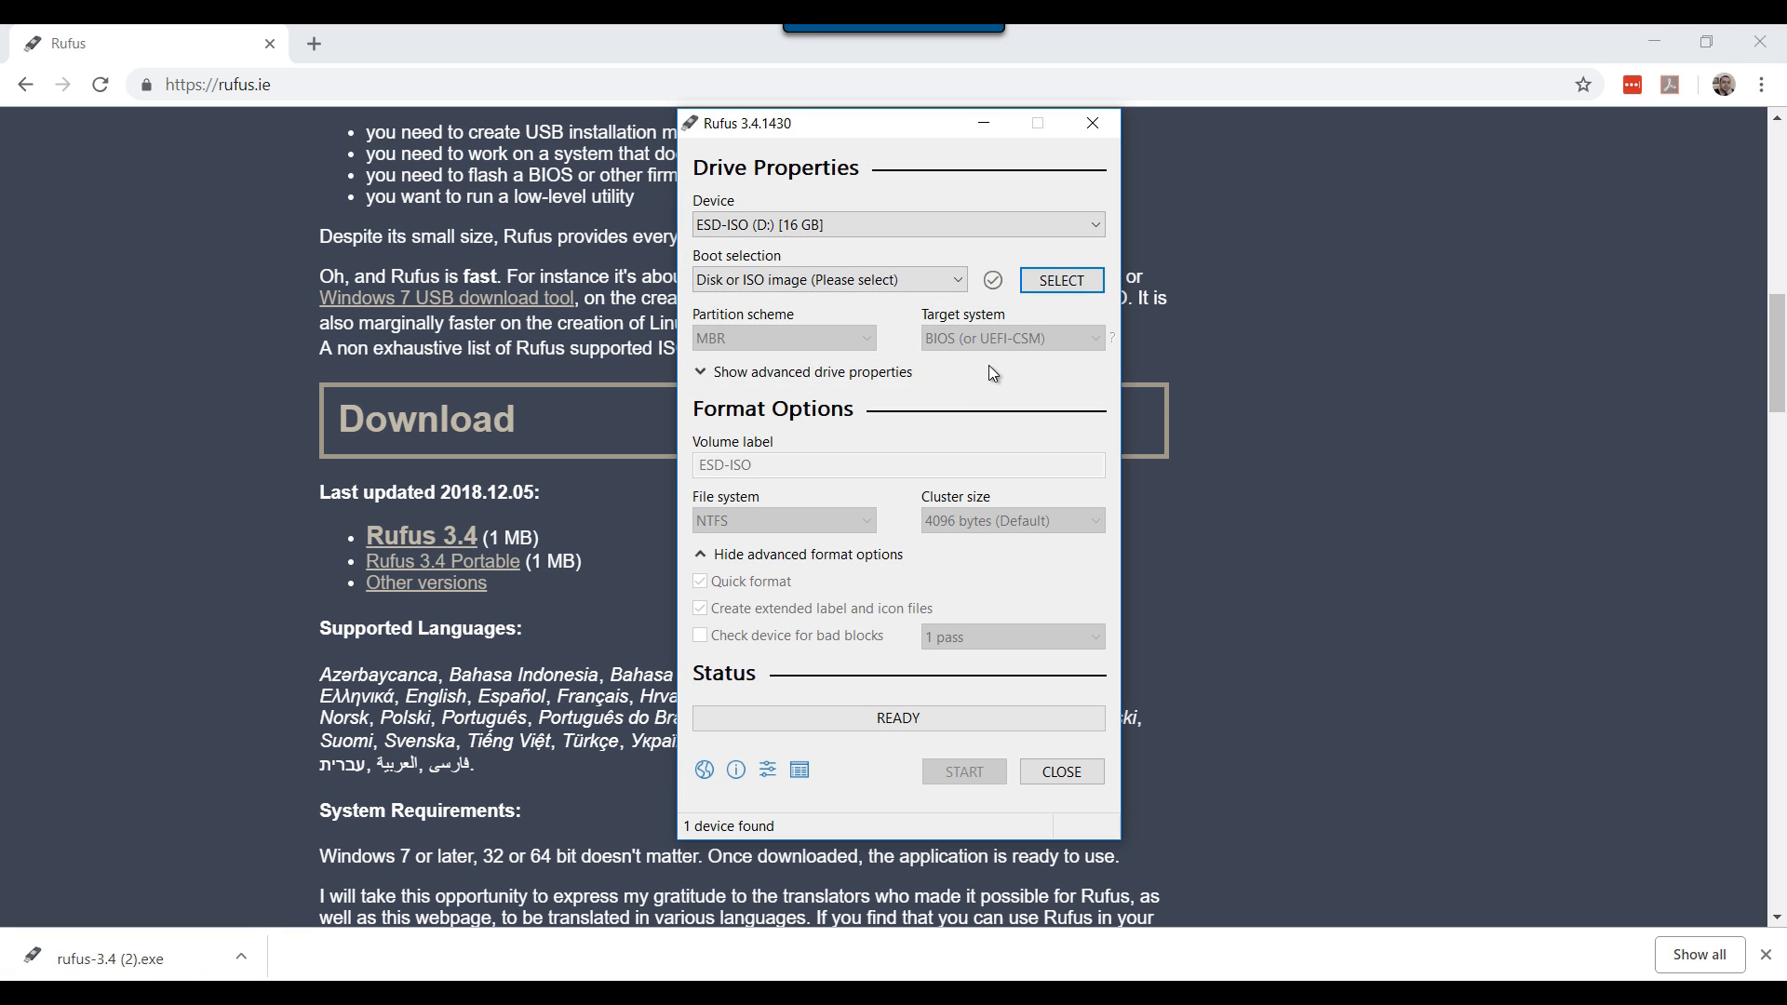
click(899, 223)
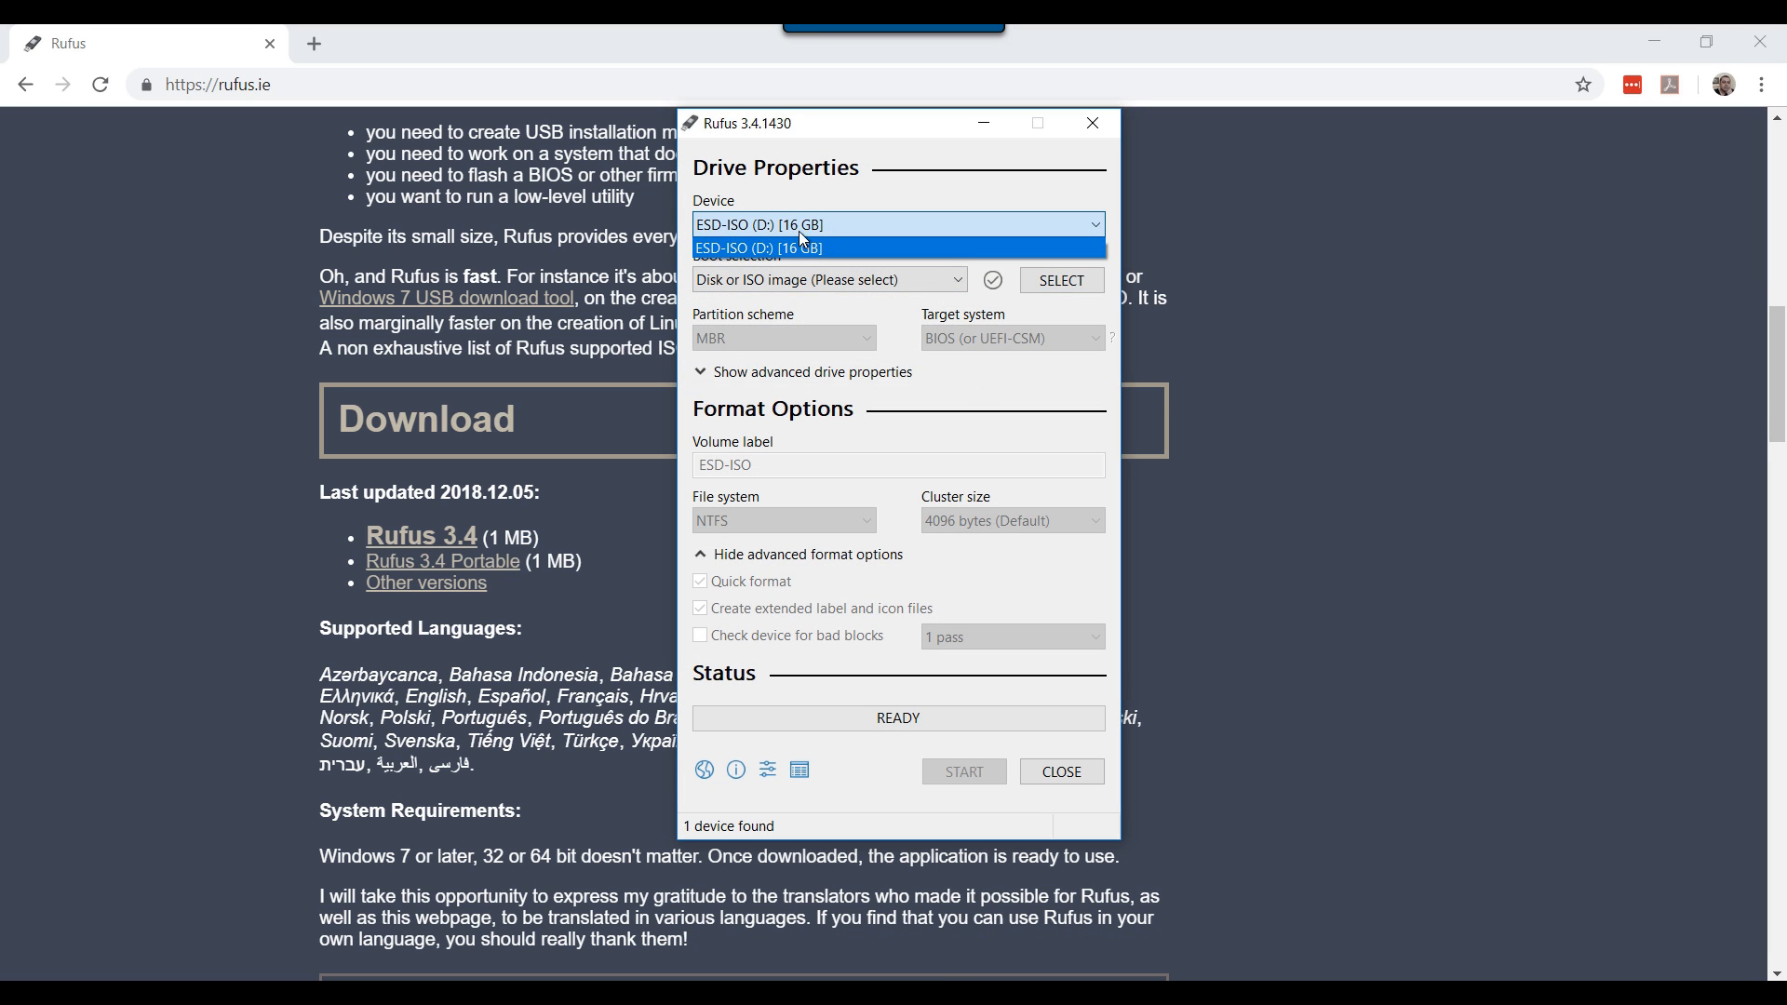
mouse_move(823, 246)
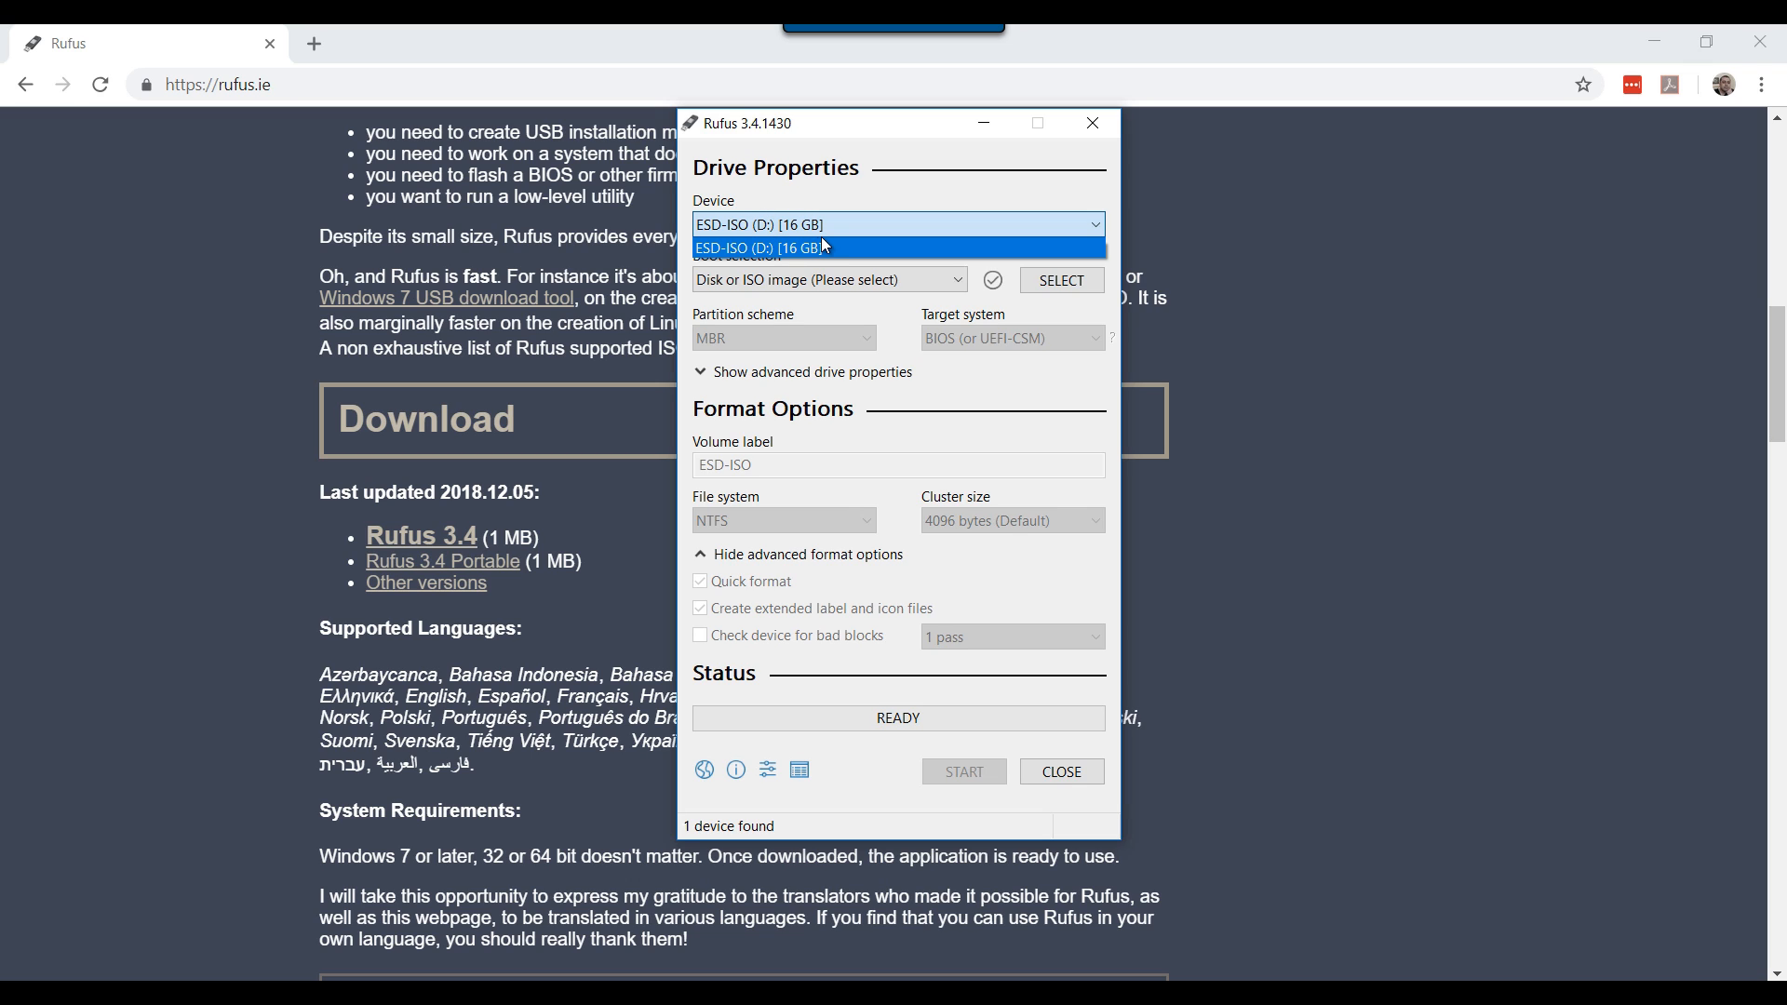
click(816, 247)
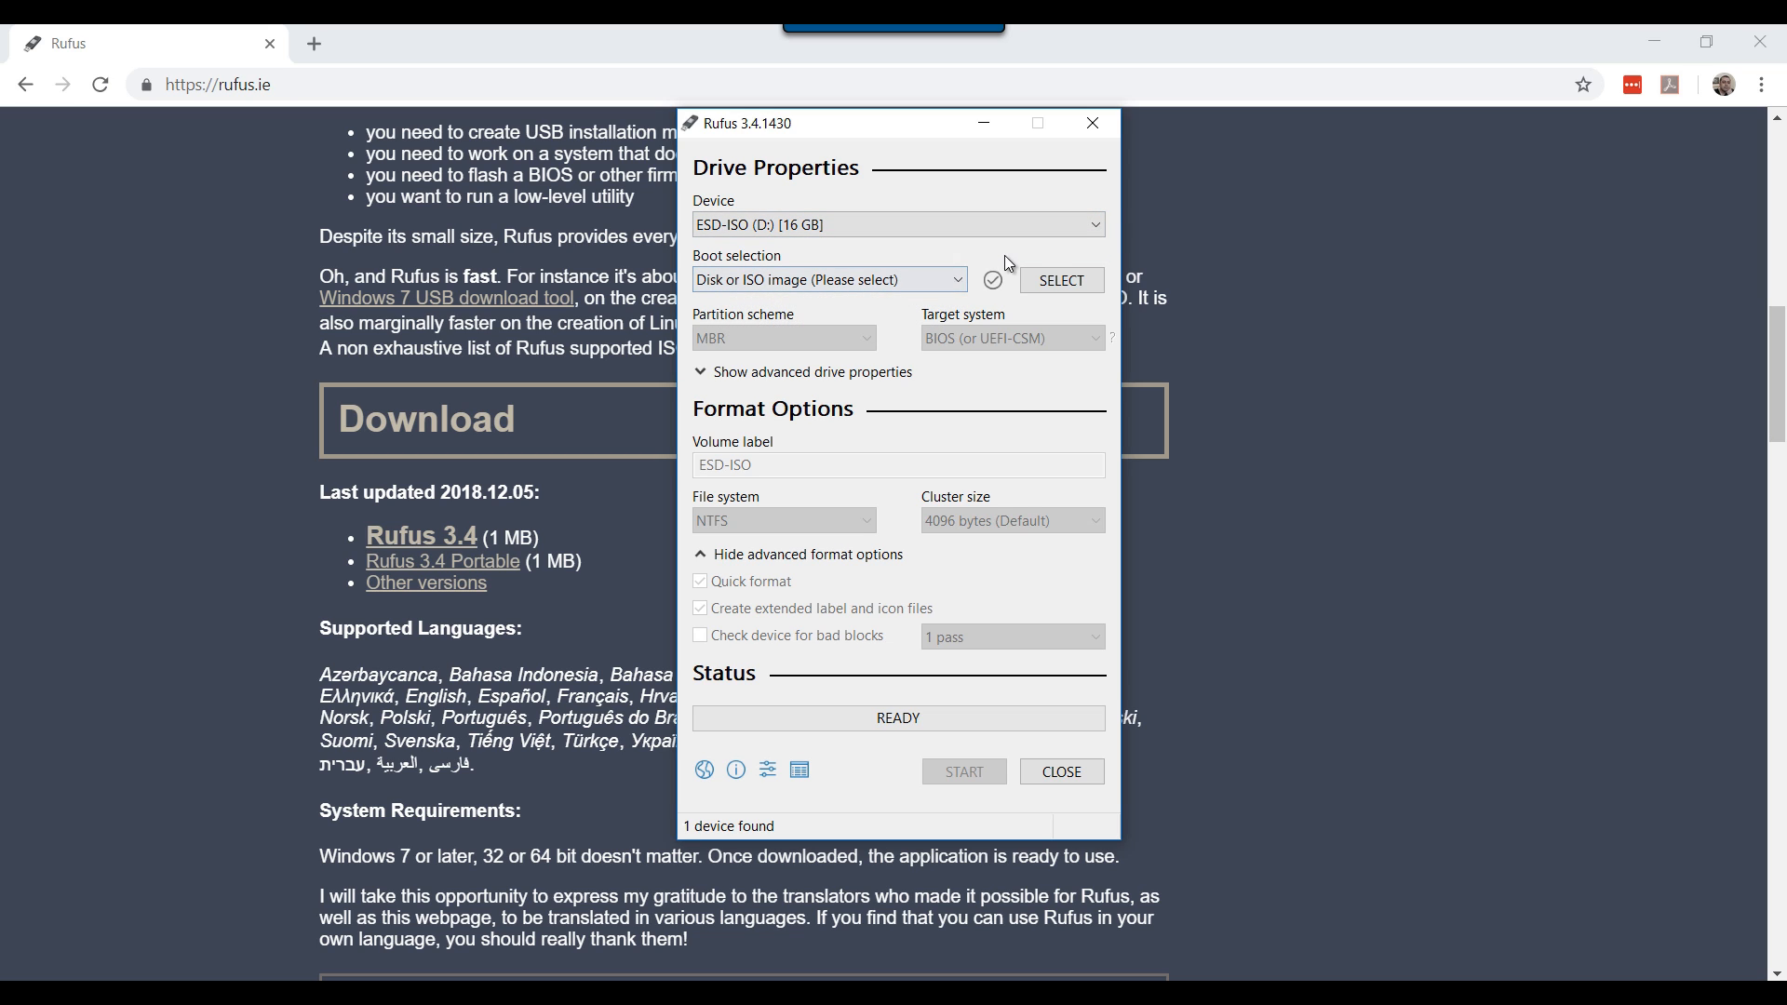
- Select Windows.iso from Documents > Camtasia Studio > Bootable_USB as the boot image
click(1061, 279)
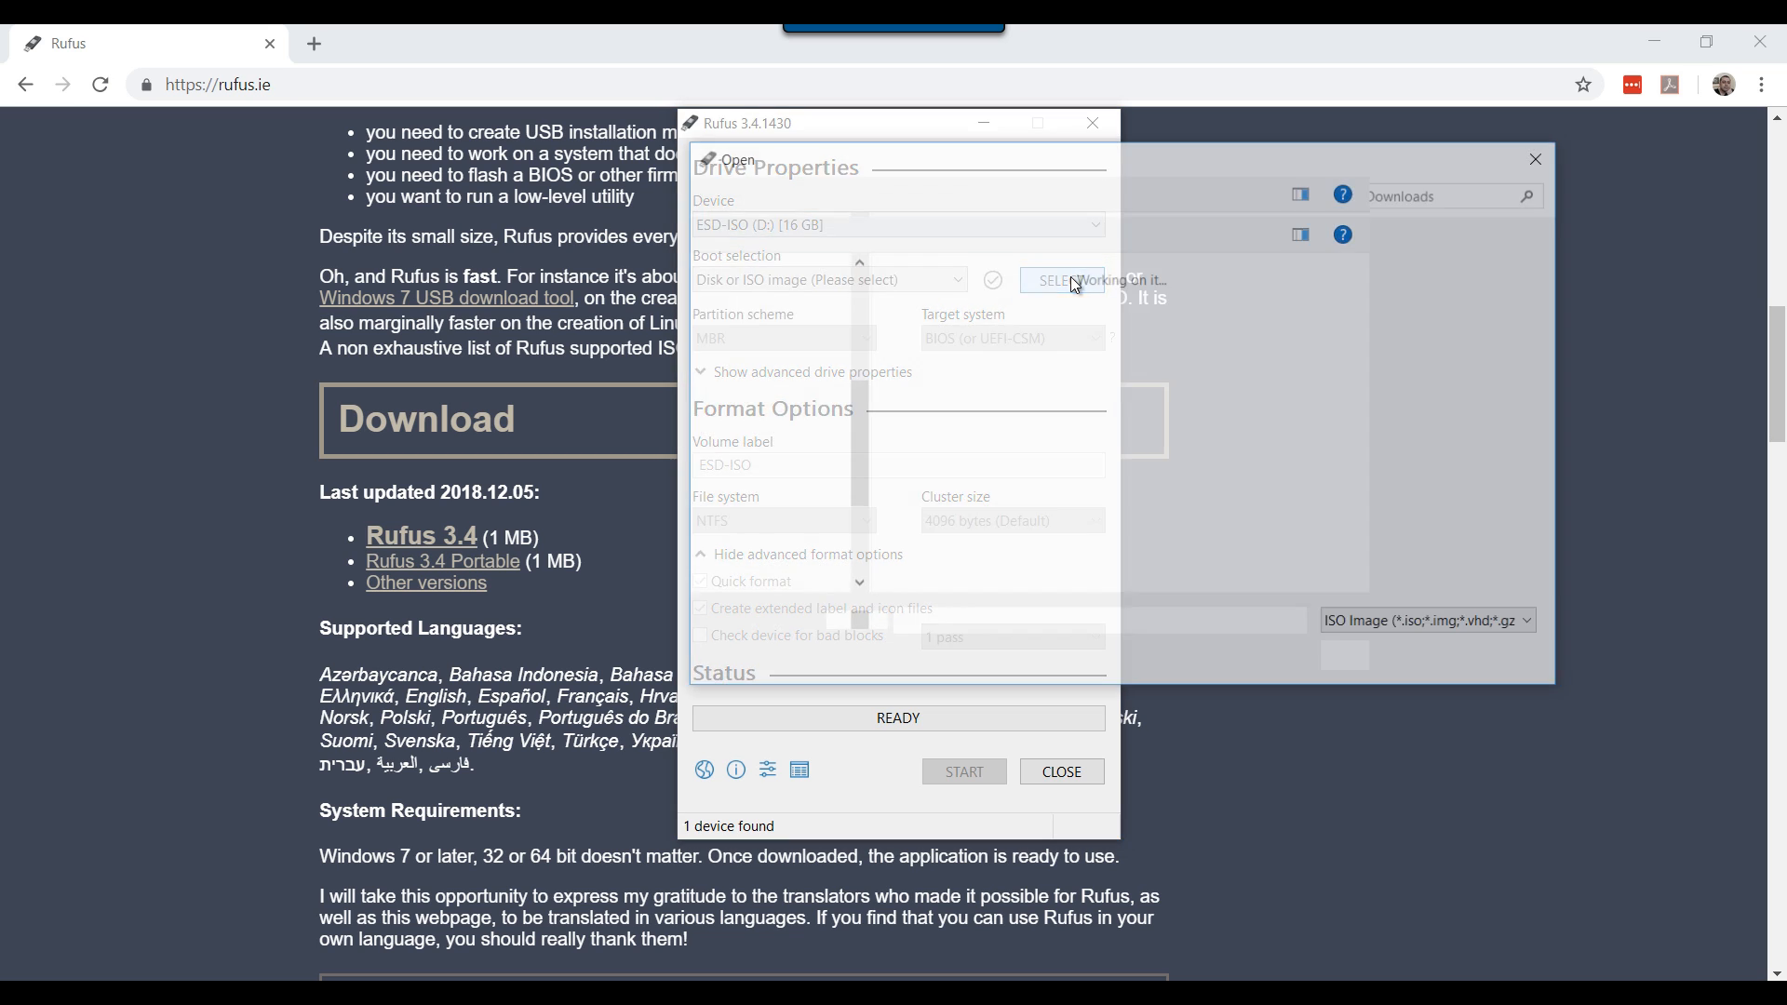
click(1061, 279)
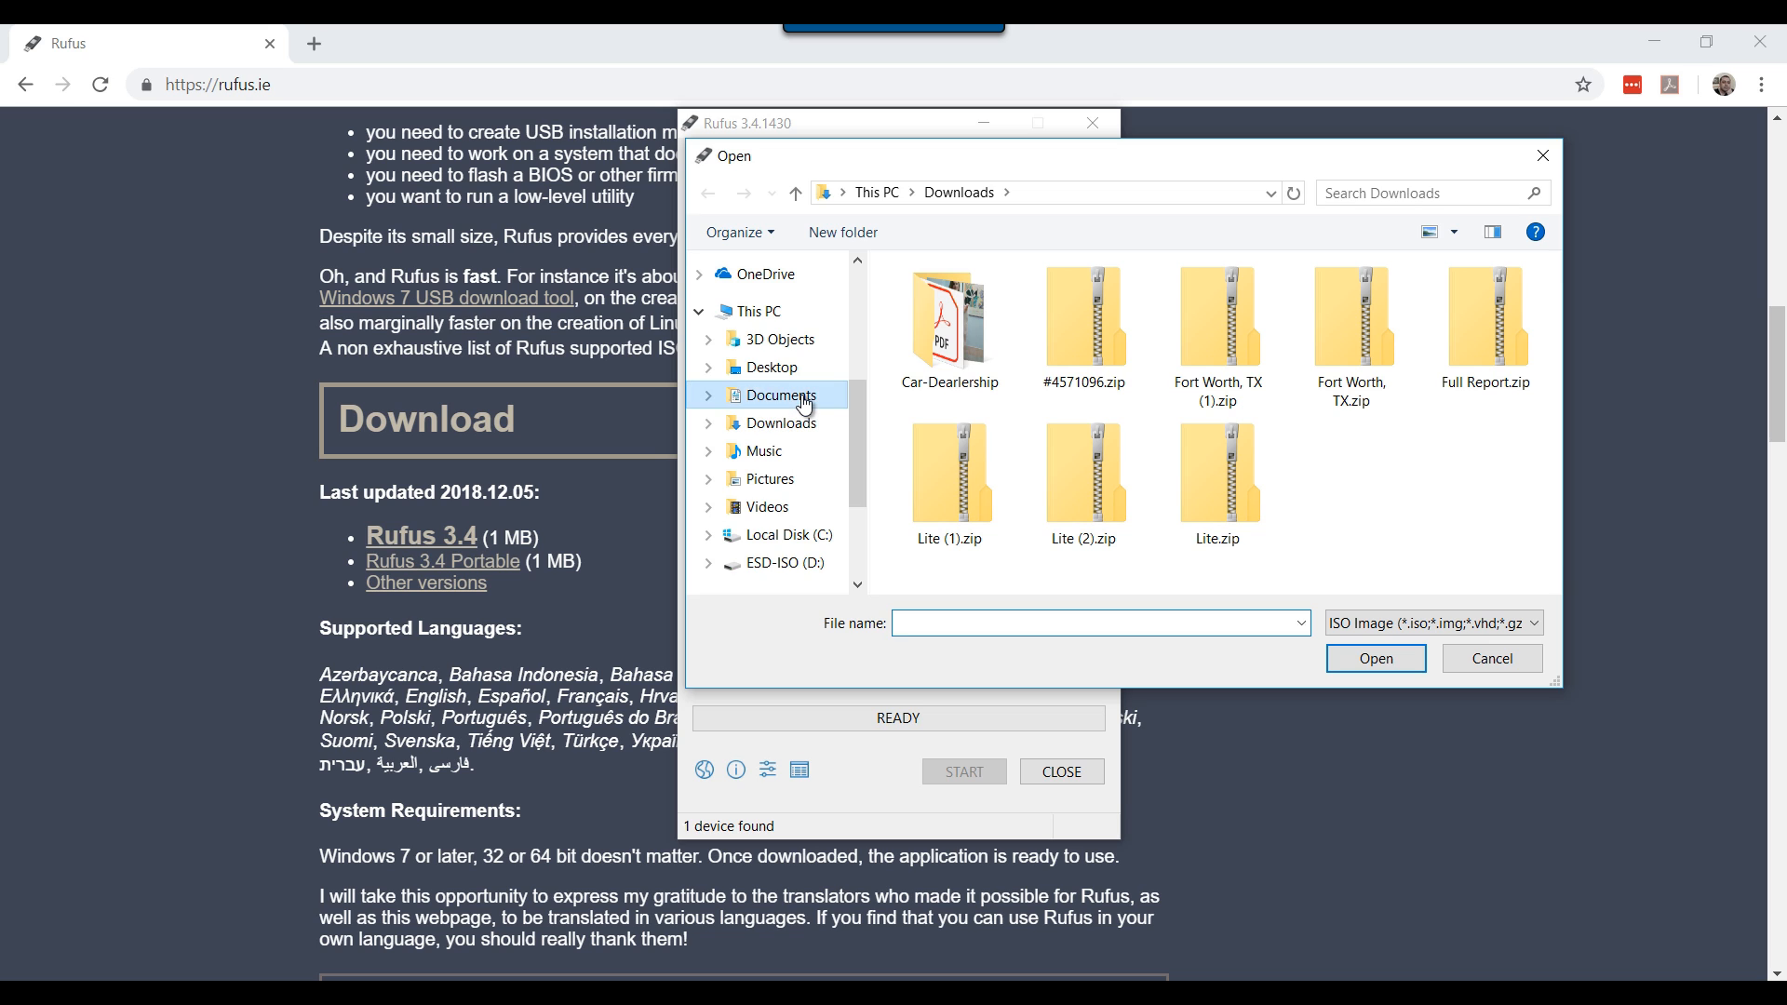
click(786, 395)
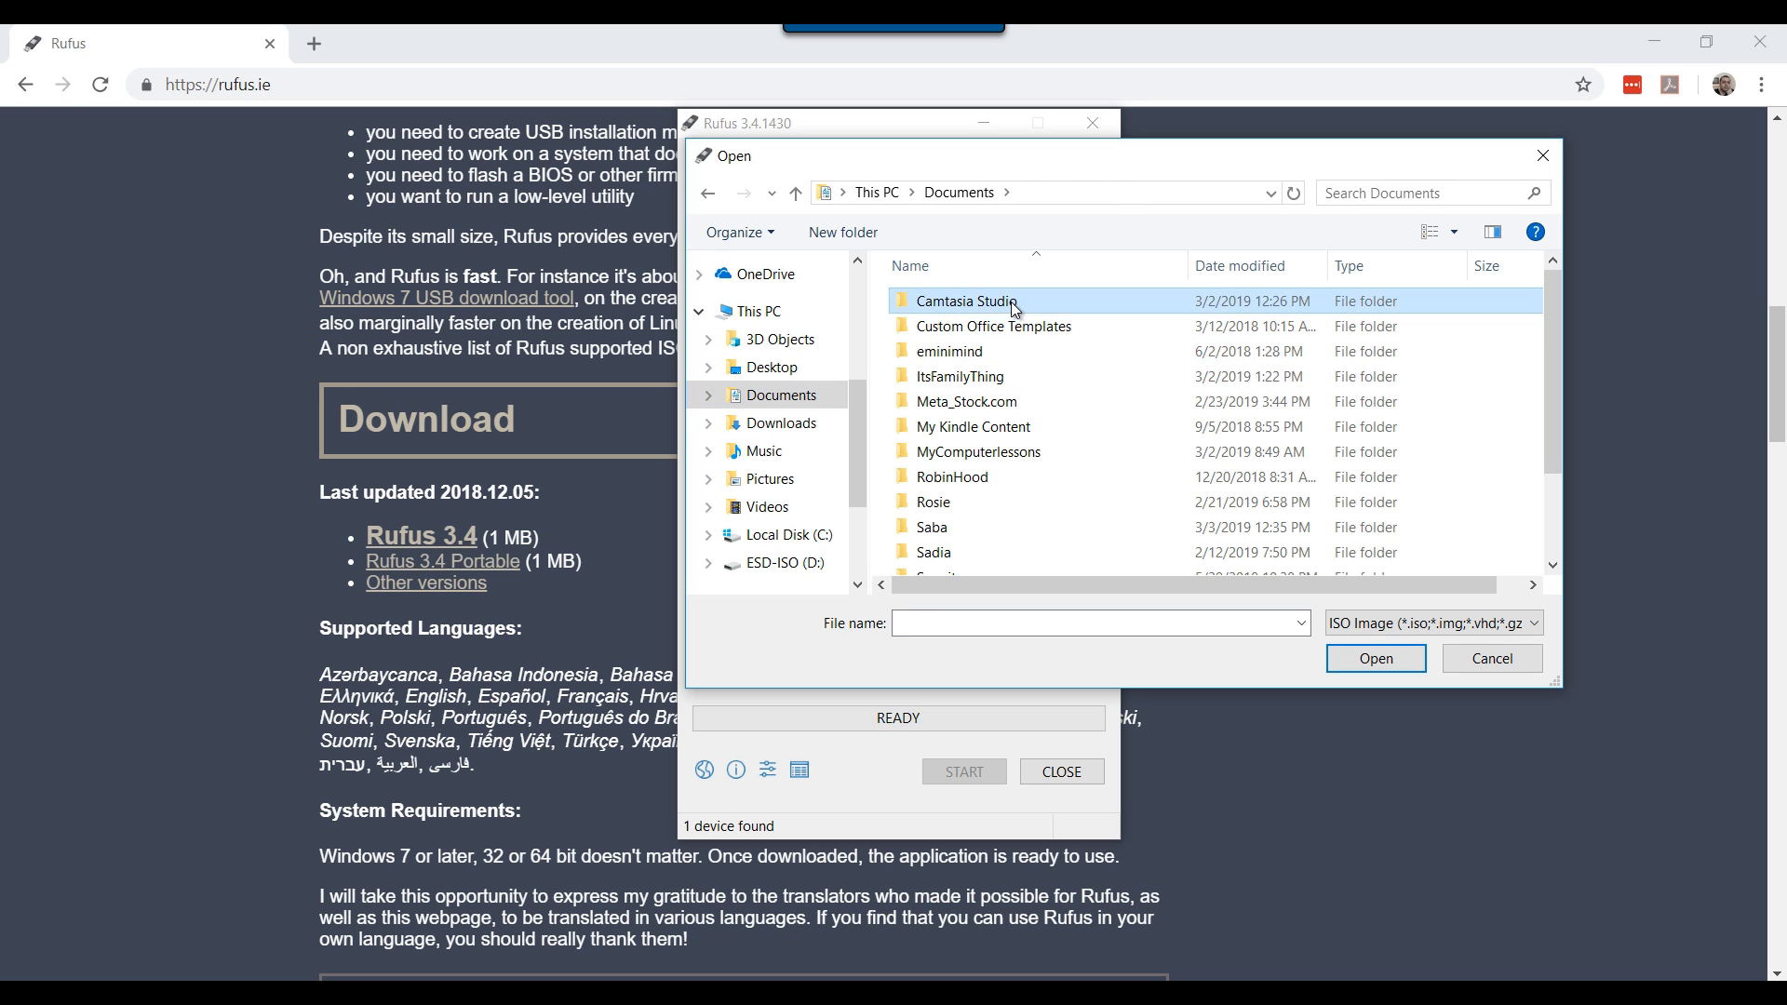
double_click(965, 302)
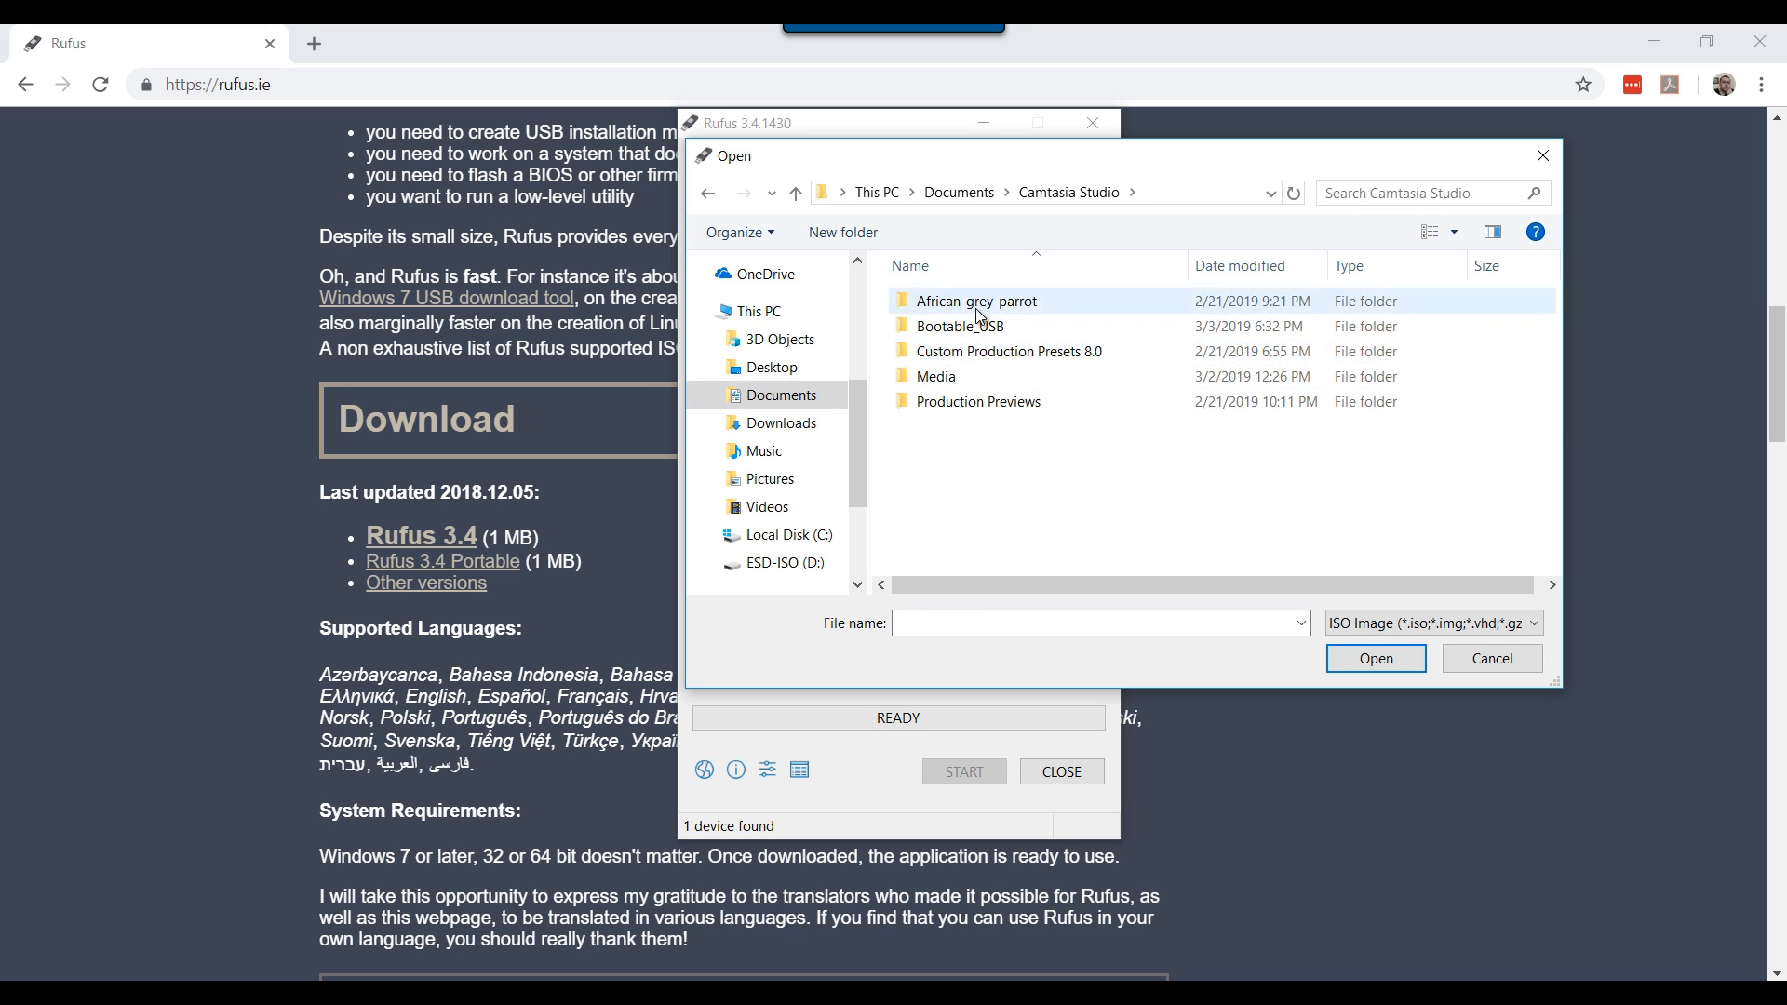
double_click(960, 326)
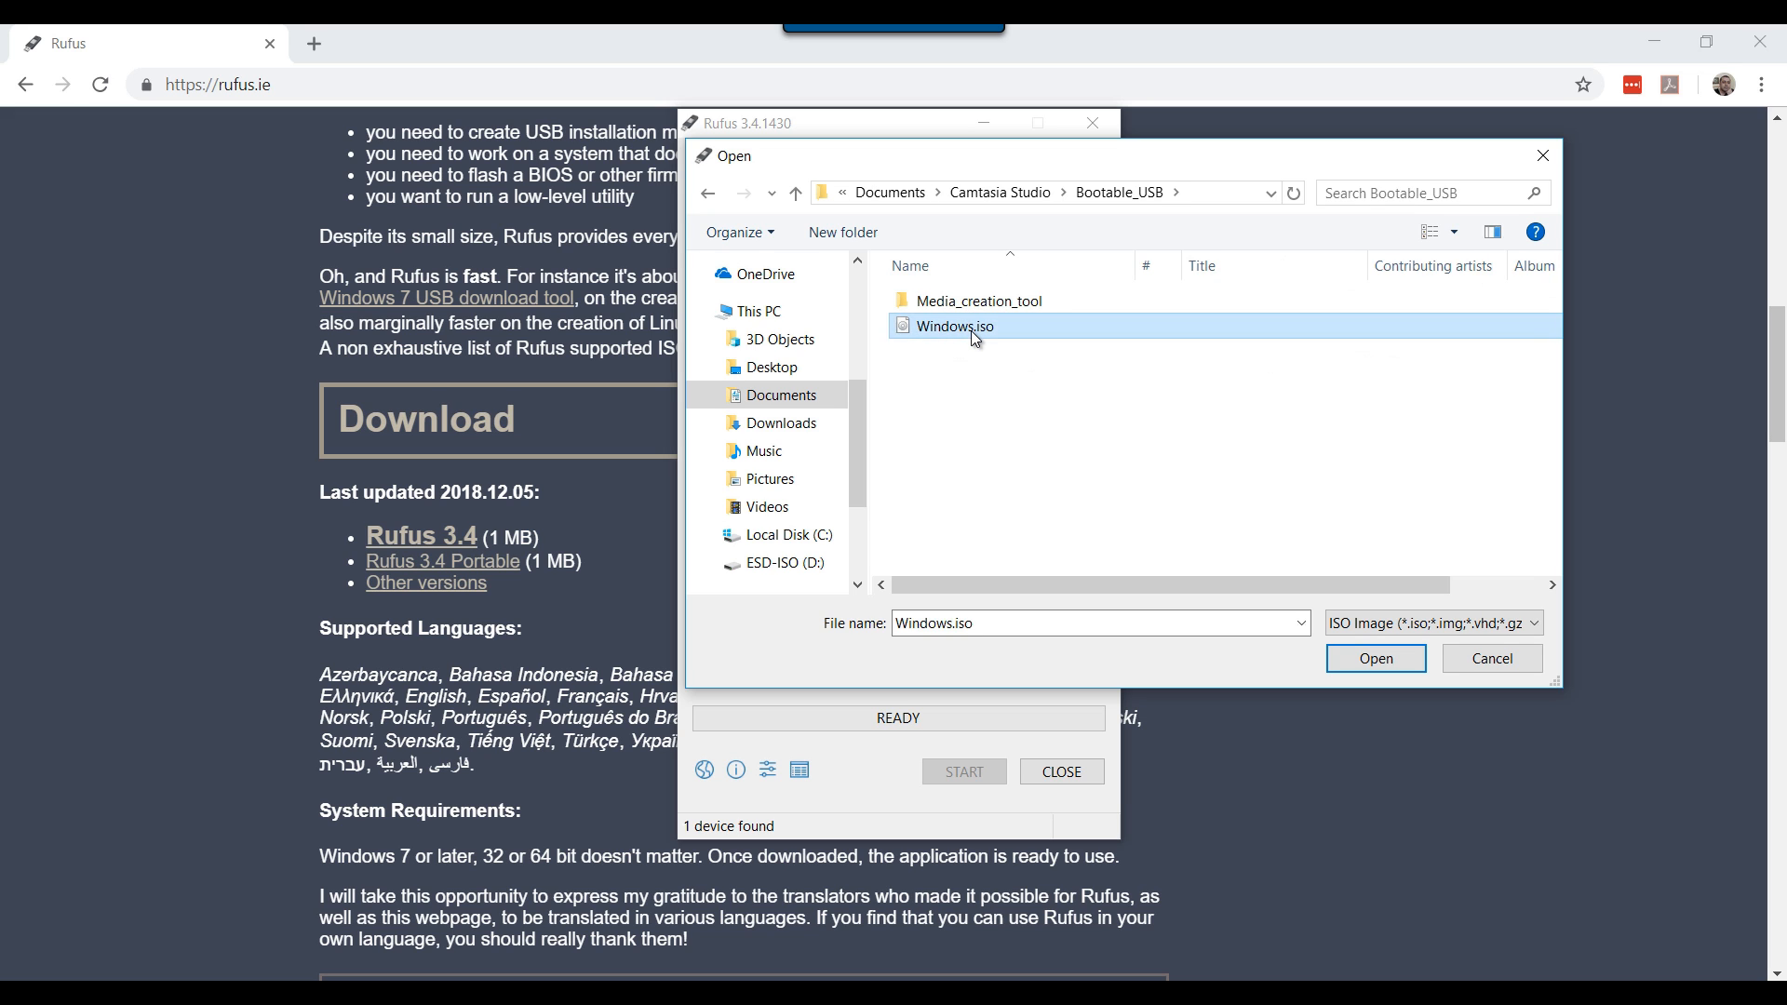
click(1376, 659)
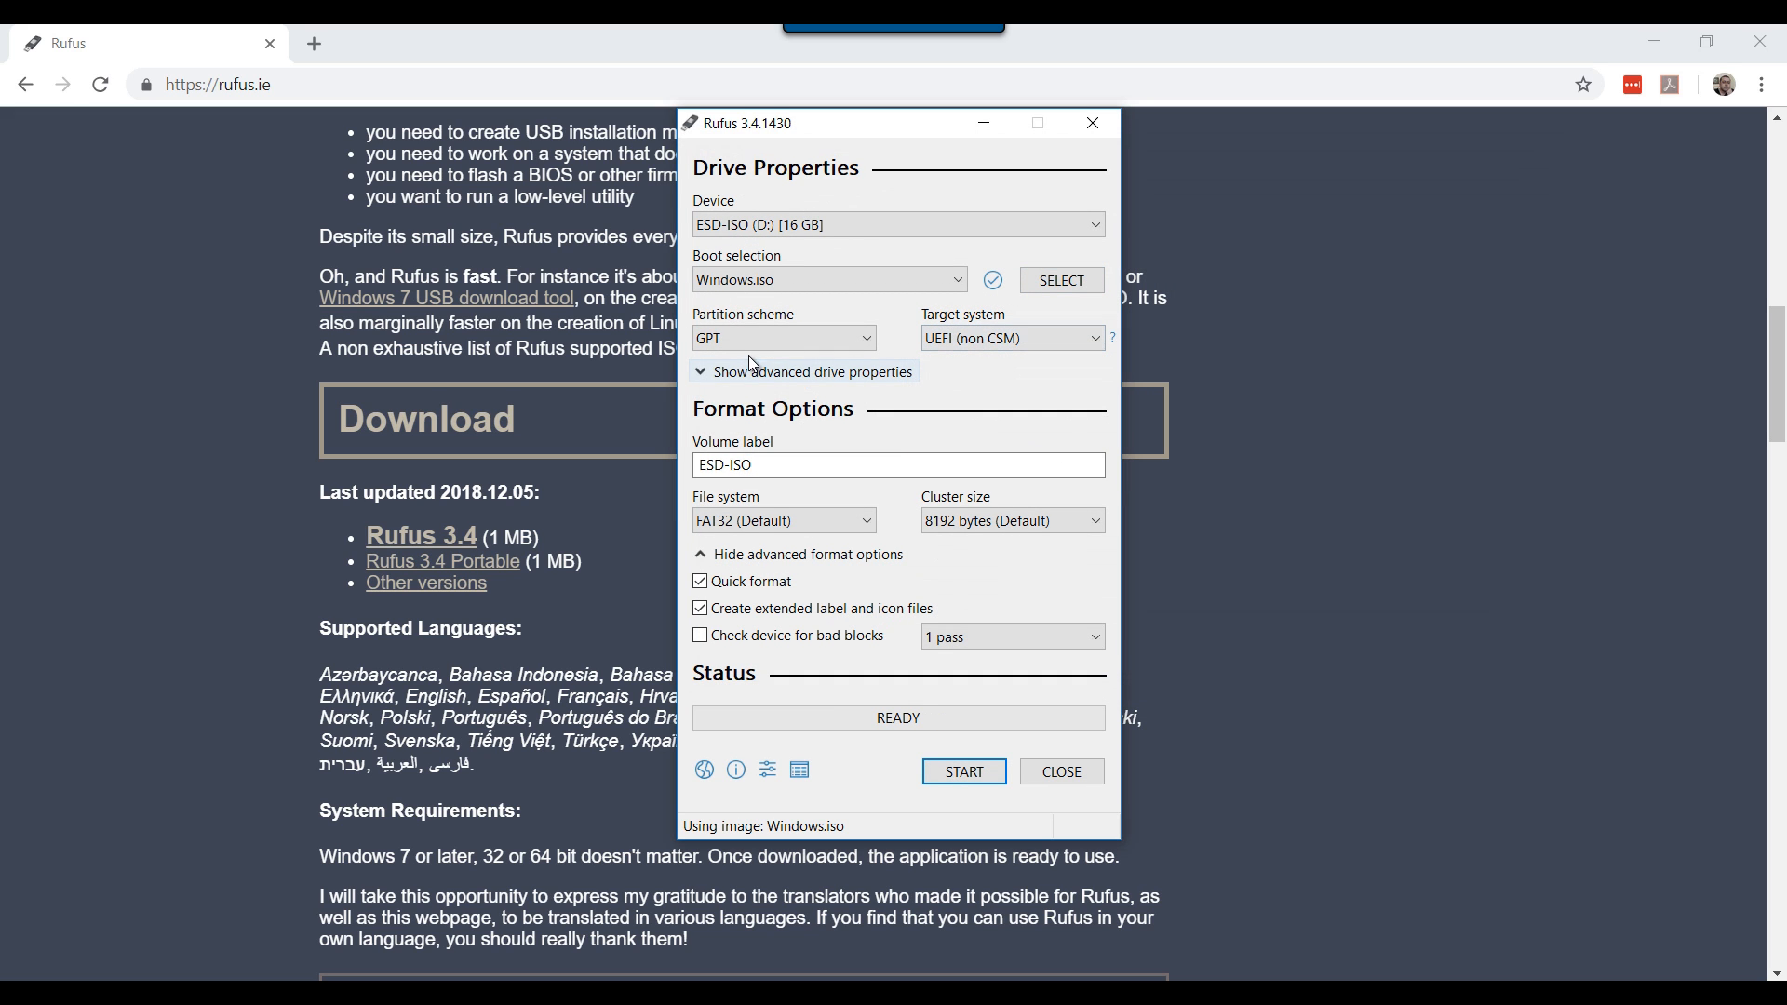
- Change Rufus's partition scheme from GPT to MBR for the Windows image
click(784, 337)
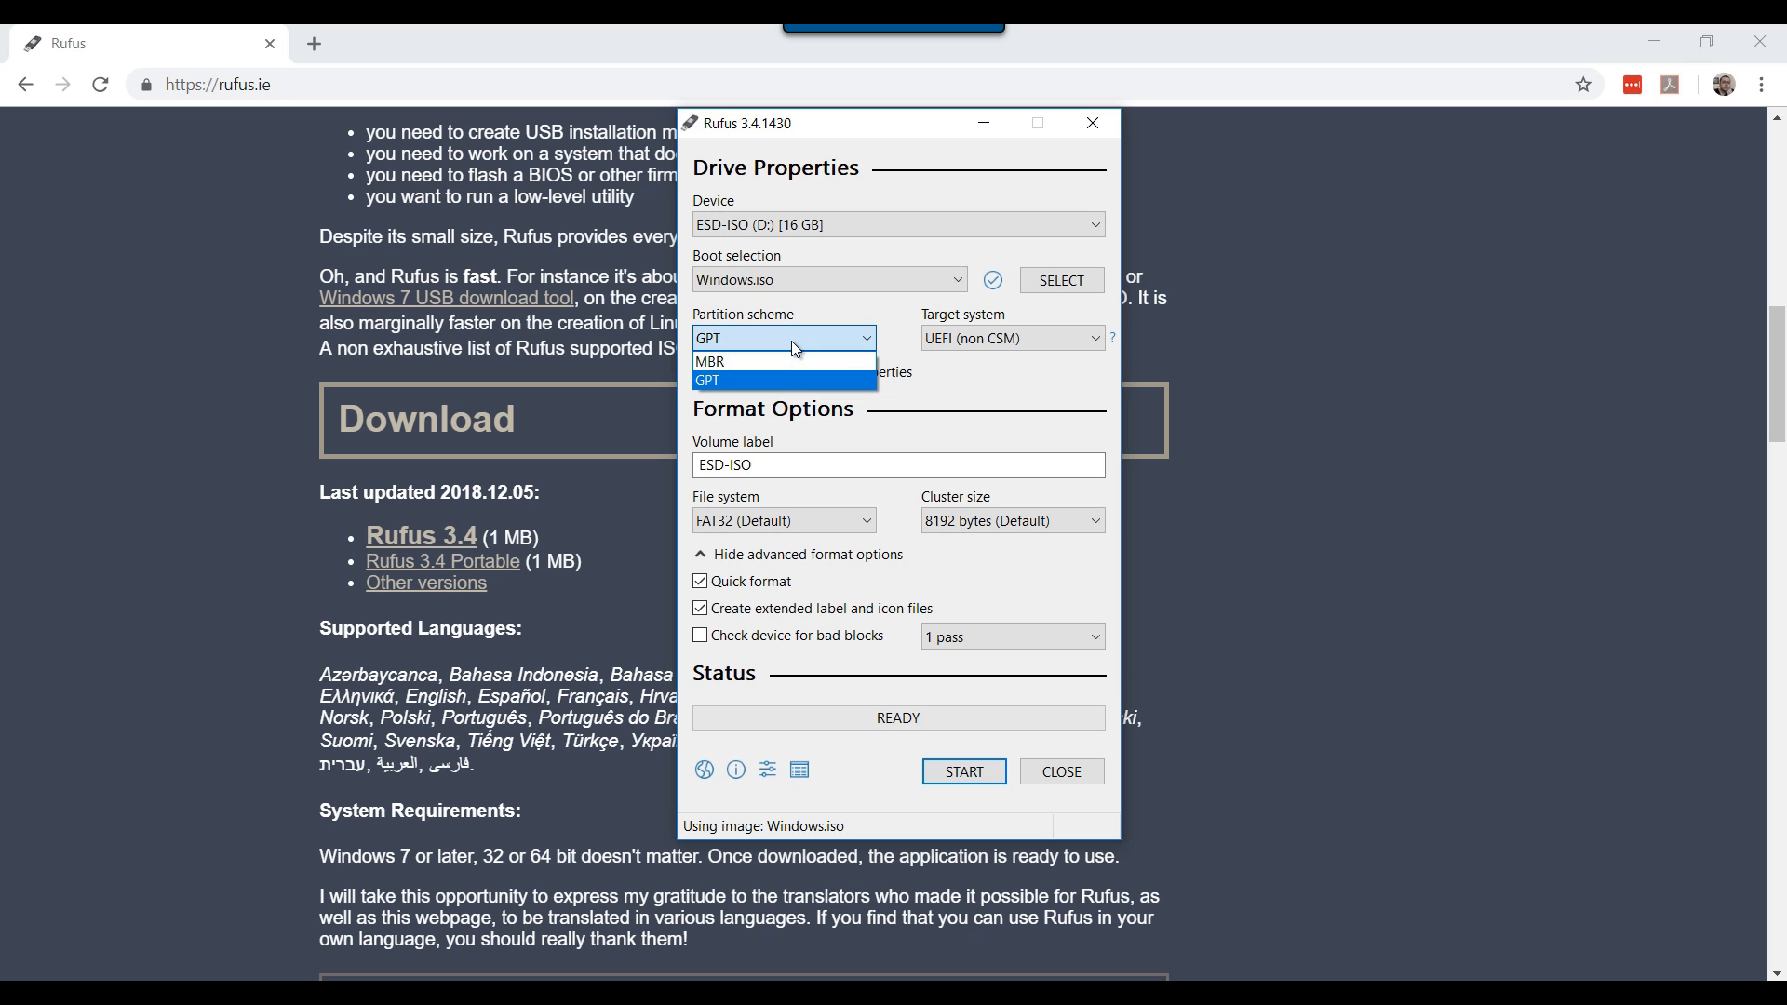
click(712, 362)
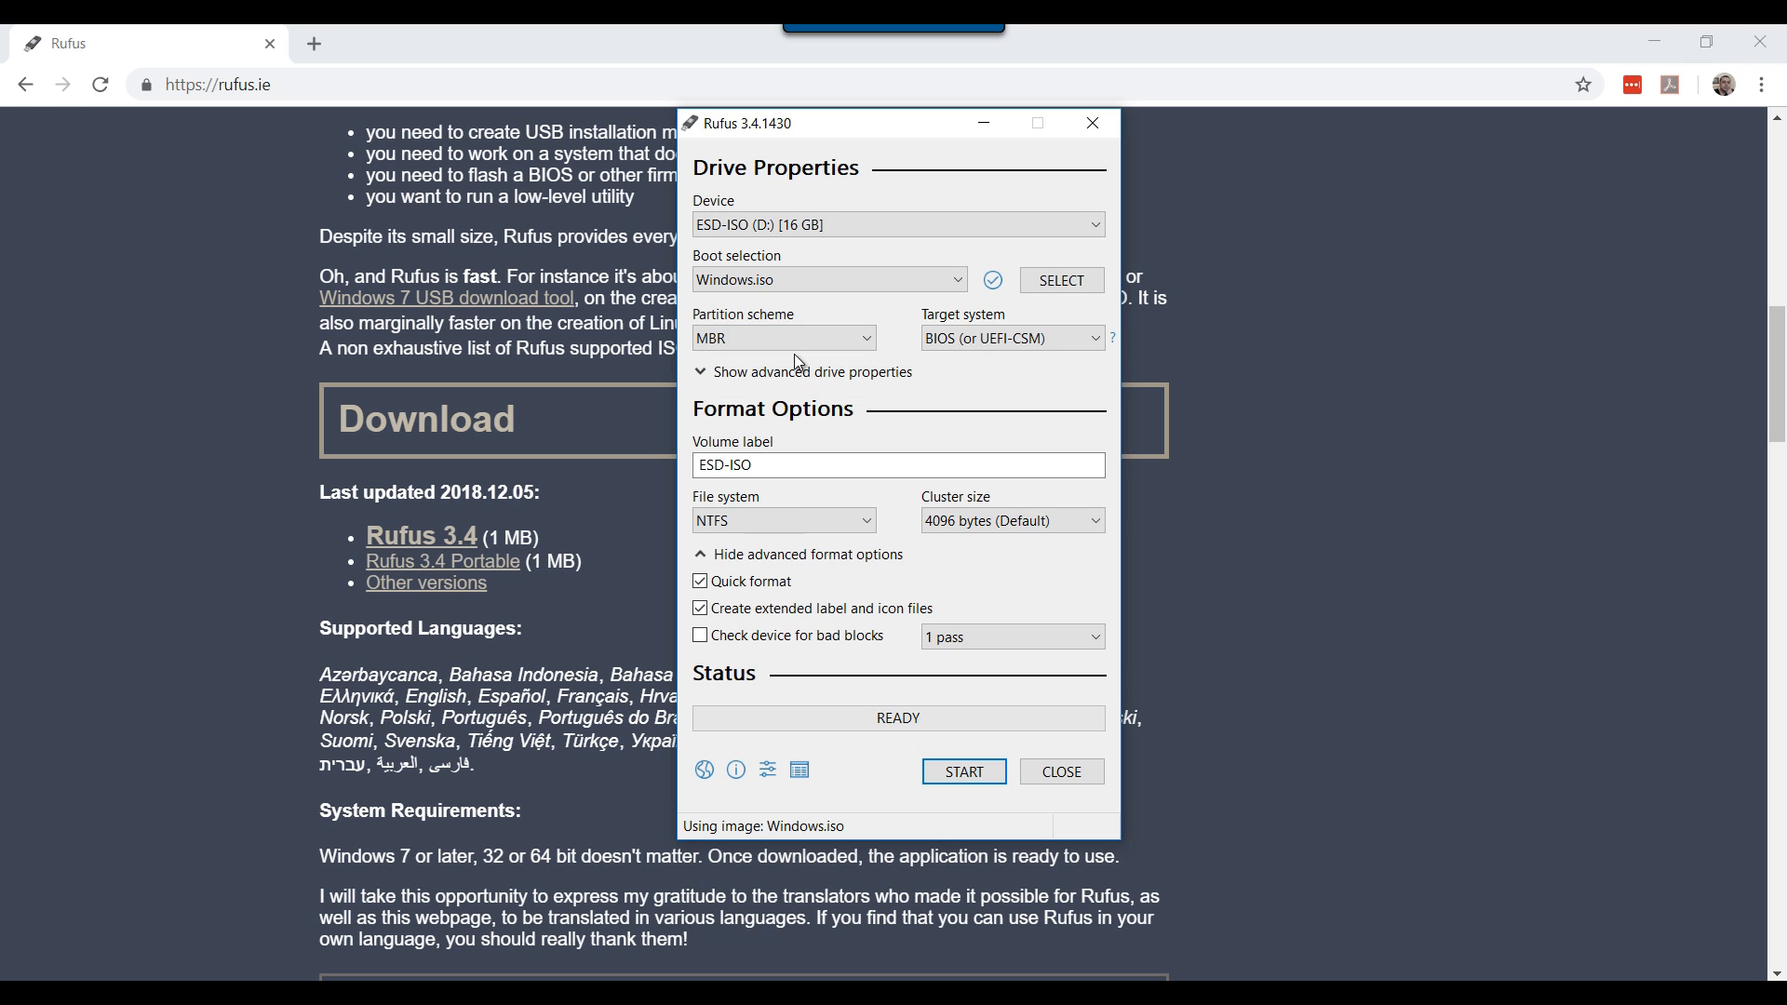
mouse_move(980, 376)
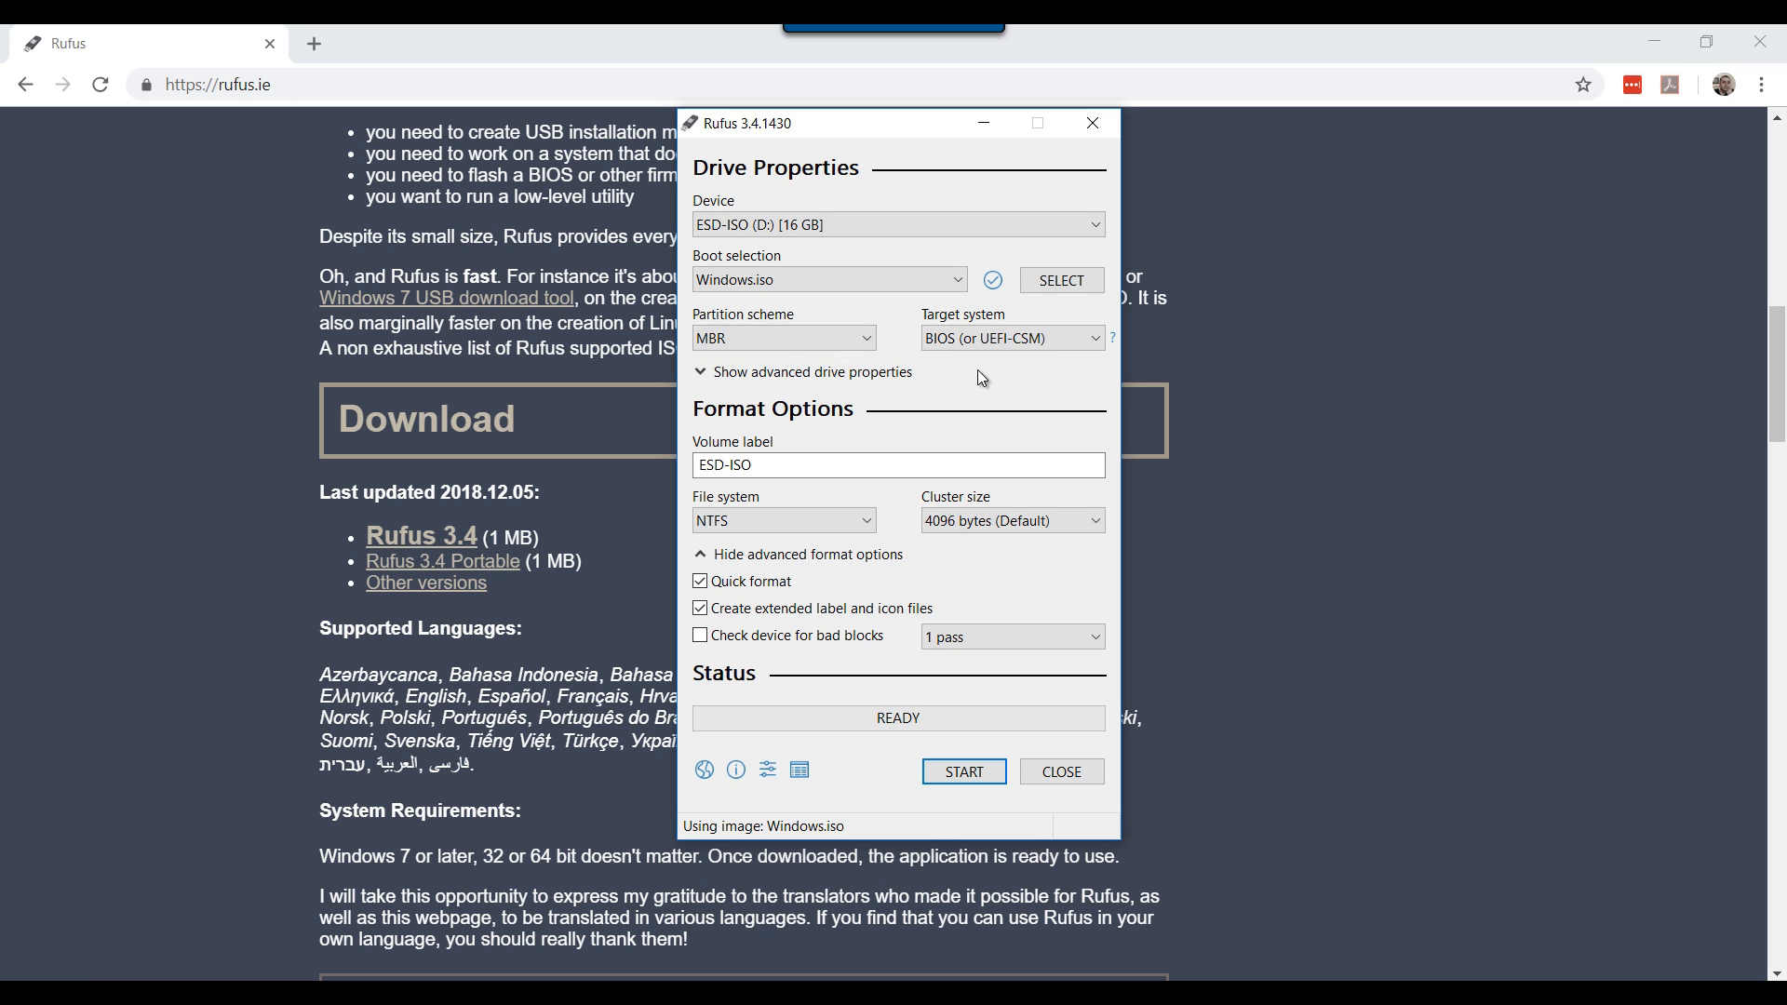
click(808, 465)
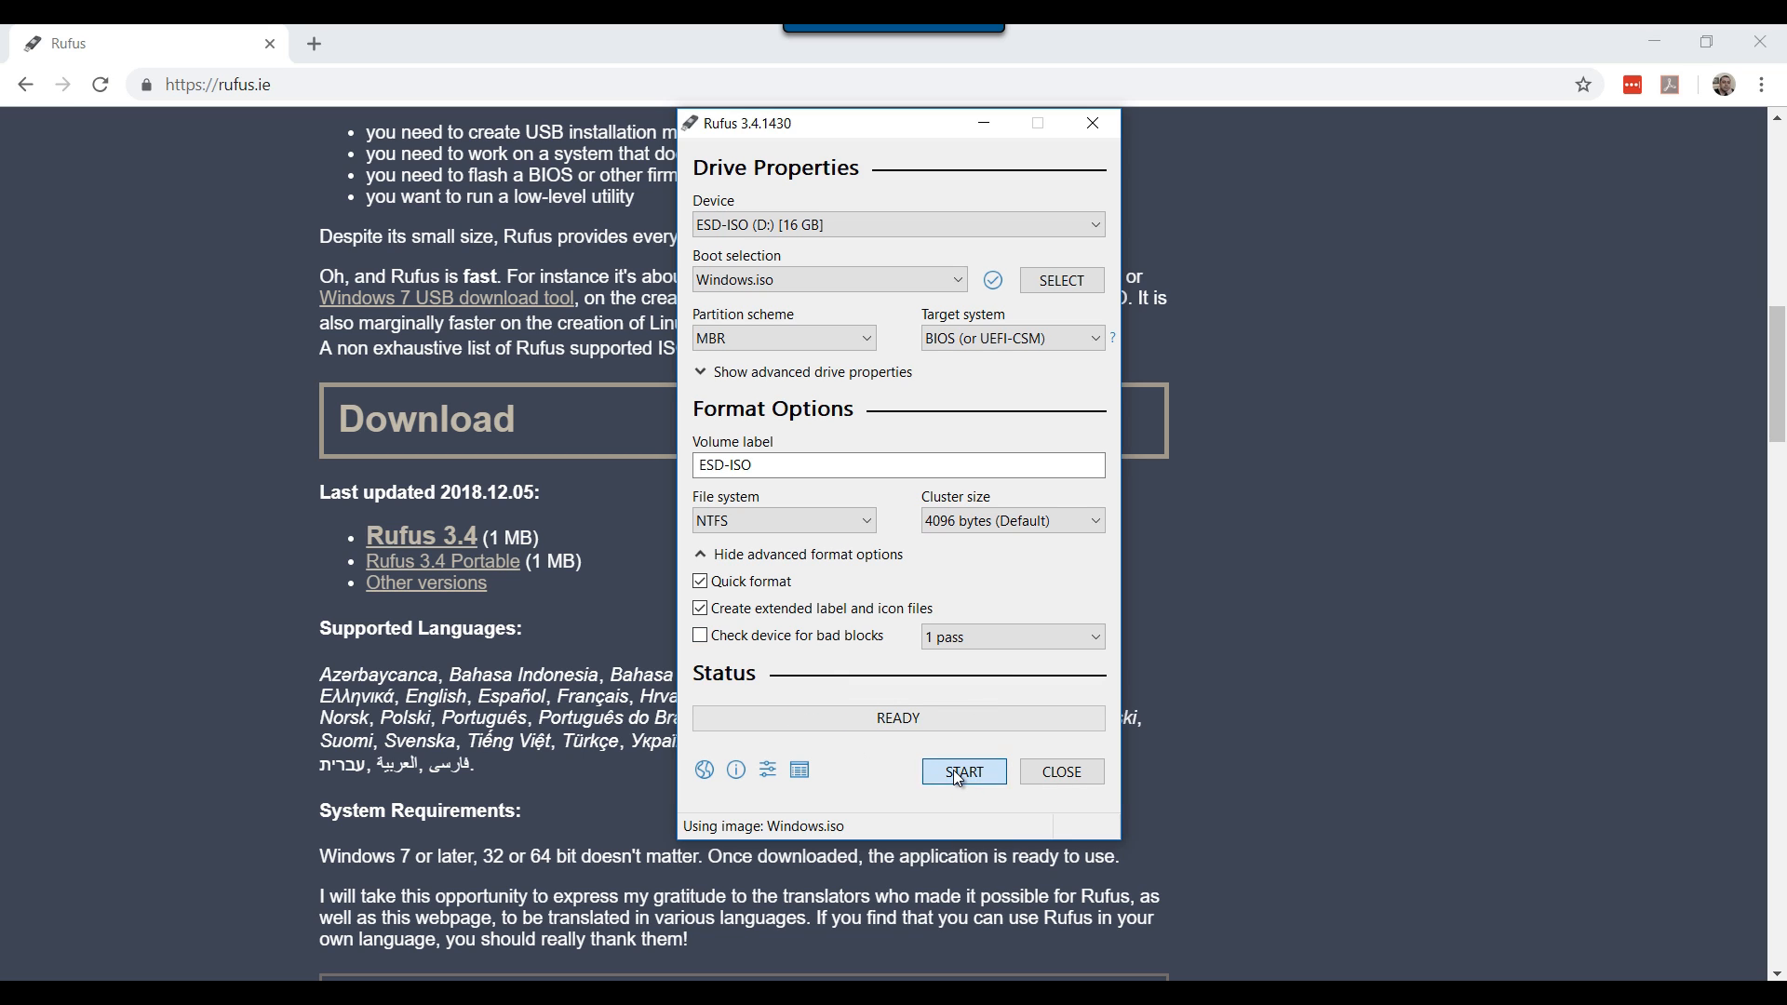
- Start writing the image to ESD-ISO, confirming that all data on the drive is erased
click(964, 771)
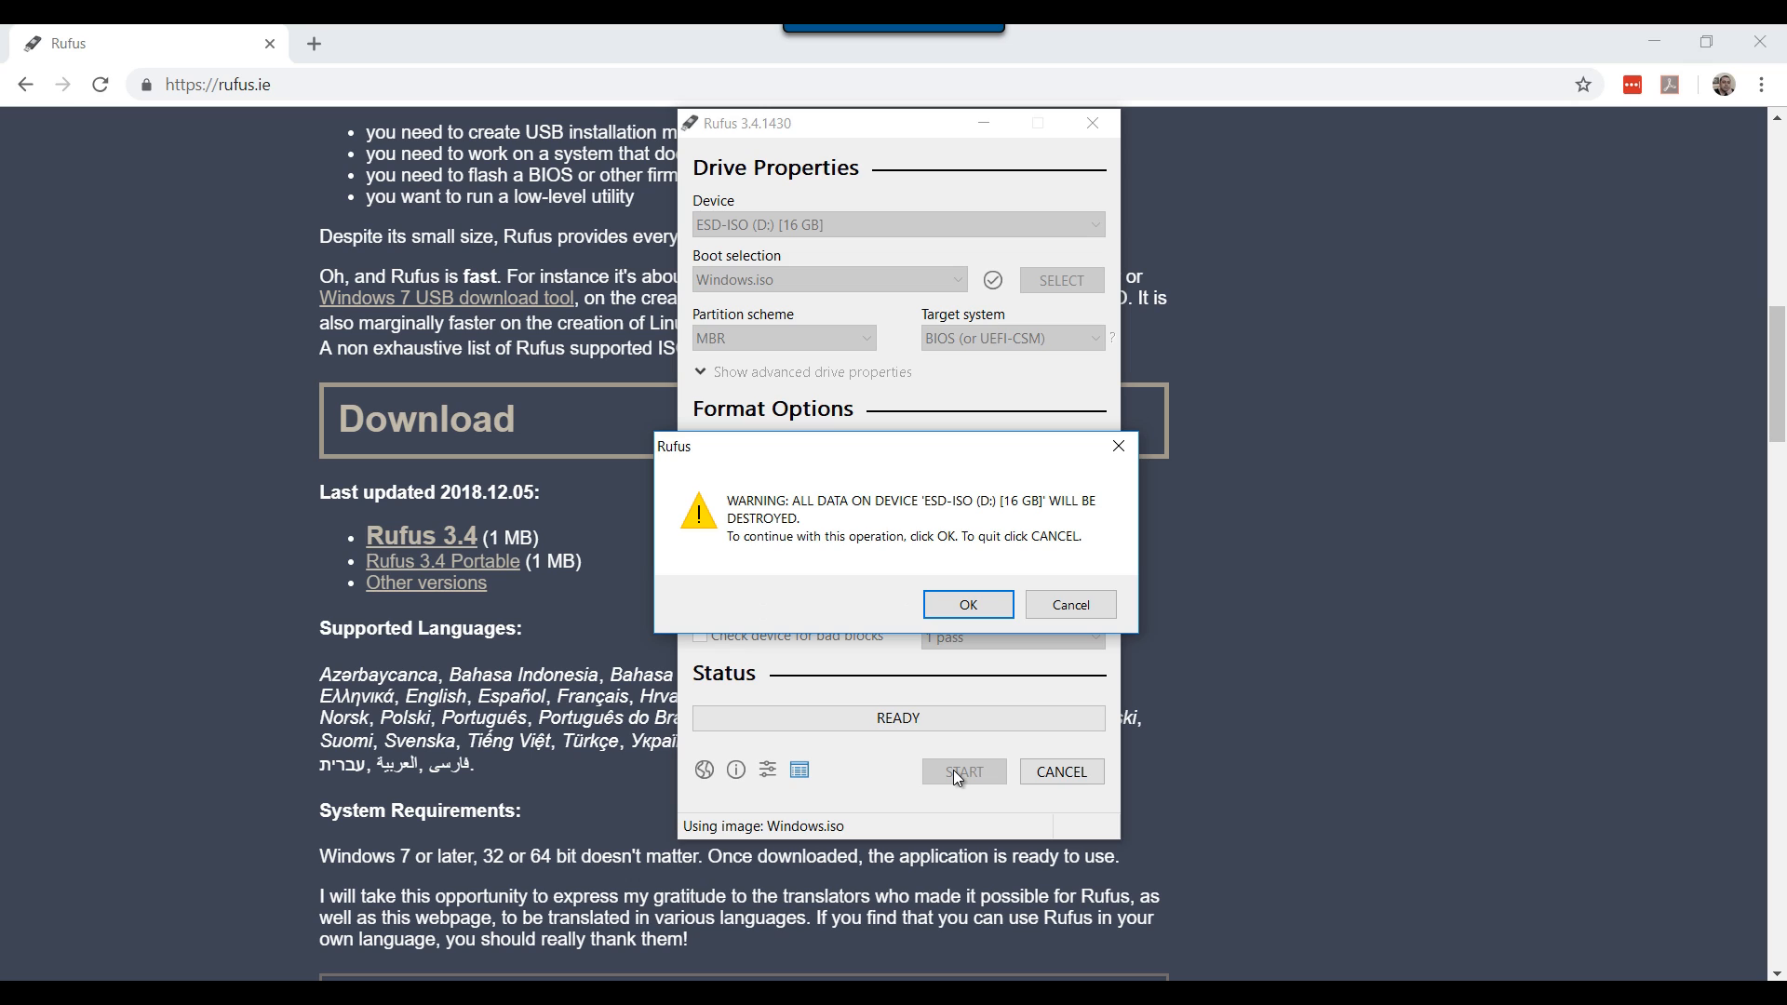
mouse_move(844, 529)
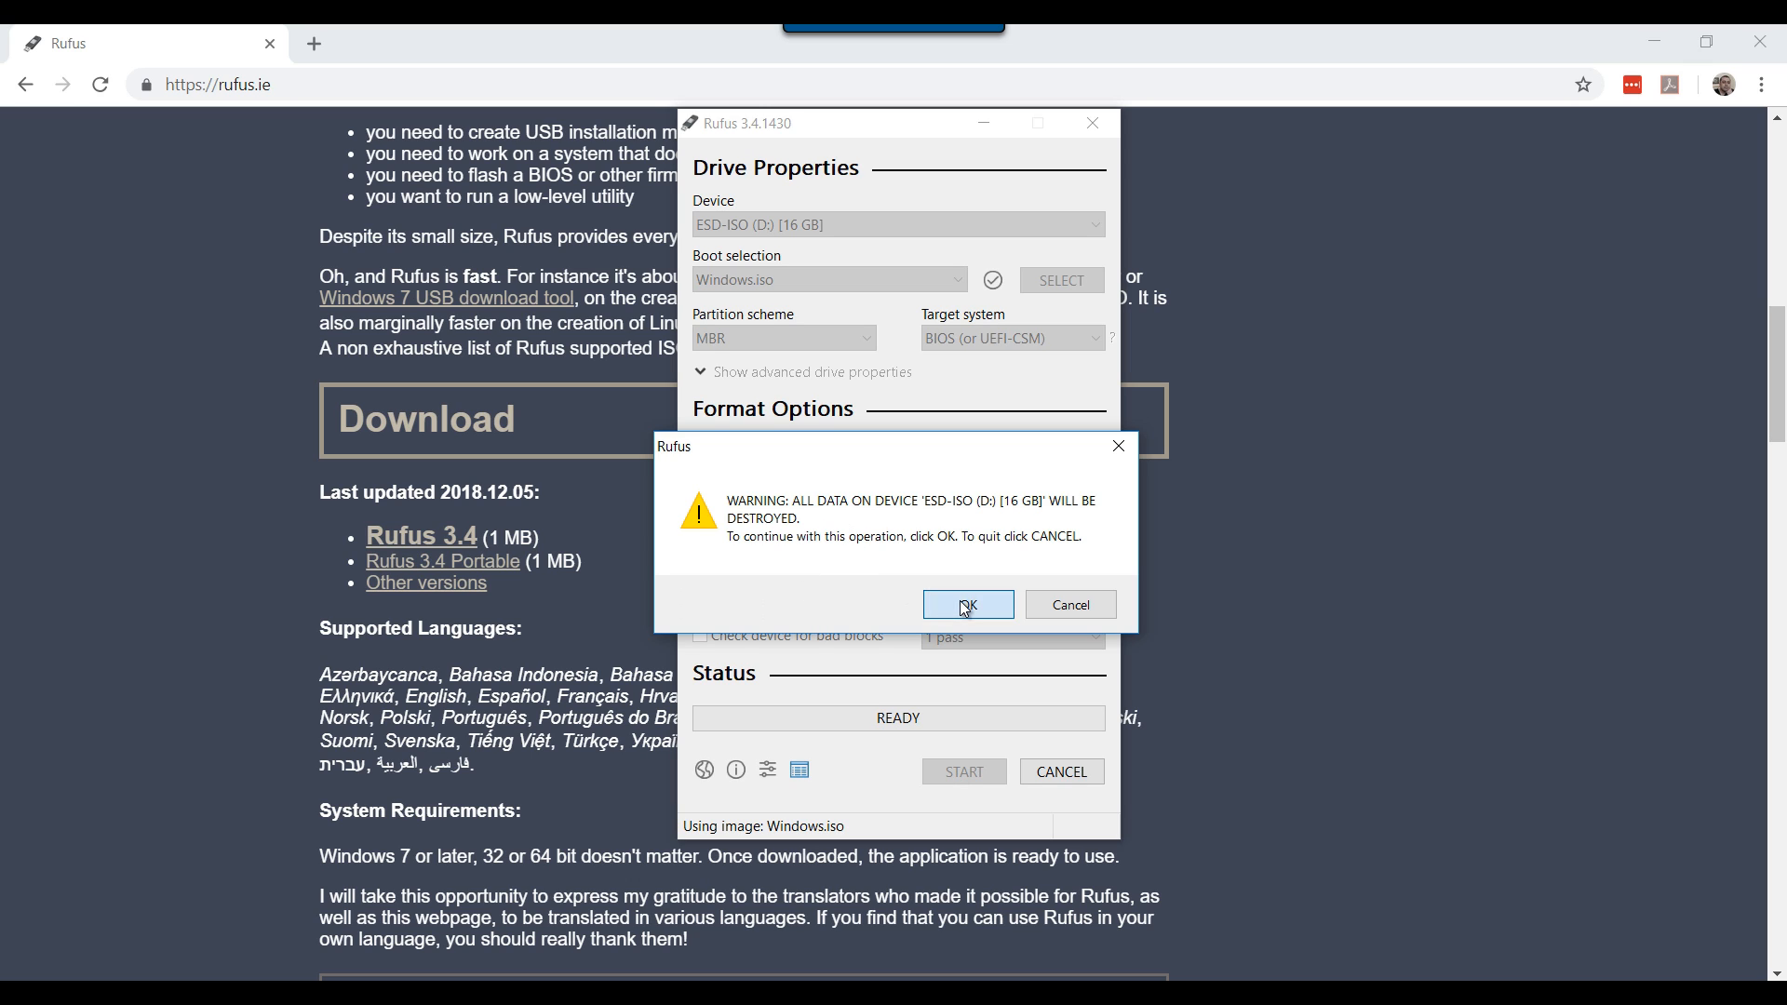
click(968, 604)
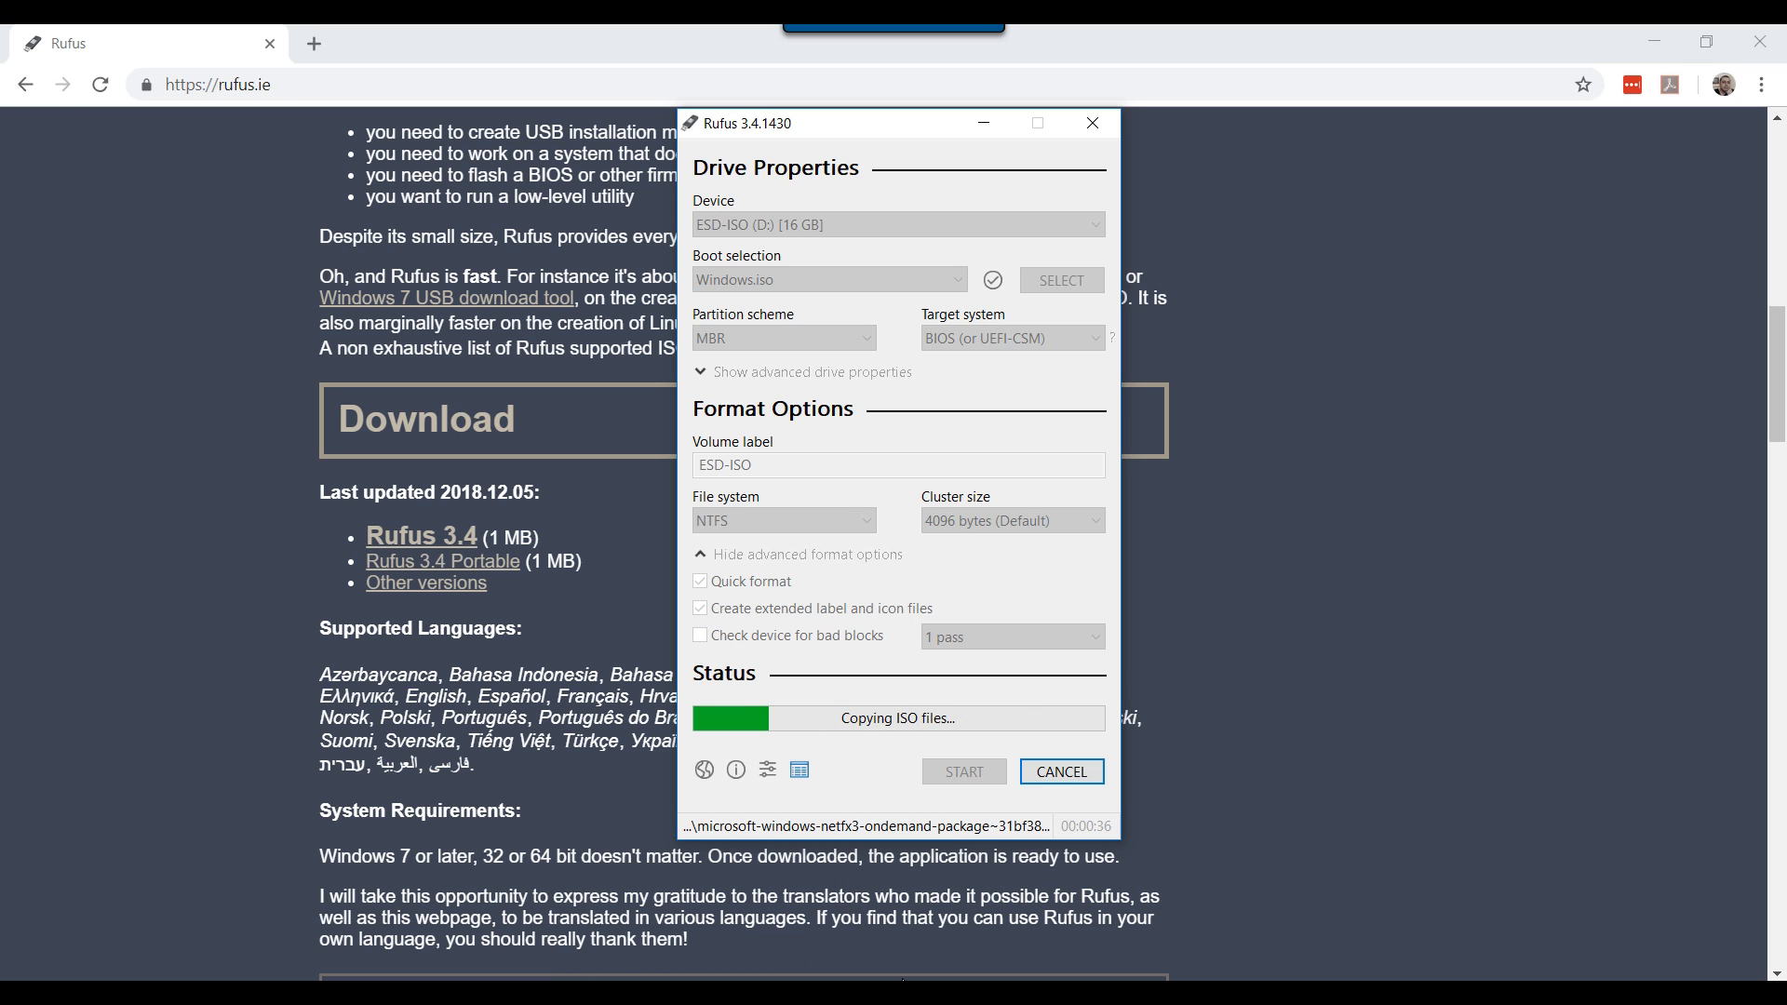
mouse_move(771, 965)
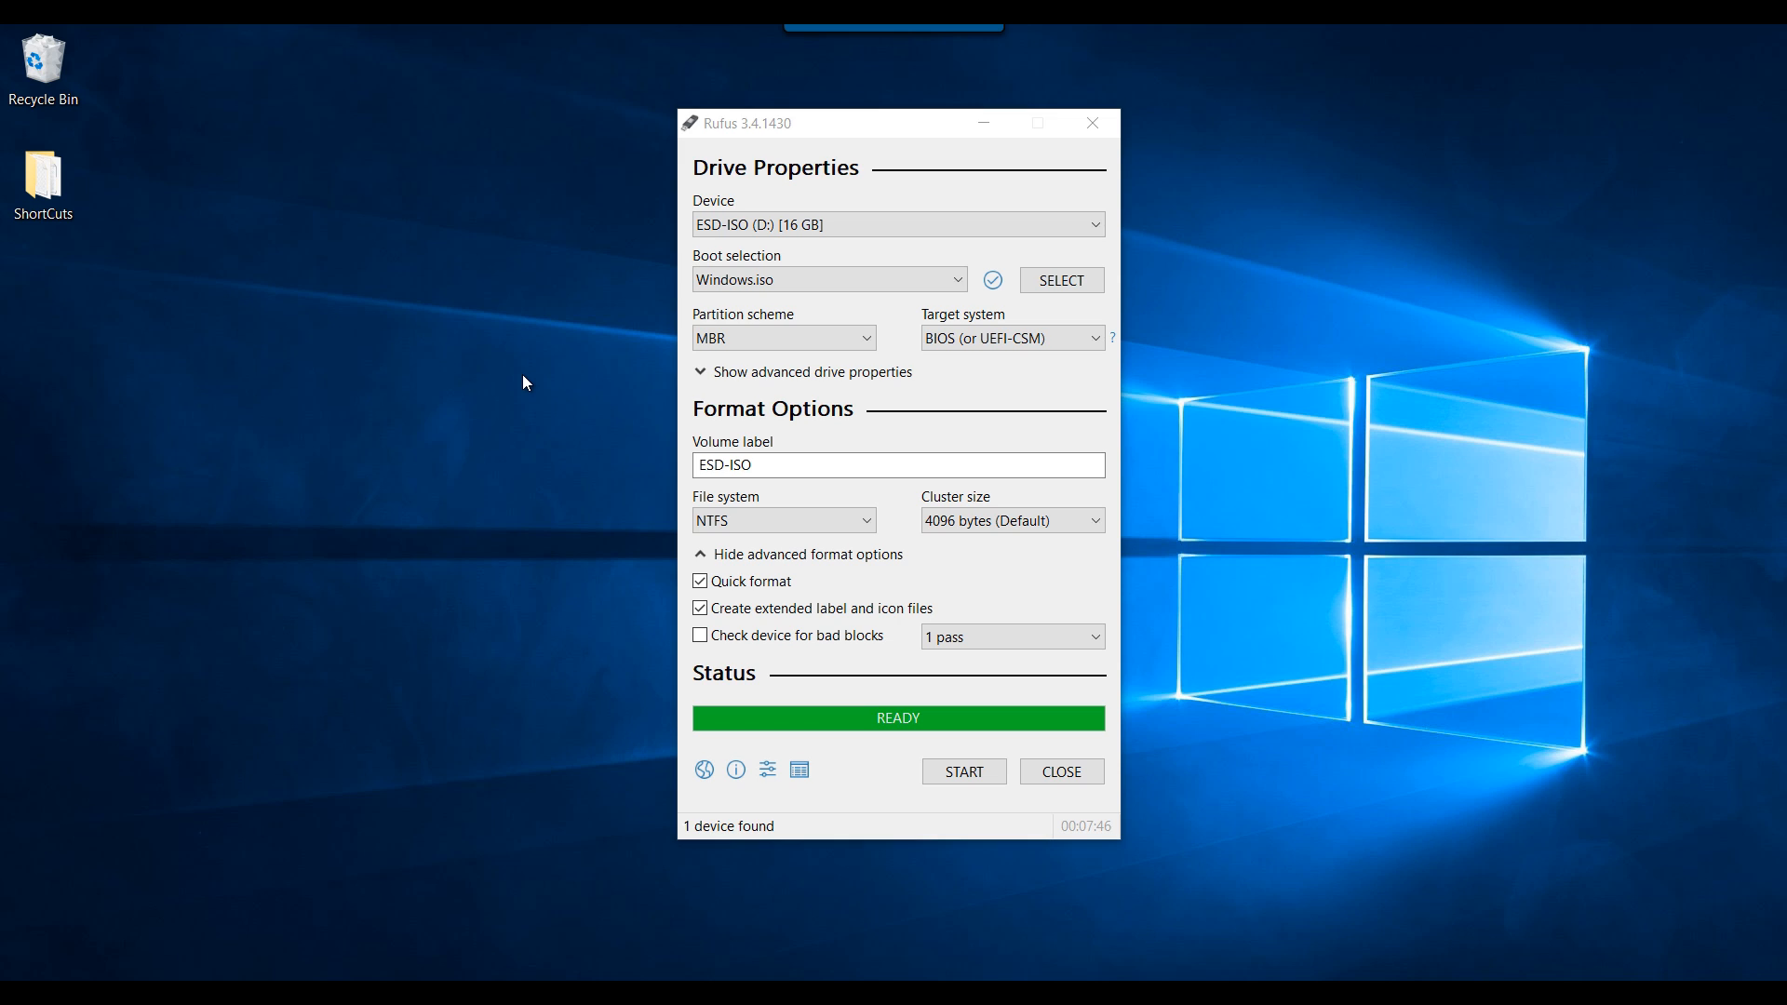
mouse_move(545, 596)
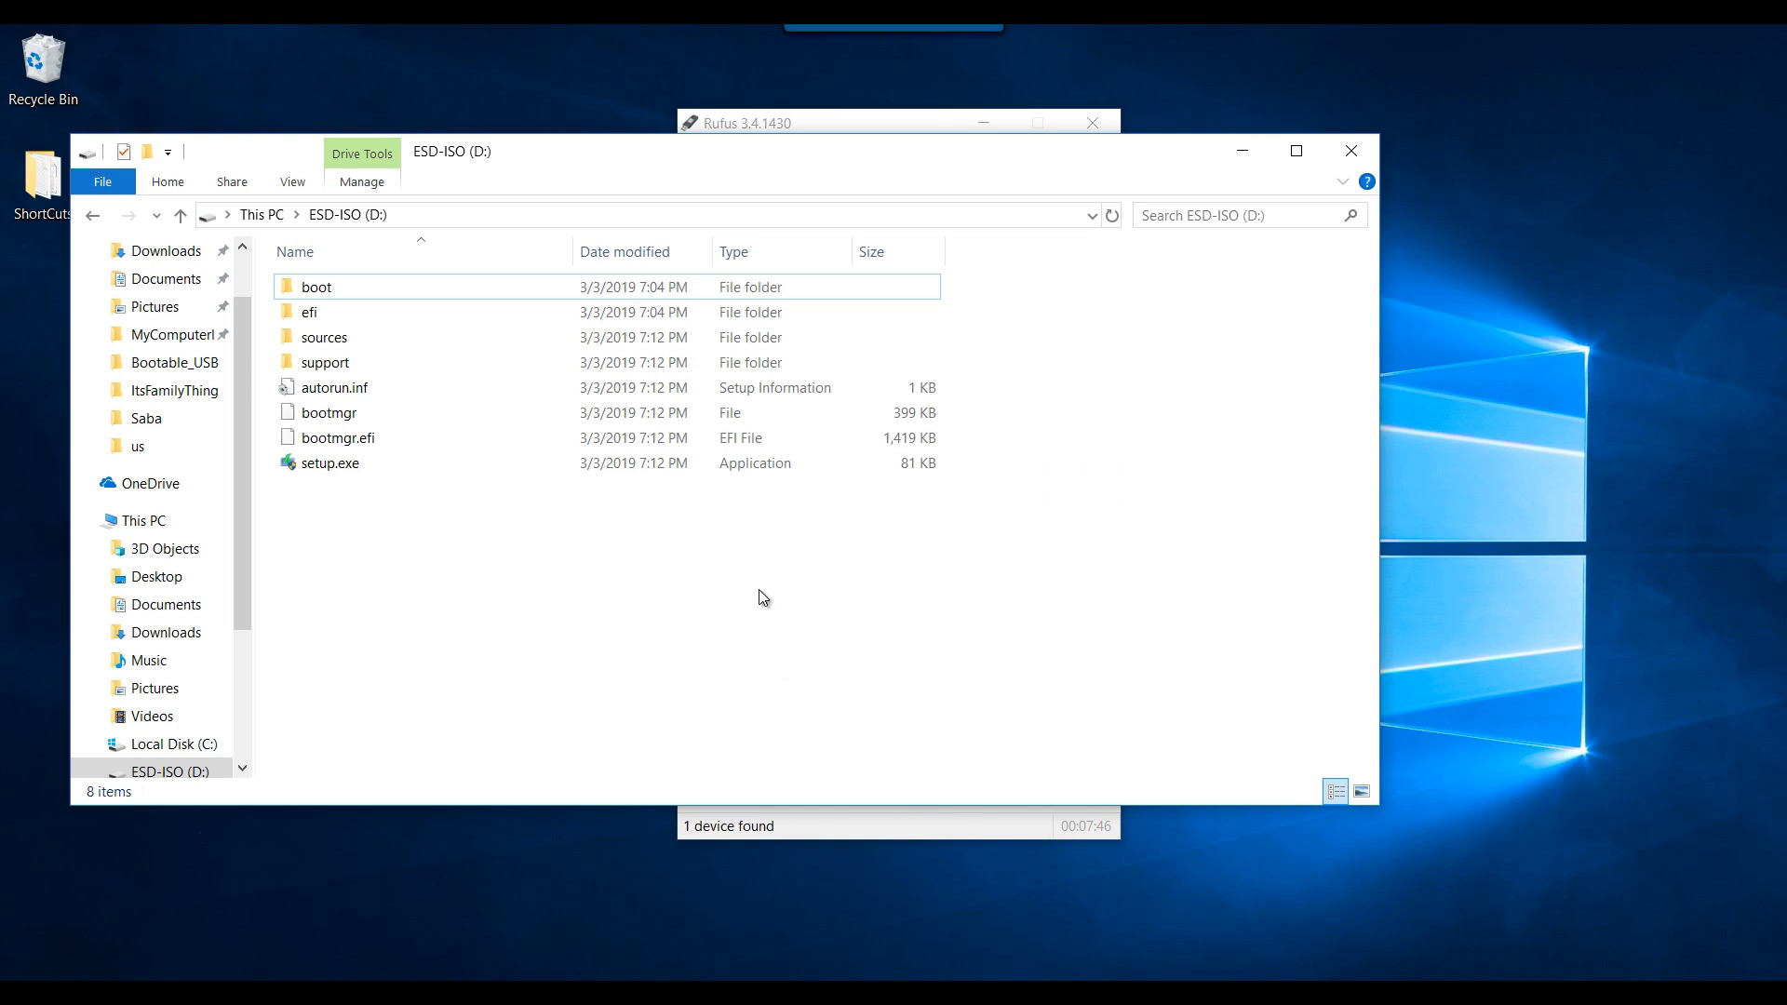
mouse_move(391, 503)
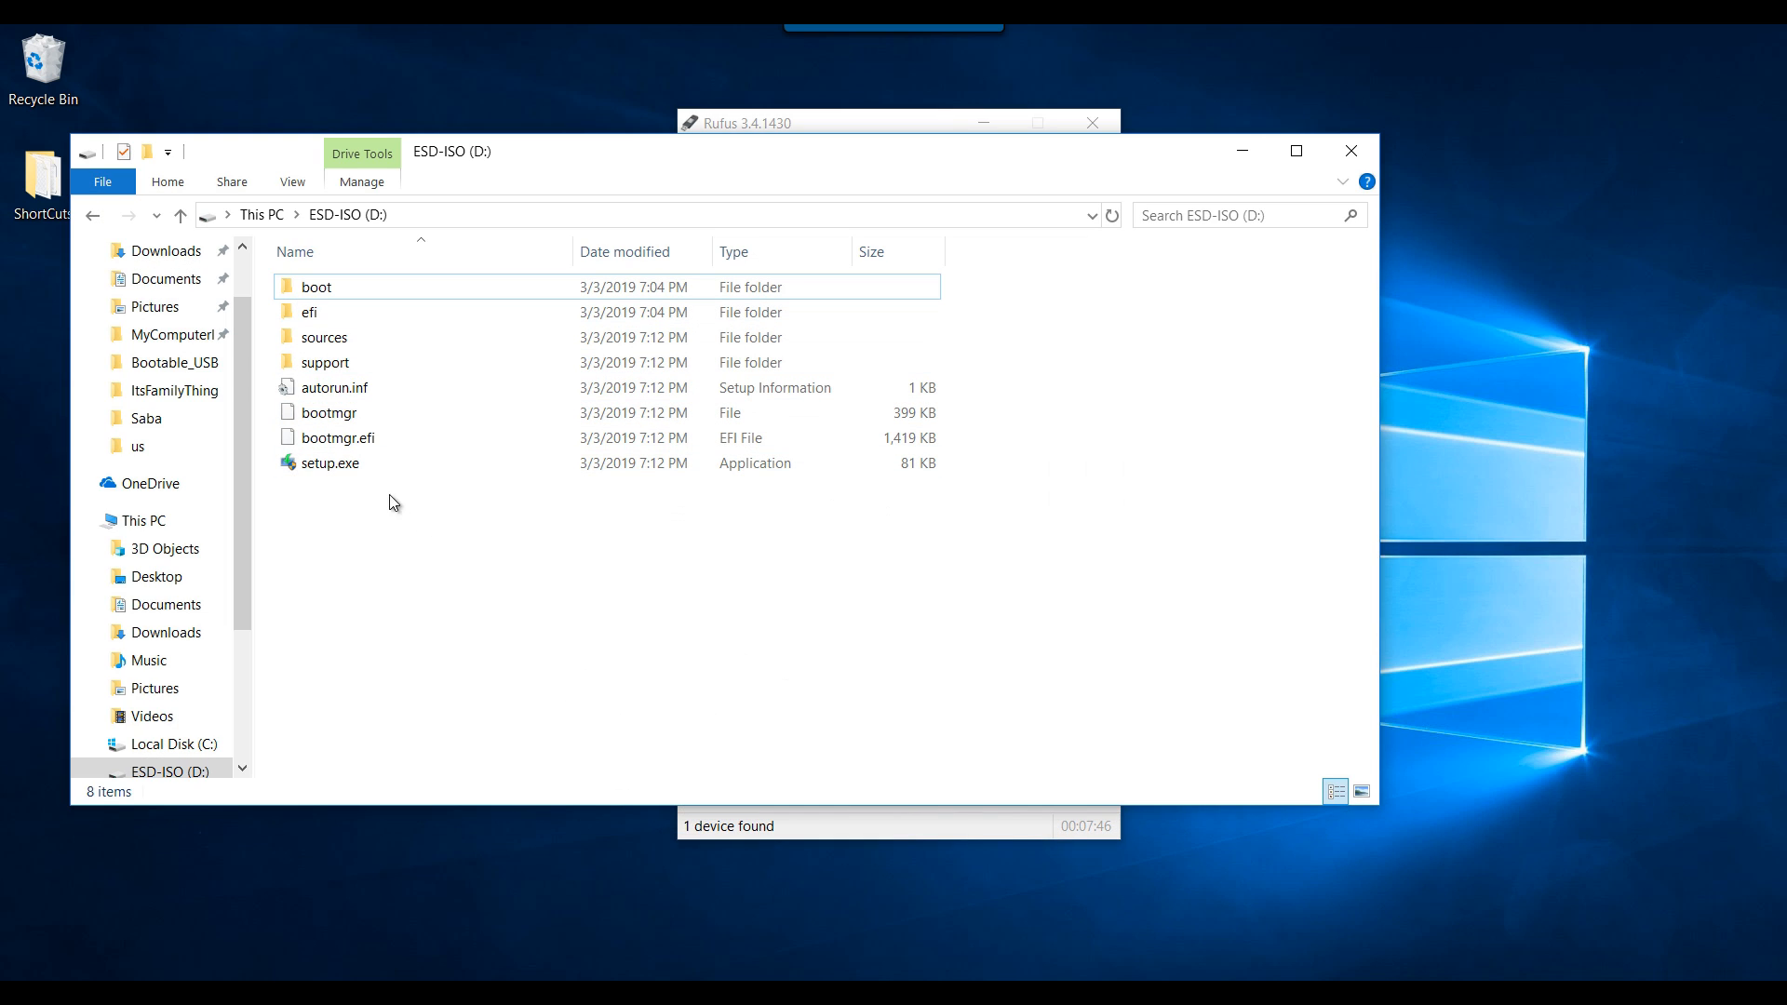
- Run setup from the ESD-ISO drive, then quit Windows 10 Setup and confirm quitting
click(326, 461)
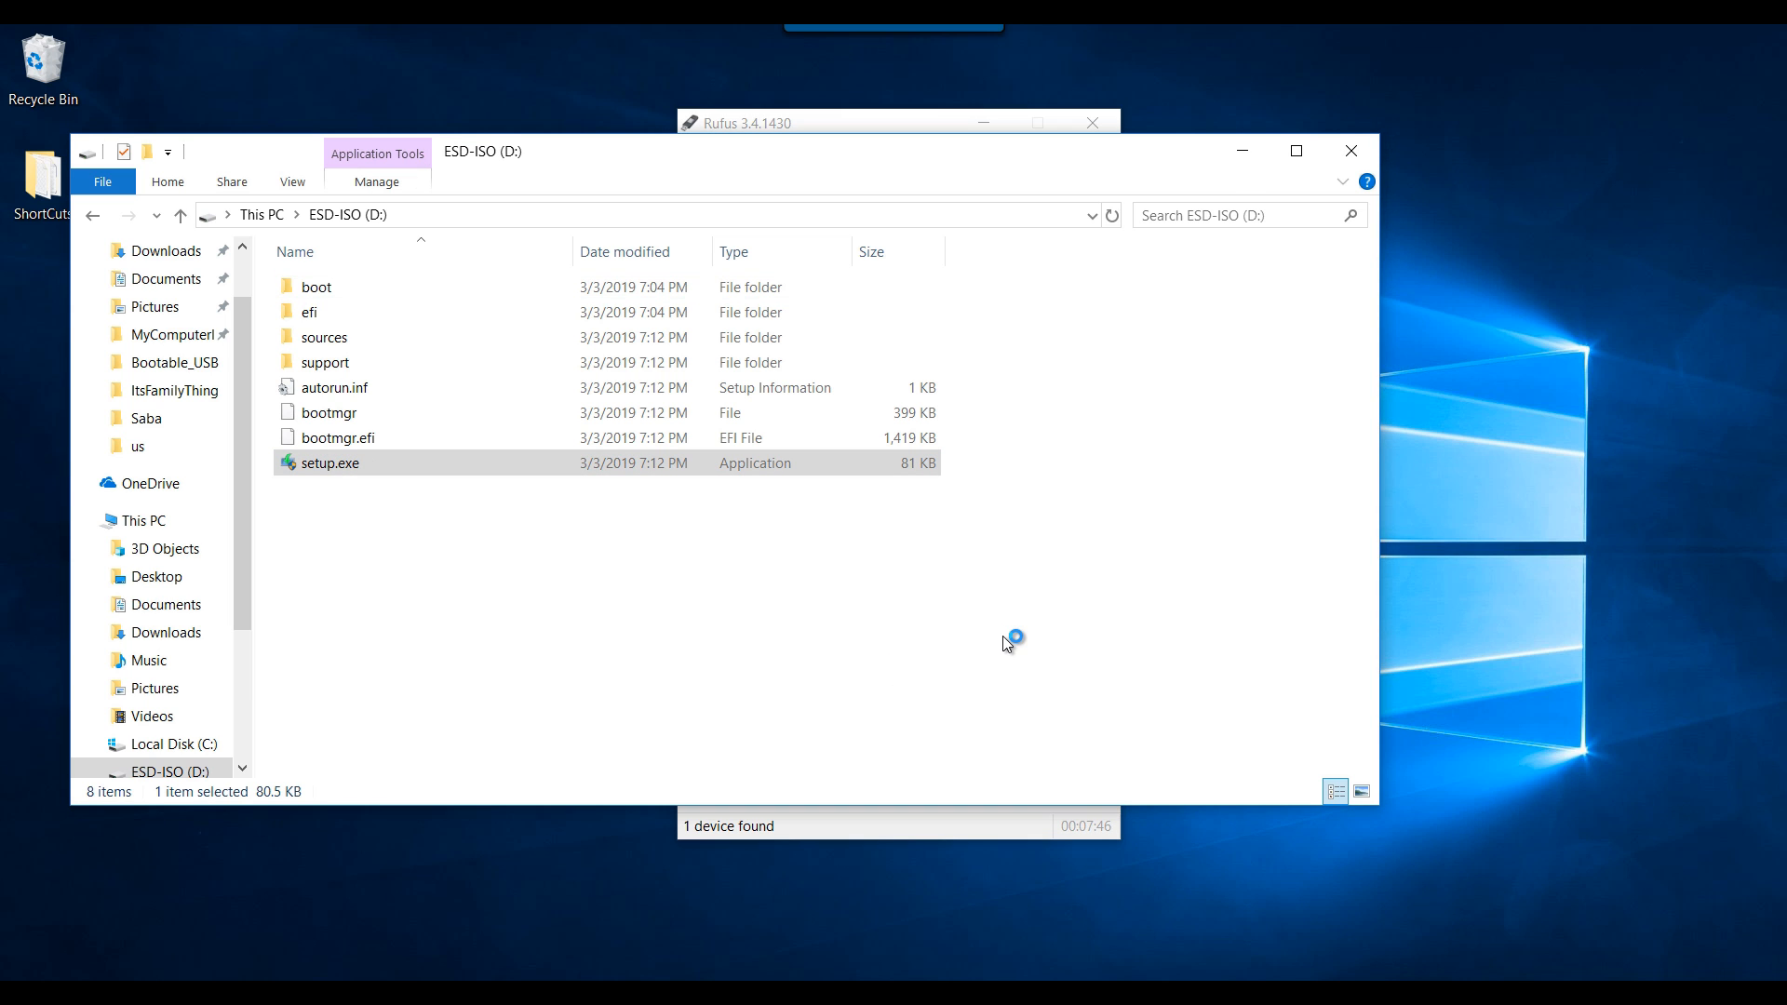
double_click(327, 462)
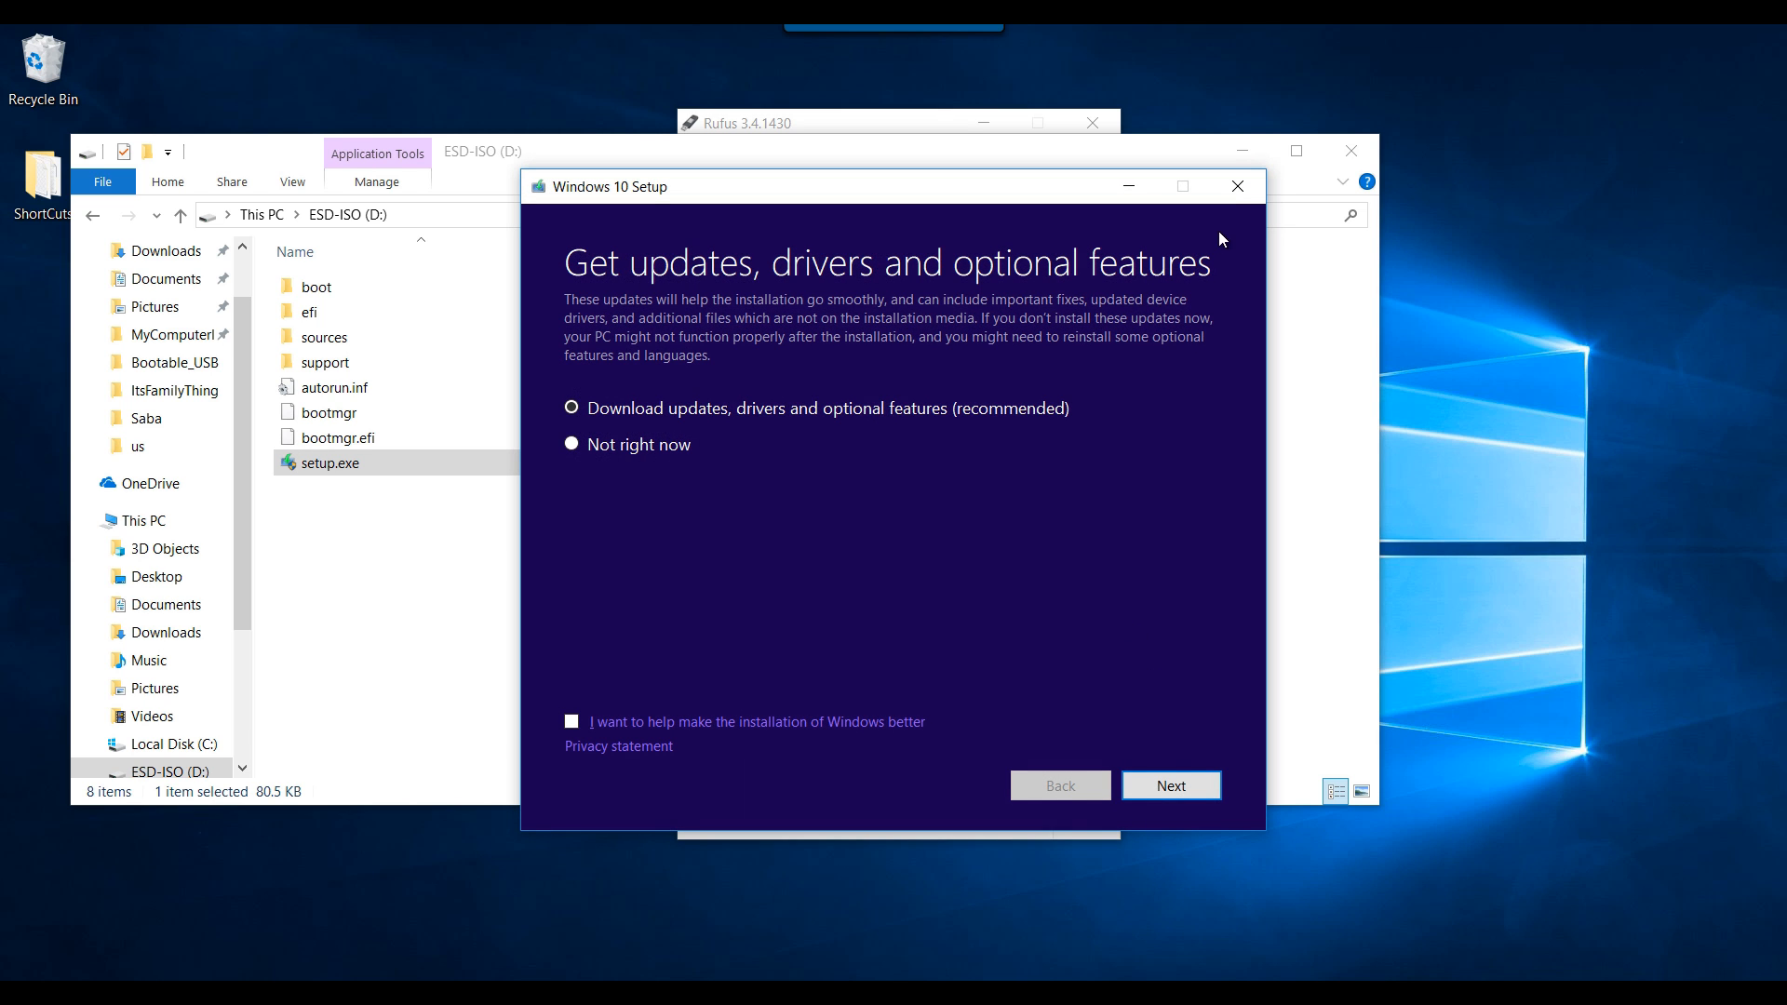
click(1238, 186)
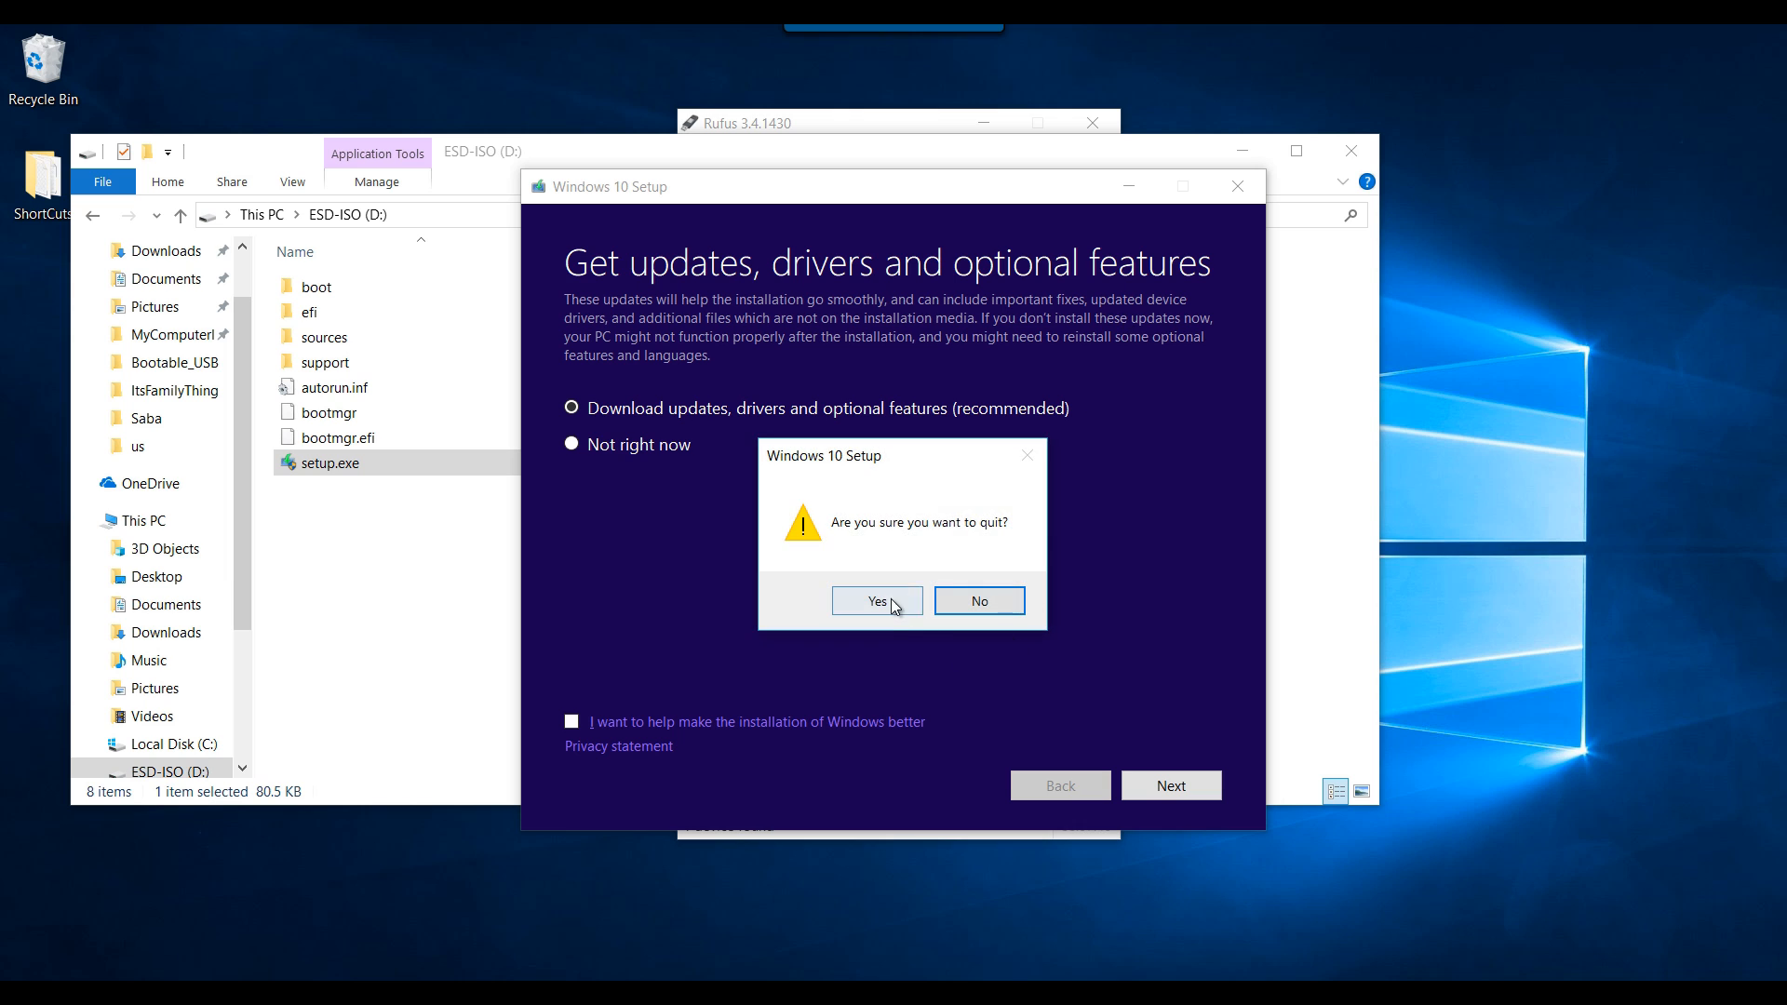
click(877, 599)
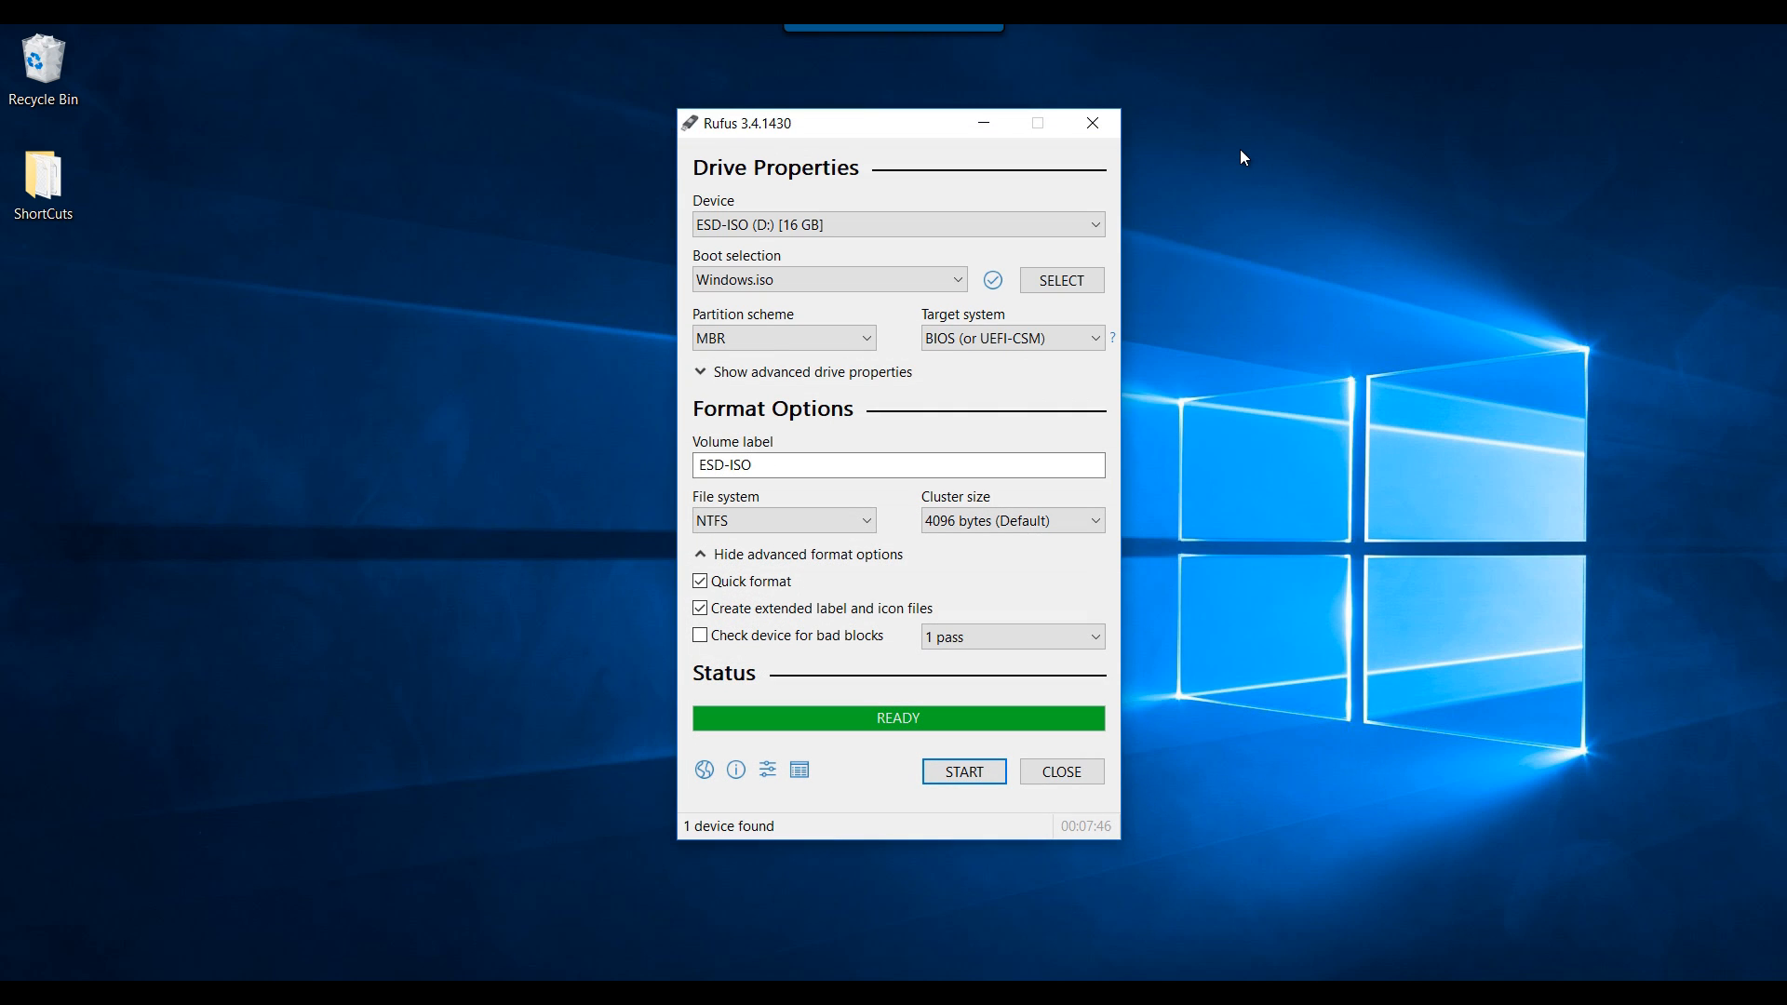
mouse_move(800, 957)
text(s)
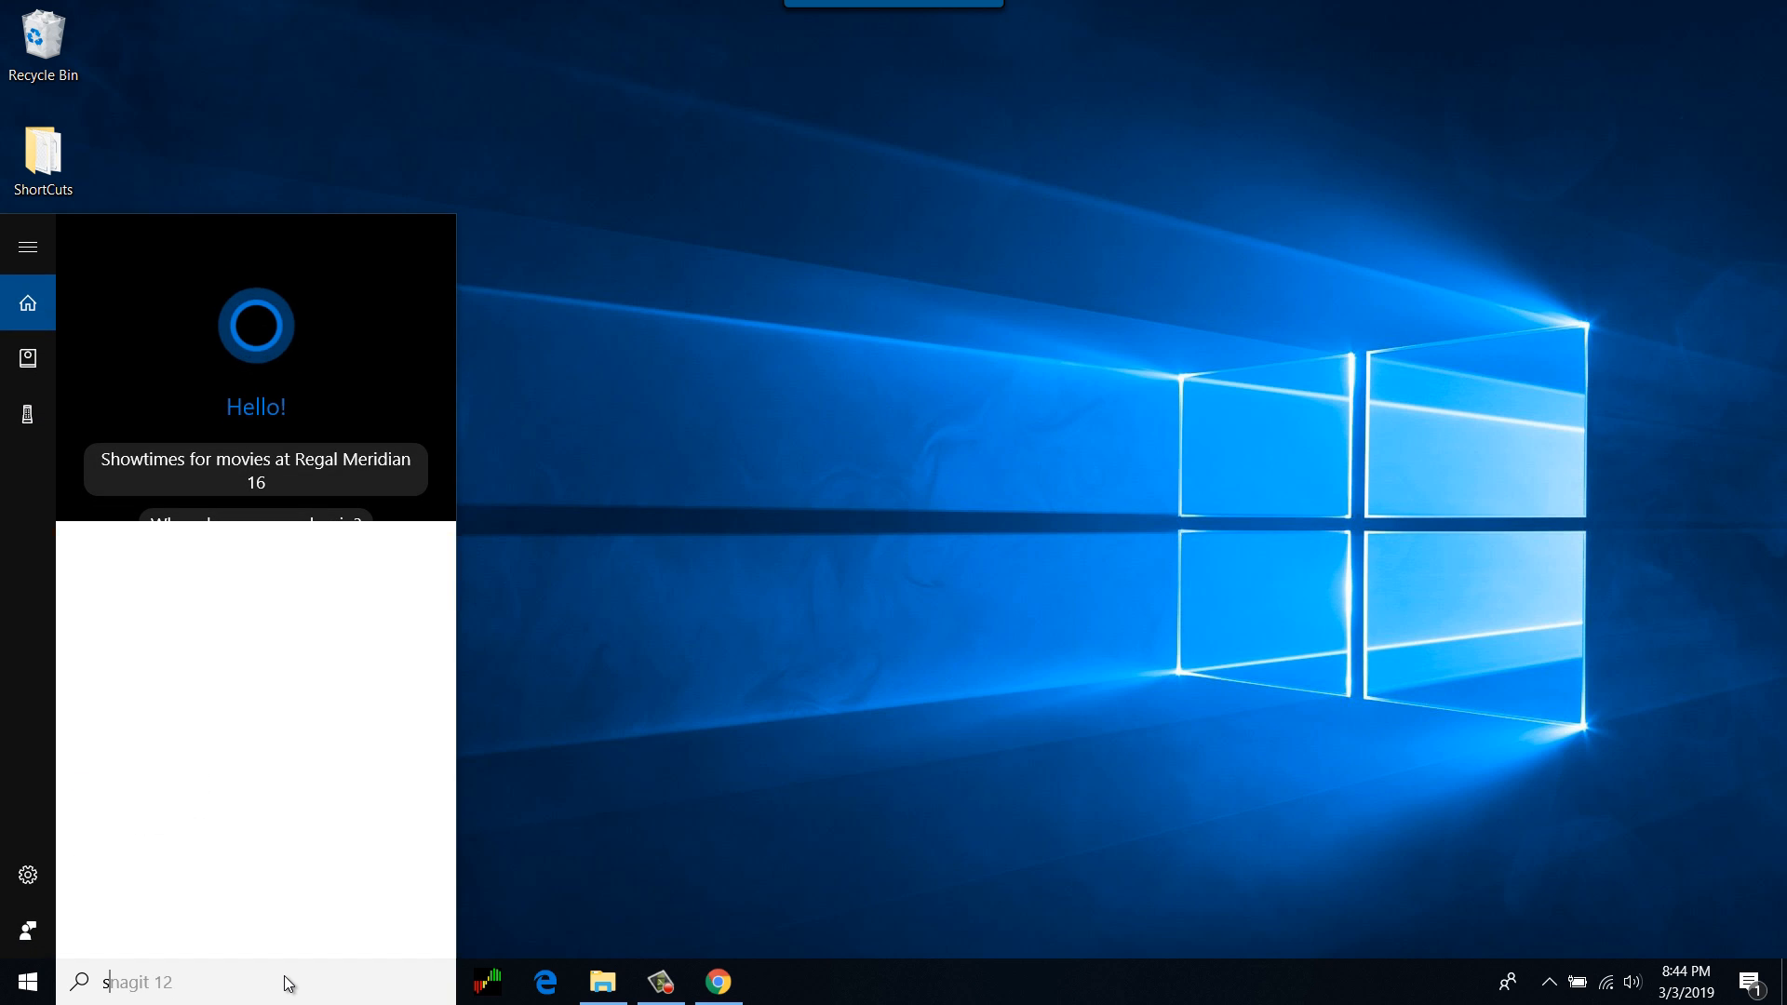
- Search for cmd and run Command Prompt as administrator
text(cmd)
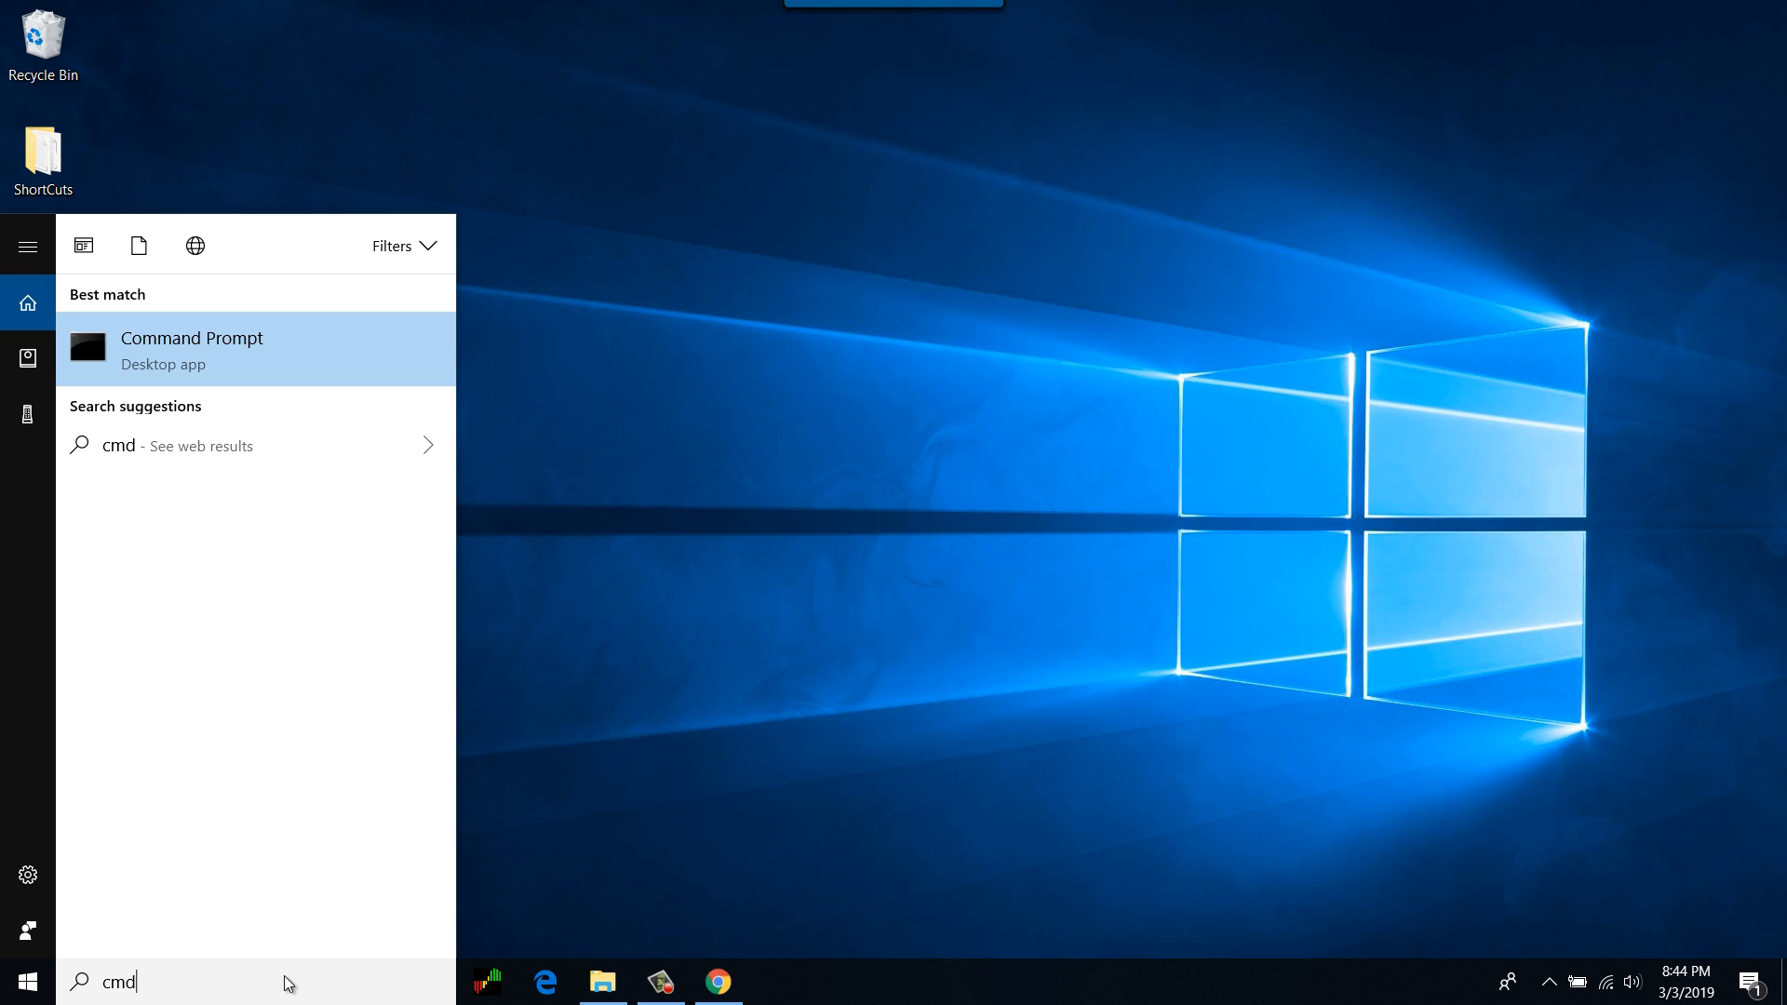
mouse_move(233, 399)
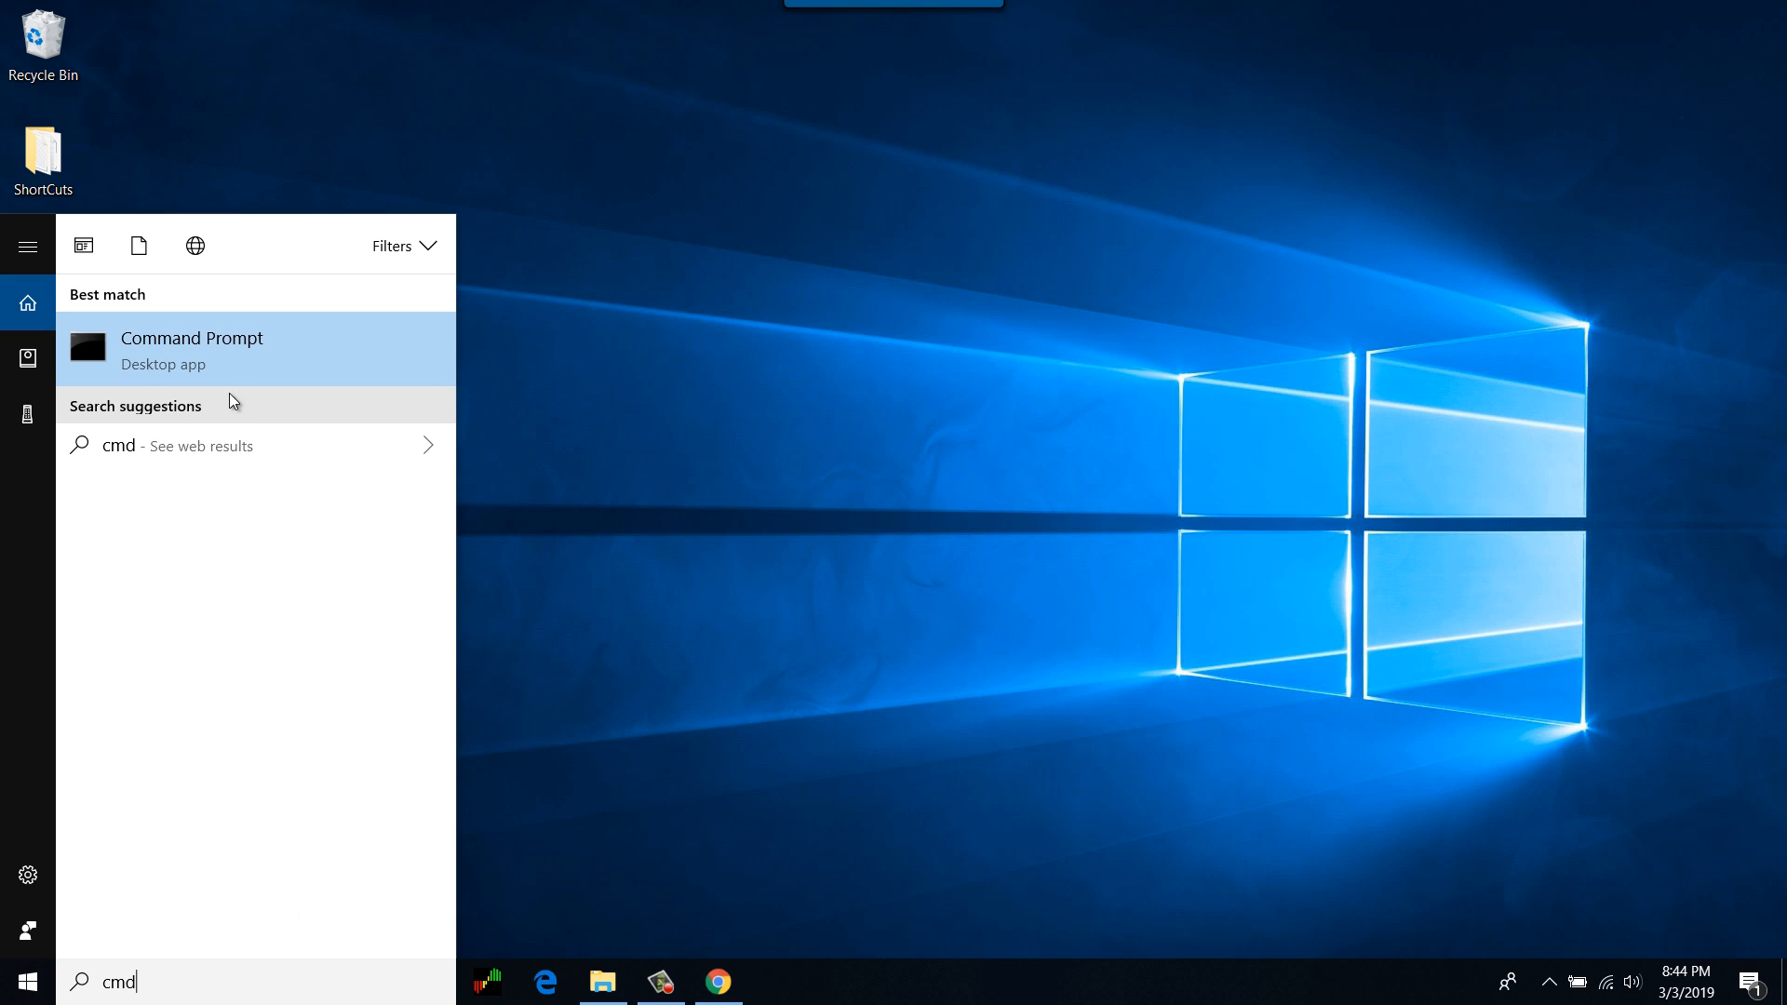
mouse_move(238, 369)
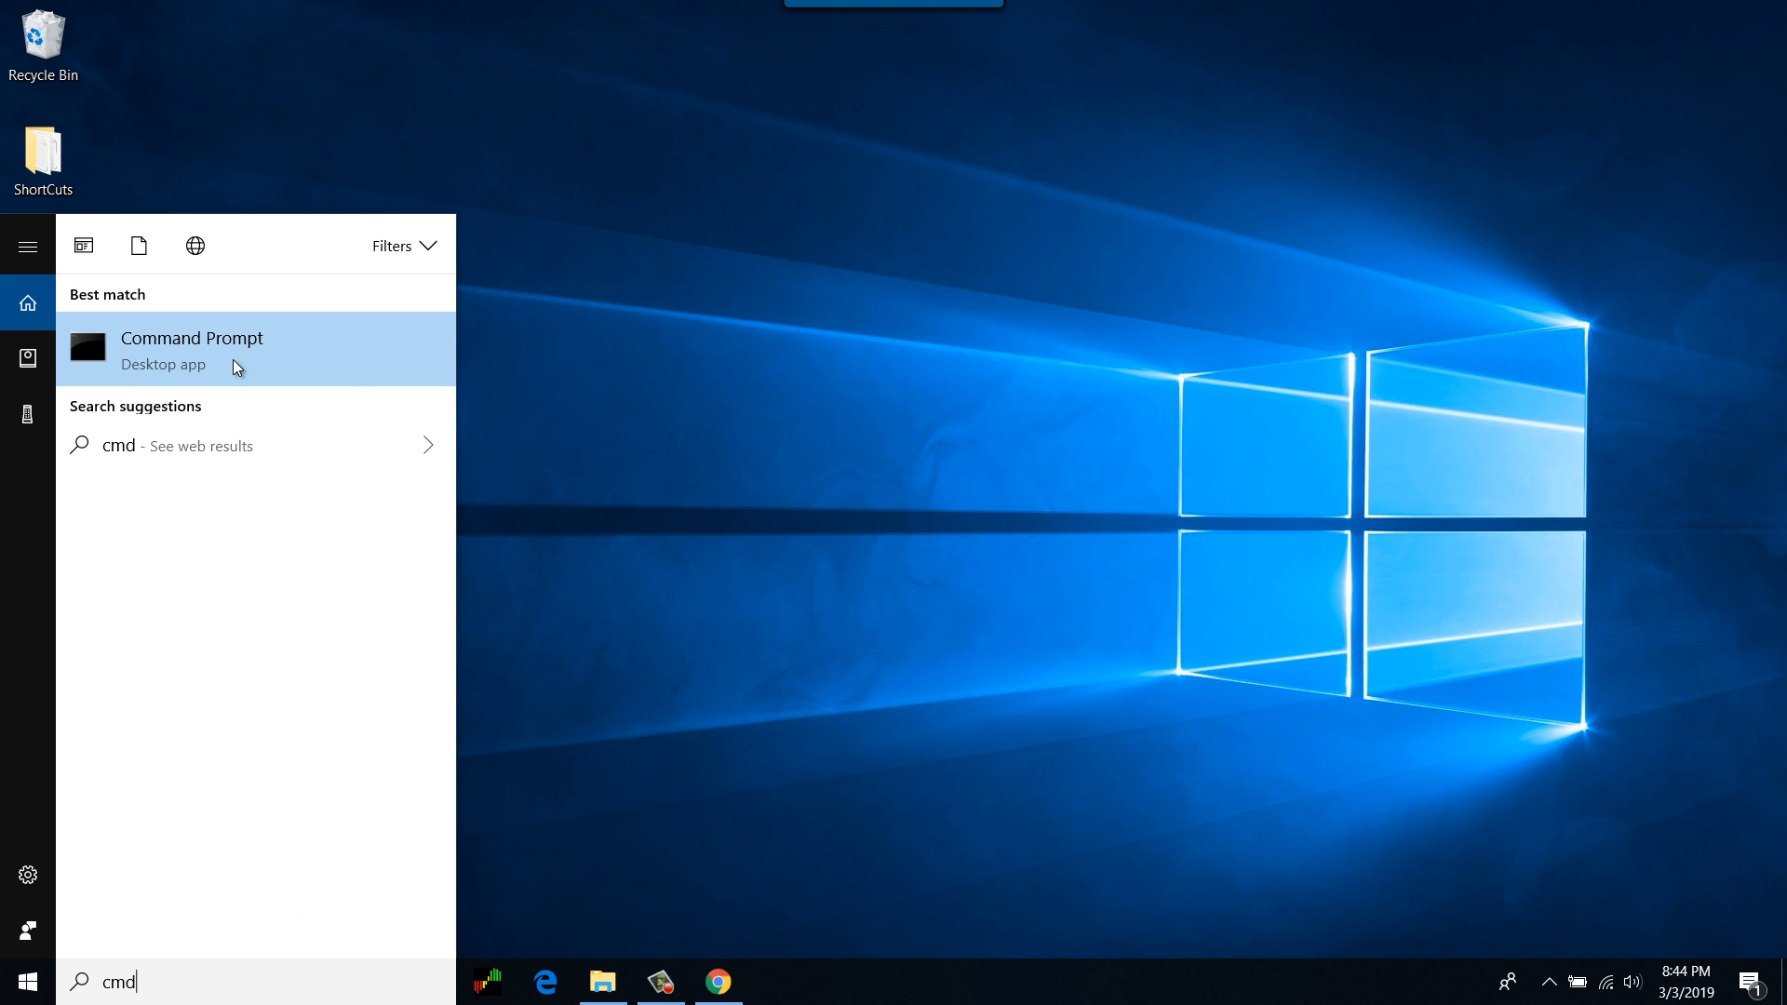
right_click(234, 365)
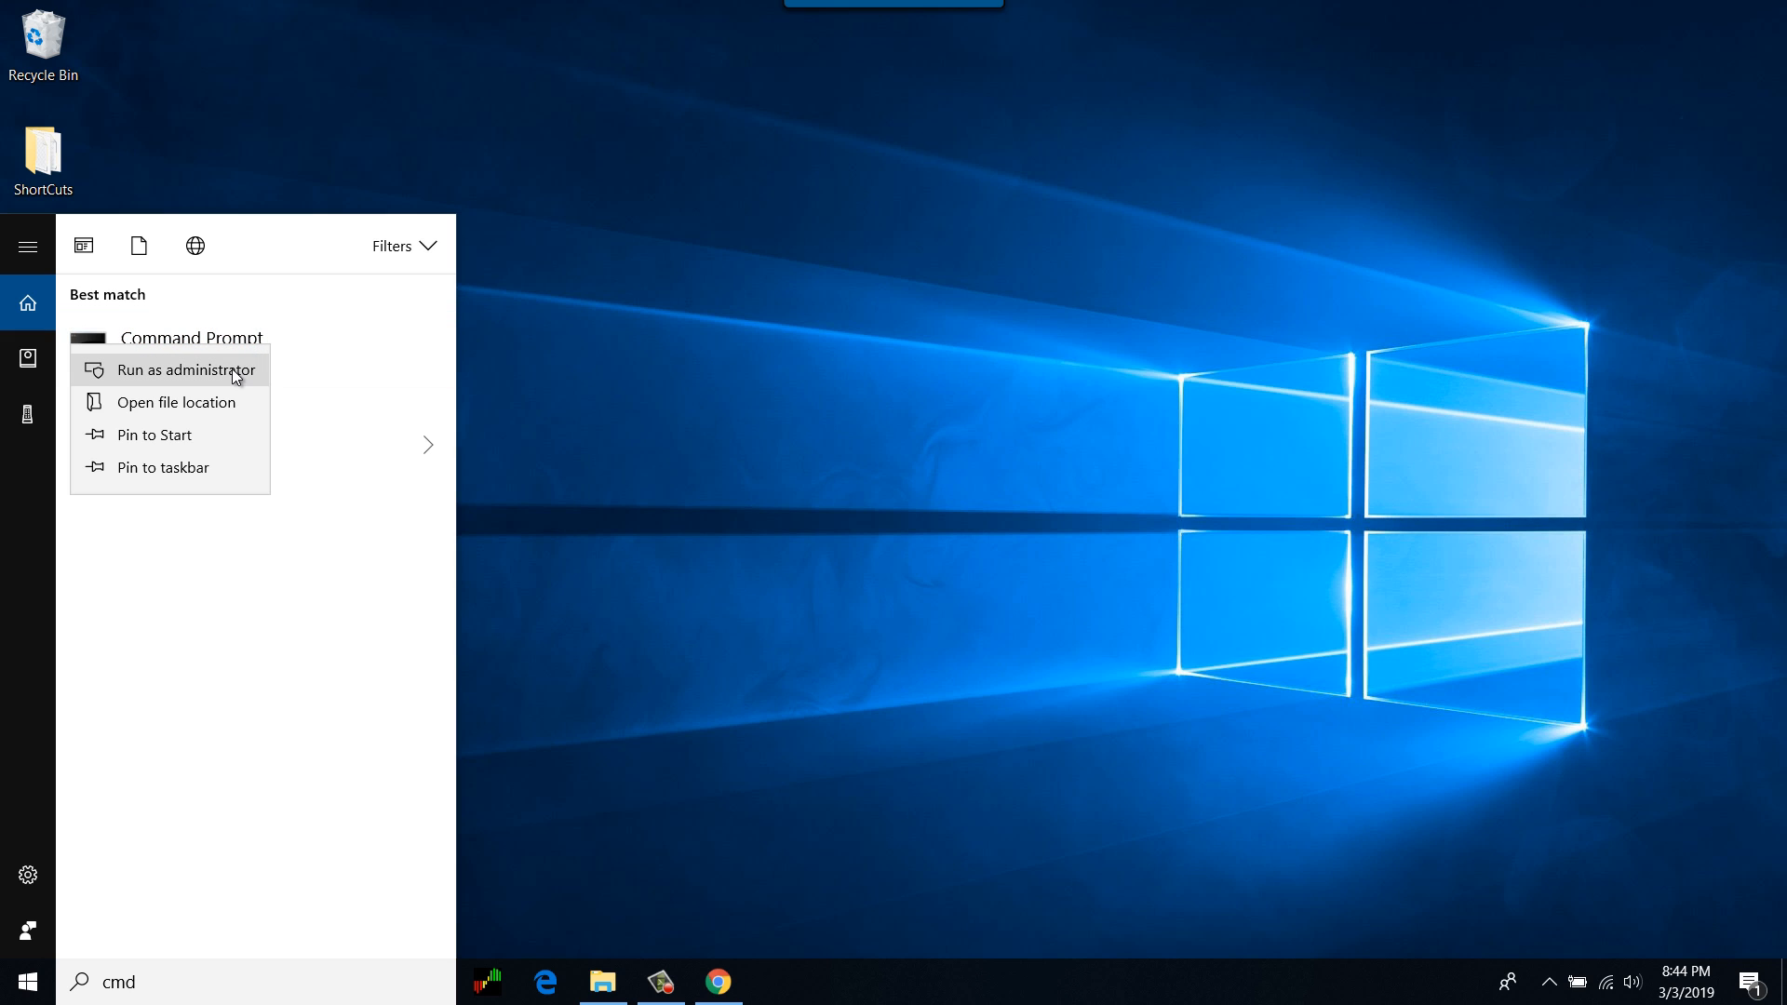
click(186, 368)
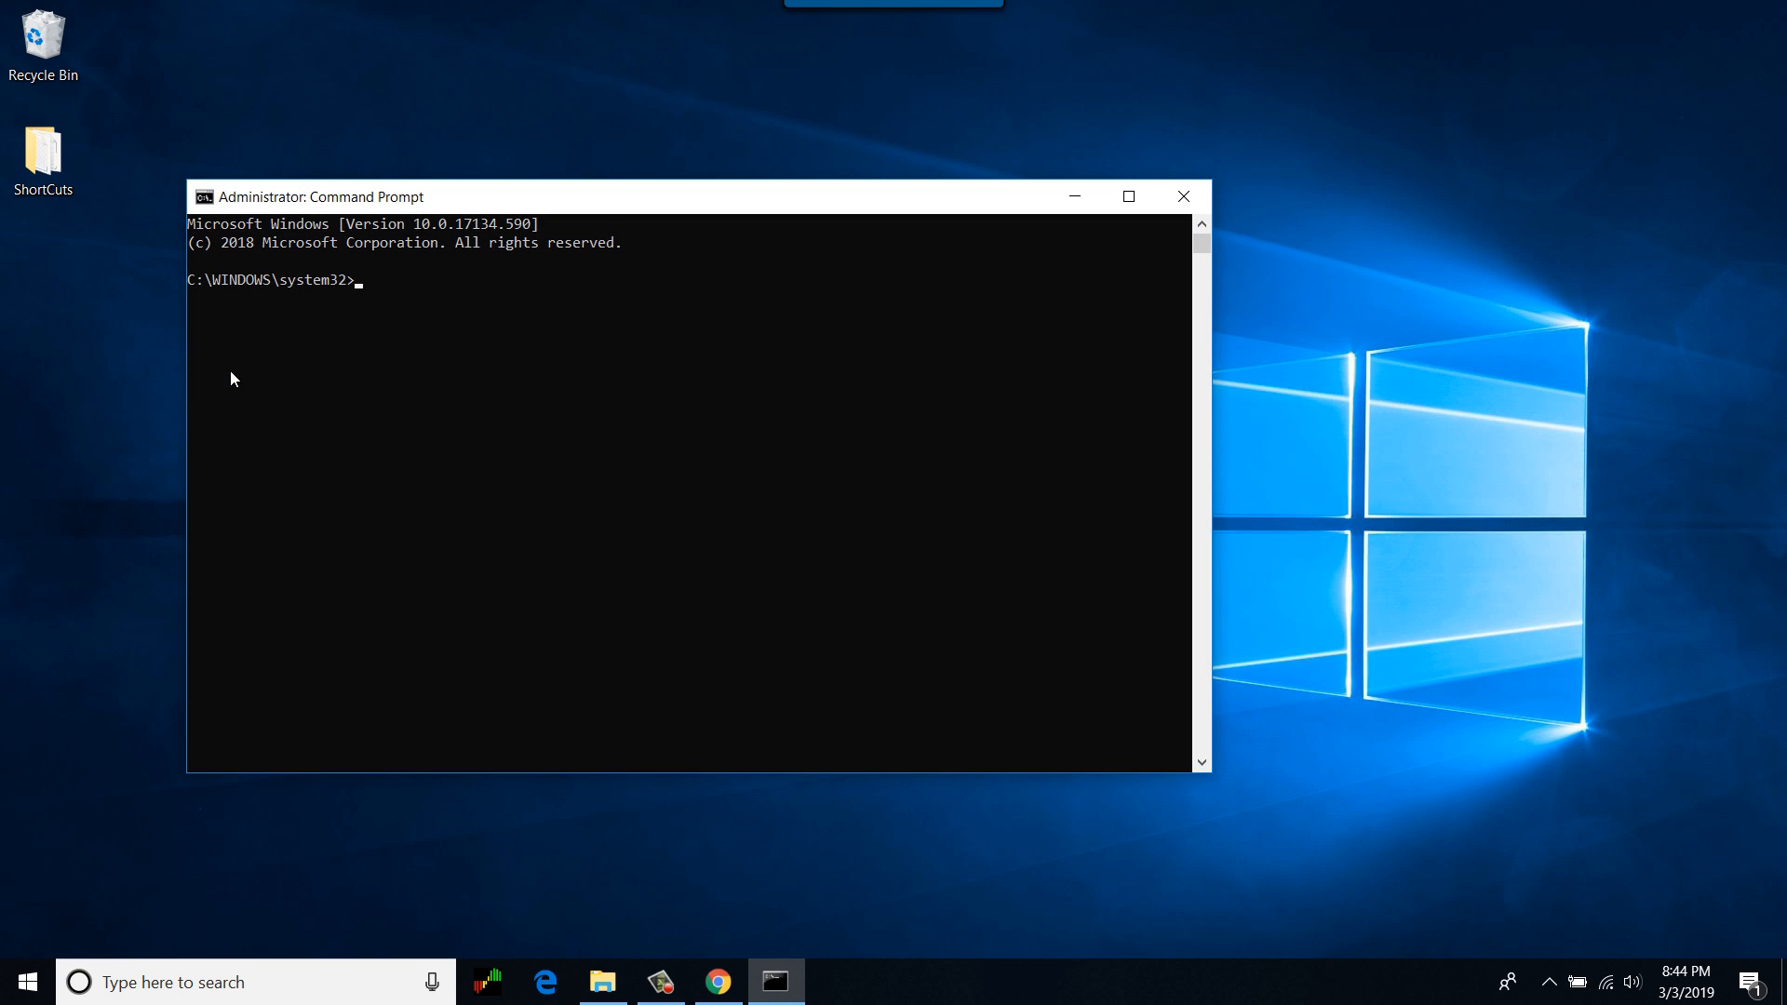
- Start DiskPart in the elevated Command Prompt
text(diskpart)
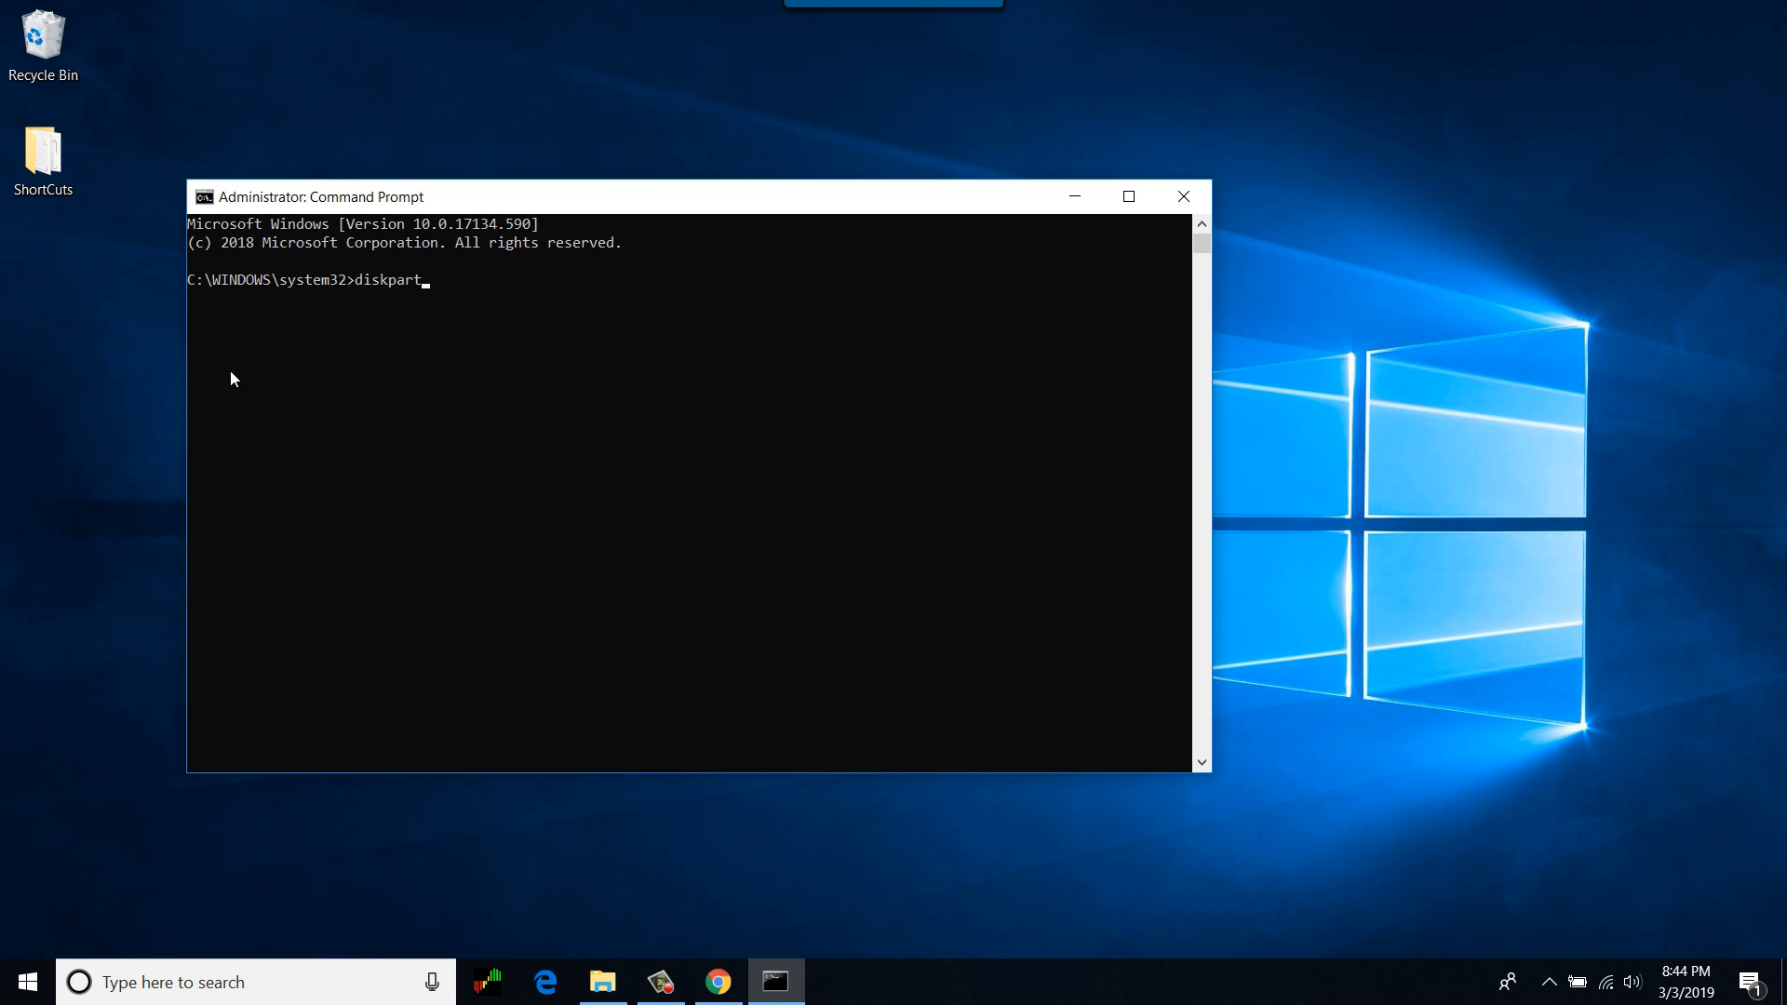
key(Enter)
text(list disk)
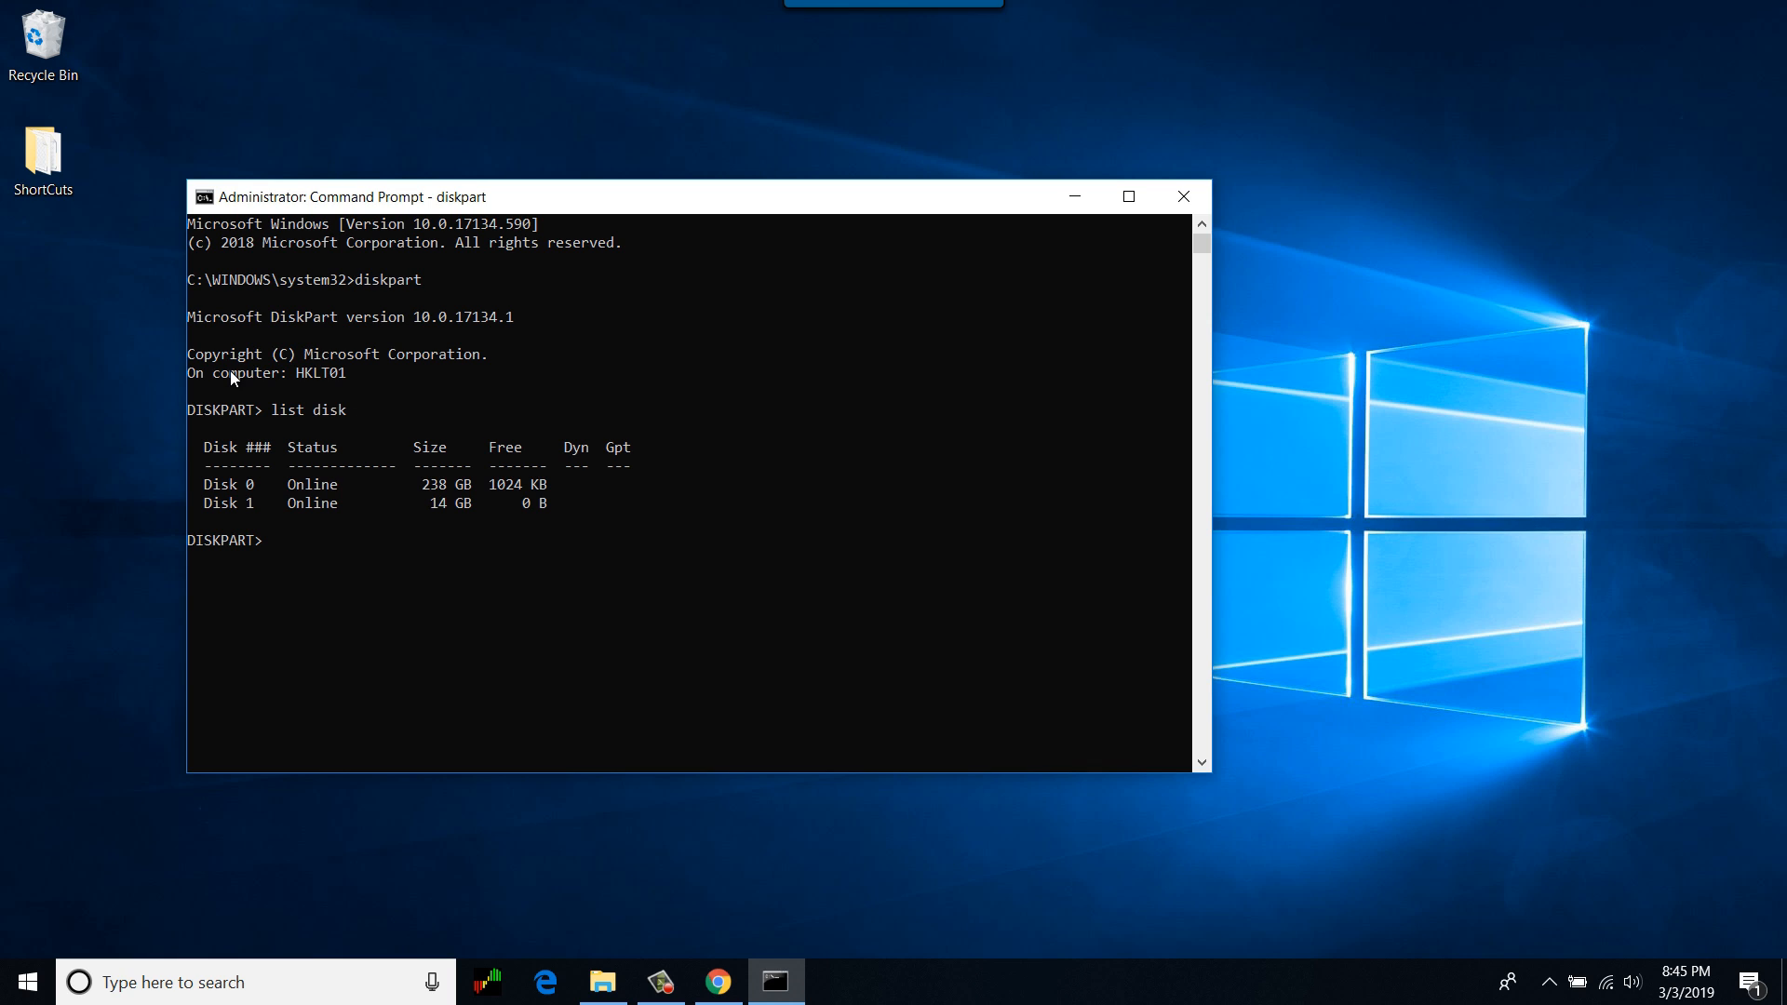
mouse_move(560, 676)
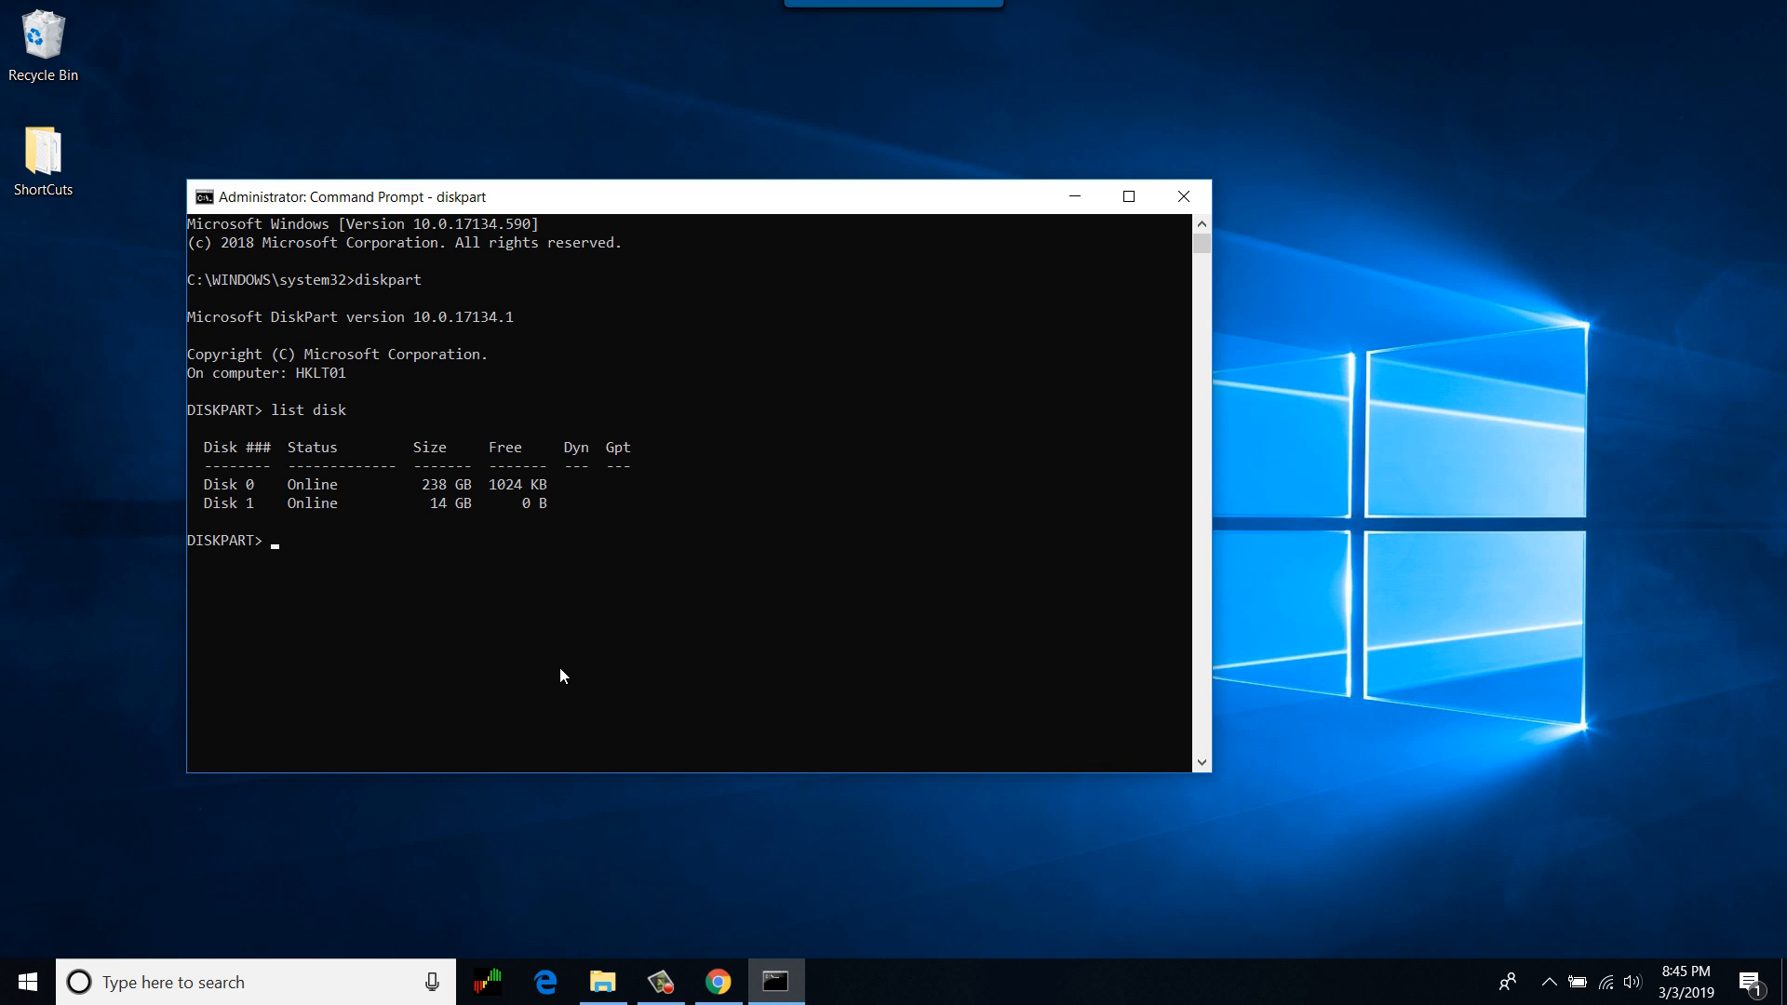
mouse_move(886, 582)
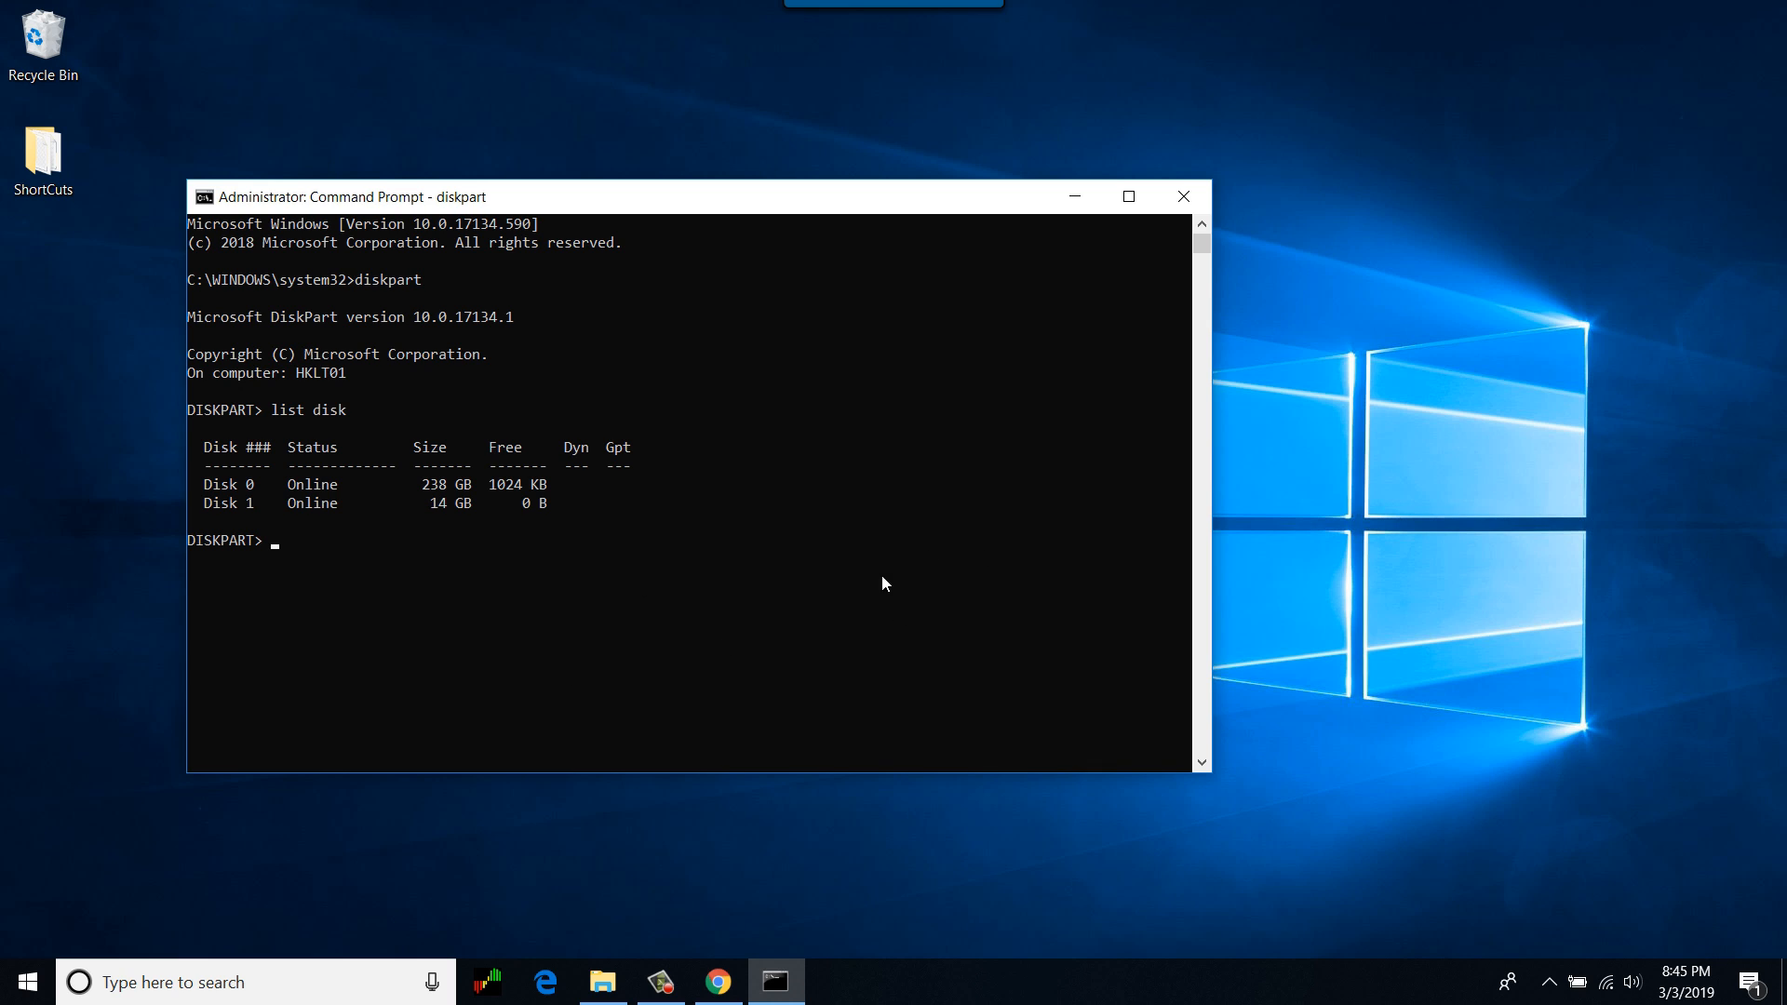
mouse_move(327, 467)
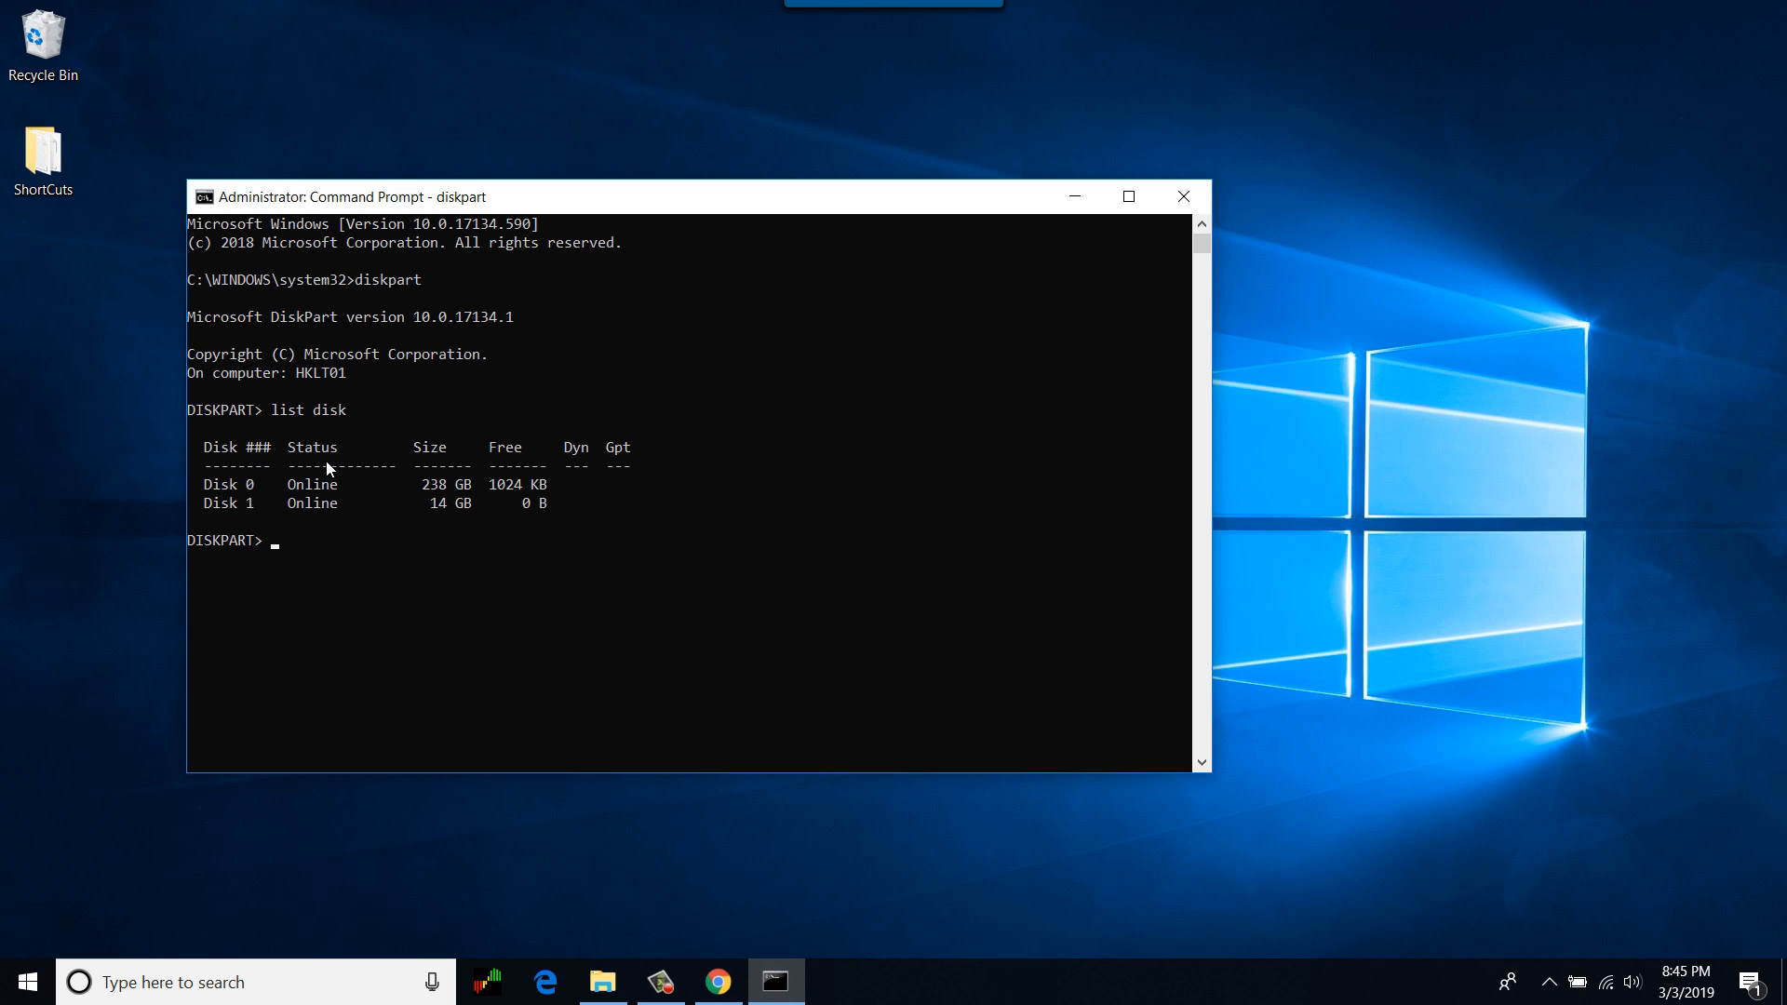
mouse_move(458, 507)
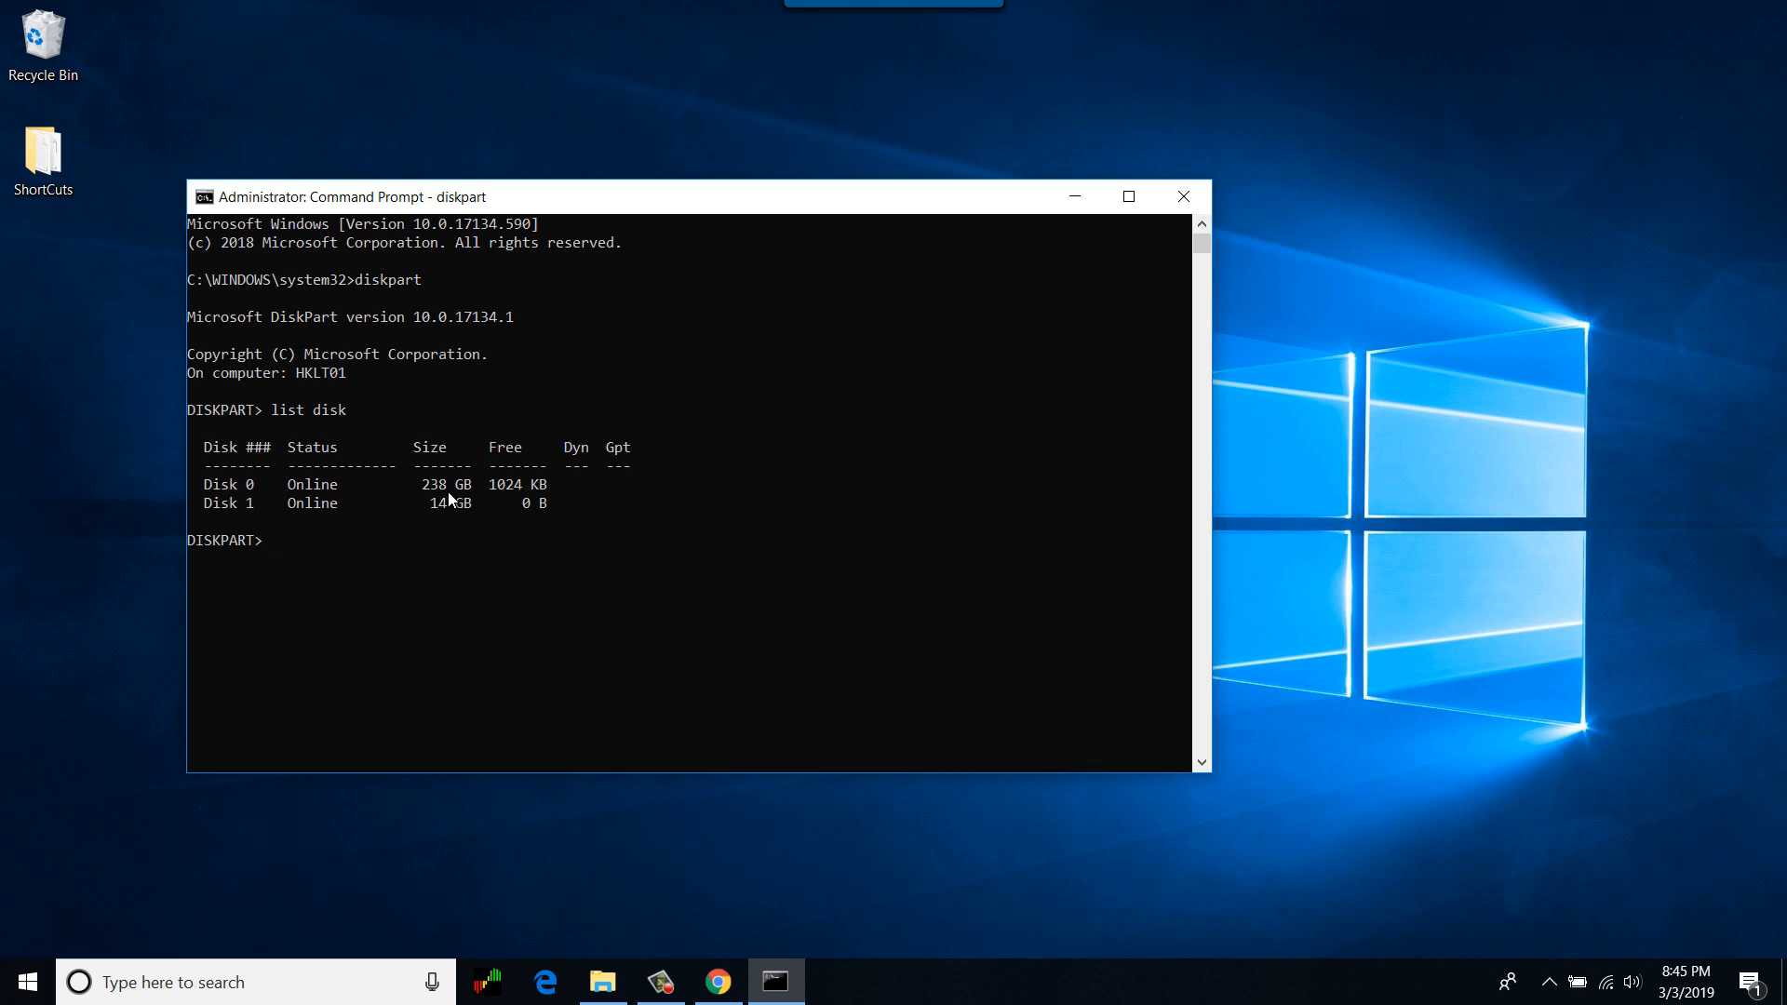
mouse_move(261, 514)
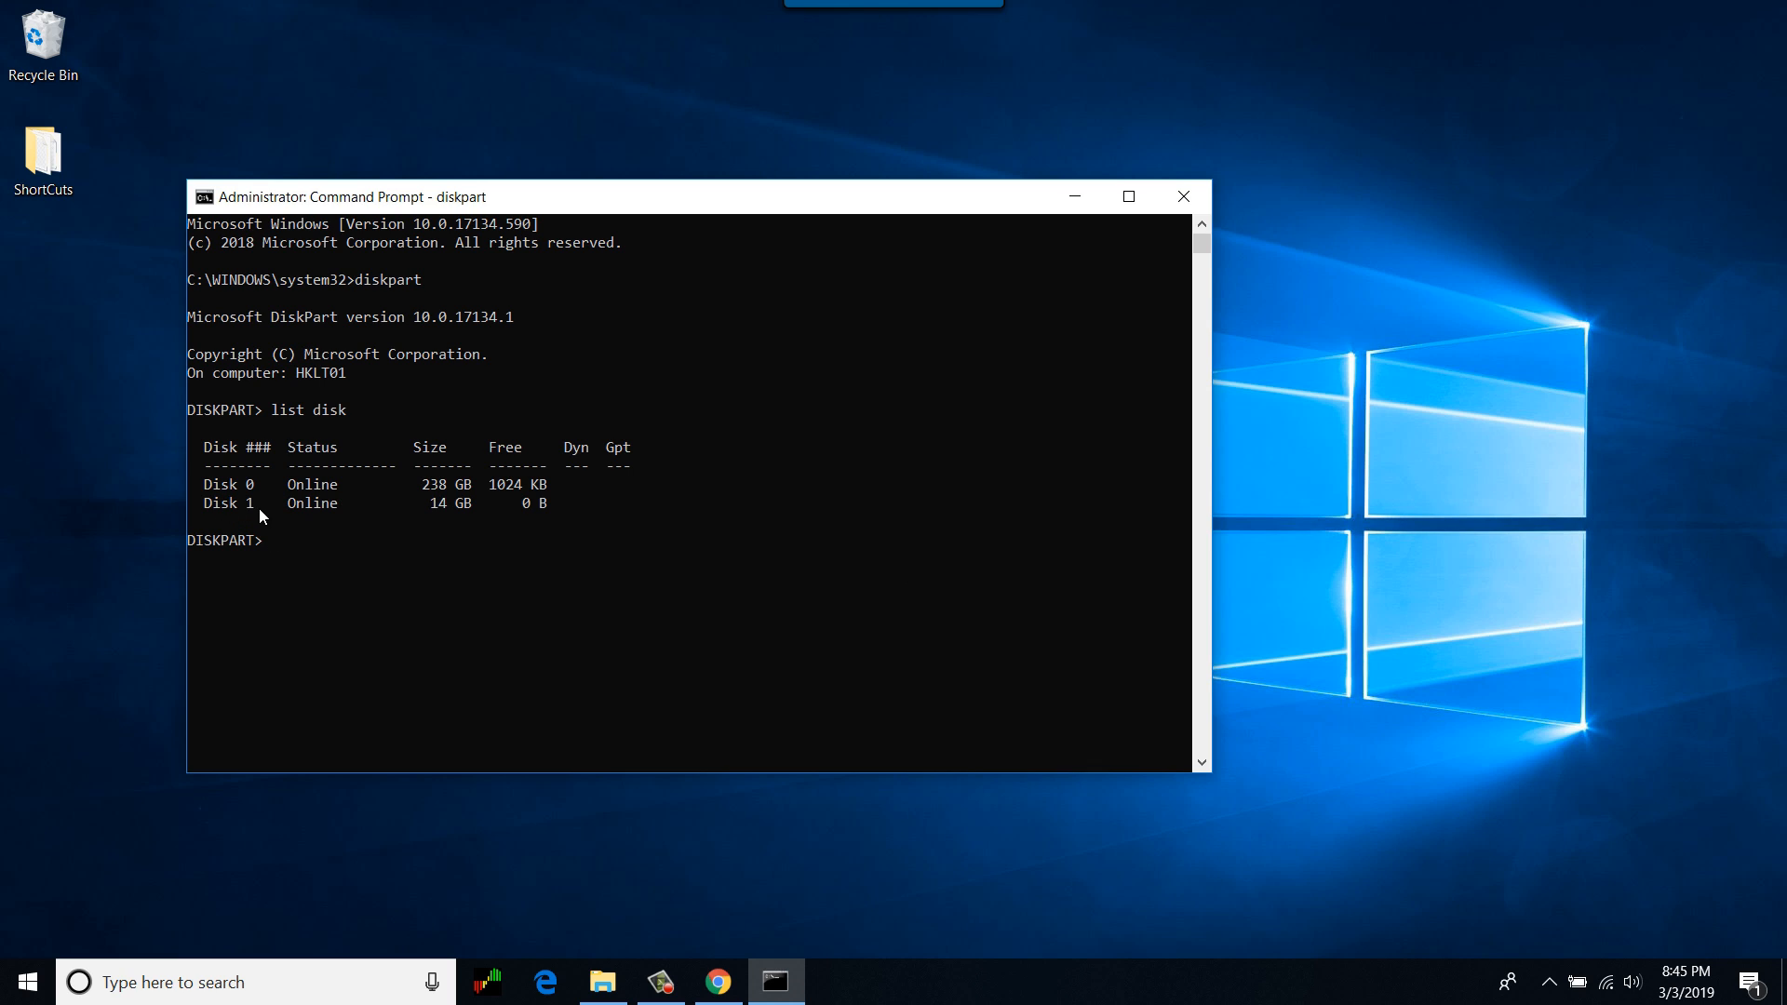
mouse_move(458, 508)
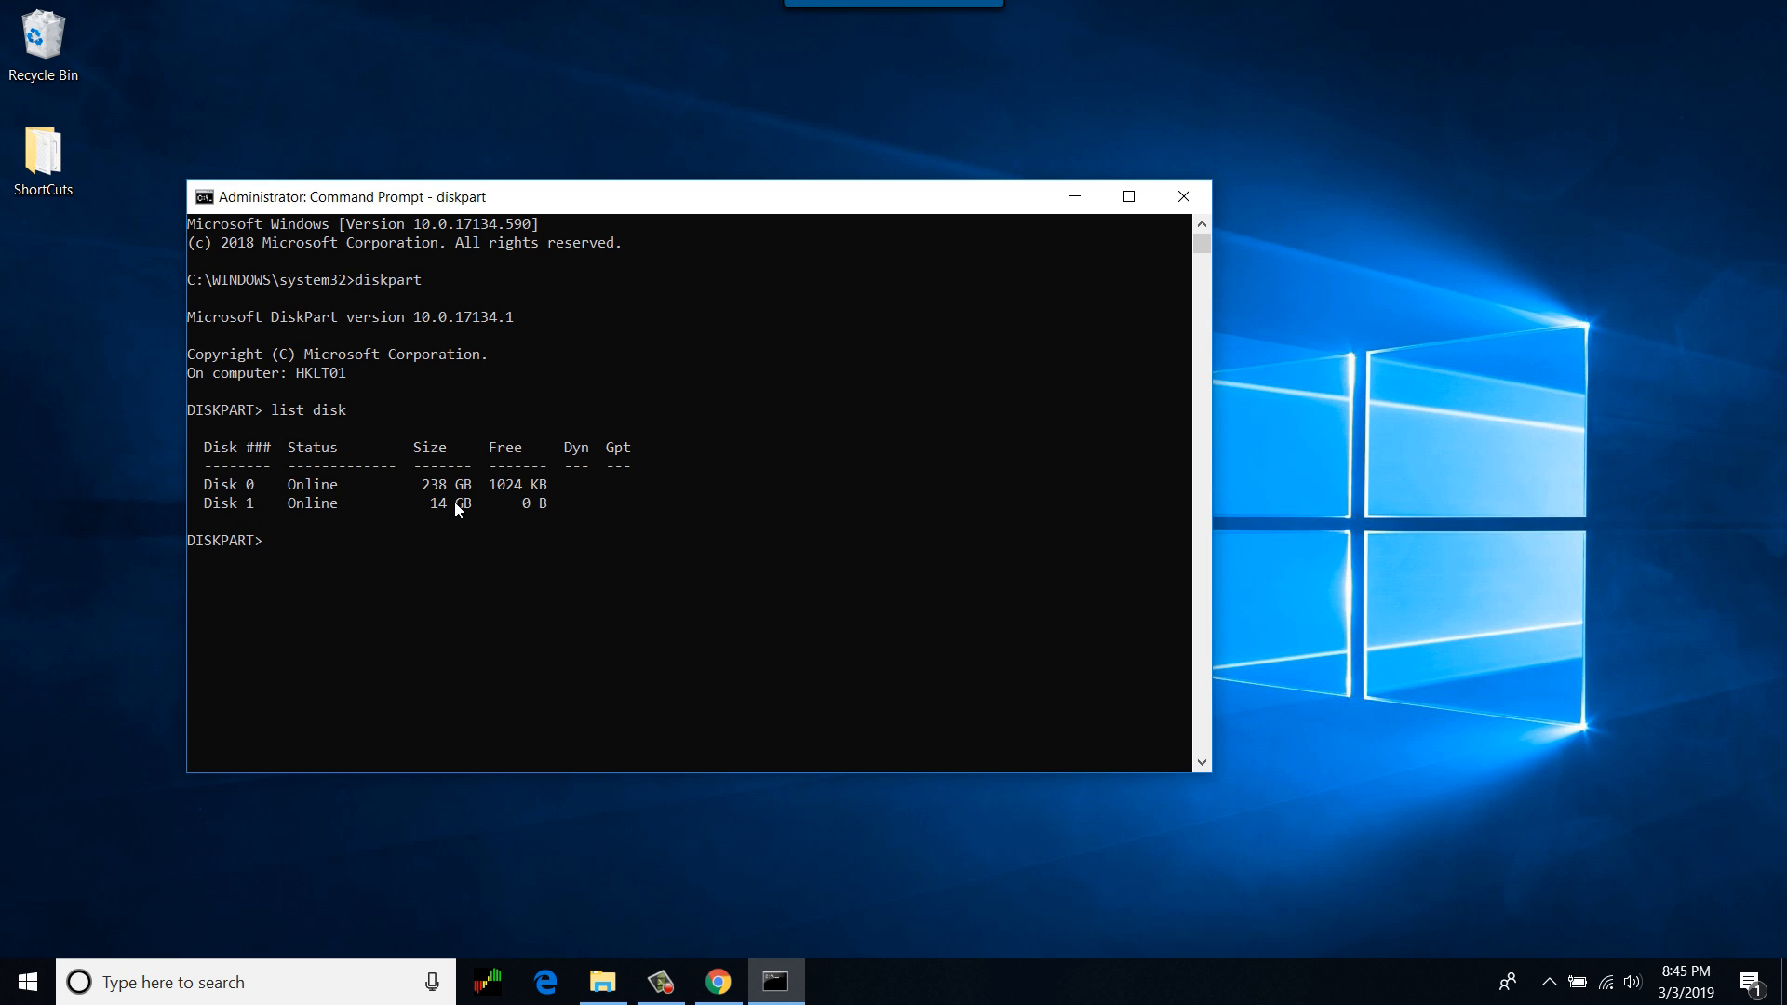
mouse_move(544, 555)
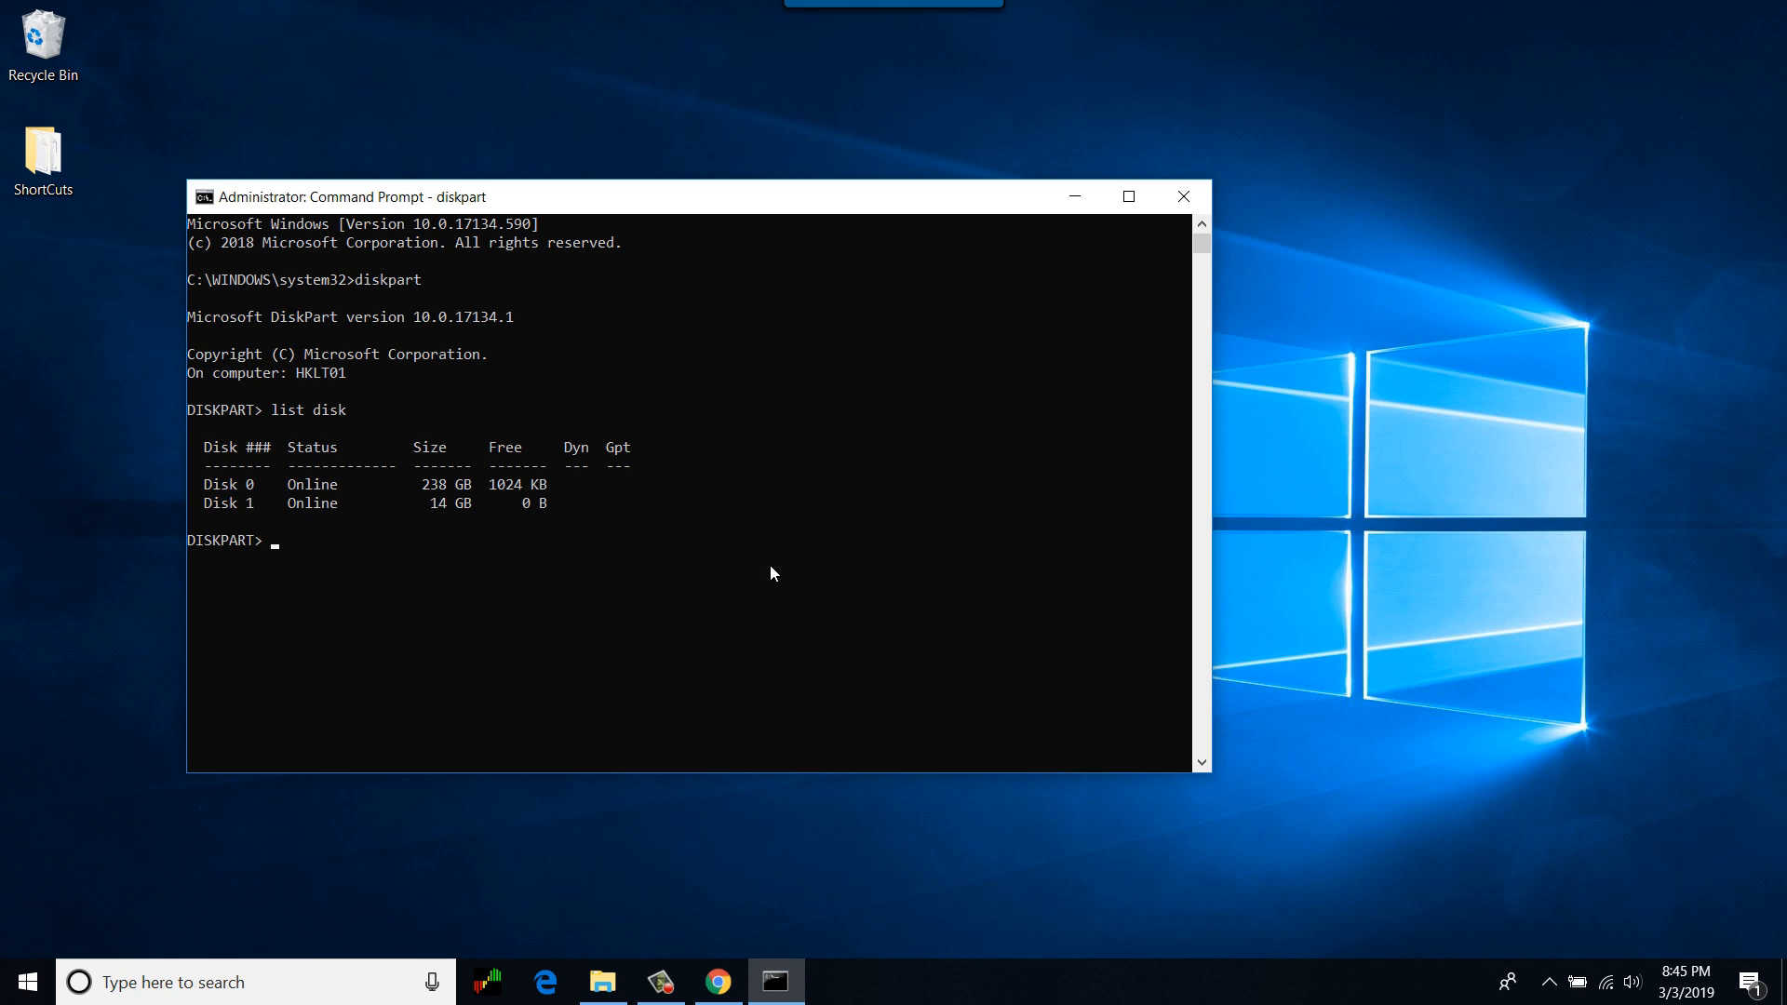
mouse_move(315, 509)
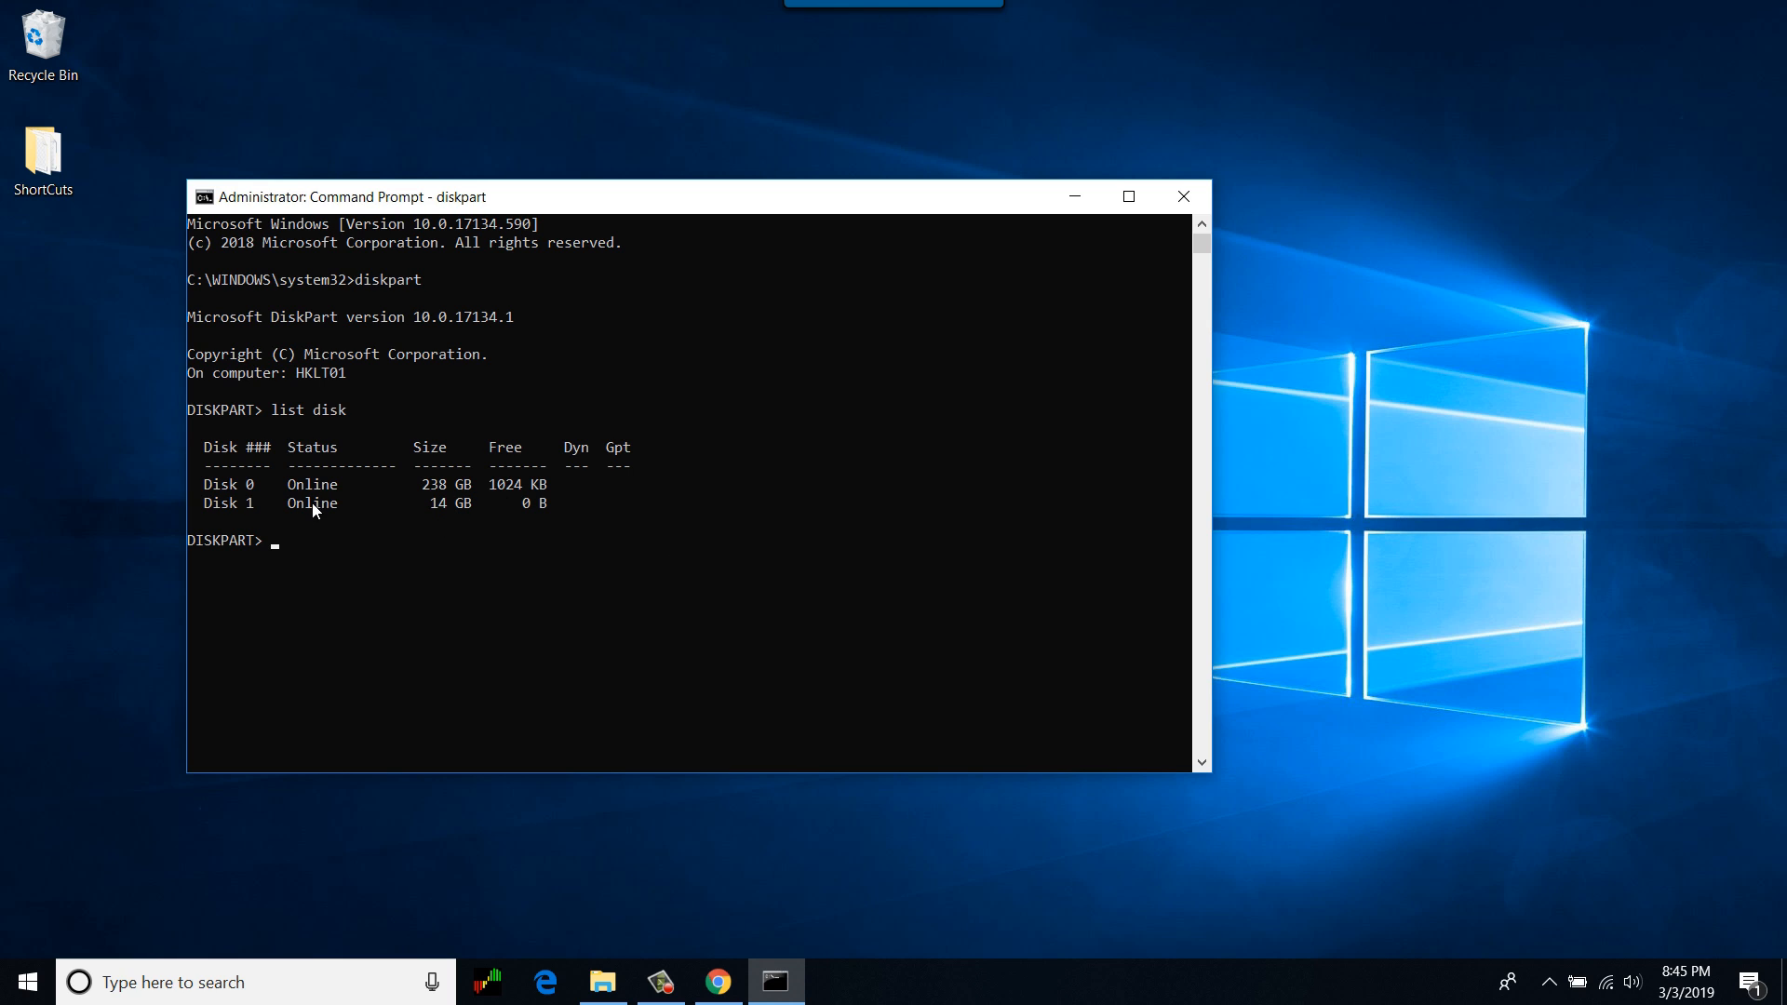
mouse_move(325, 600)
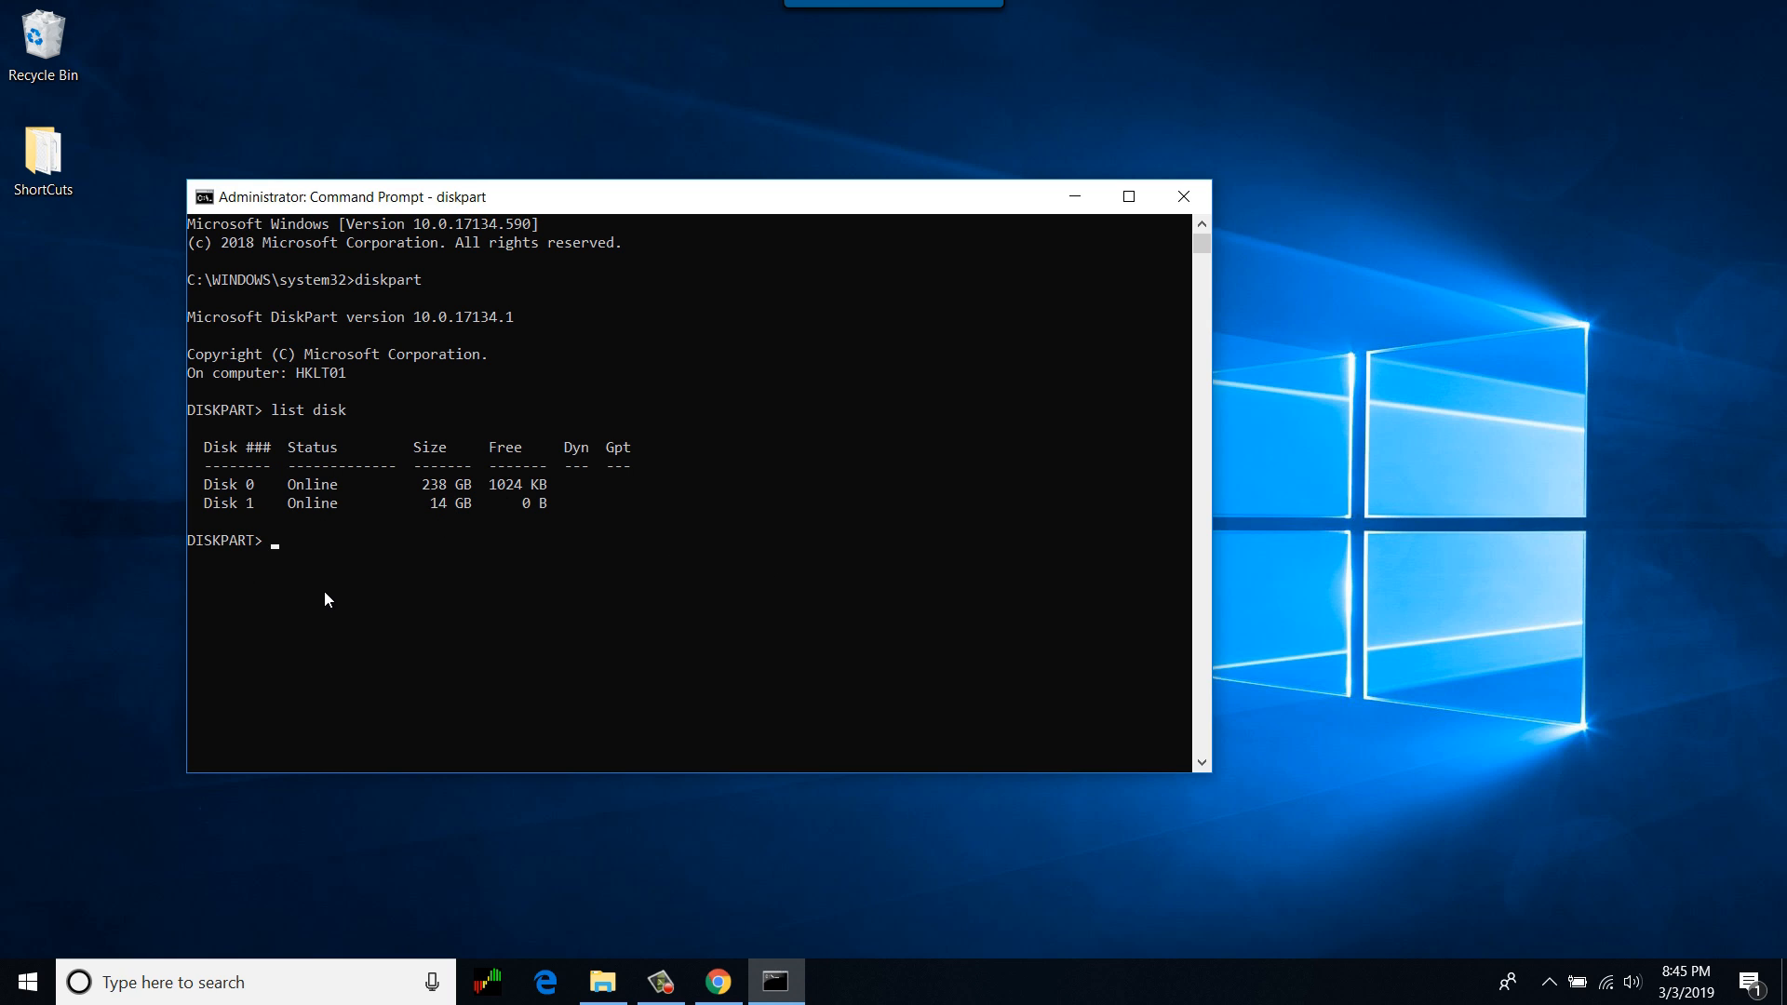
- List the volumes in diskpart, showing the 14 GB removable drive D
text(list vol)
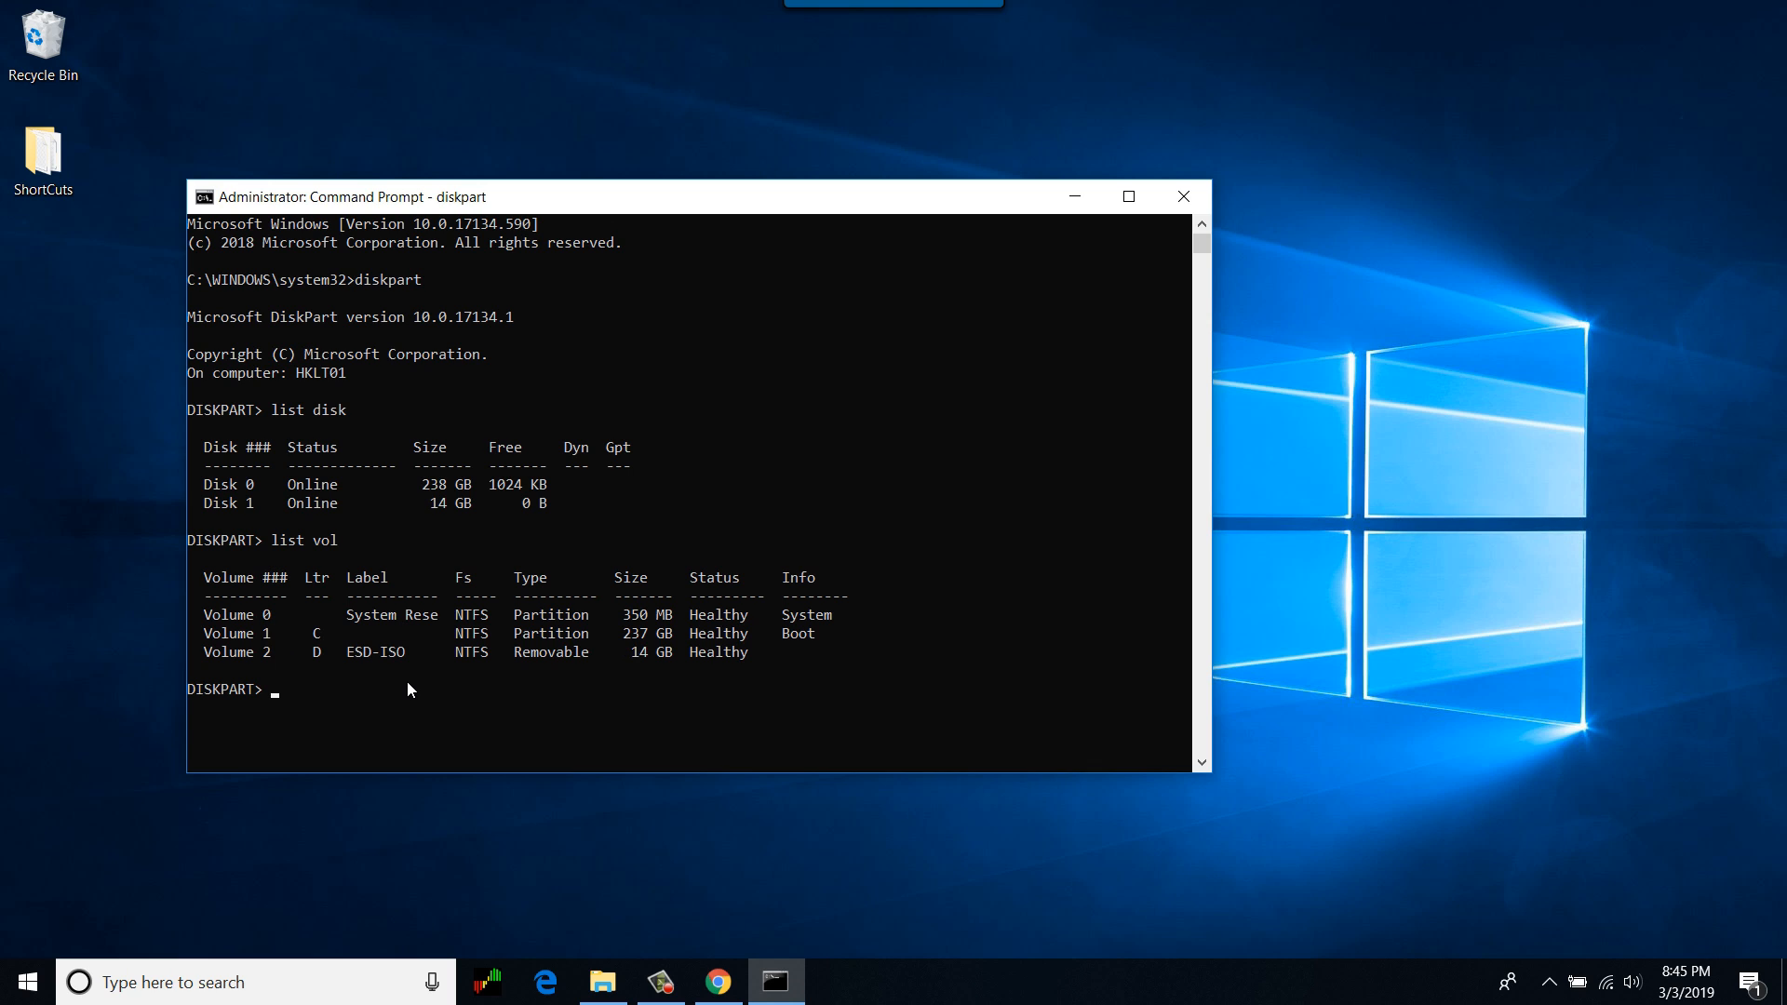
mouse_move(374, 616)
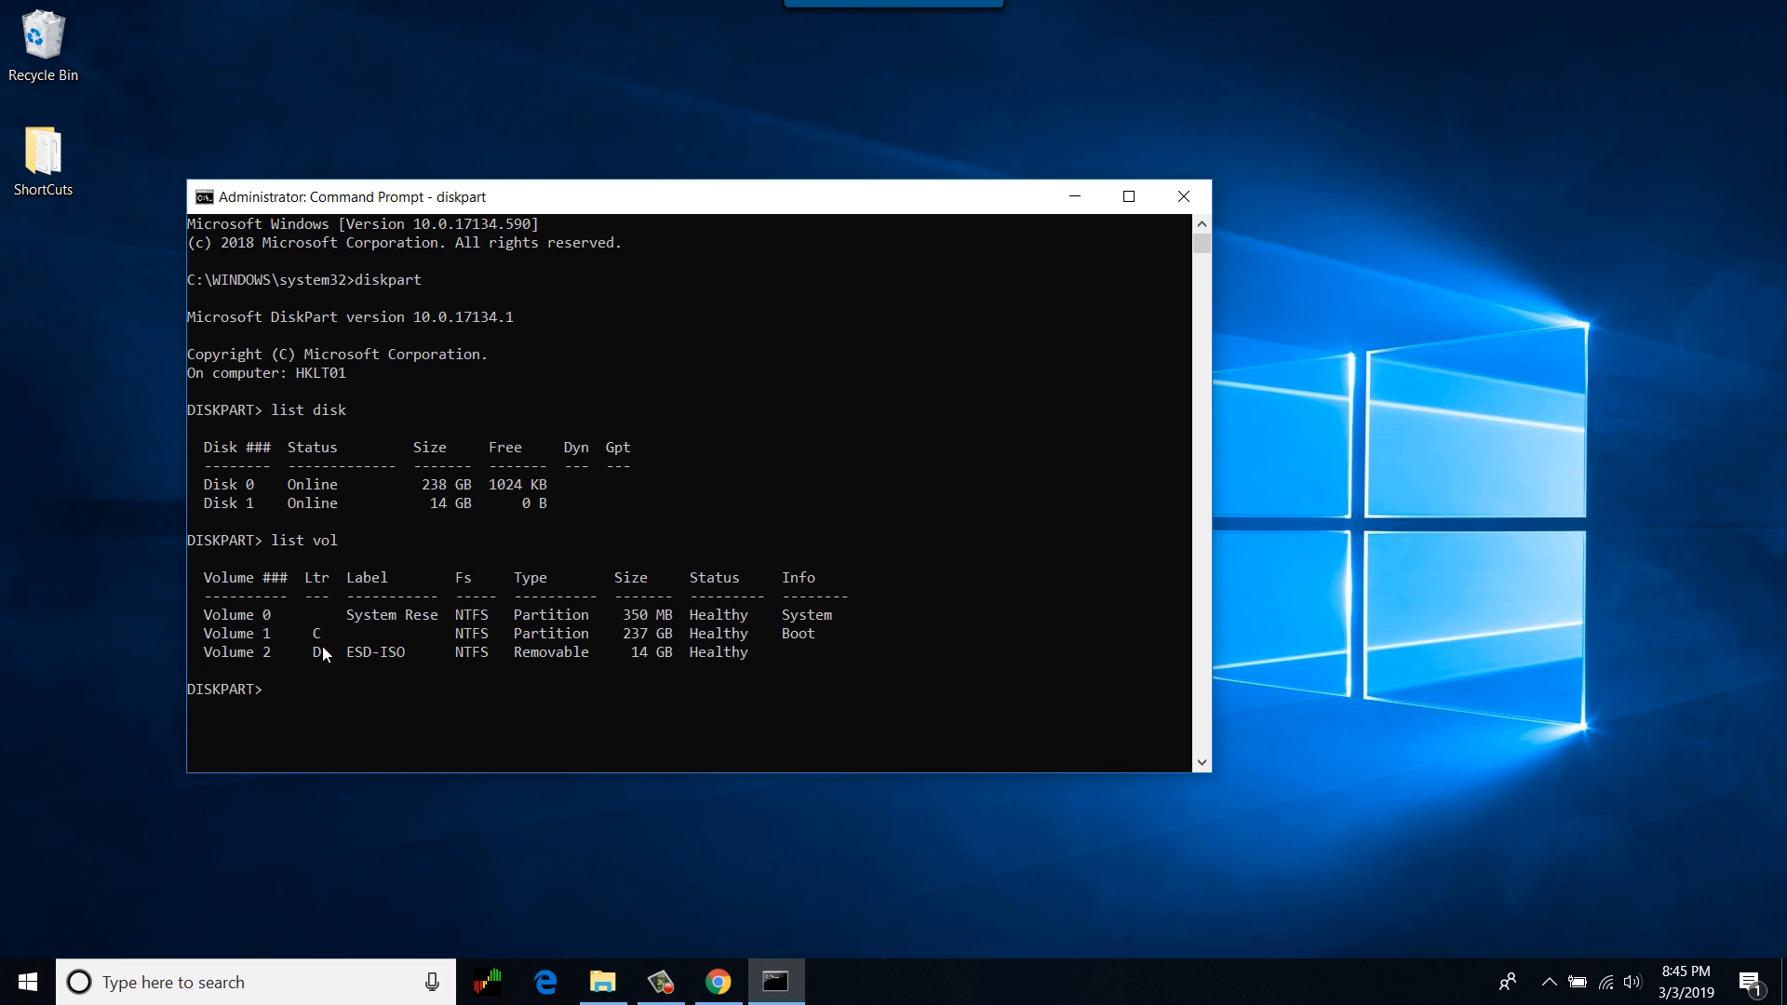
mouse_move(805, 711)
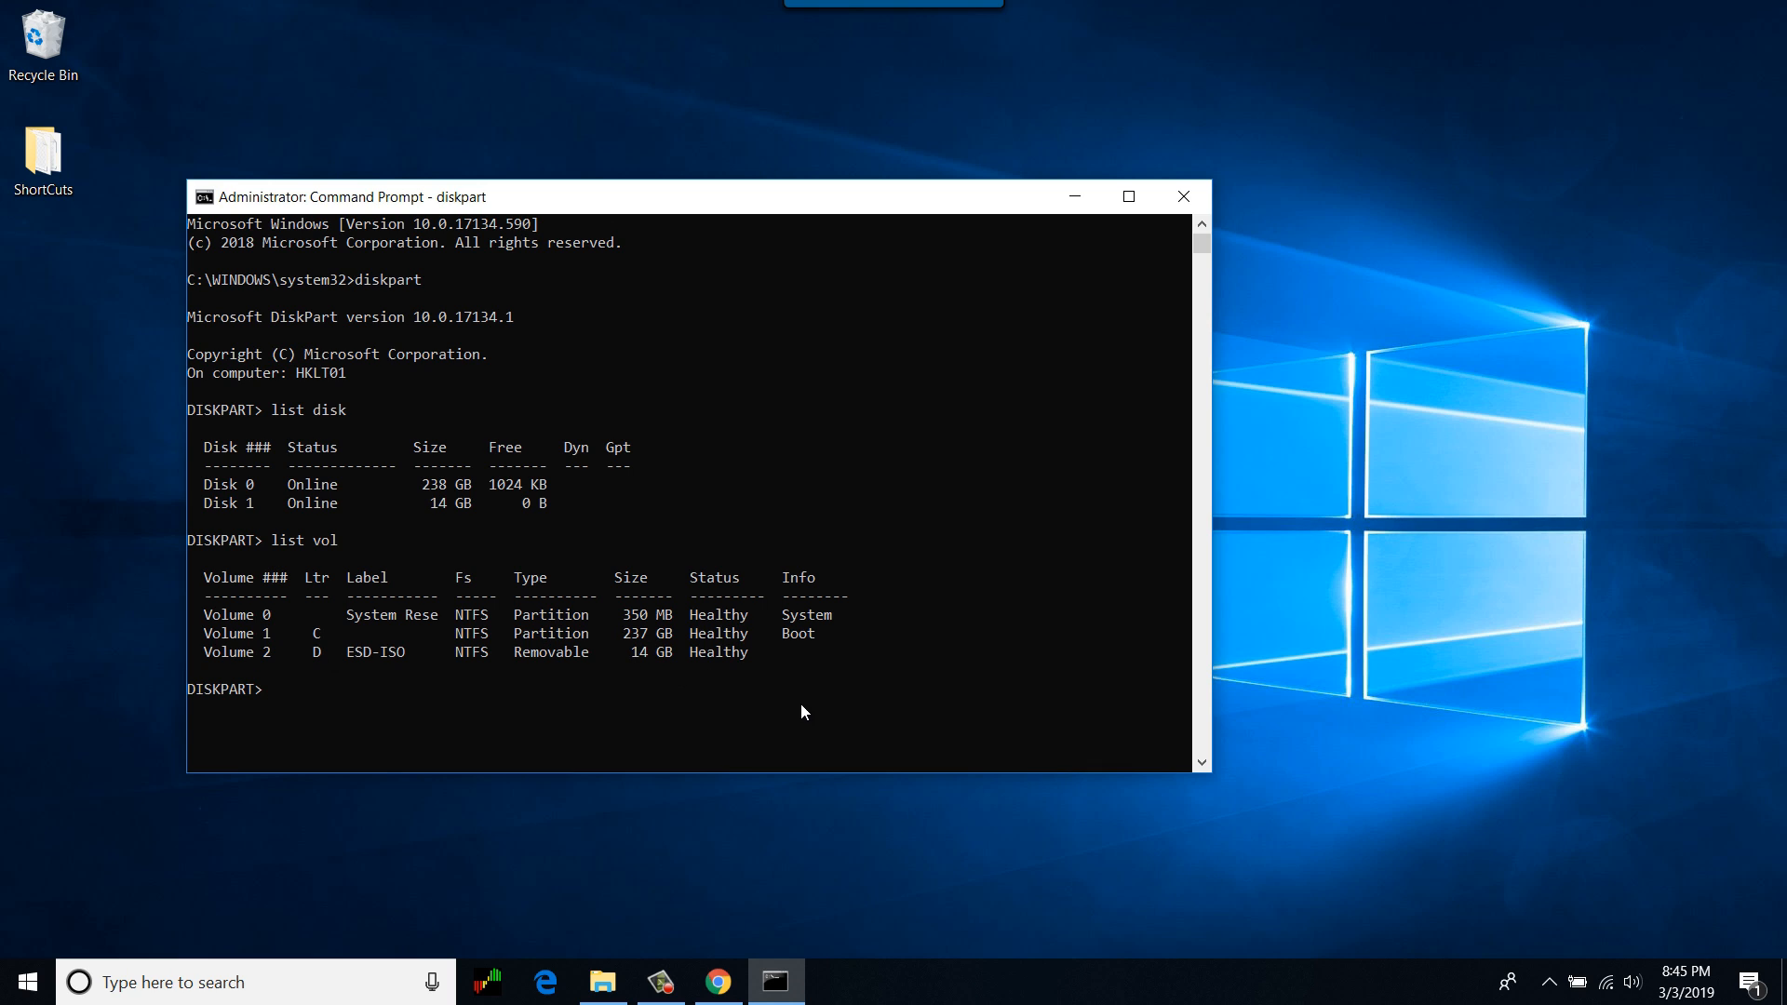
mouse_move(1046, 730)
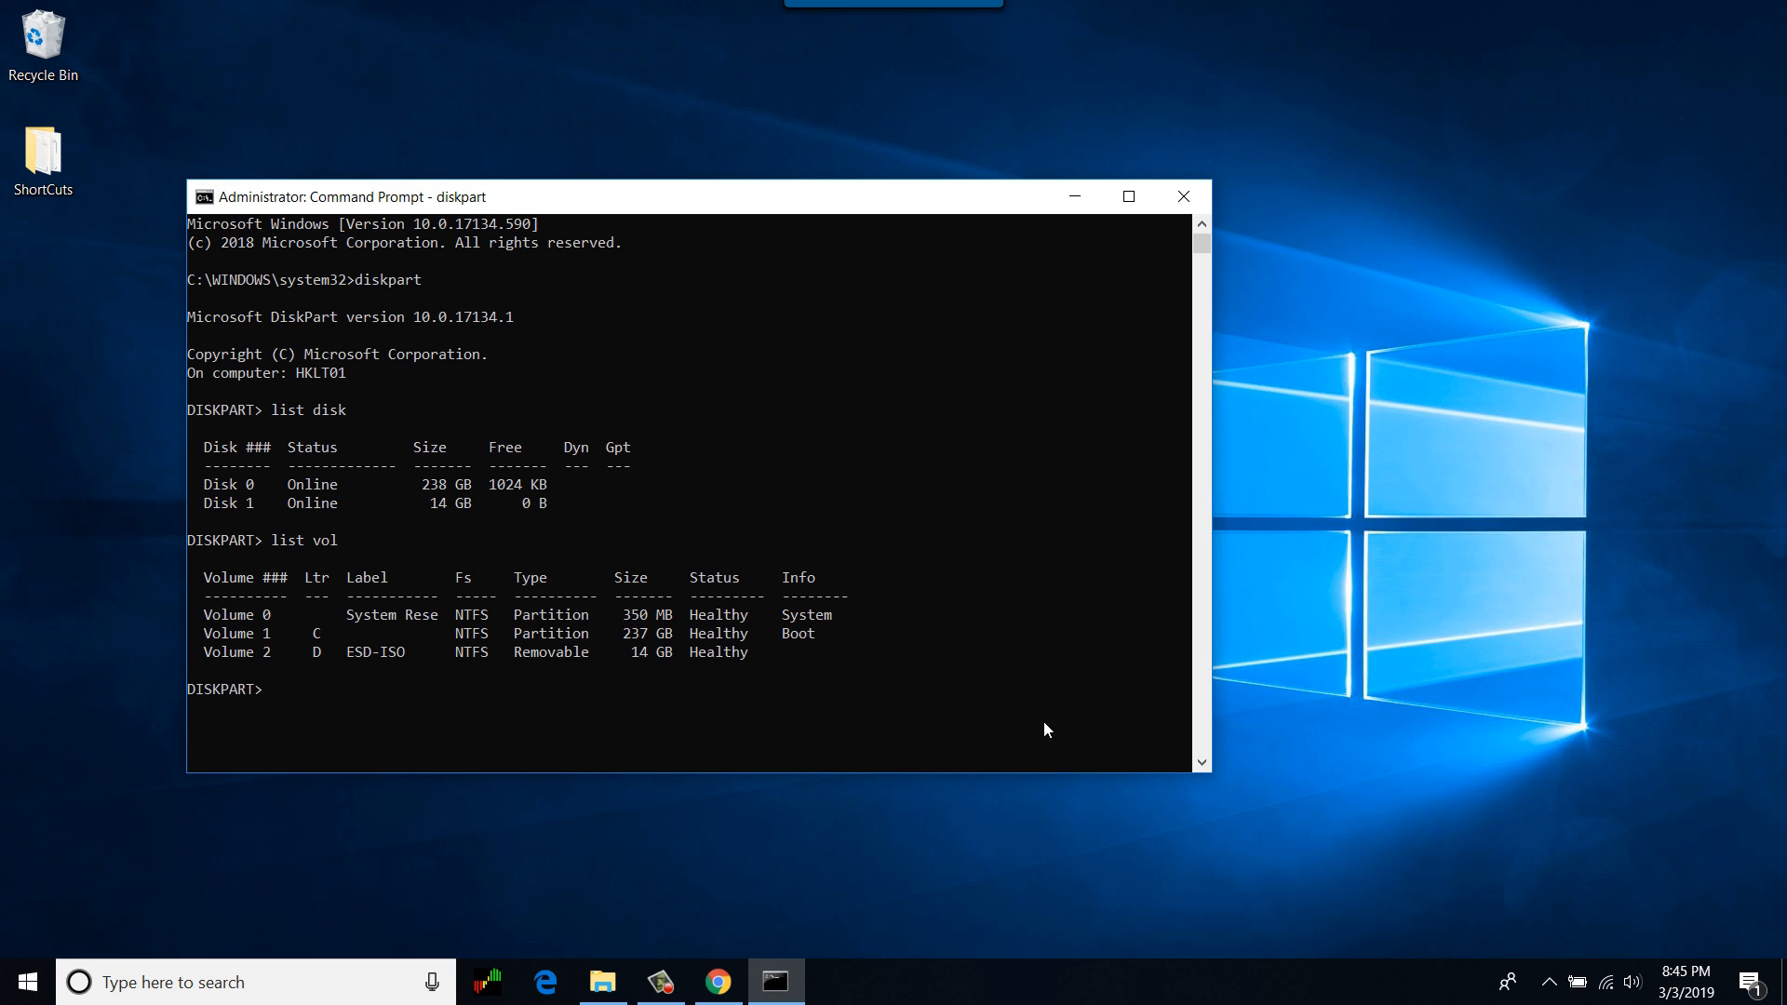
mouse_move(1070, 719)
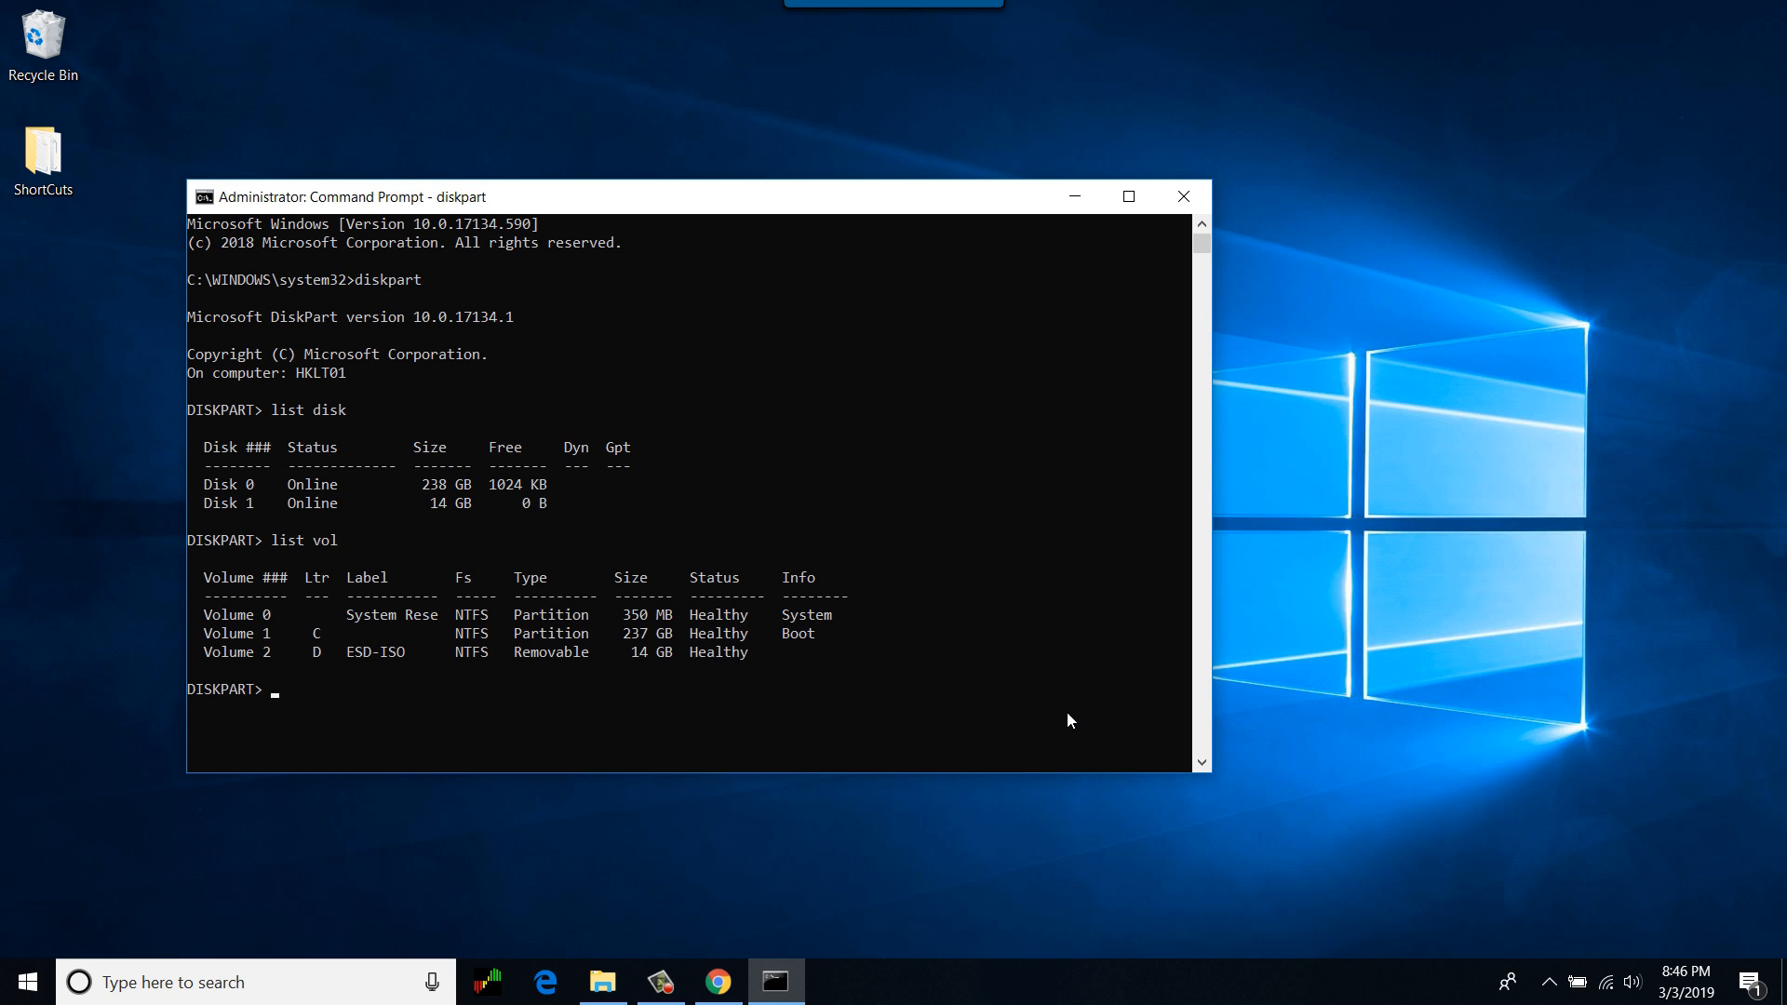
mouse_move(287, 661)
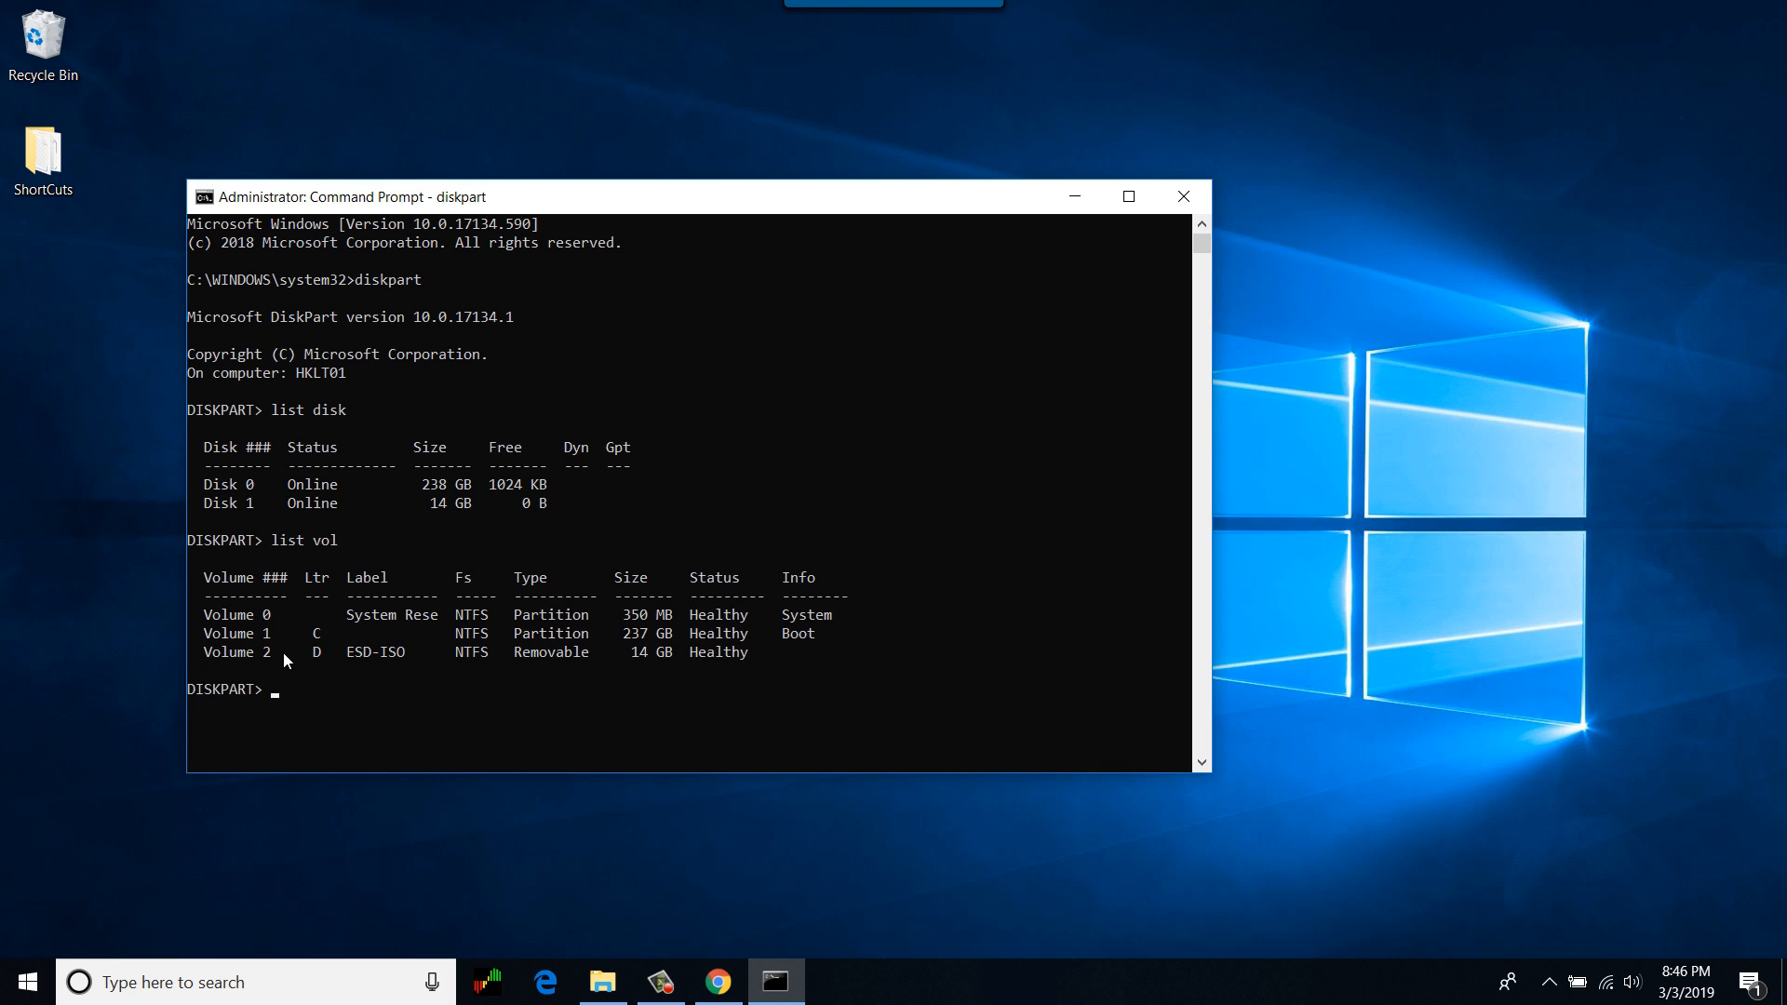
mouse_move(382, 664)
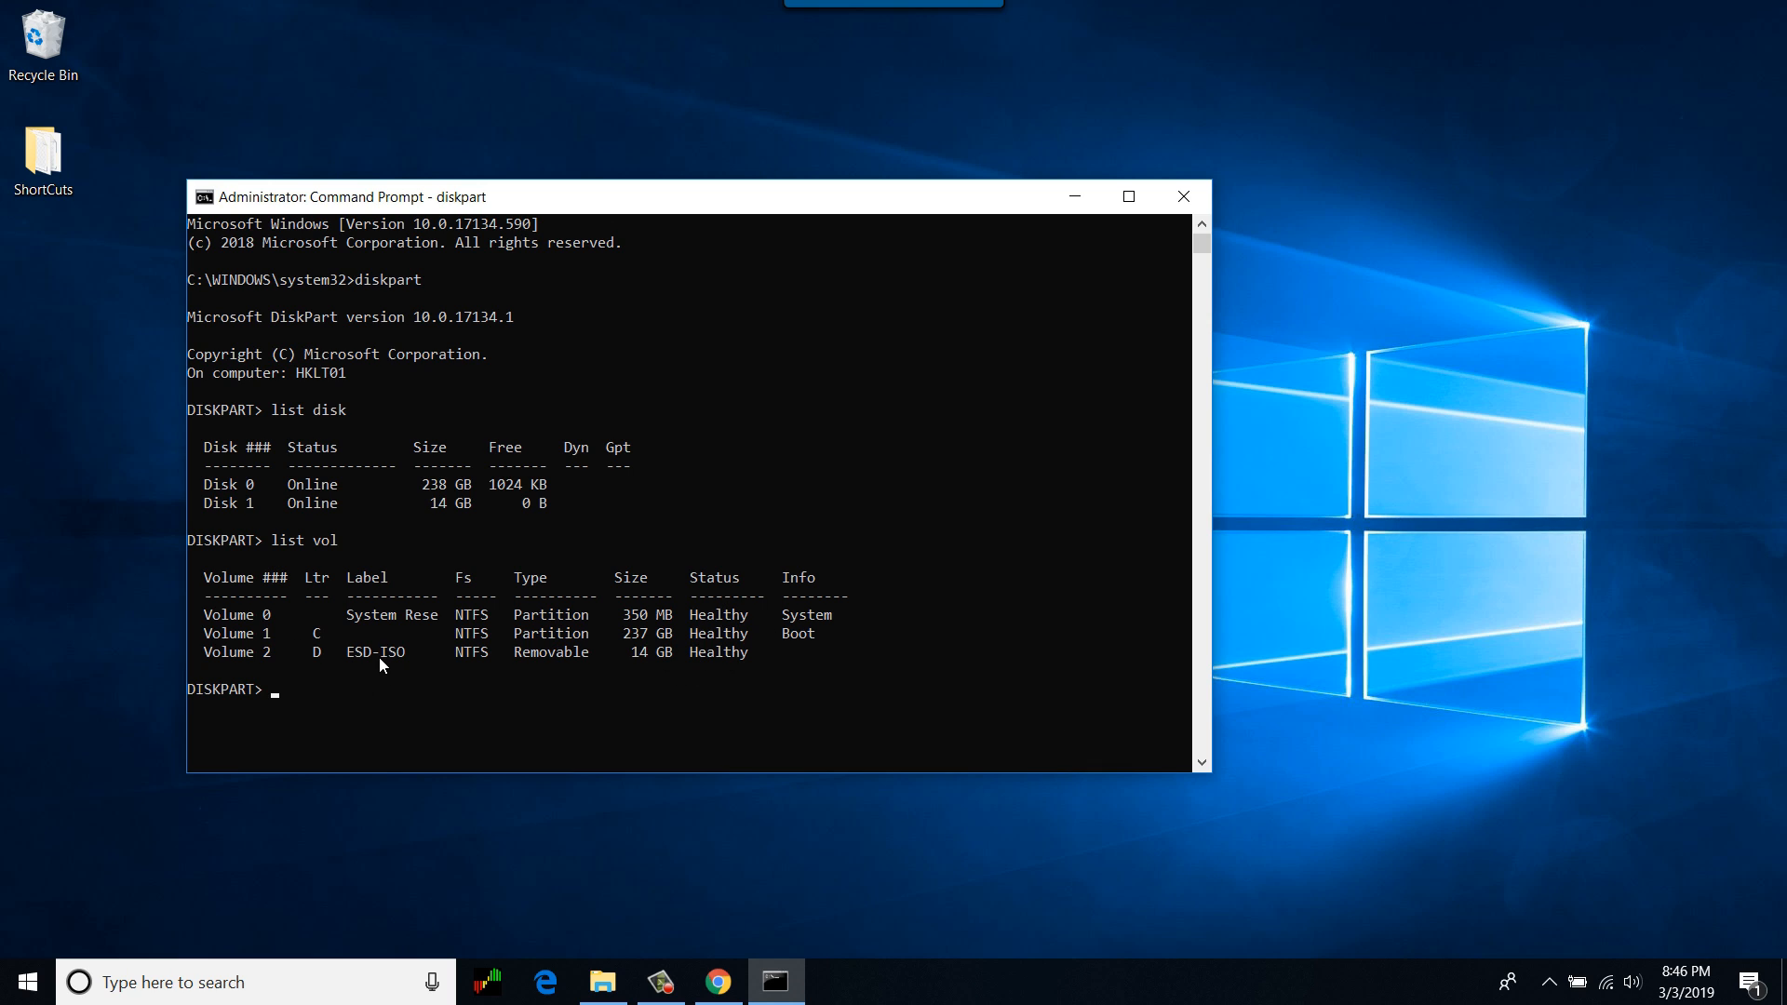
mouse_move(443, 663)
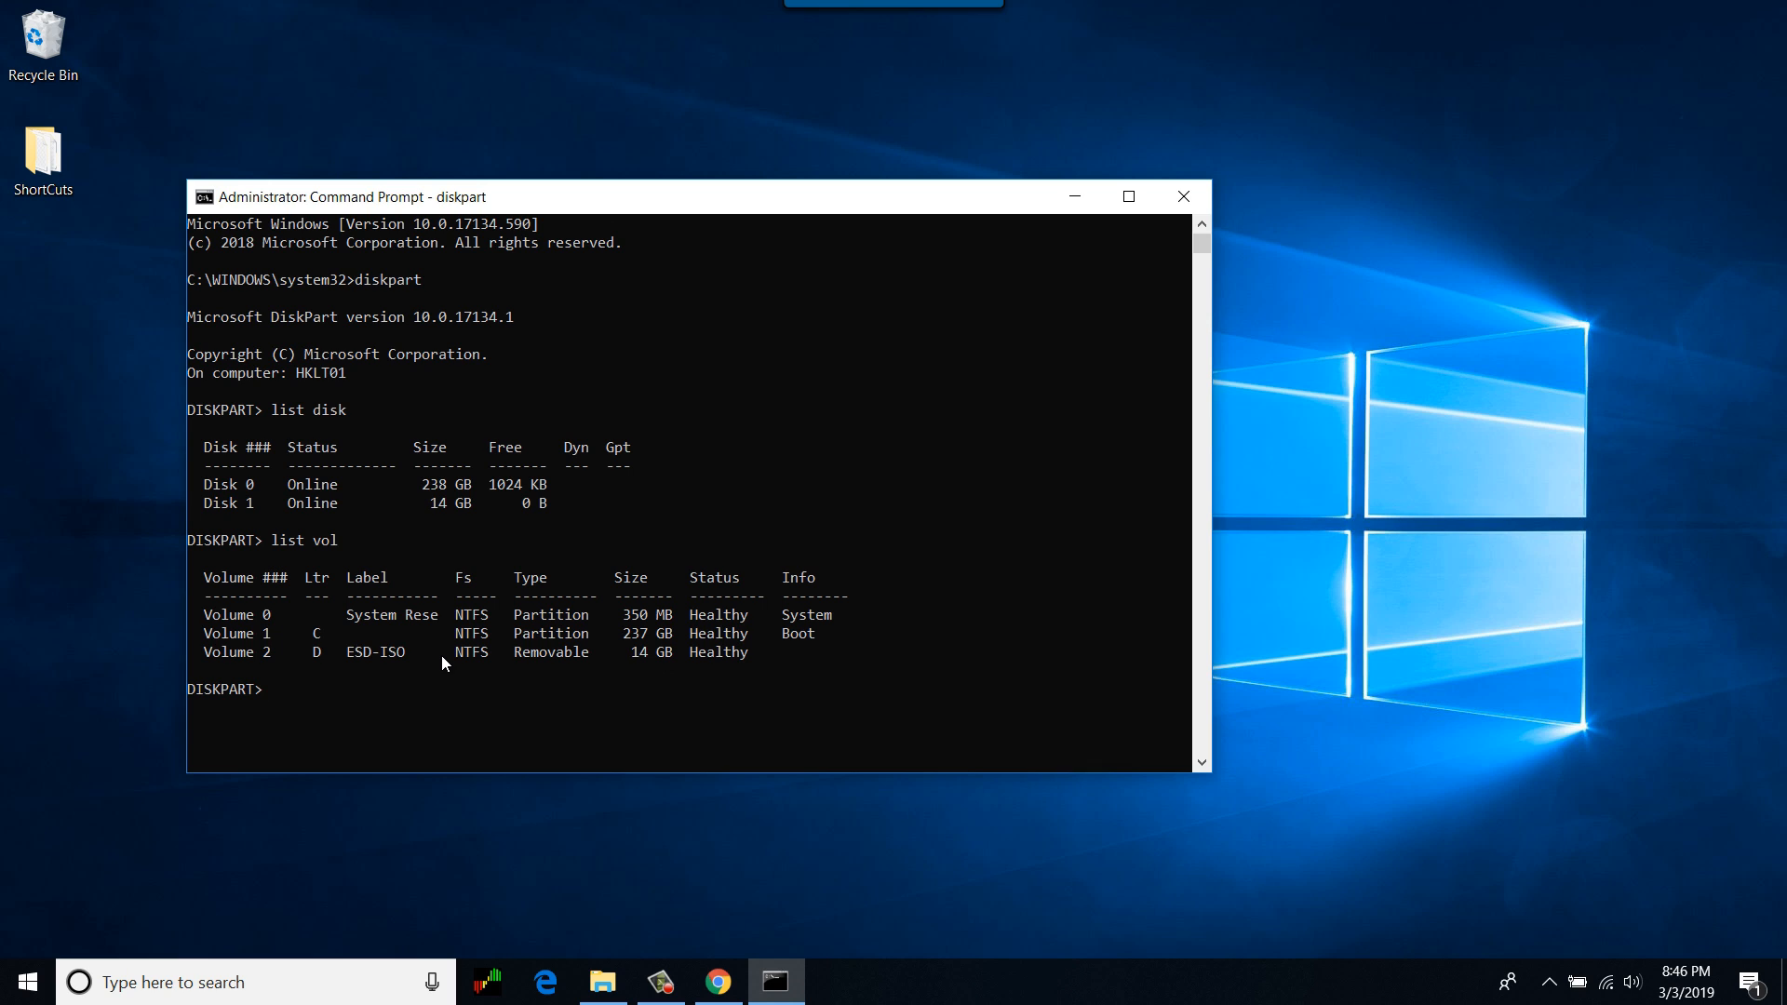
mouse_move(577, 681)
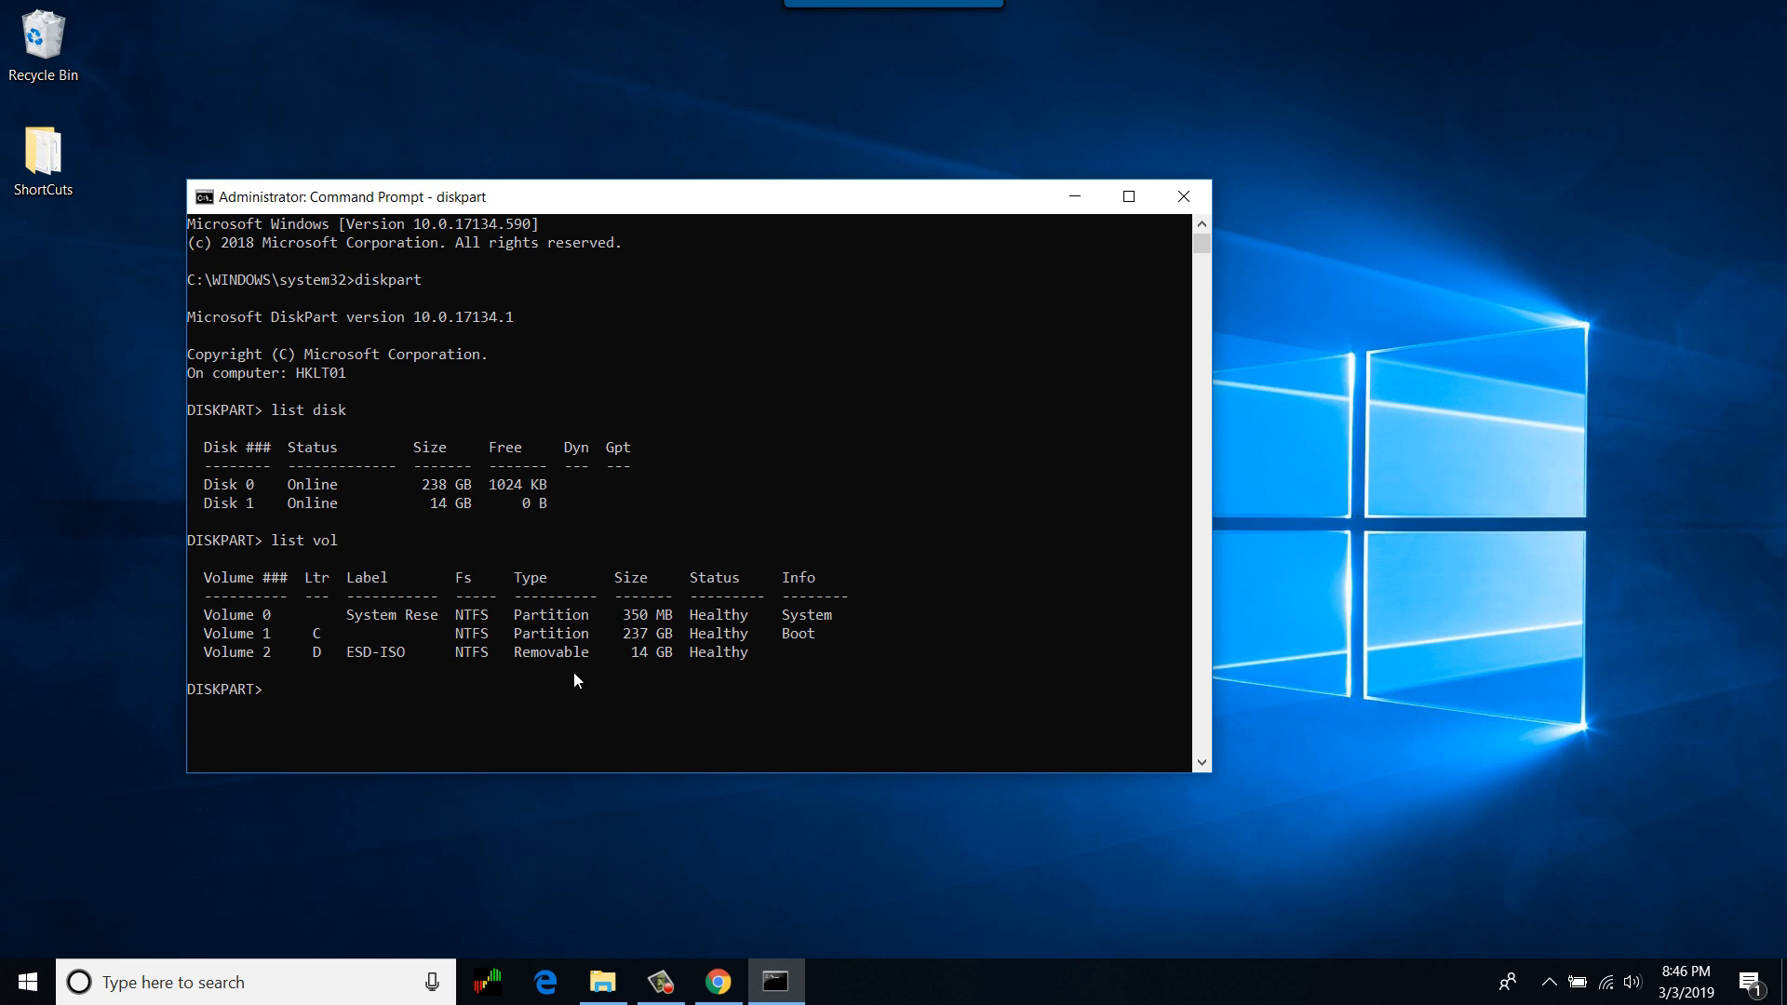
mouse_move(753, 690)
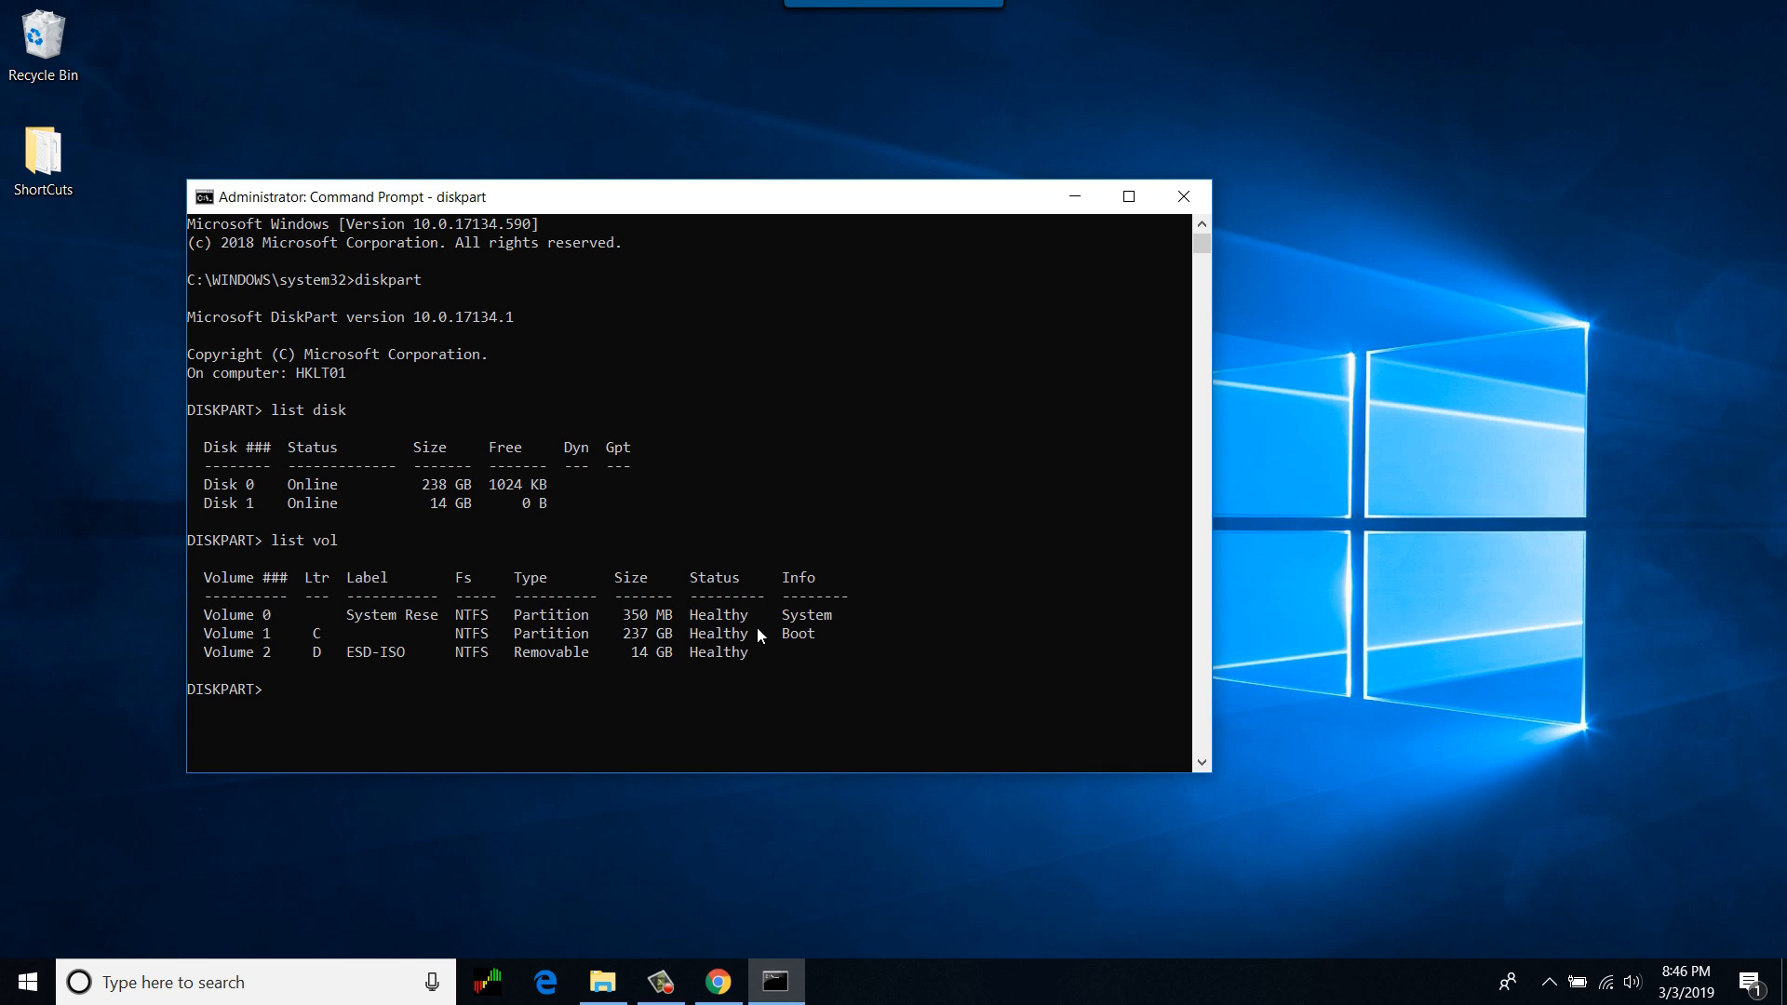
mouse_move(227, 523)
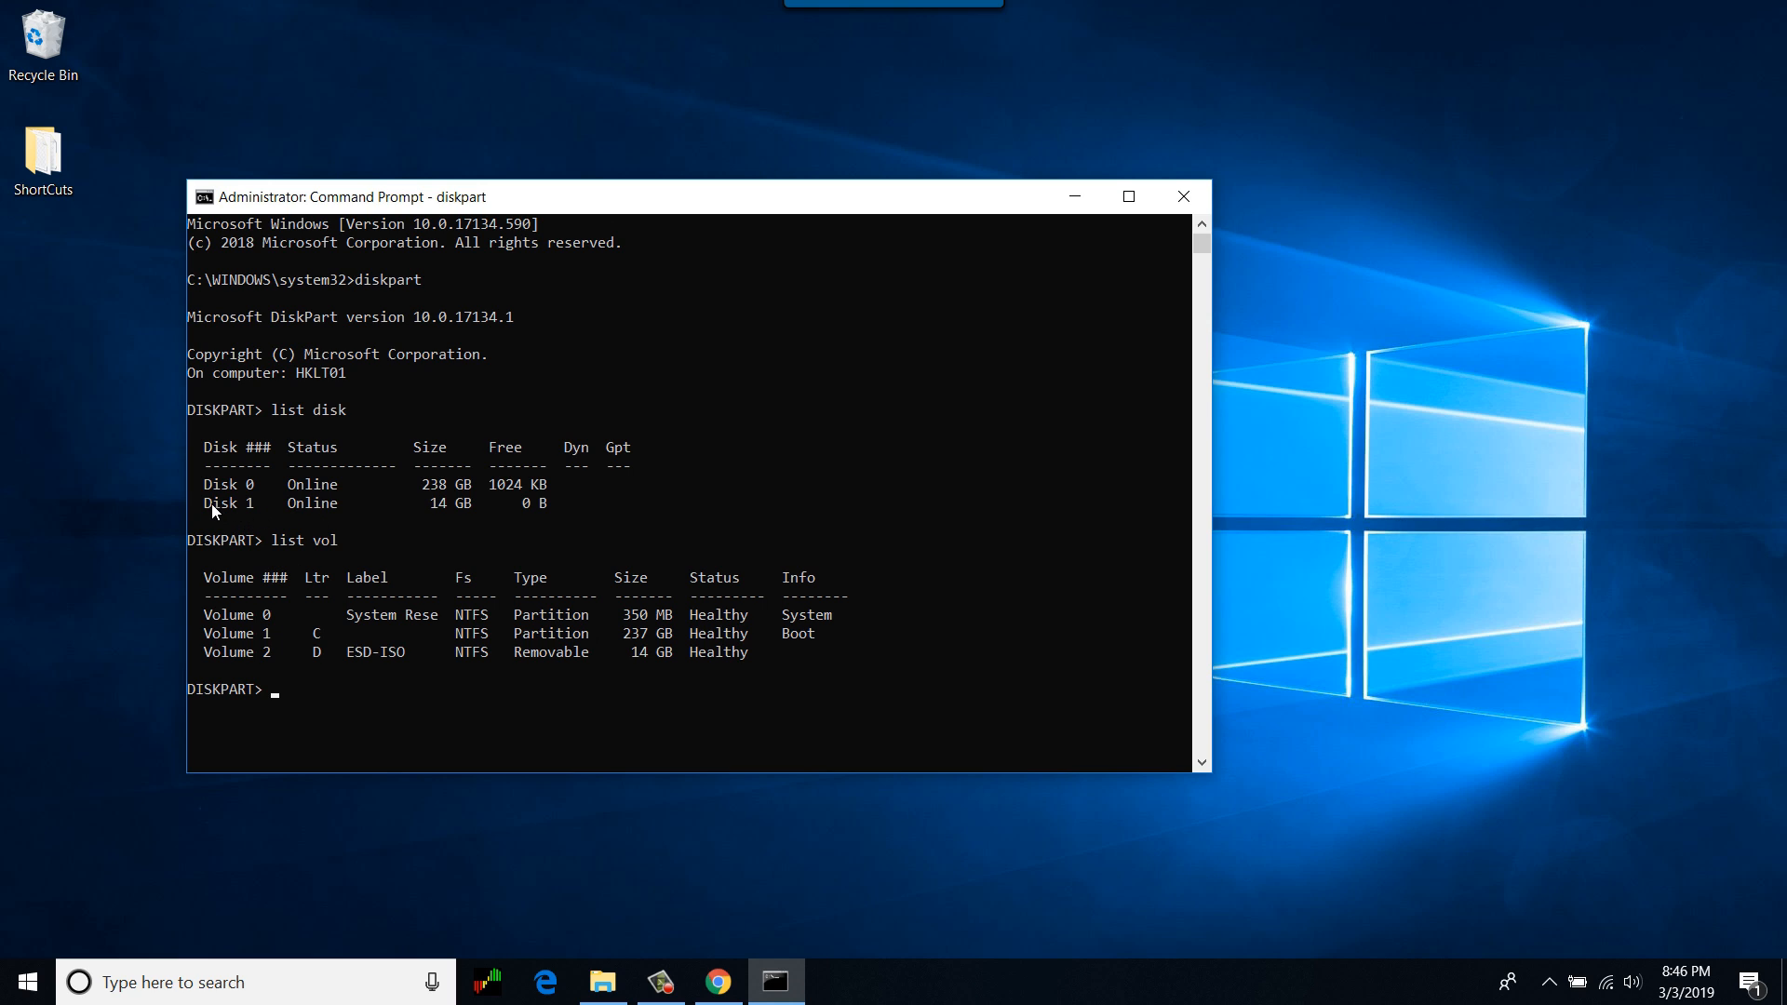
mouse_move(239, 506)
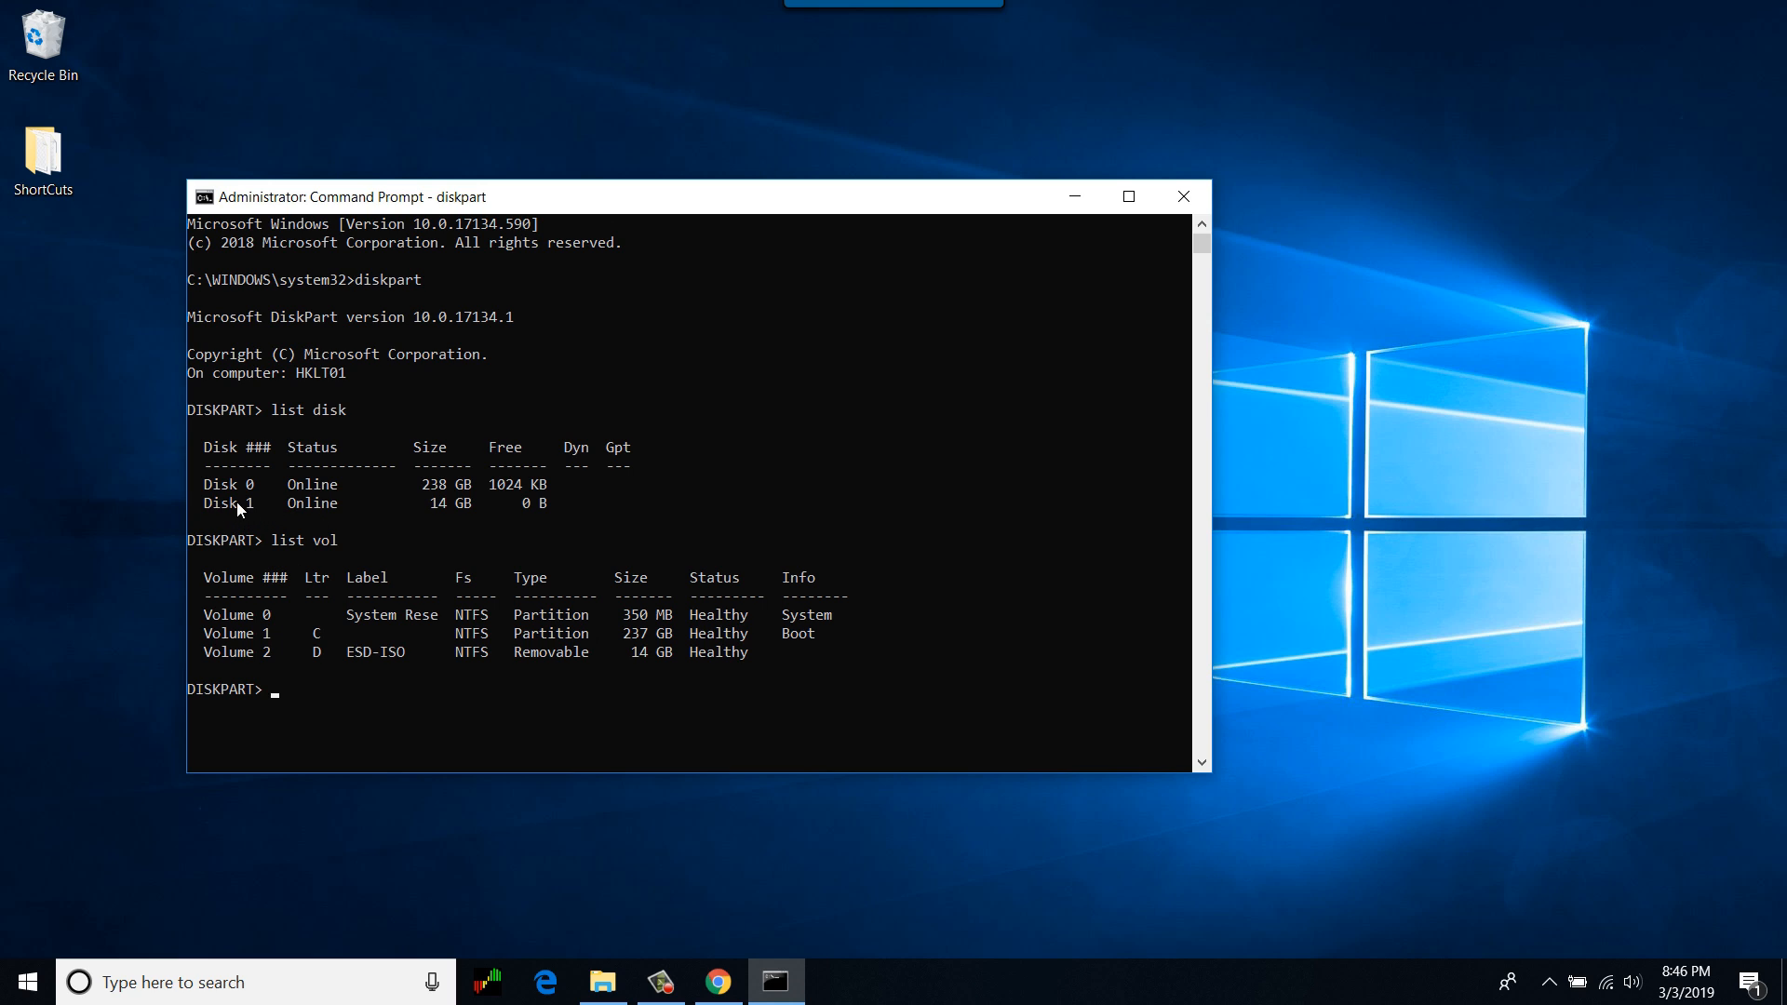
mouse_move(271, 532)
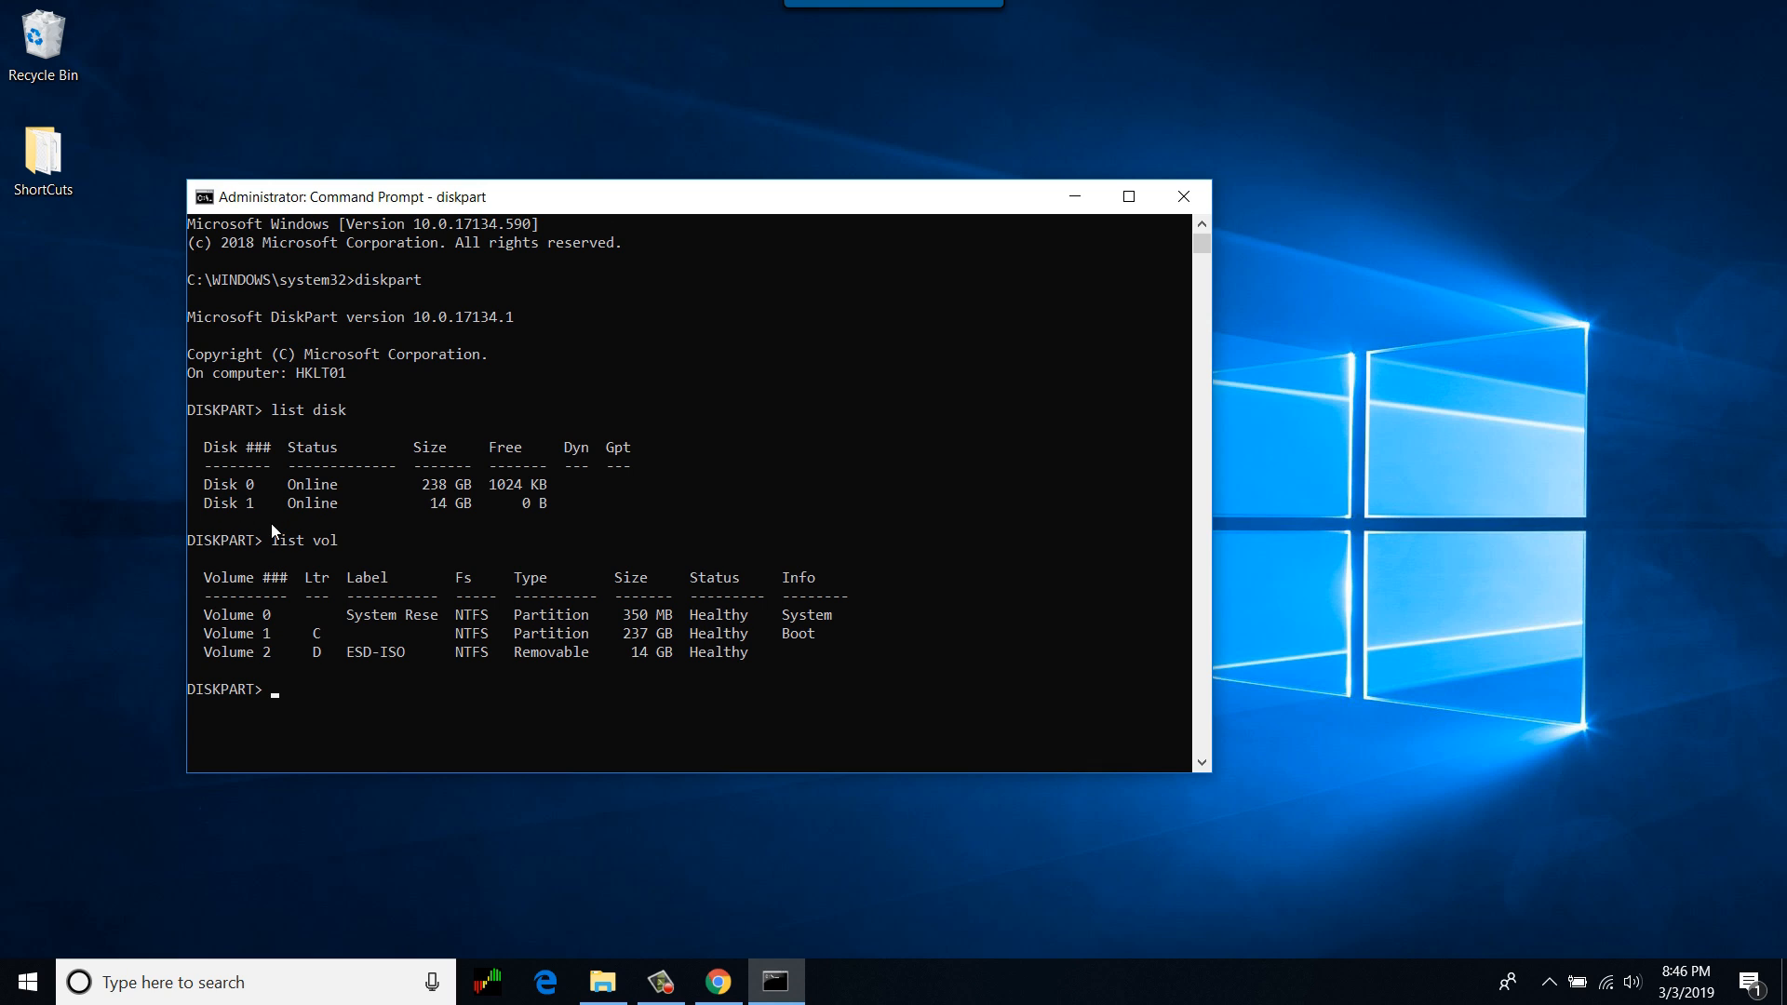
mouse_move(425, 667)
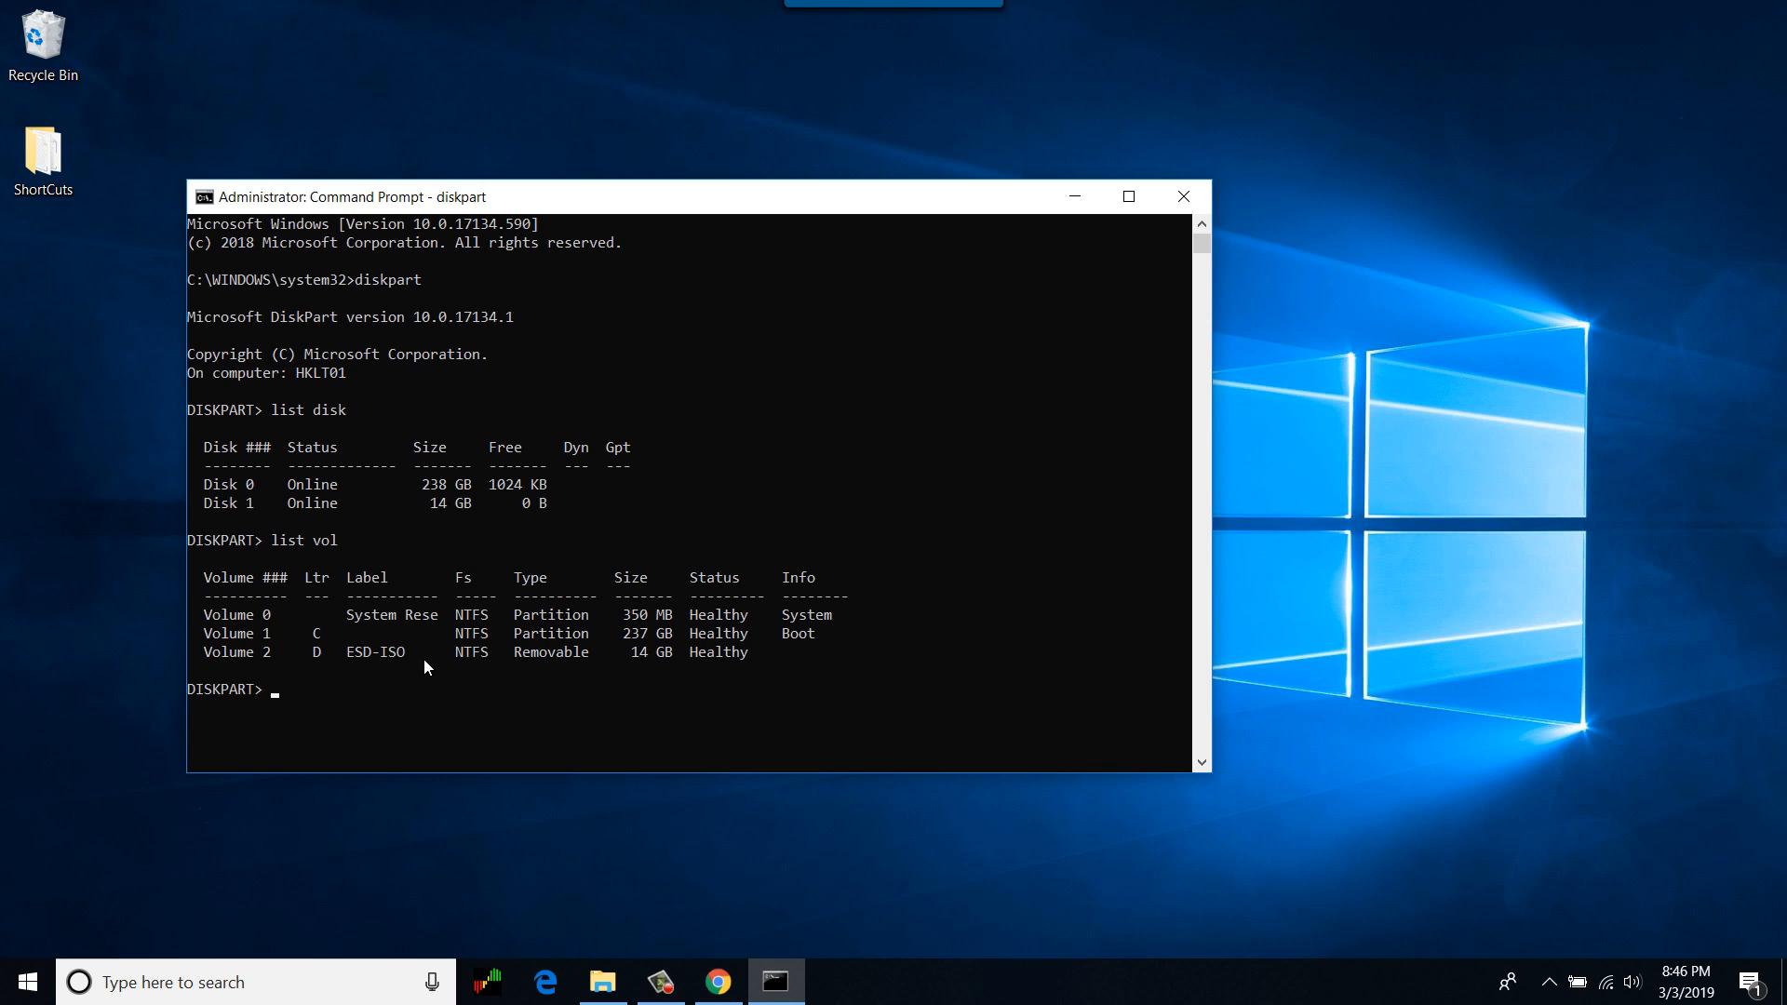
- Select disk 1 and clean it, wiping all its partitions
text(select)
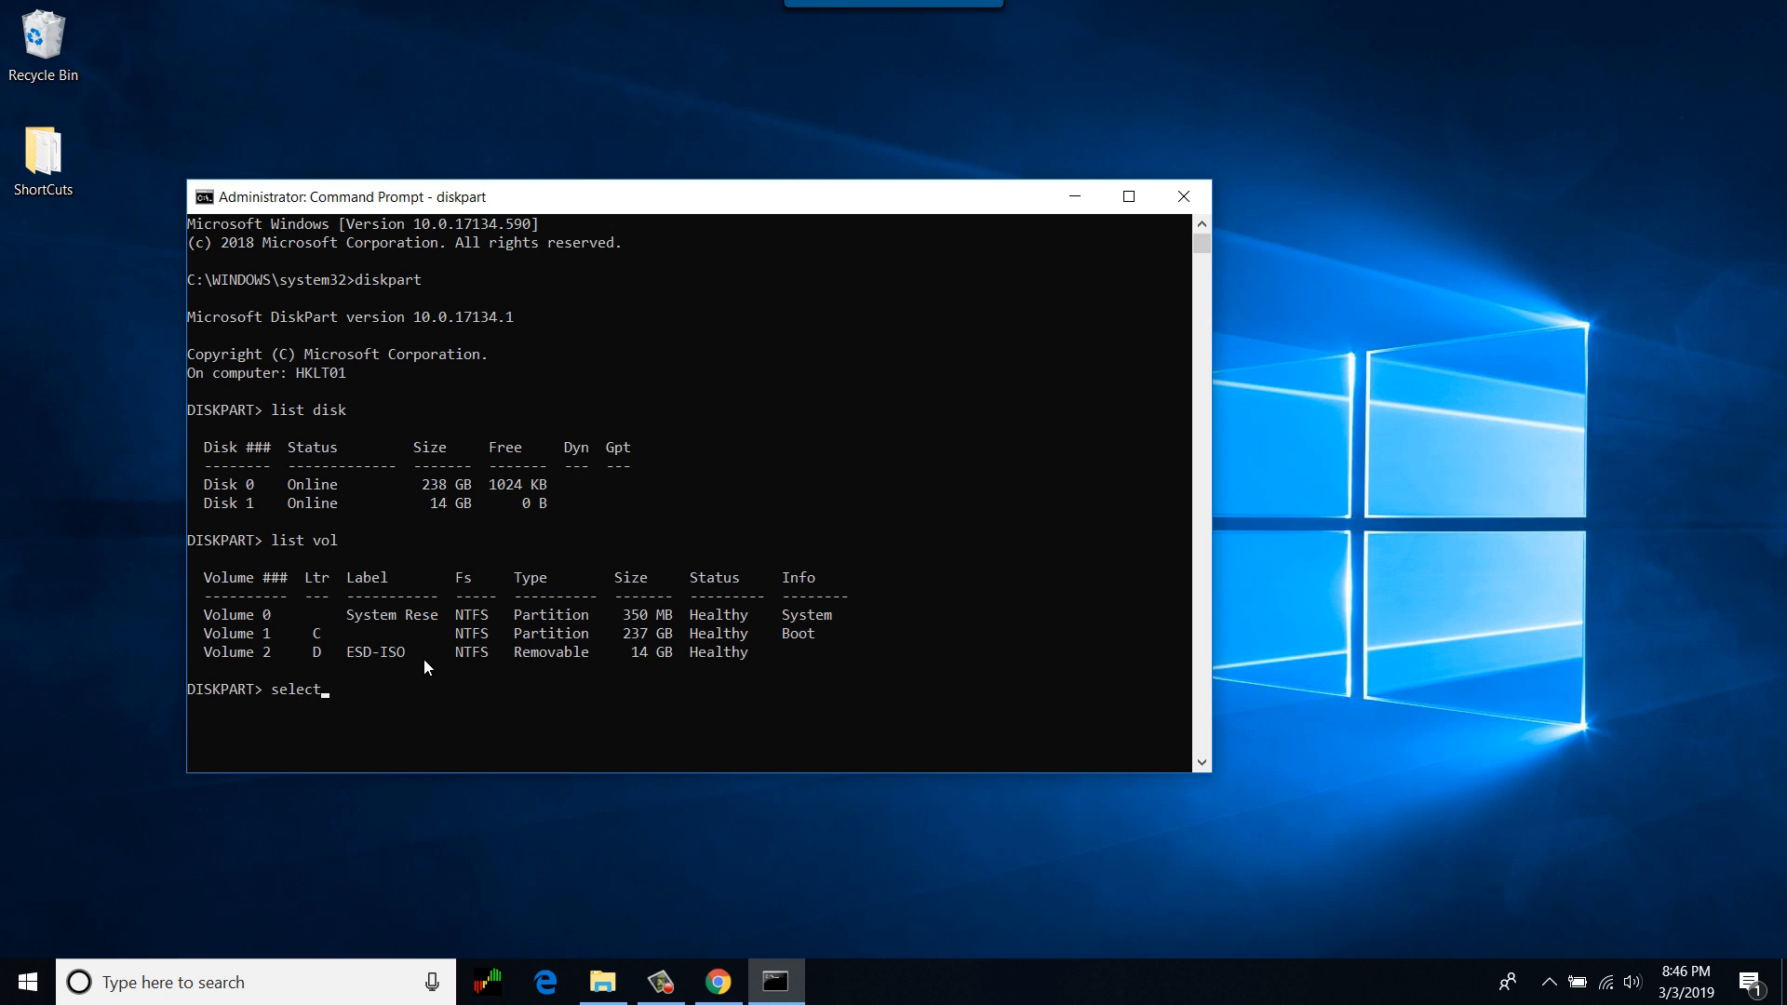
text(disk 1)
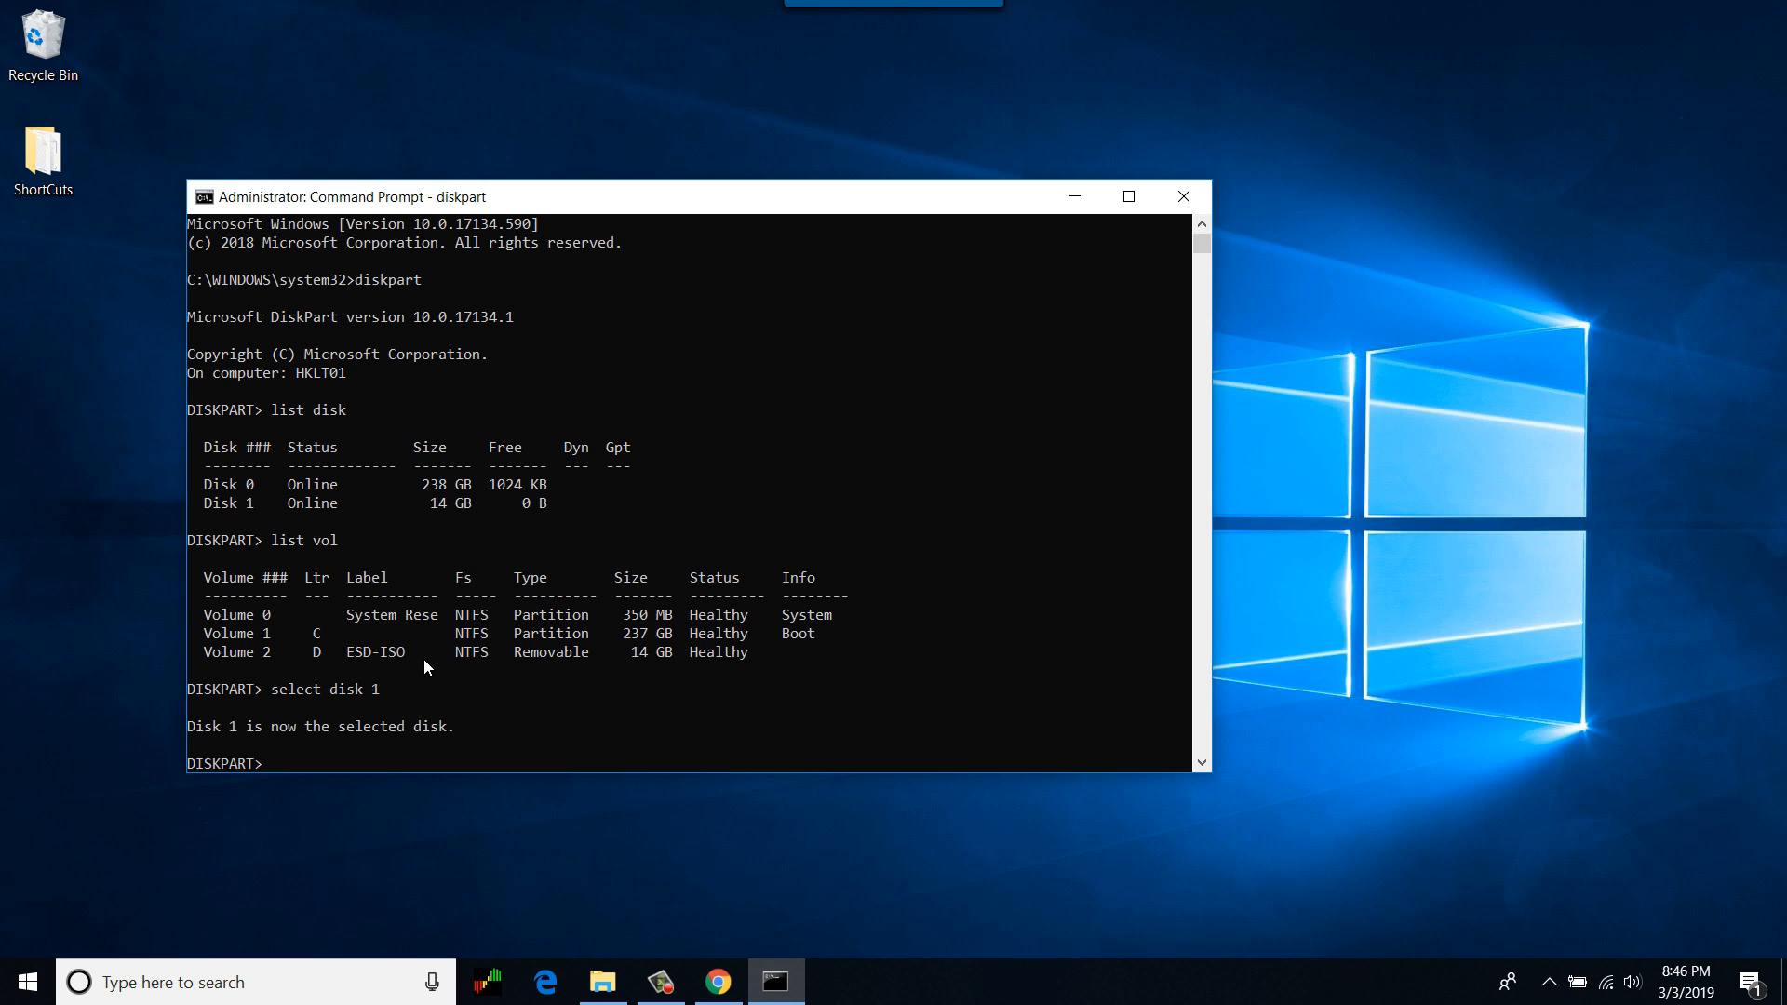
text(clea)
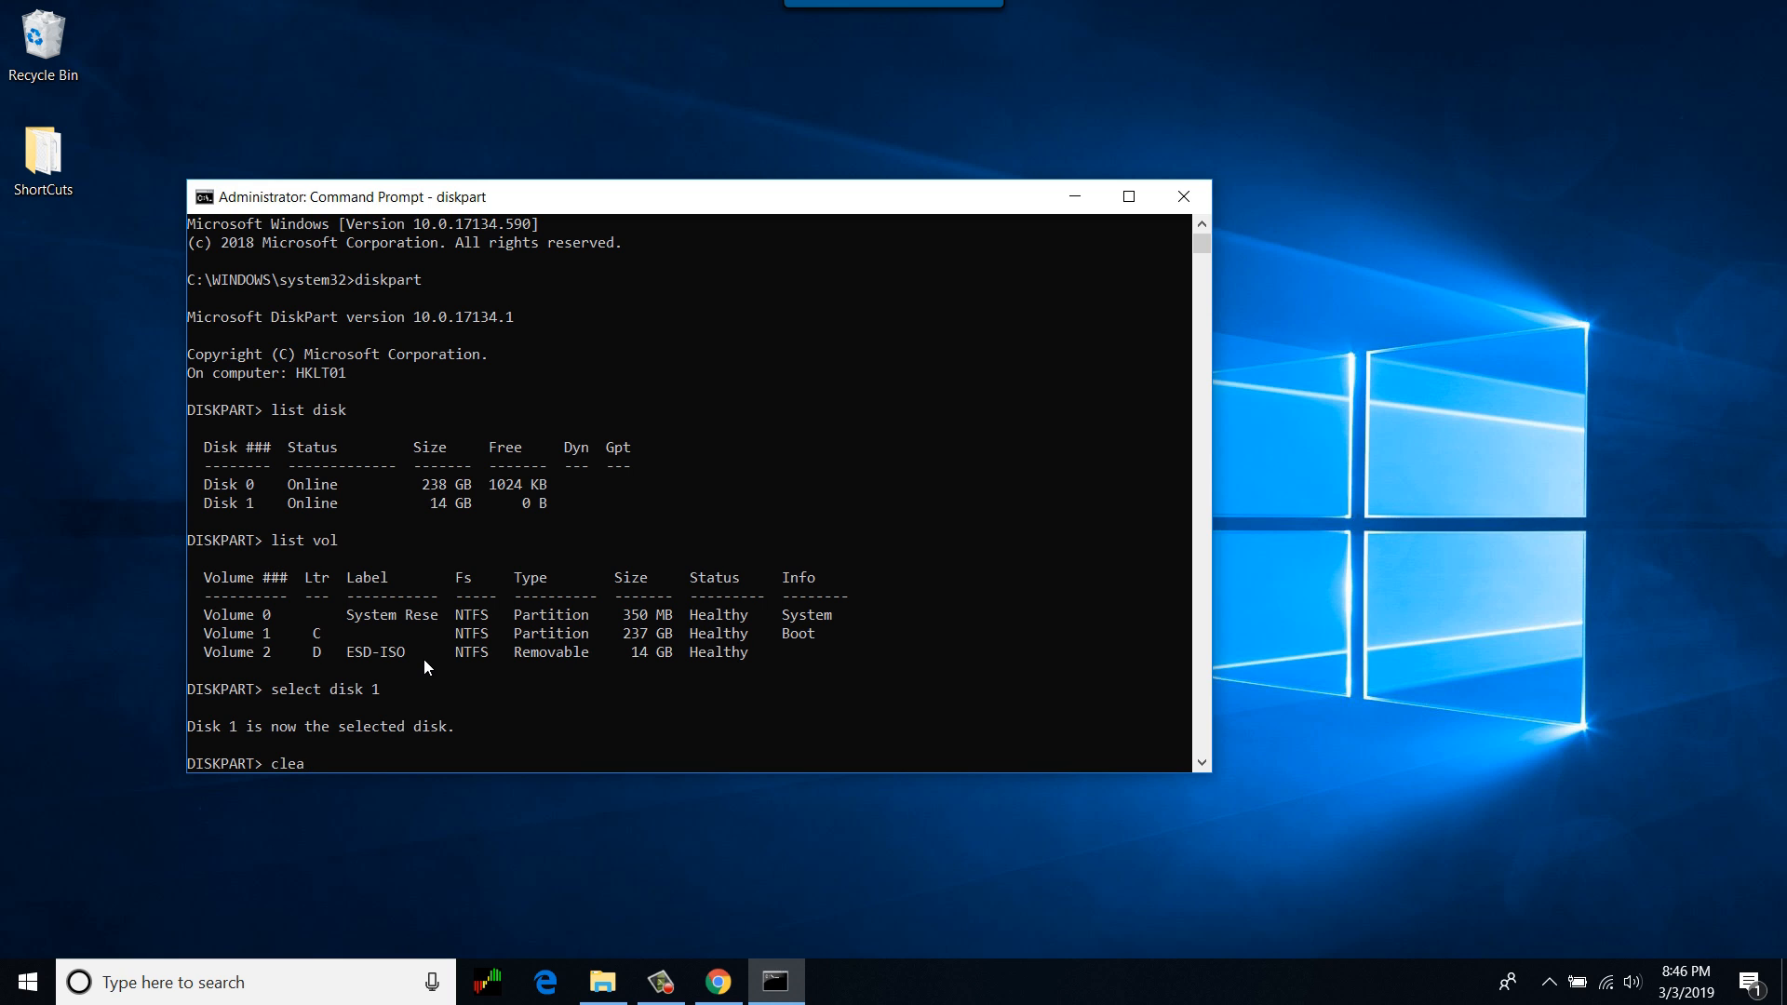
text(n)
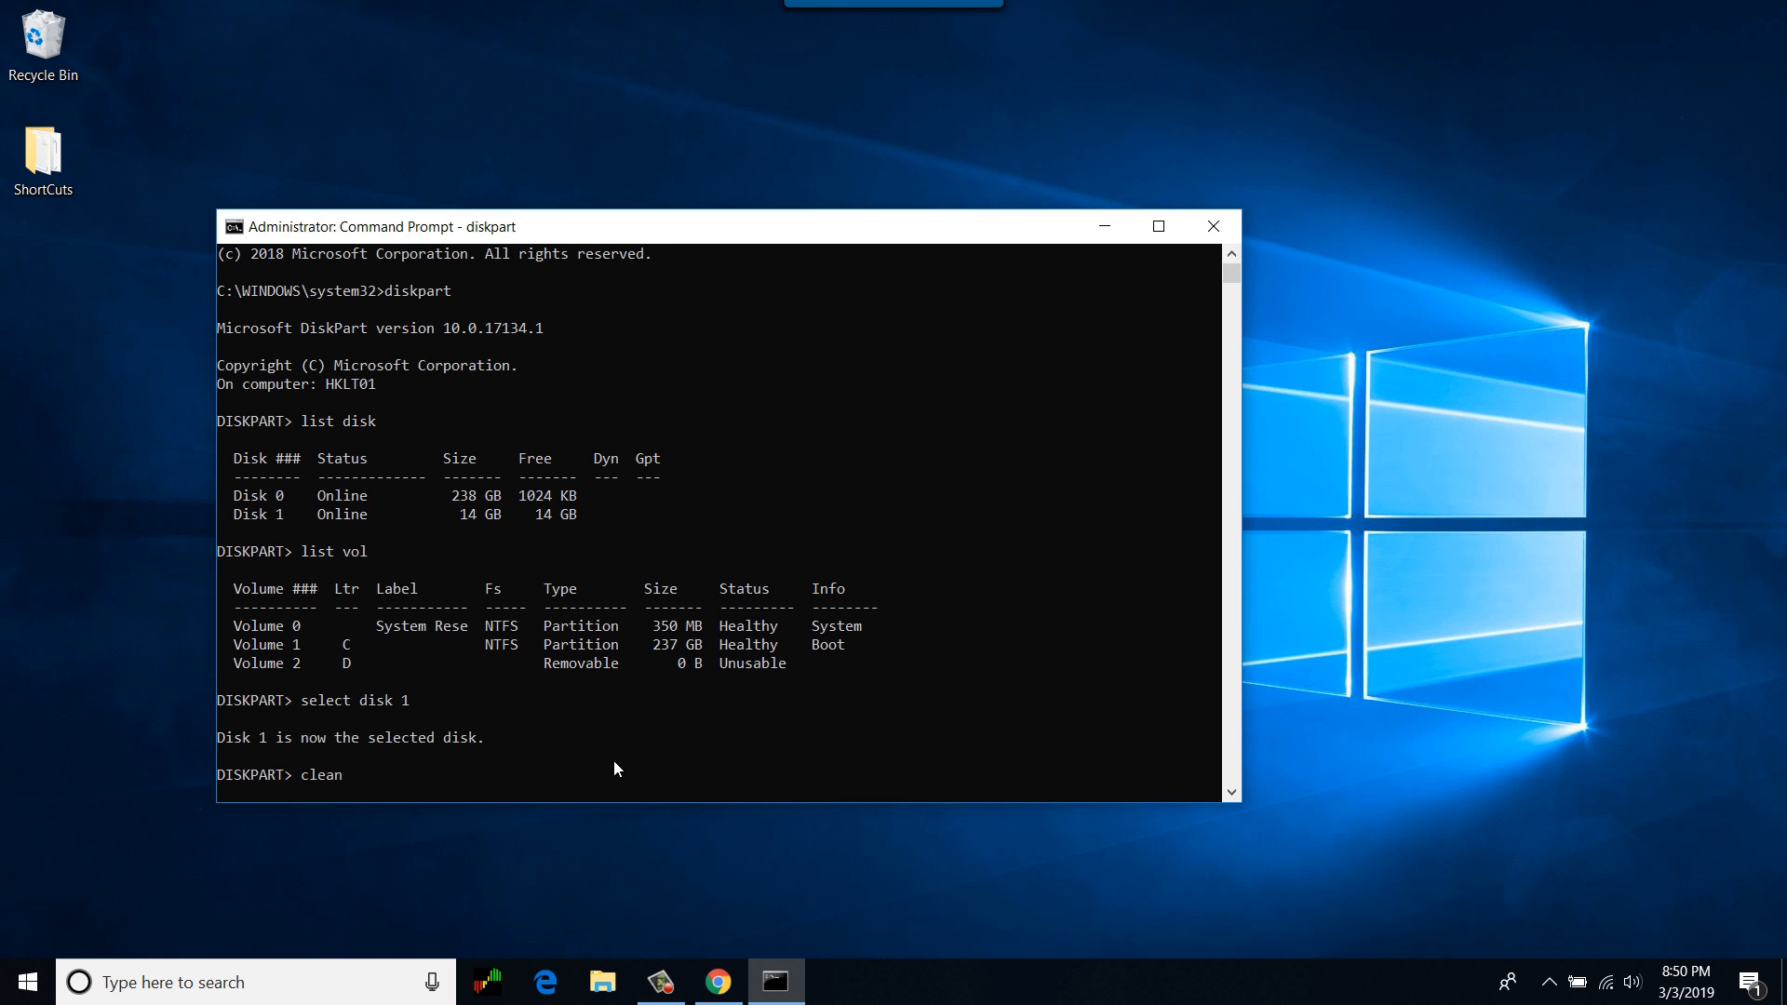
key(Return)
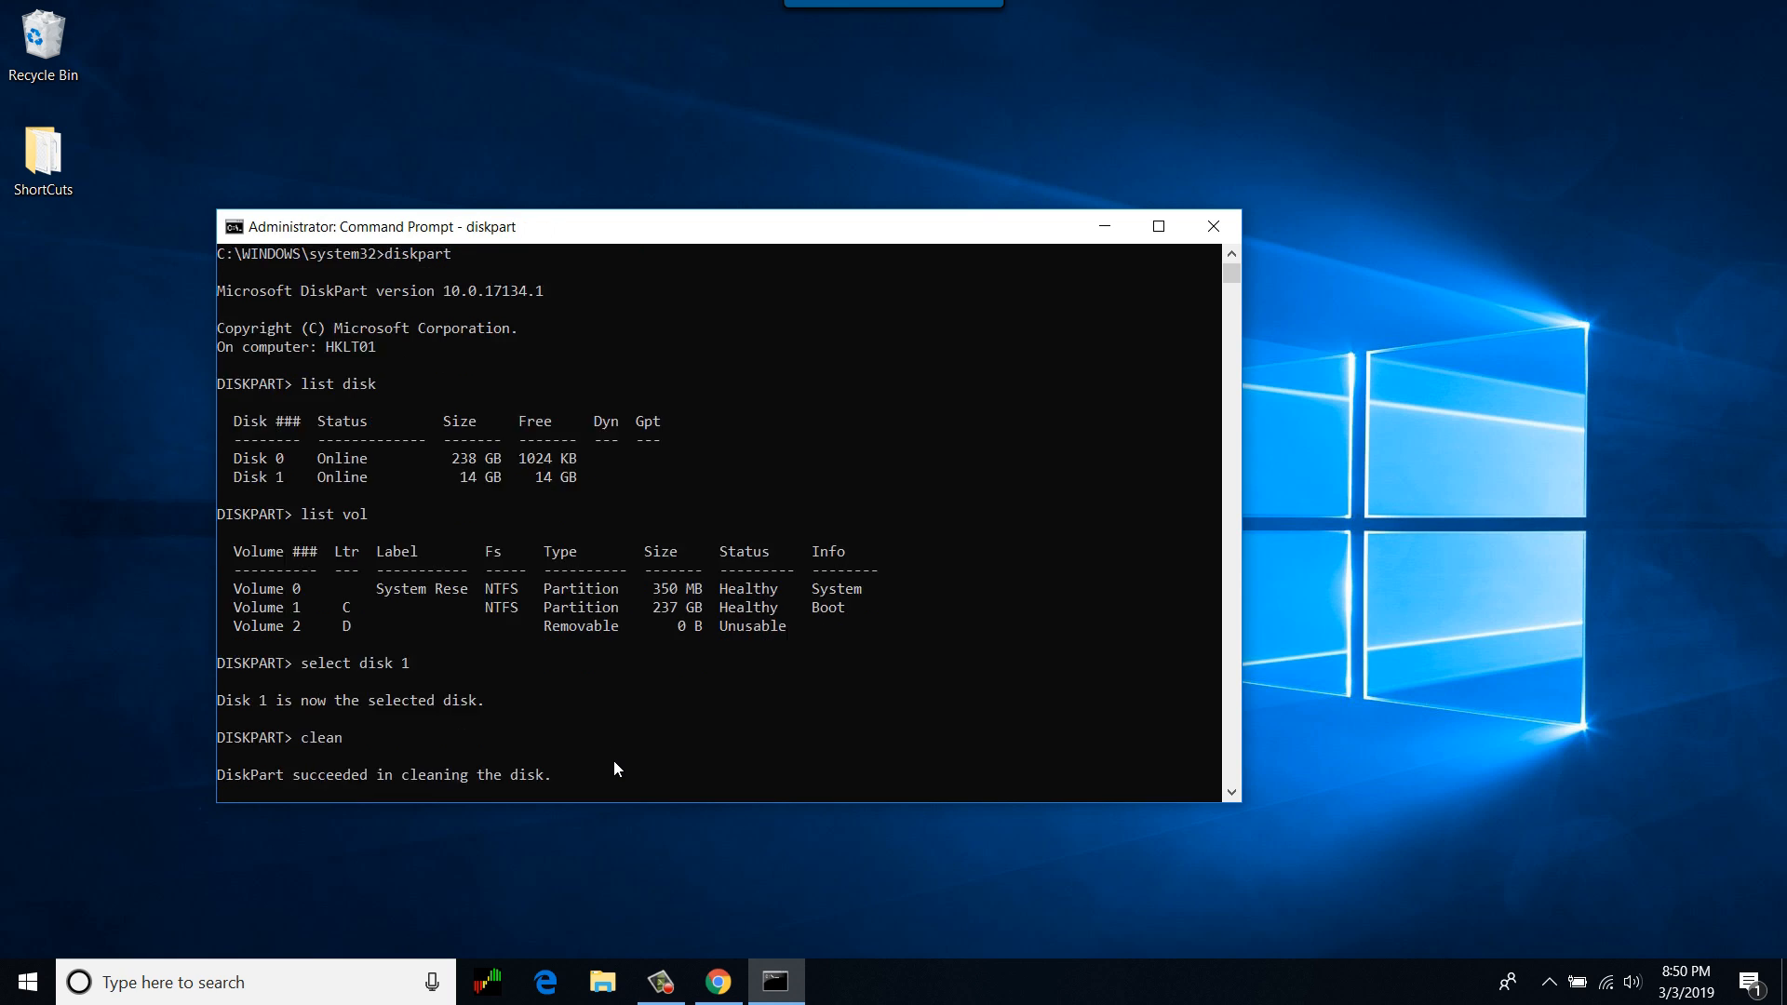
- Create a primary partition and quick-format it as FAT32
text(c)
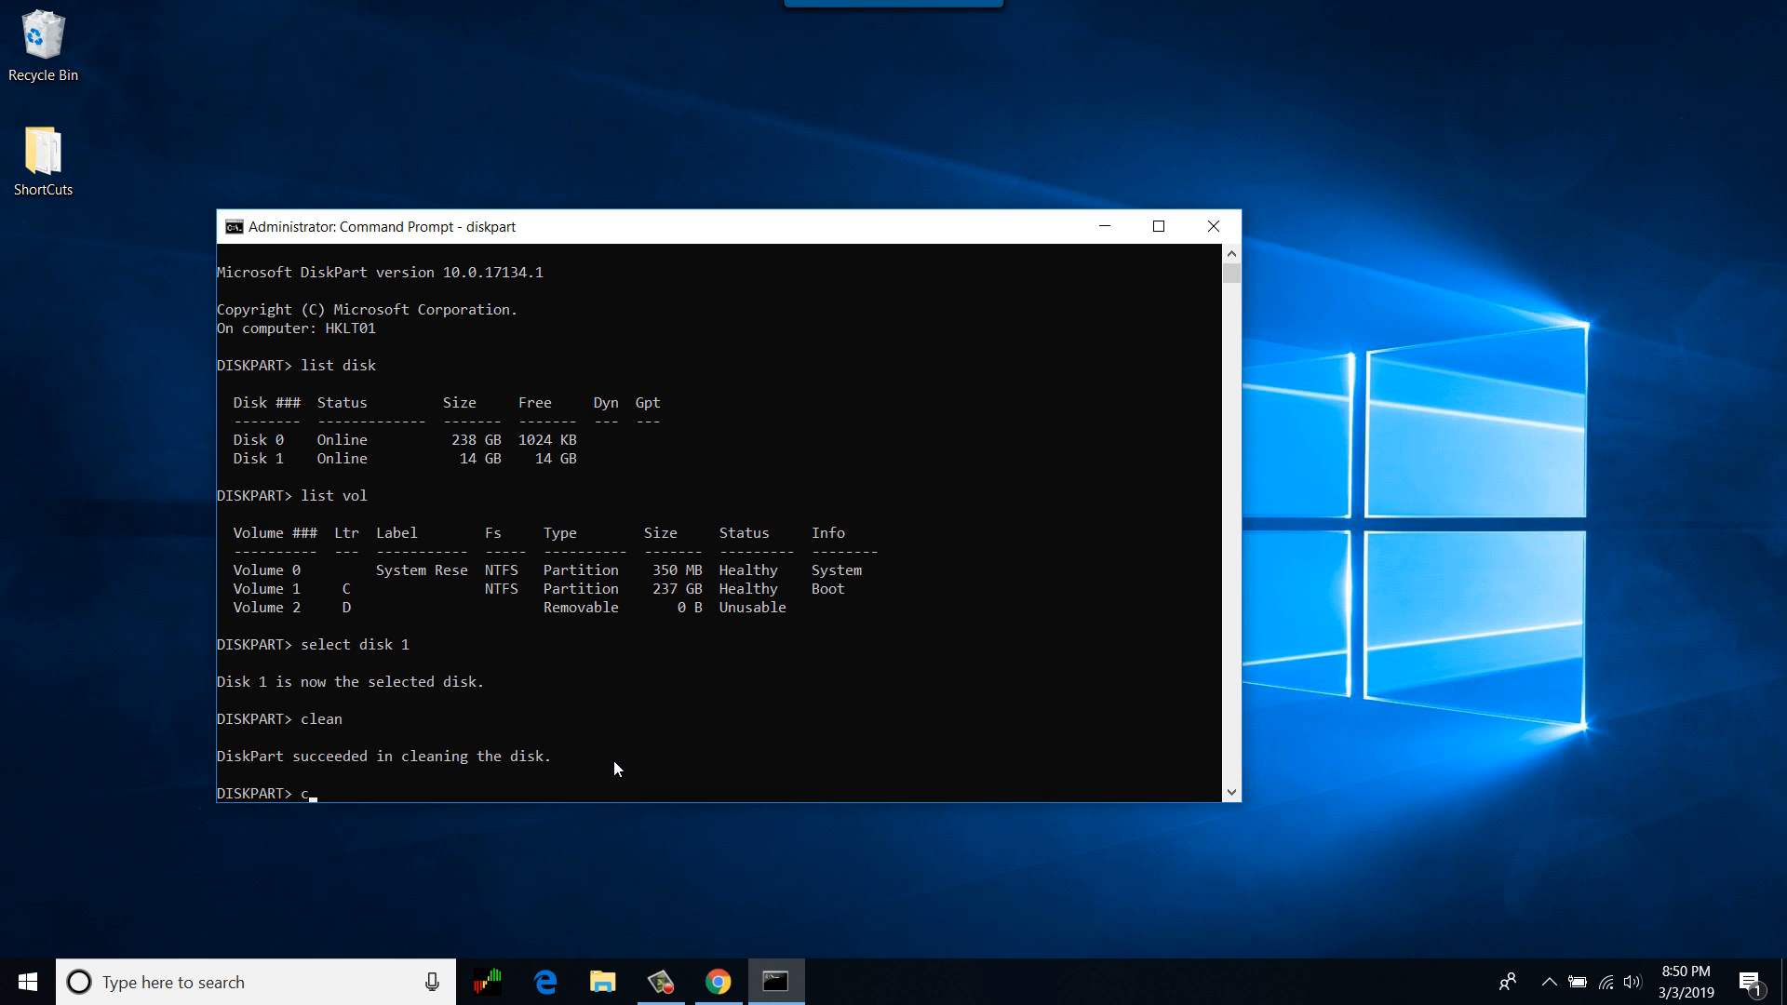
text(reate par pri)
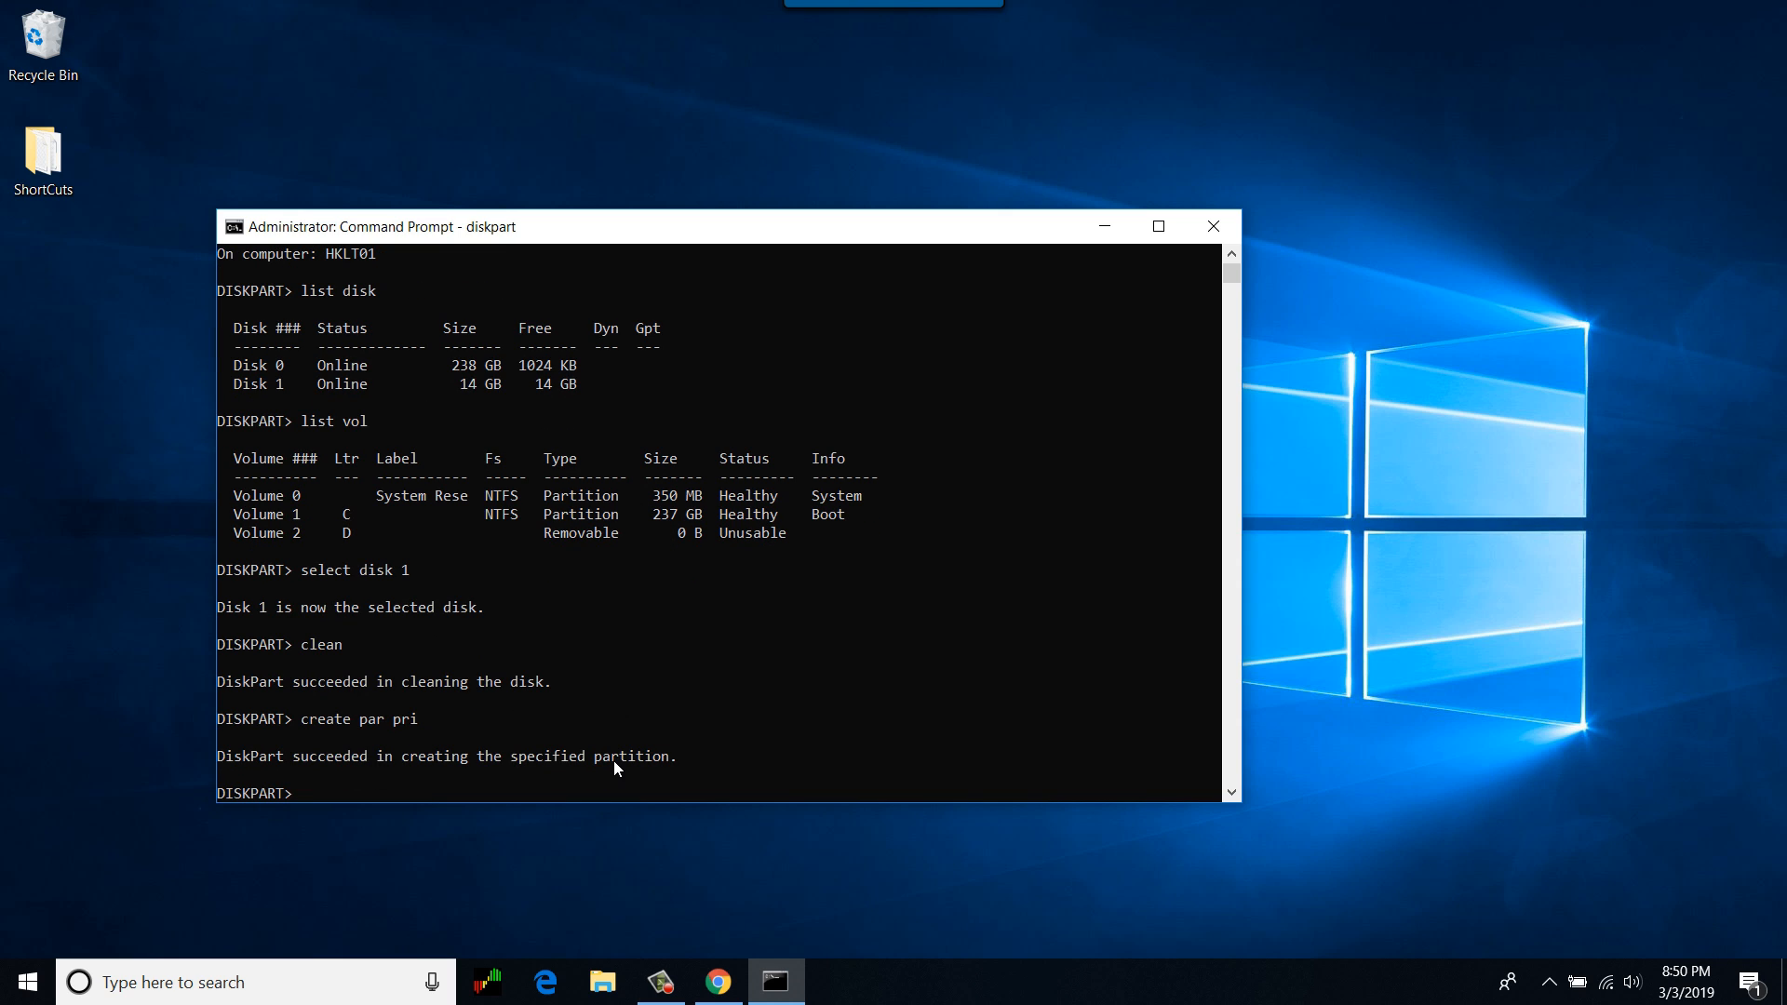
text(format fs)
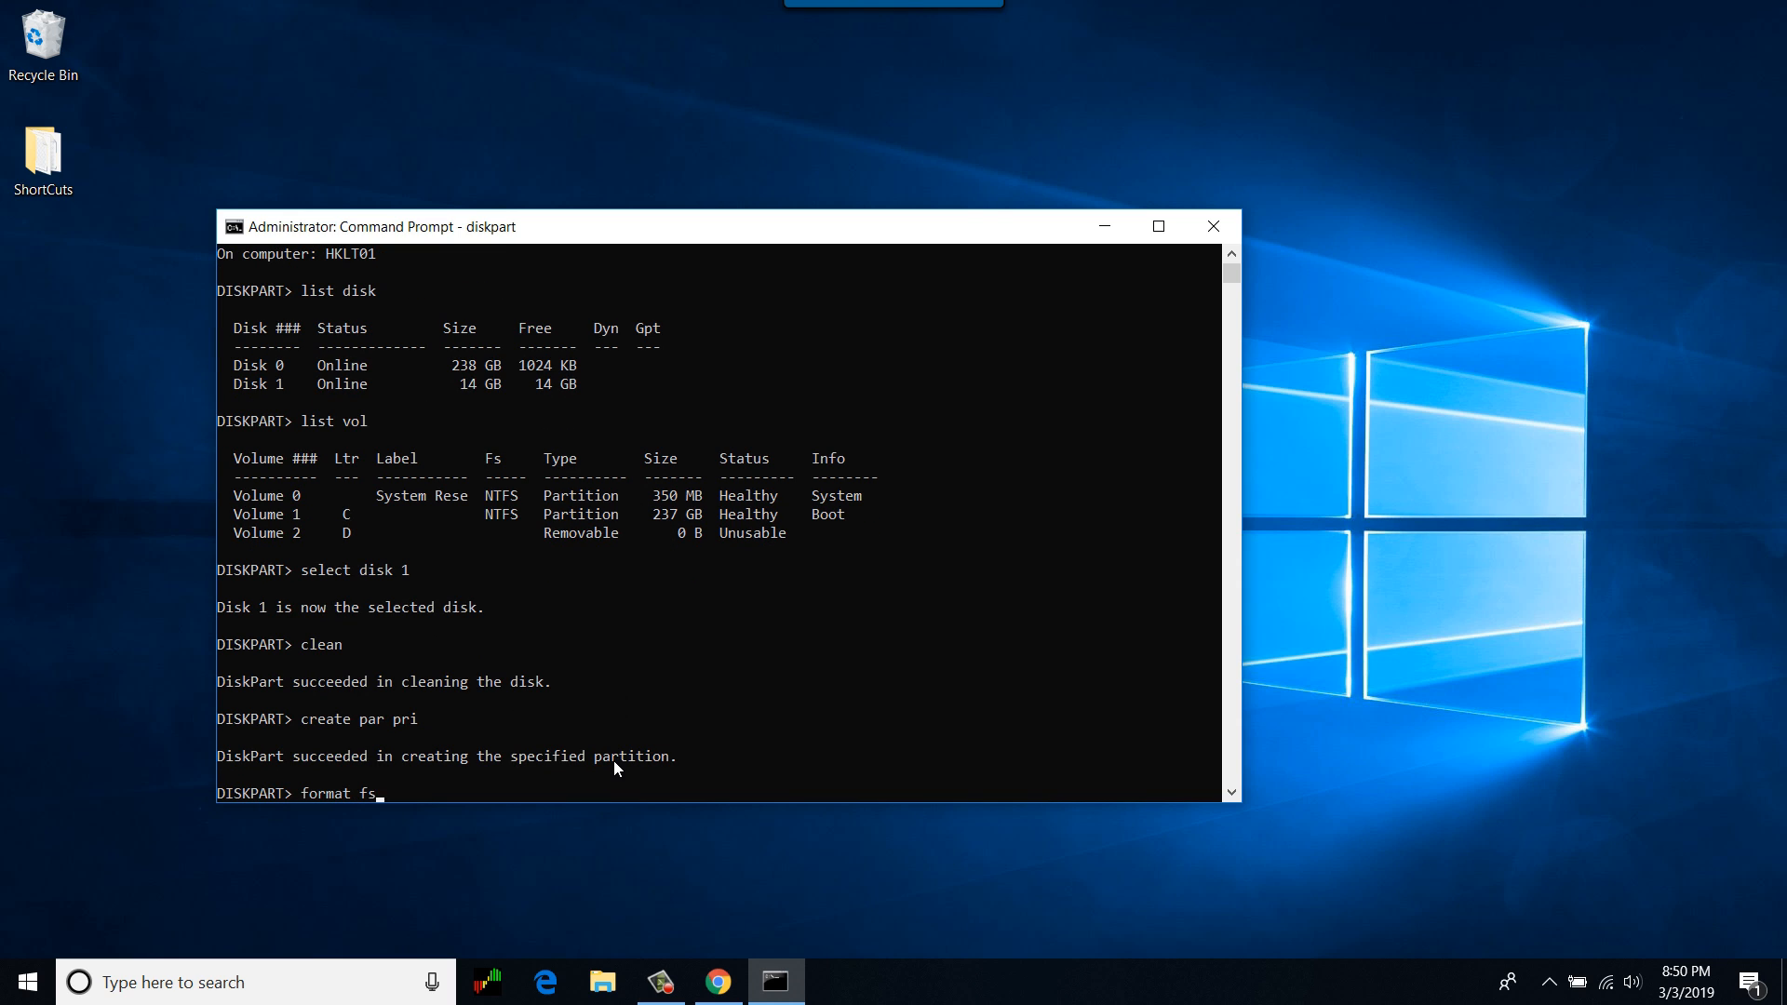
text(=fa)
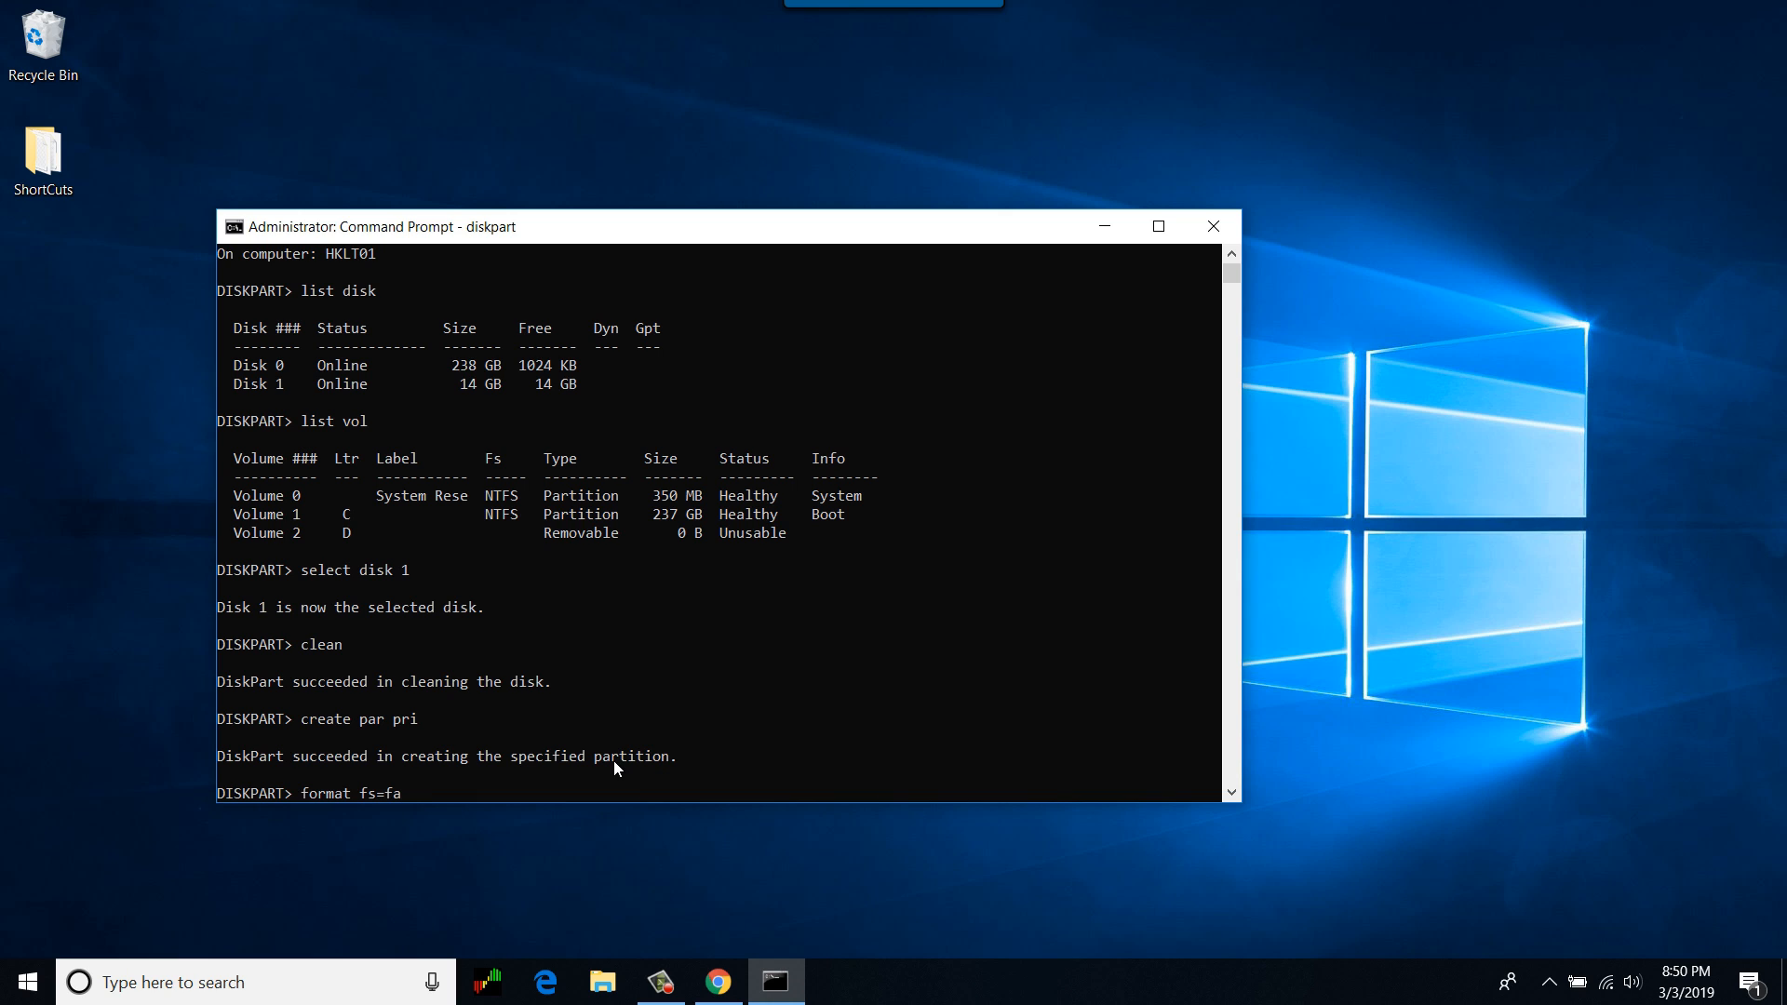
text(t32)
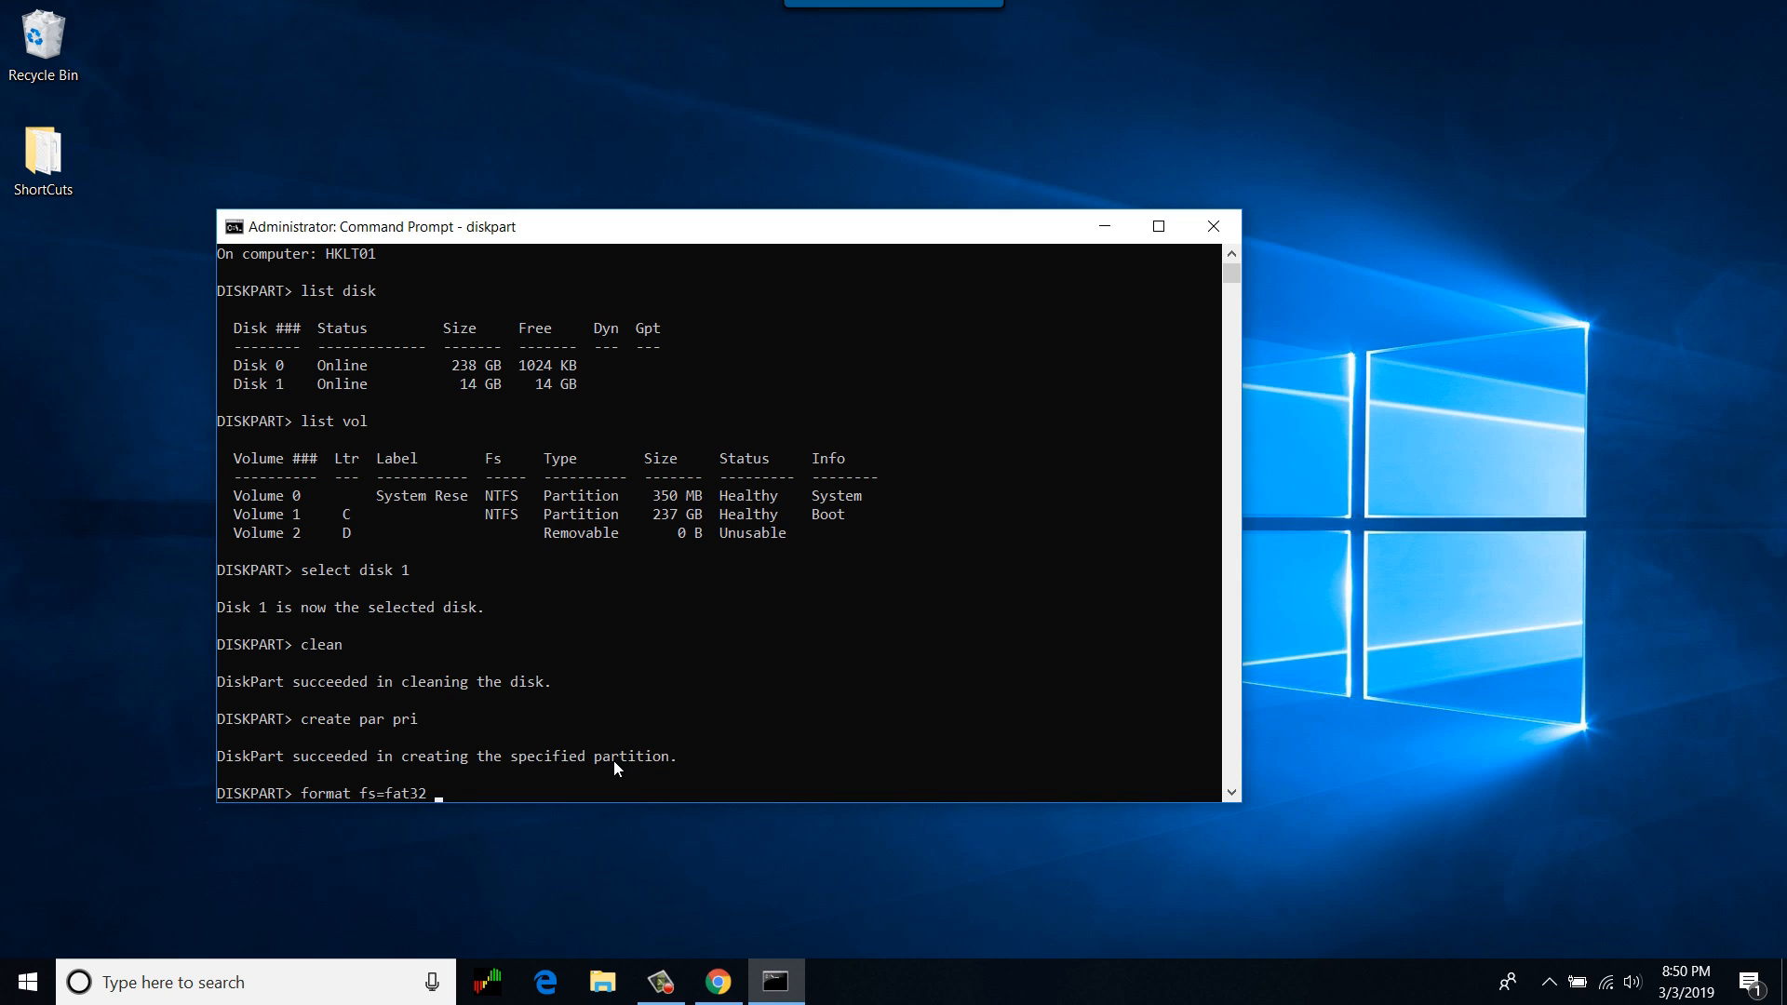
text(quick)
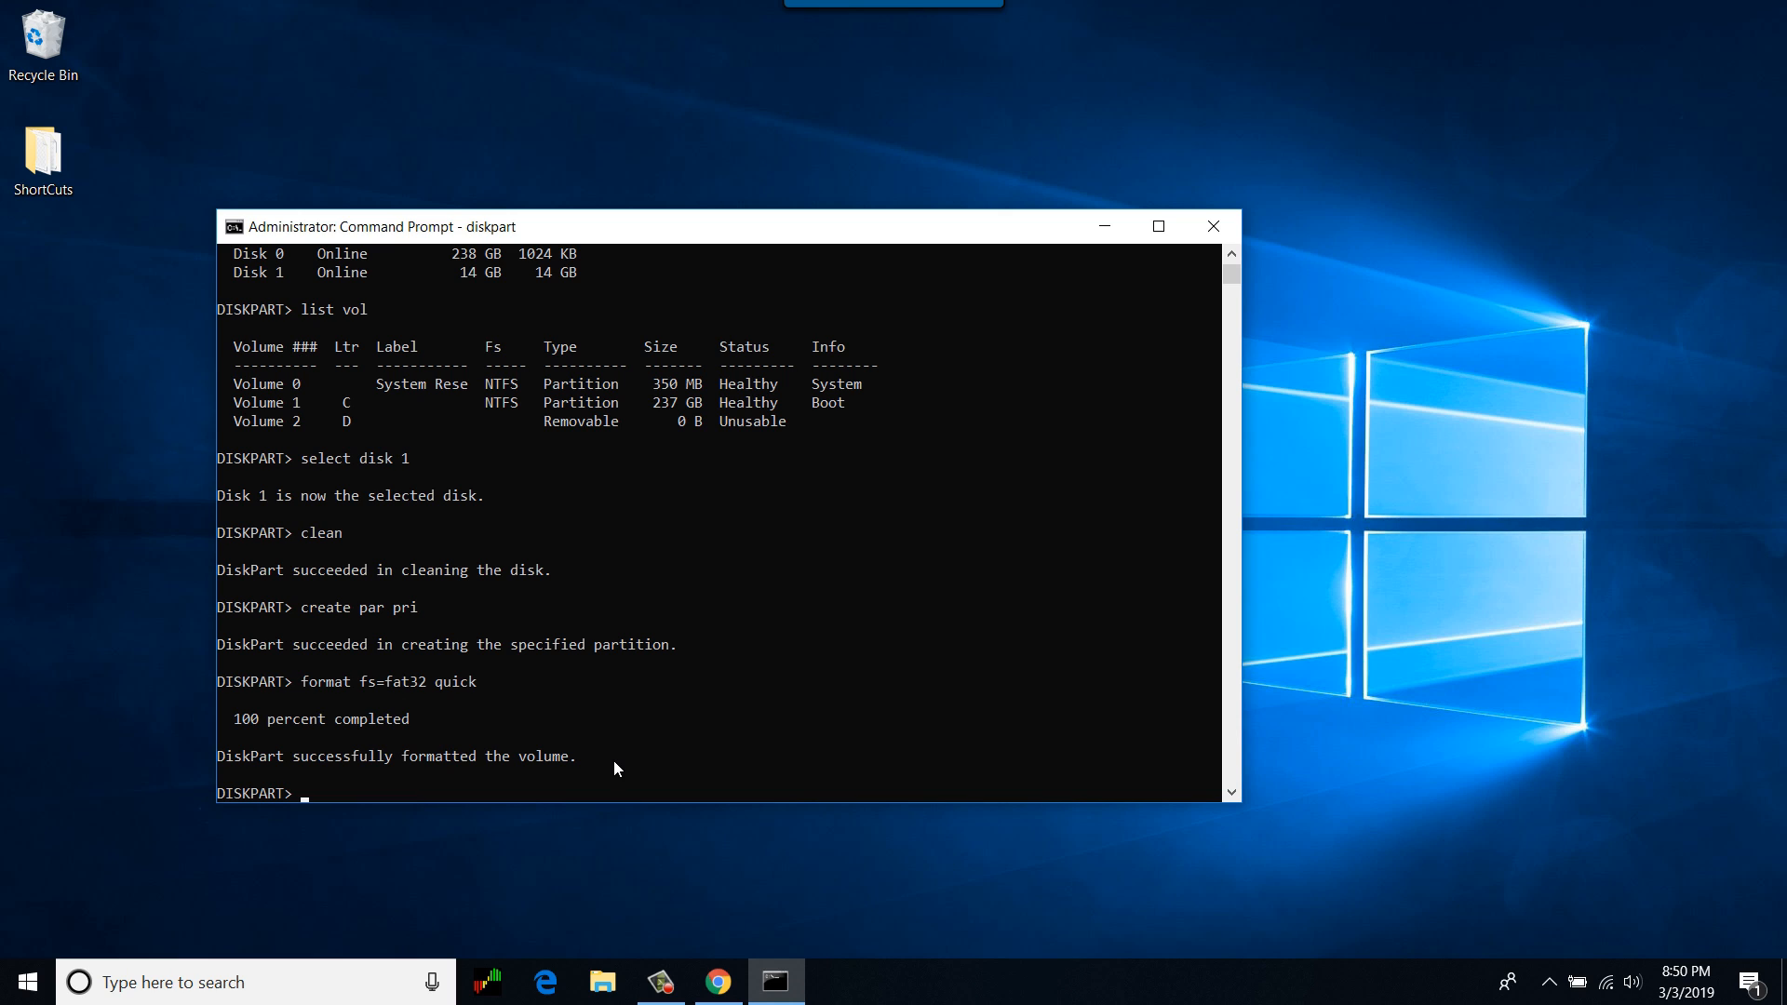
- List the partitions, mark the 14 GB primary partition active, and exit diskpart
text(sel)
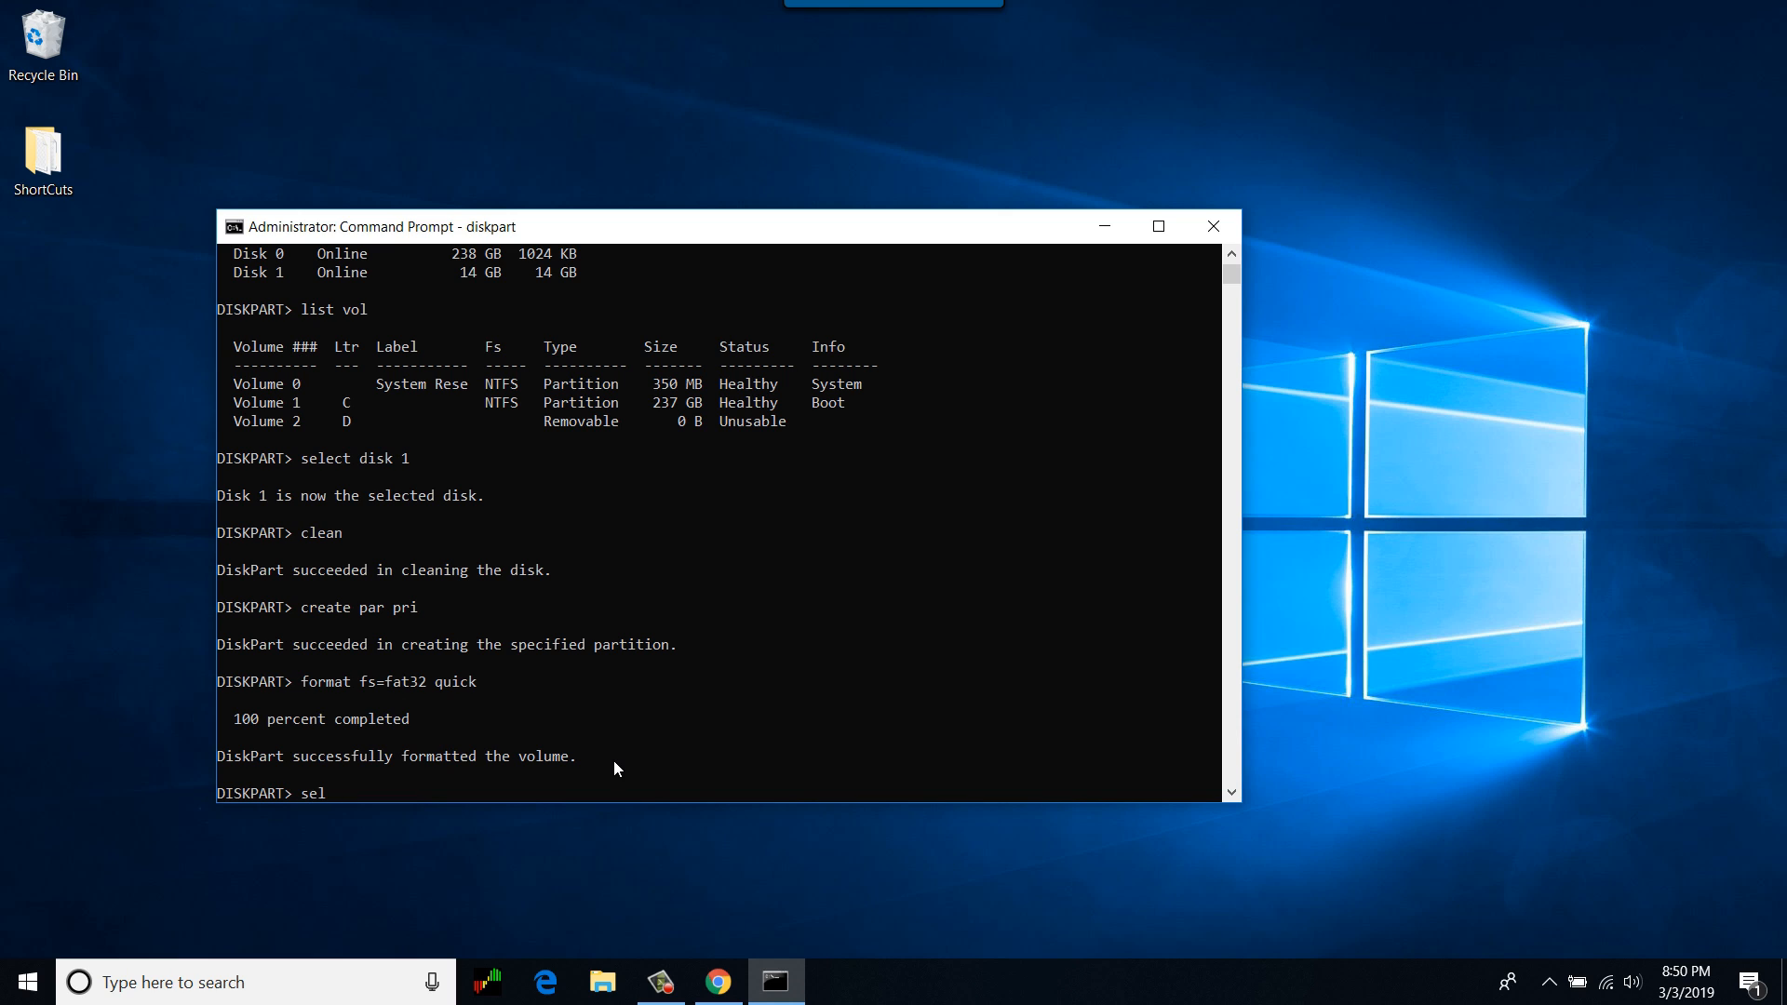
text(ist par)
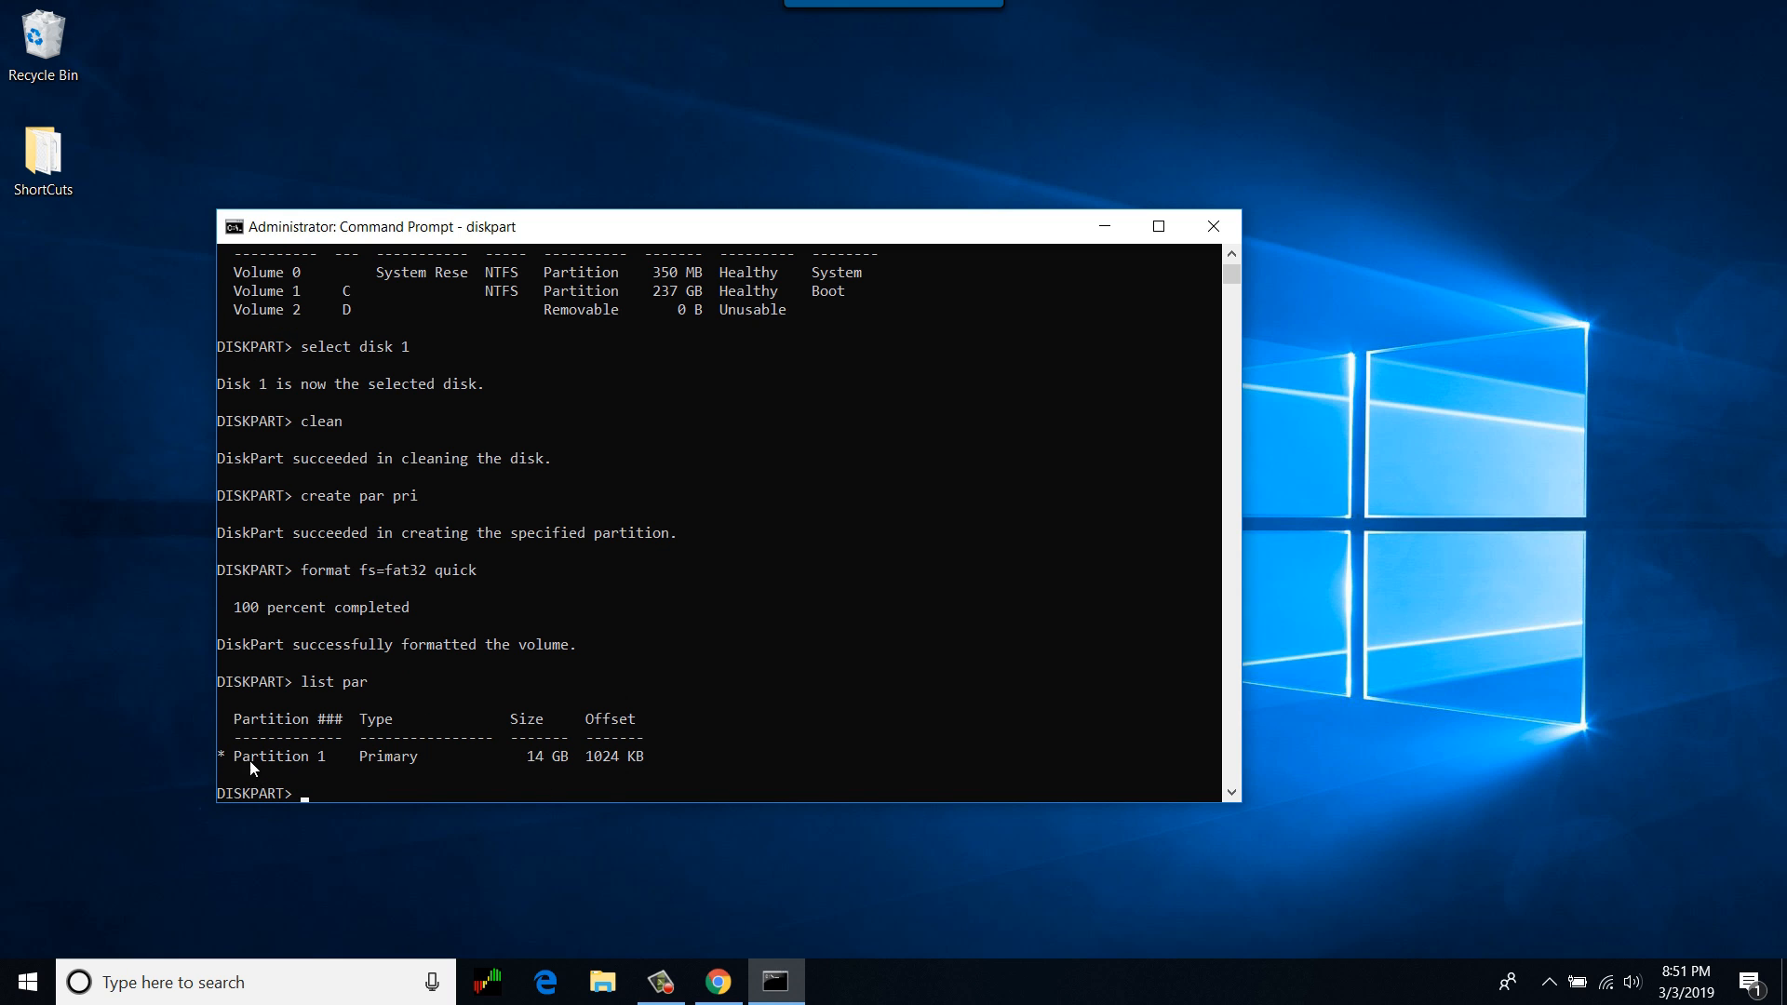
mouse_move(376, 759)
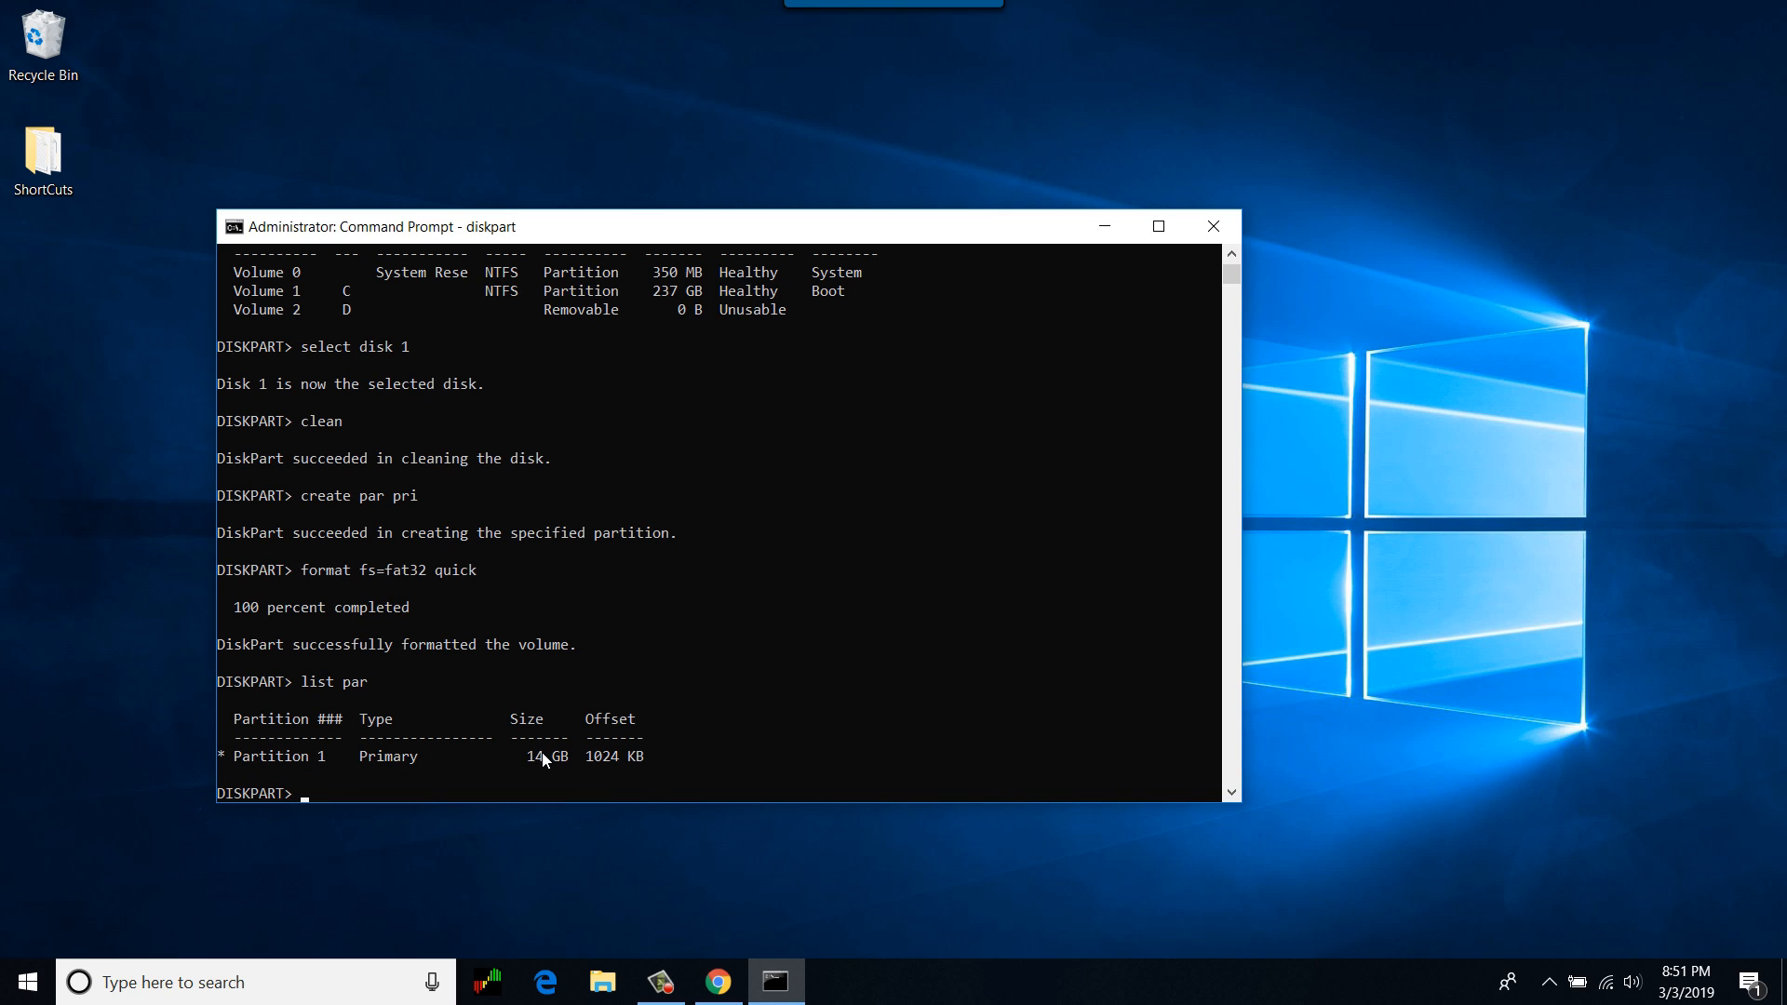
mouse_move(564, 765)
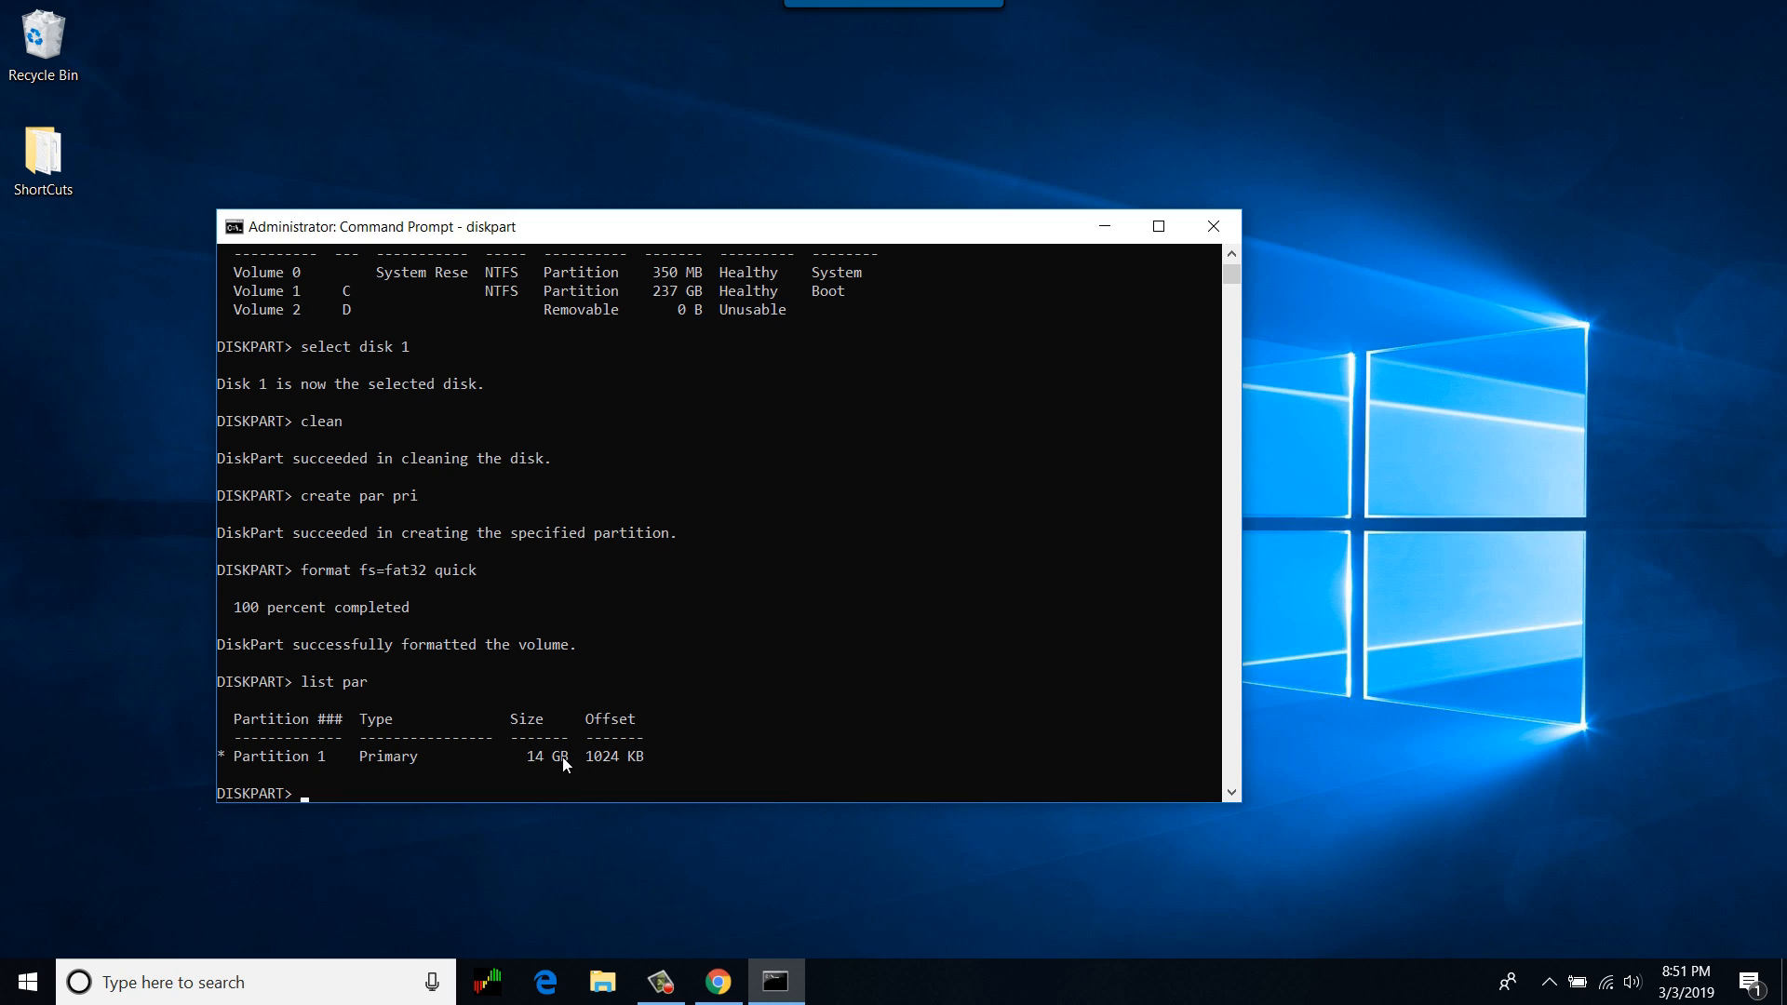
mouse_move(682, 785)
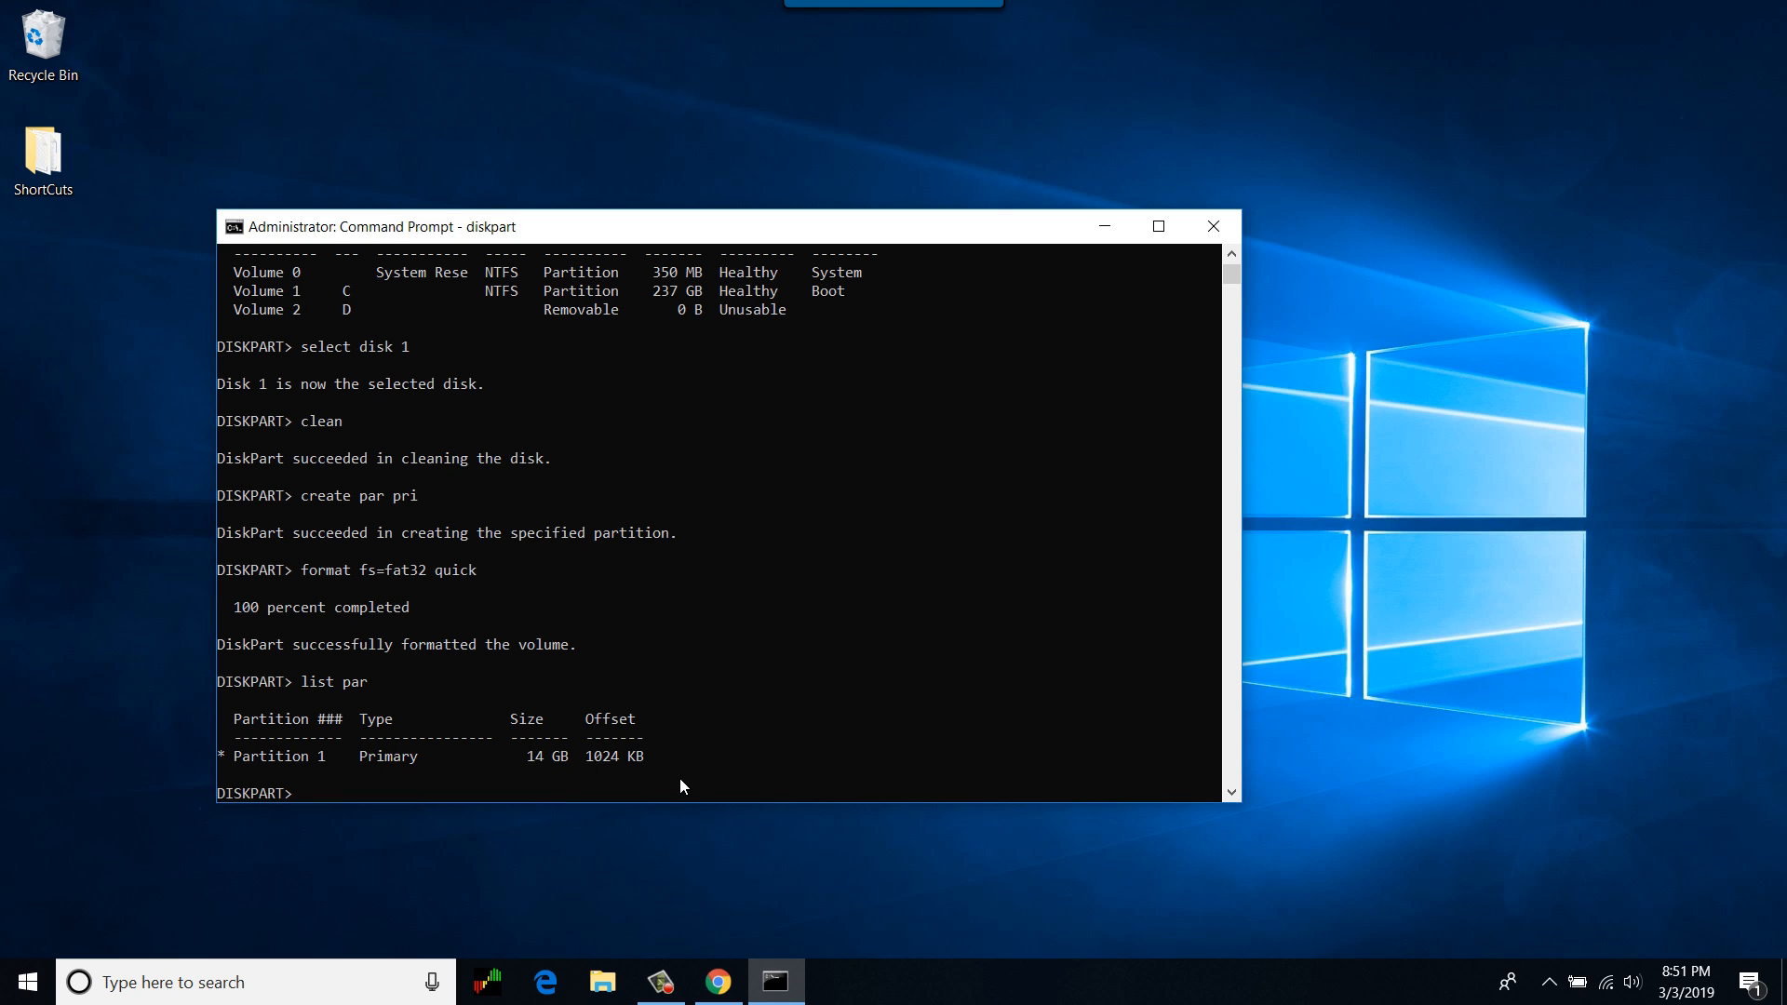
text(active)
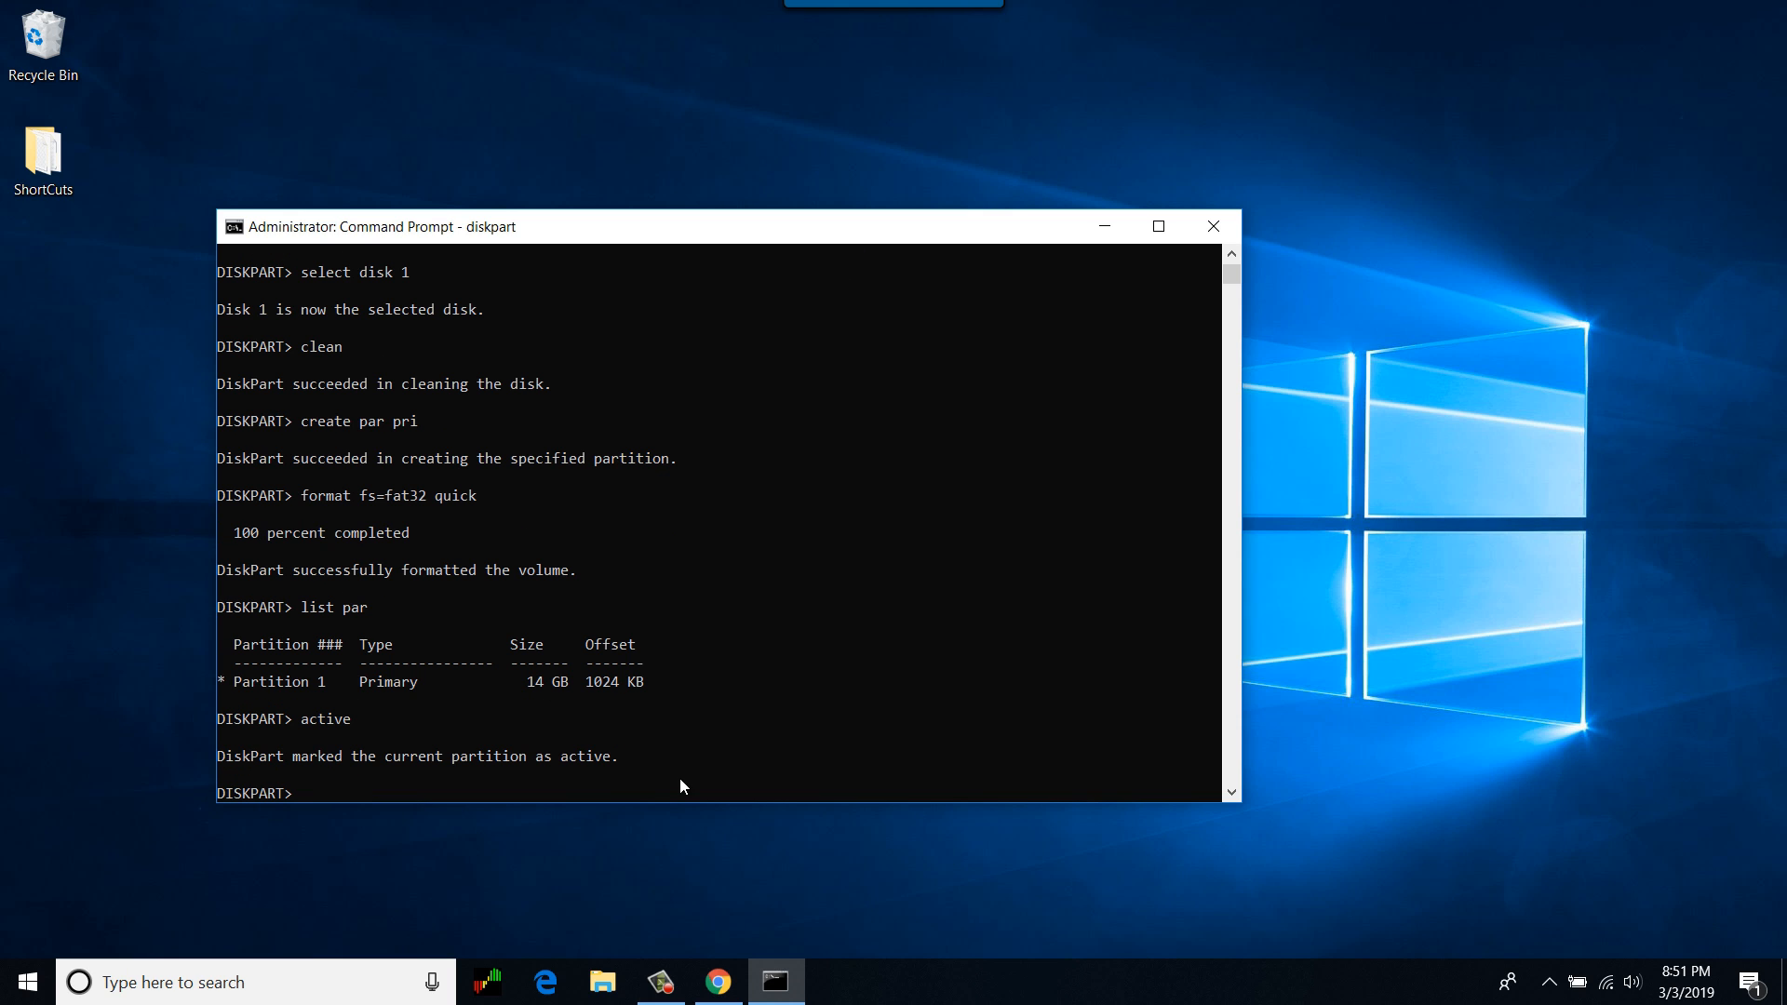
text(exit)
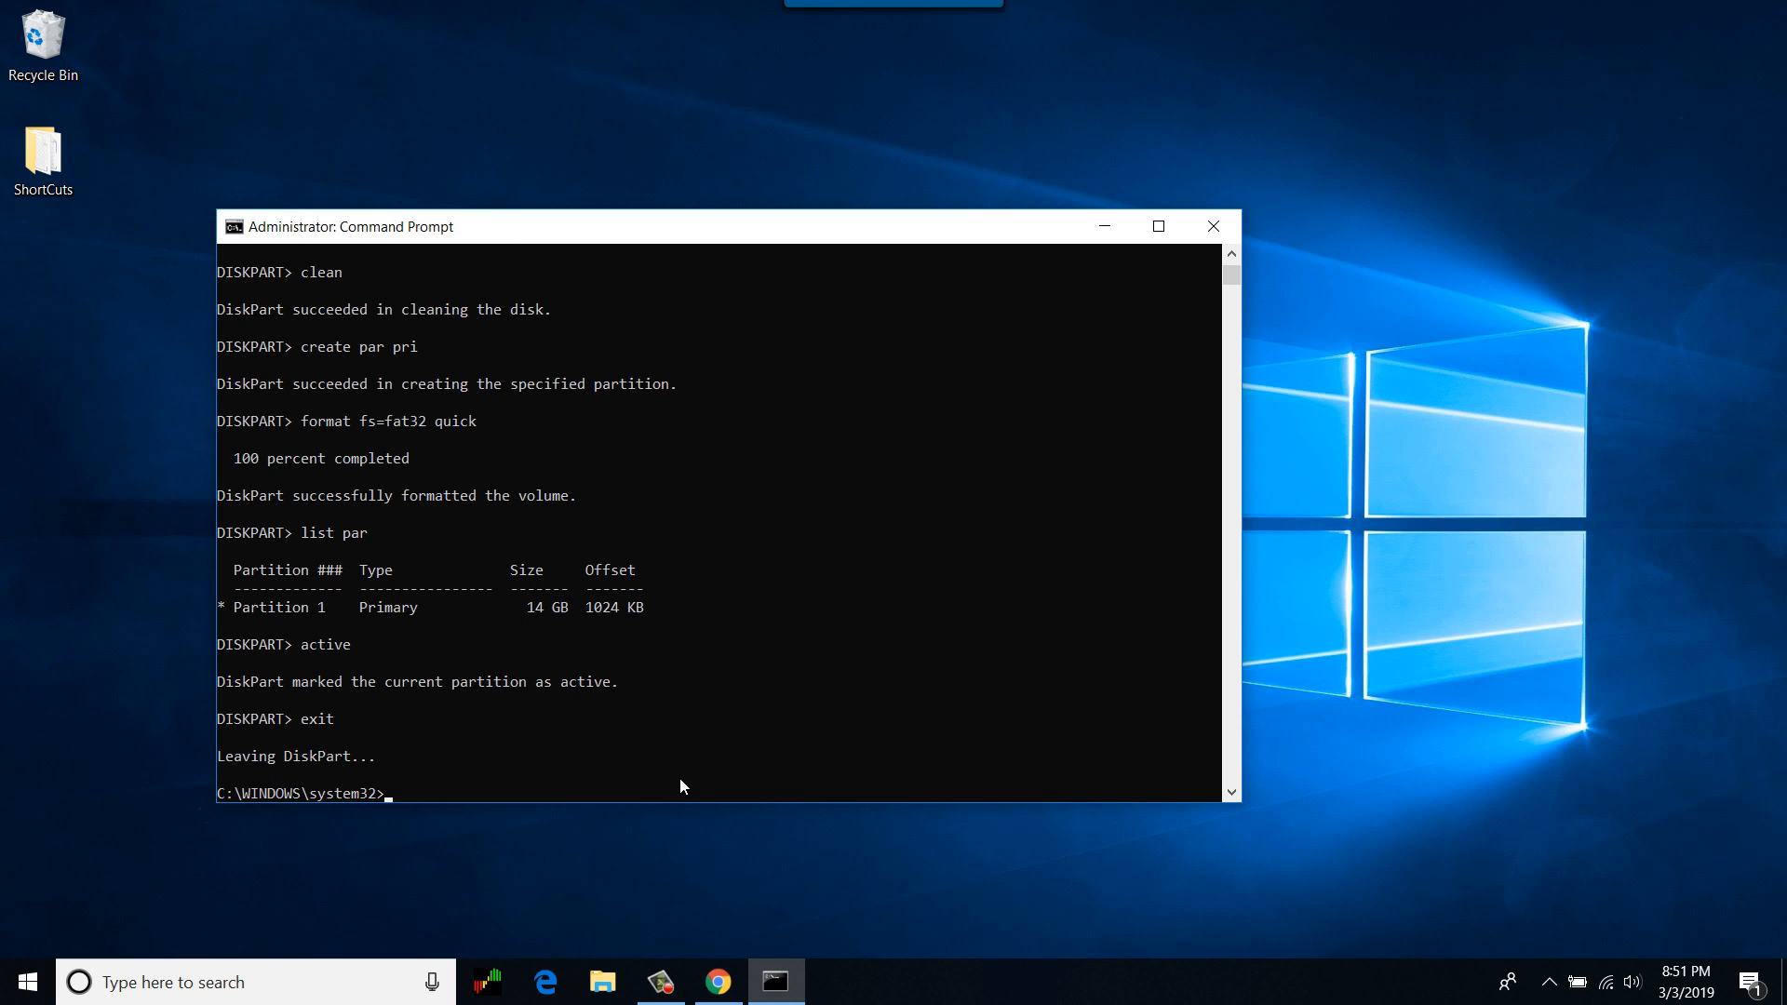
mouse_move(1214, 238)
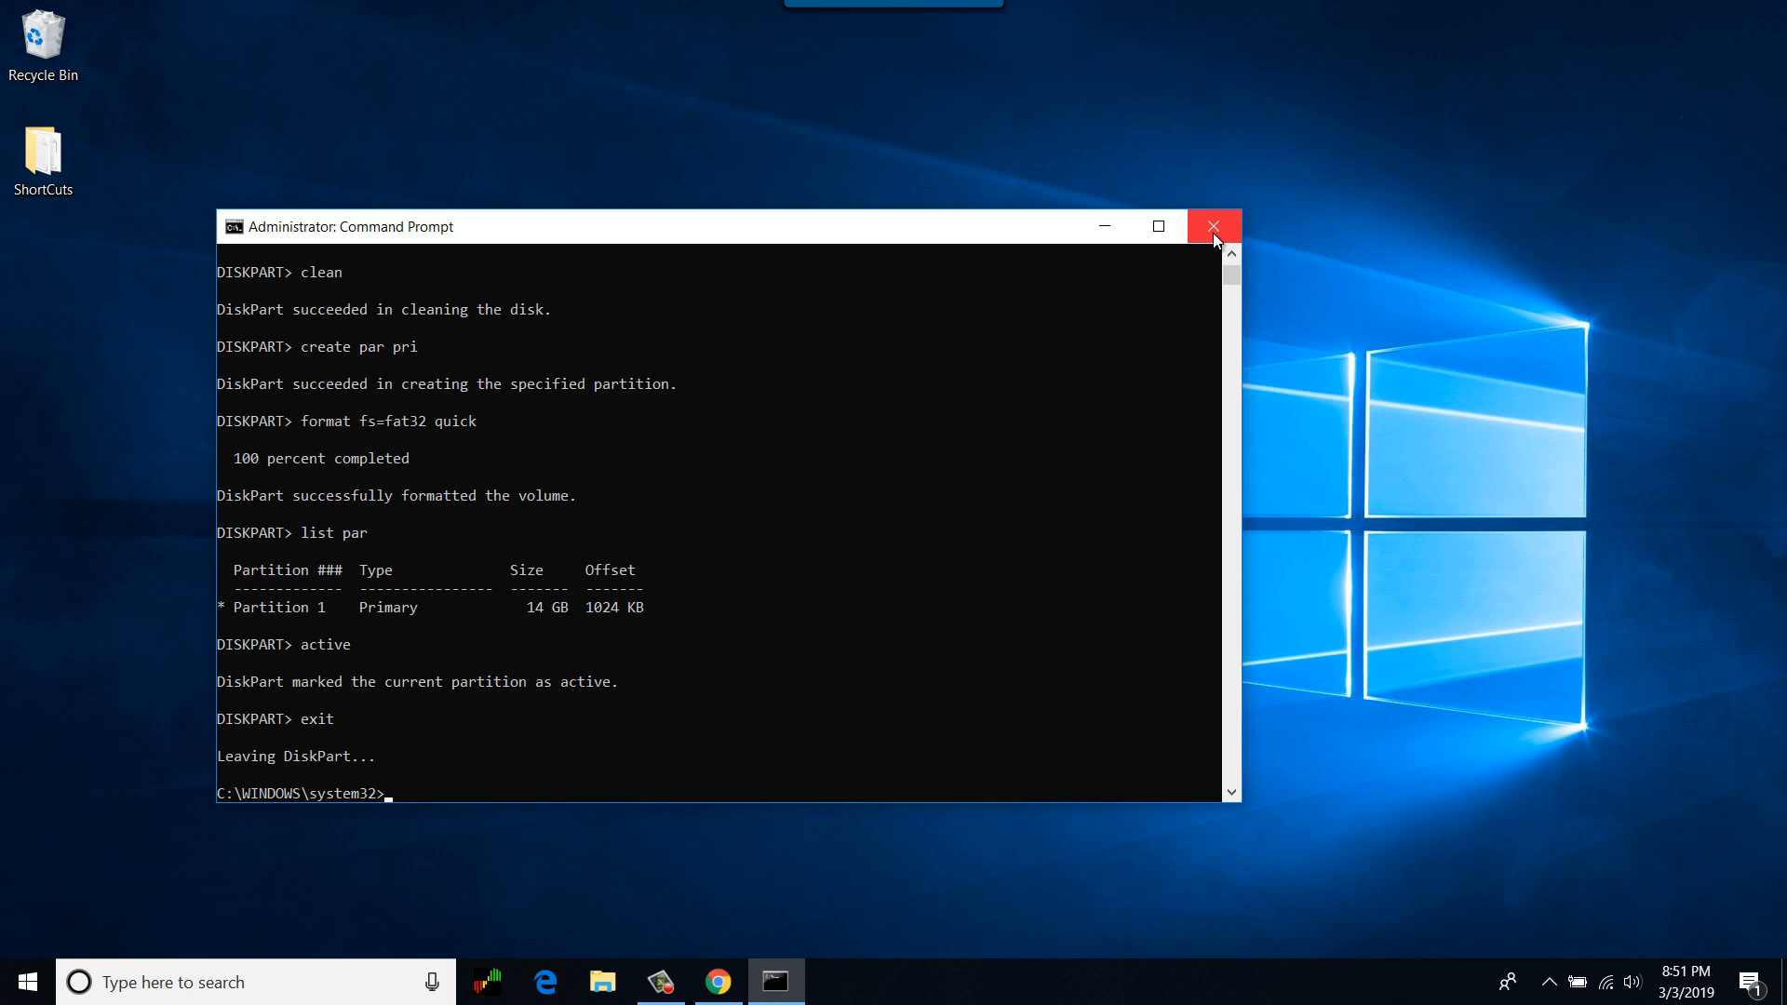
- Close Command Prompt and bring up File Explorer showing the empty USB Drive (D:)
click(1214, 225)
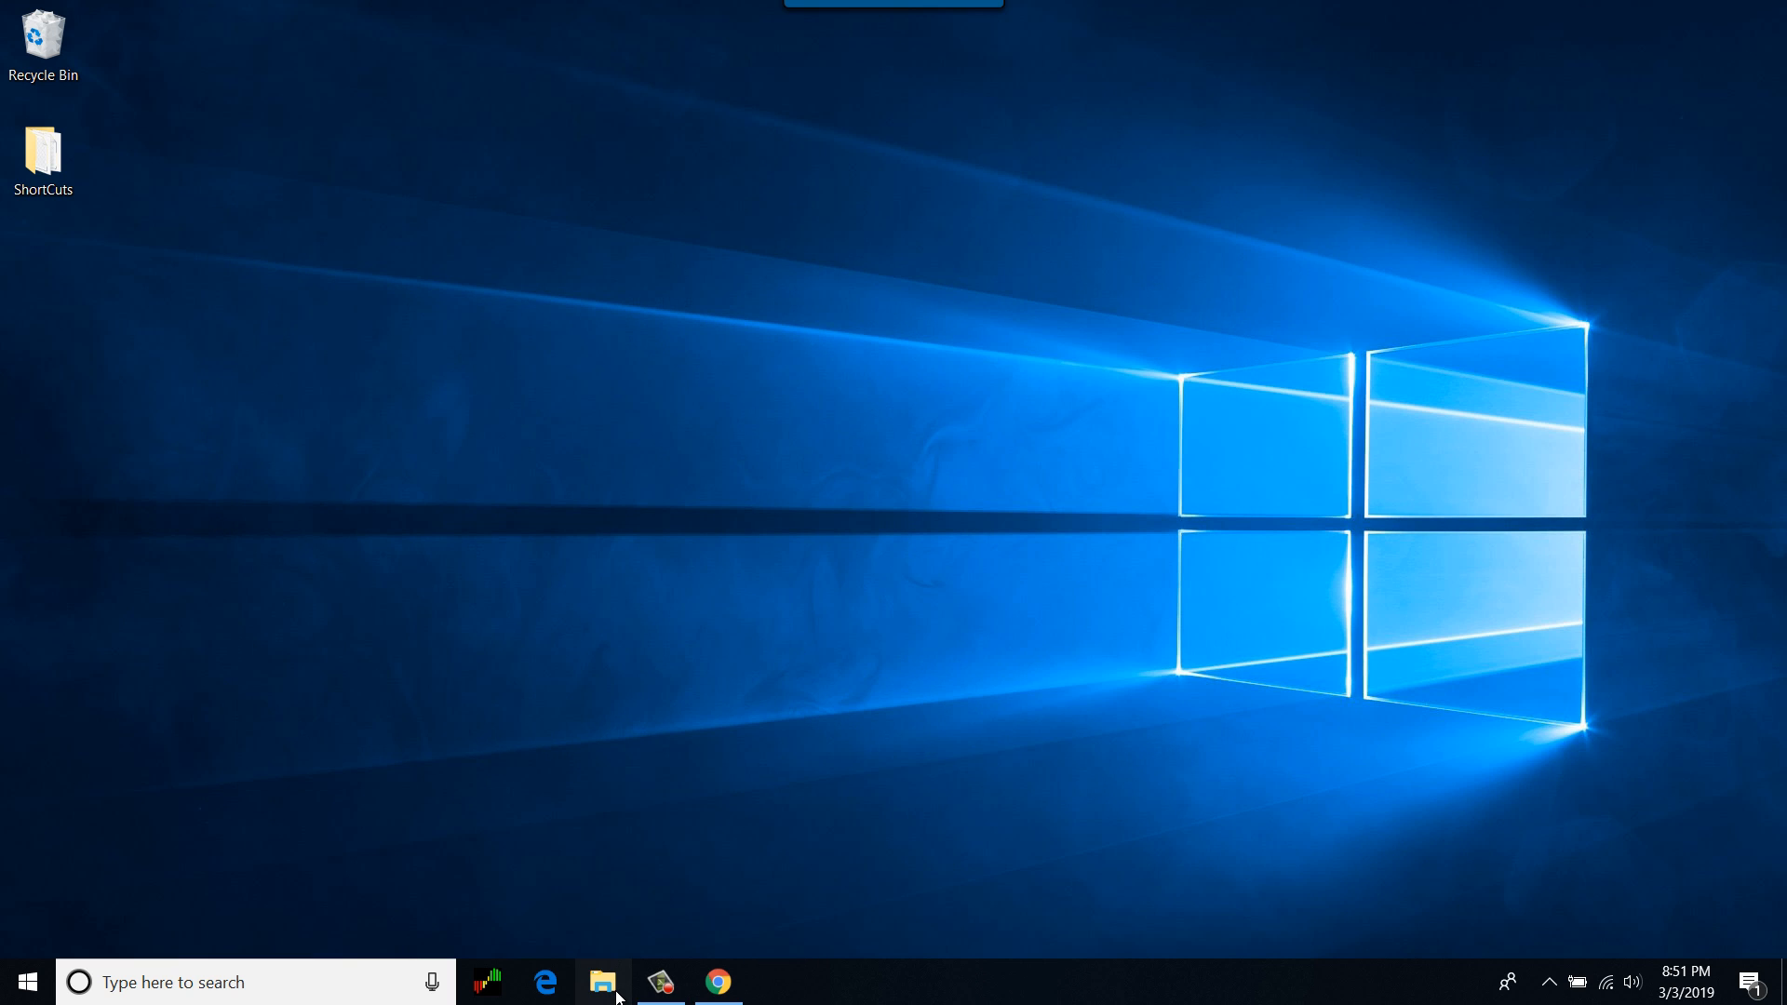
click(603, 981)
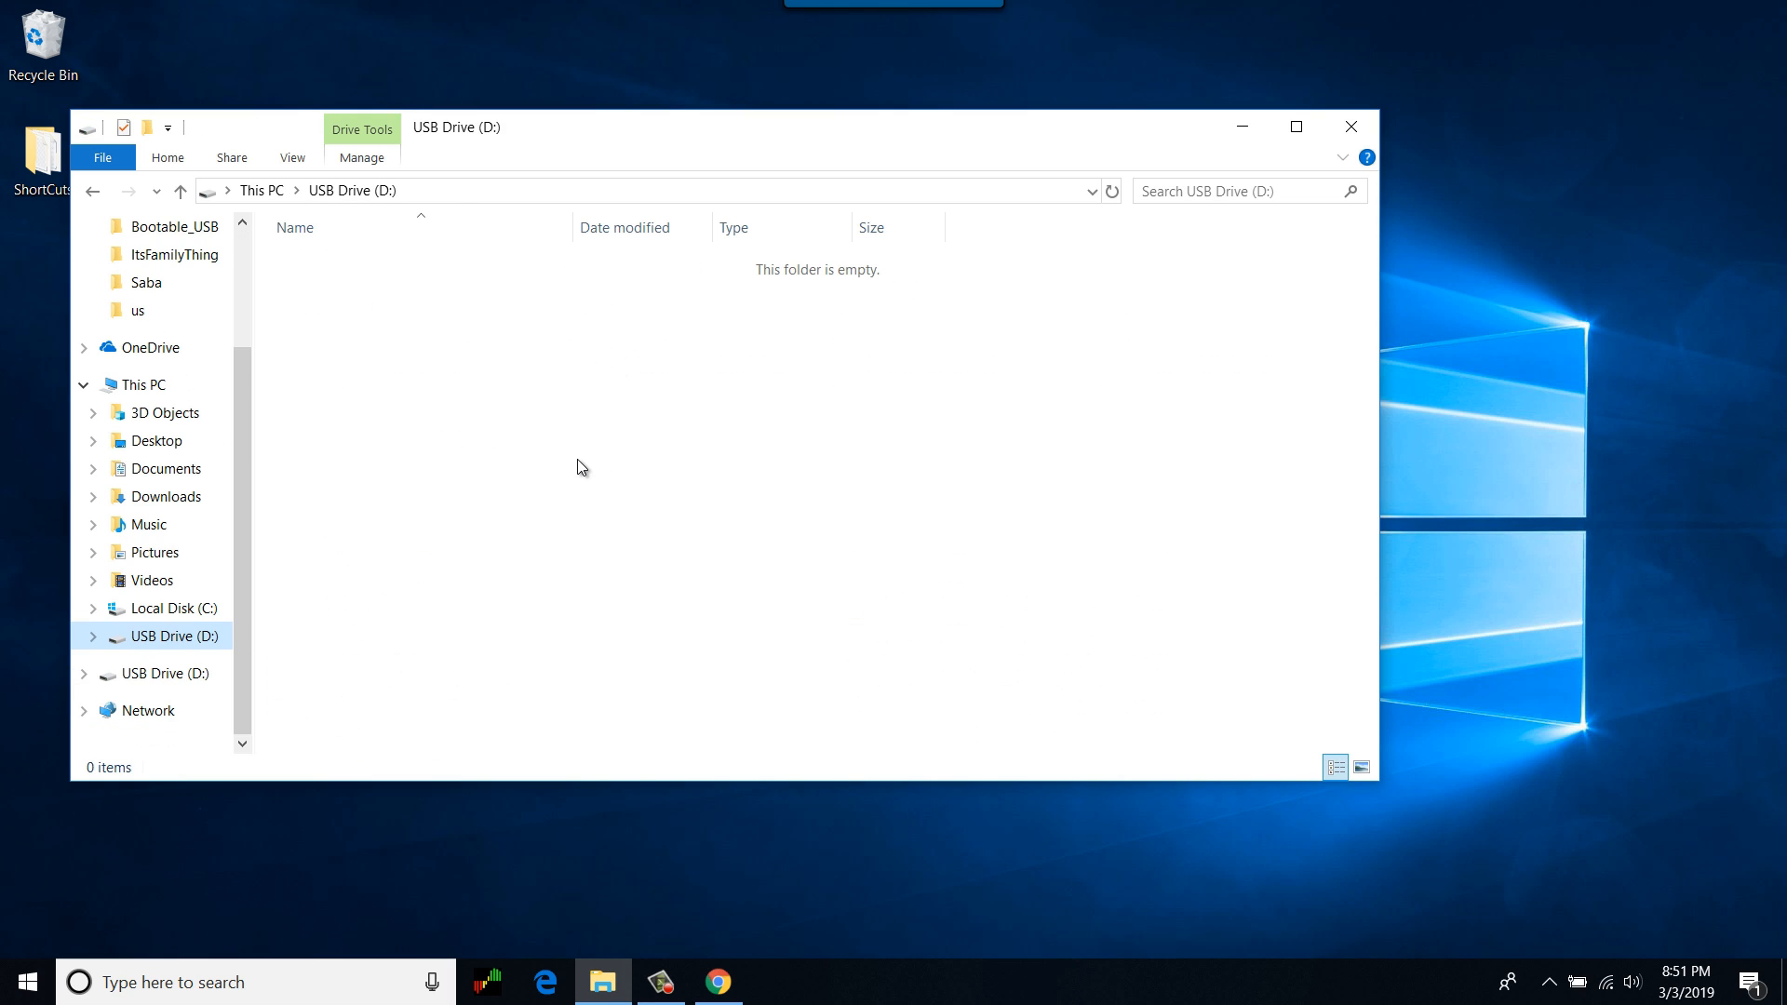
mouse_move(557, 499)
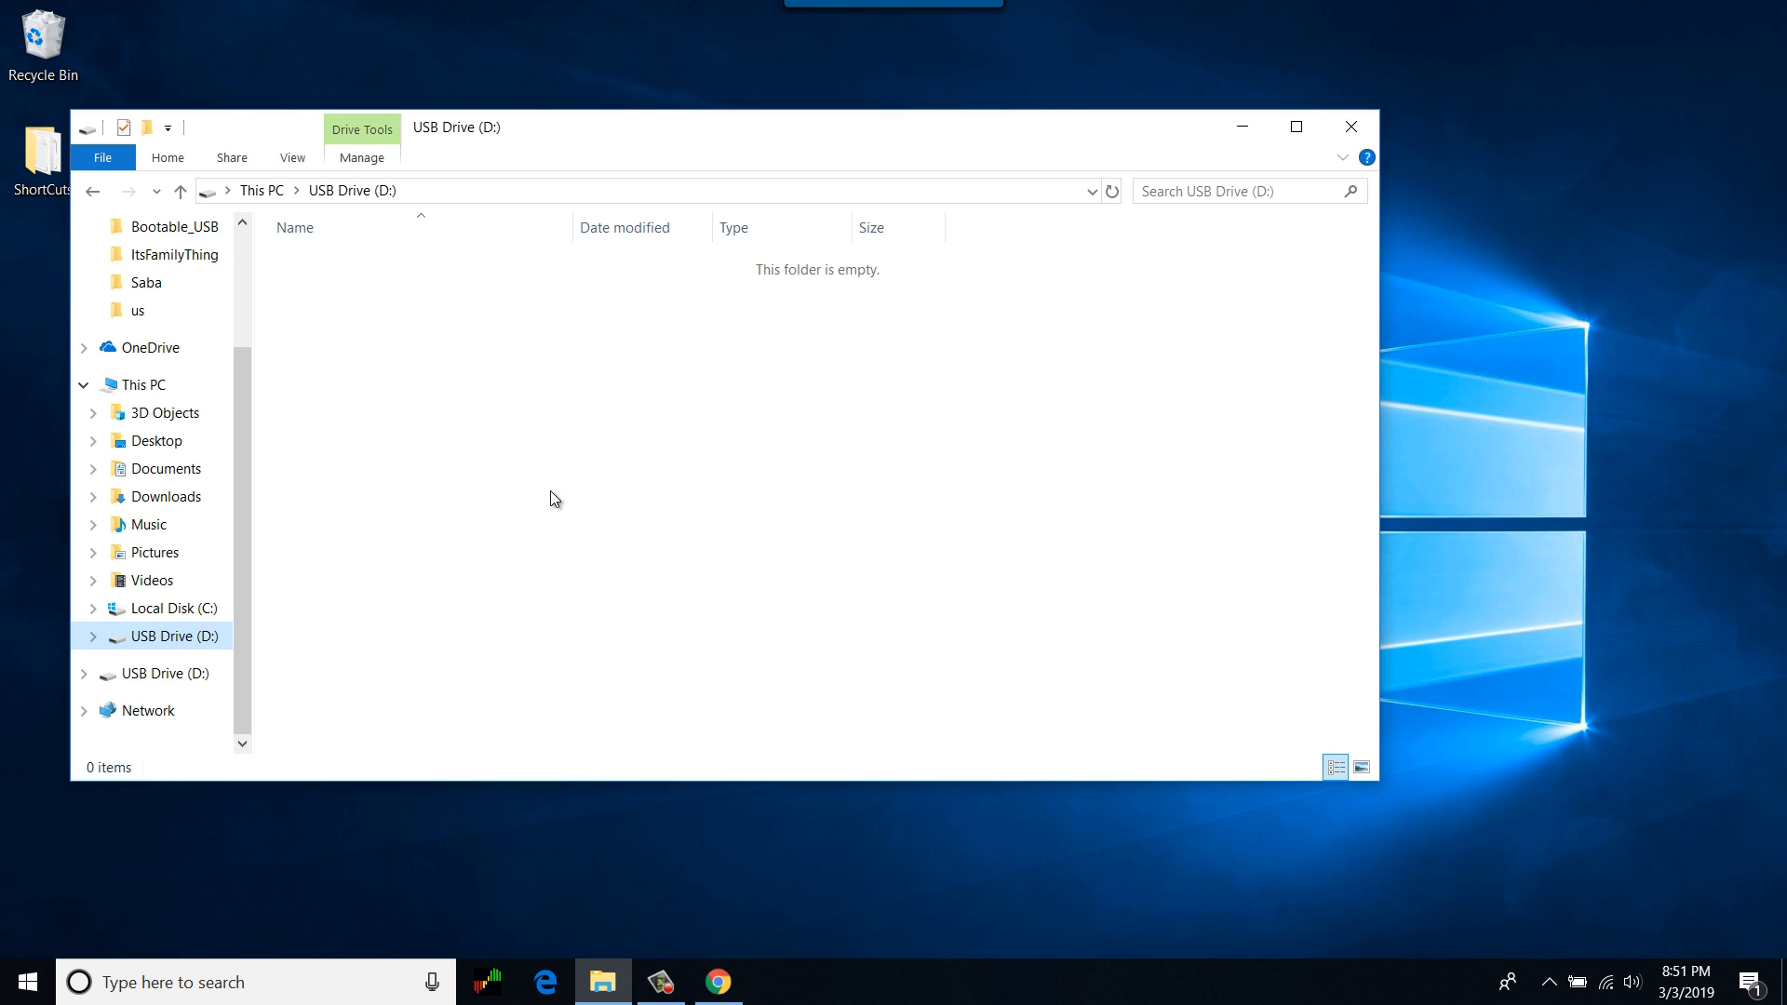
mouse_move(661, 633)
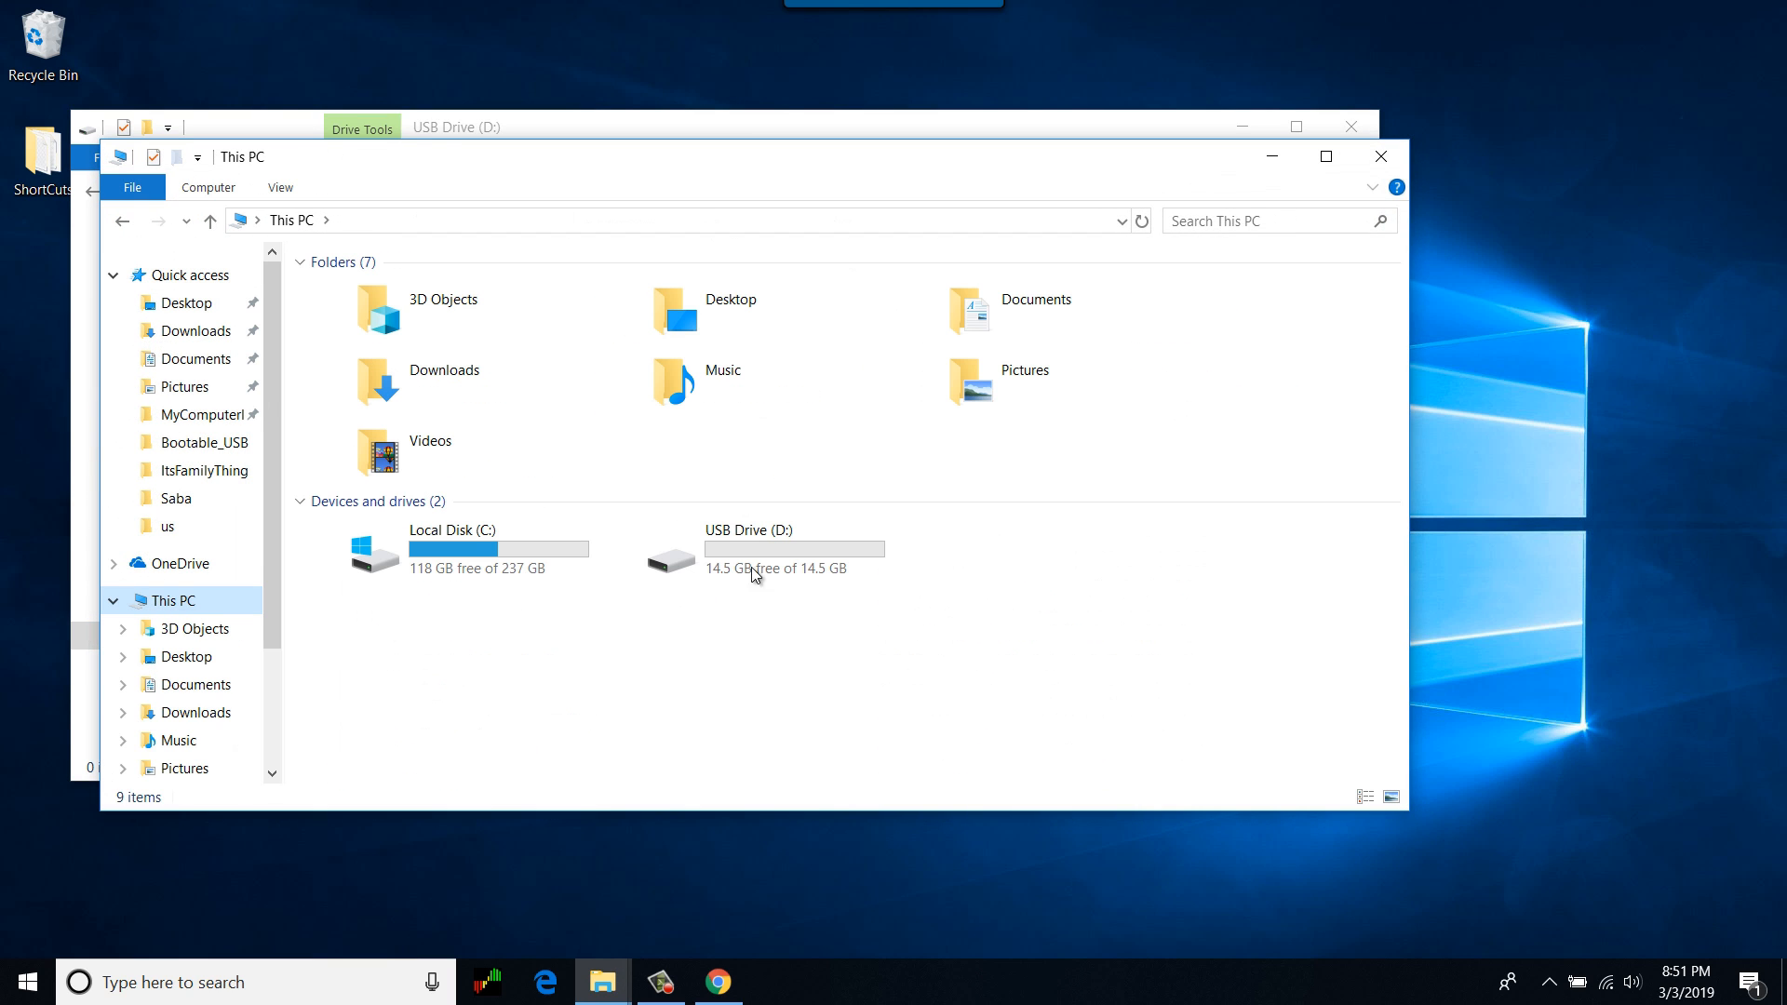
mouse_move(793, 476)
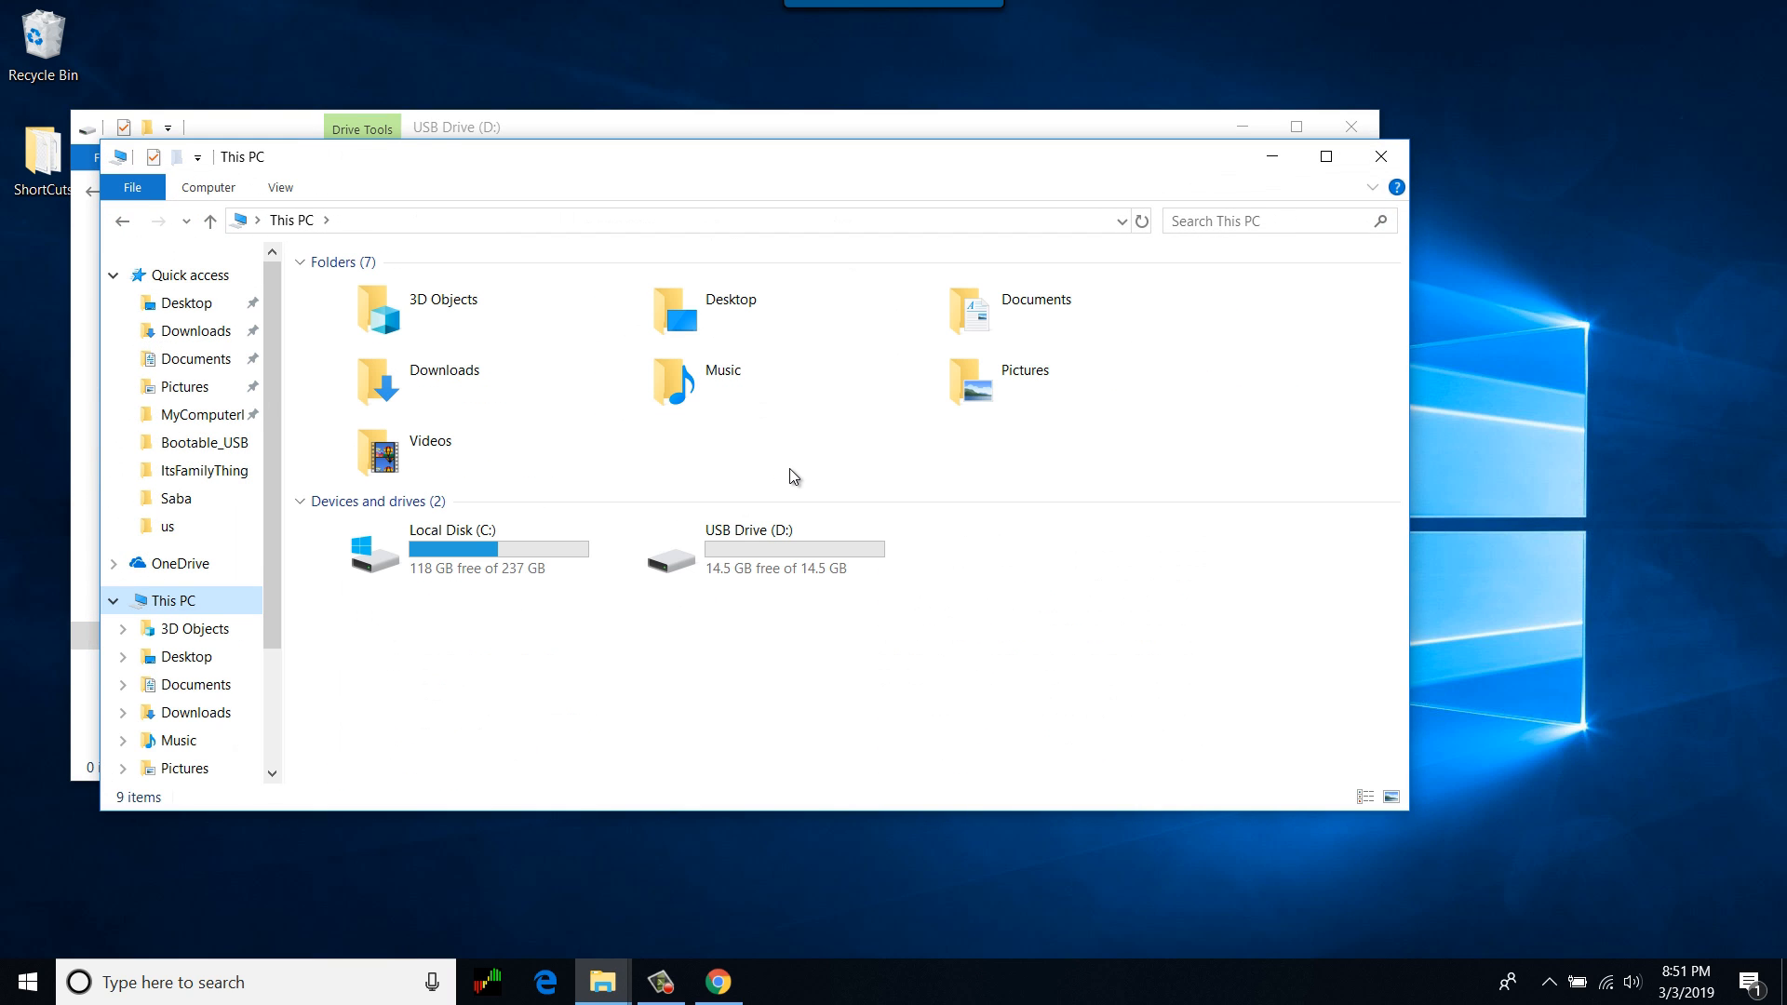
mouse_move(214, 372)
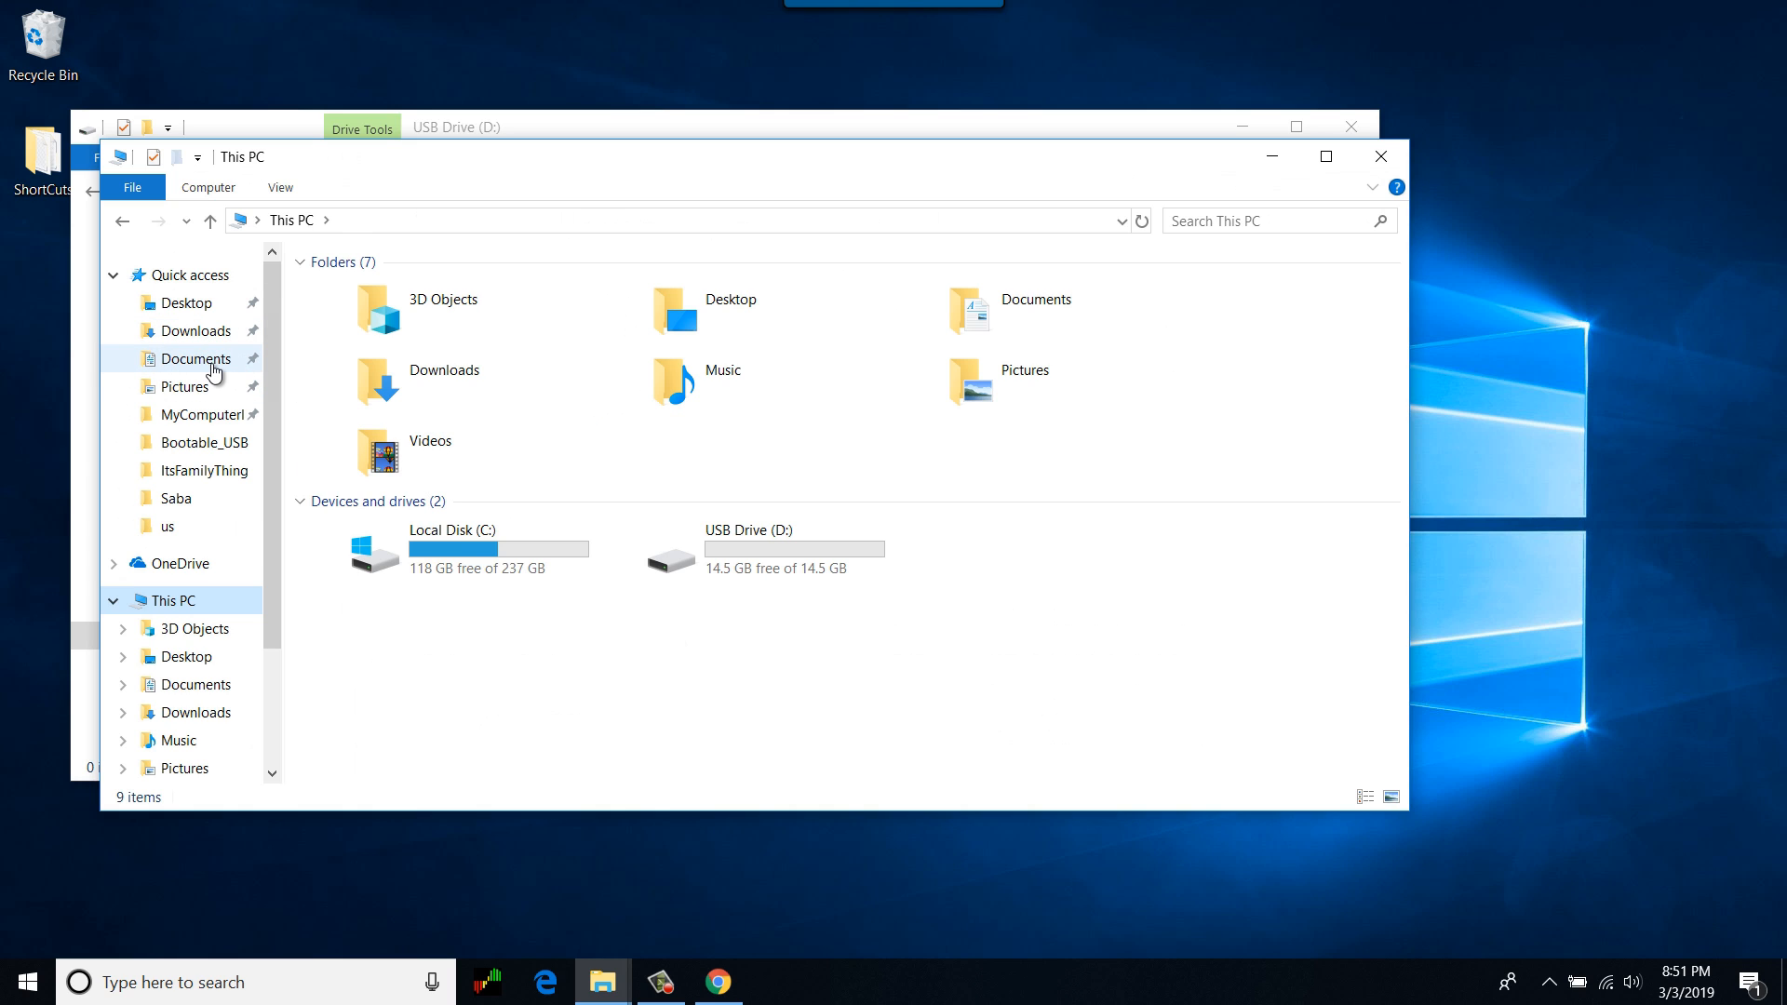
- Mount Windows.iso from Documents > Camtasia Studio > Bootable_USB and select all its files
double_click(195, 360)
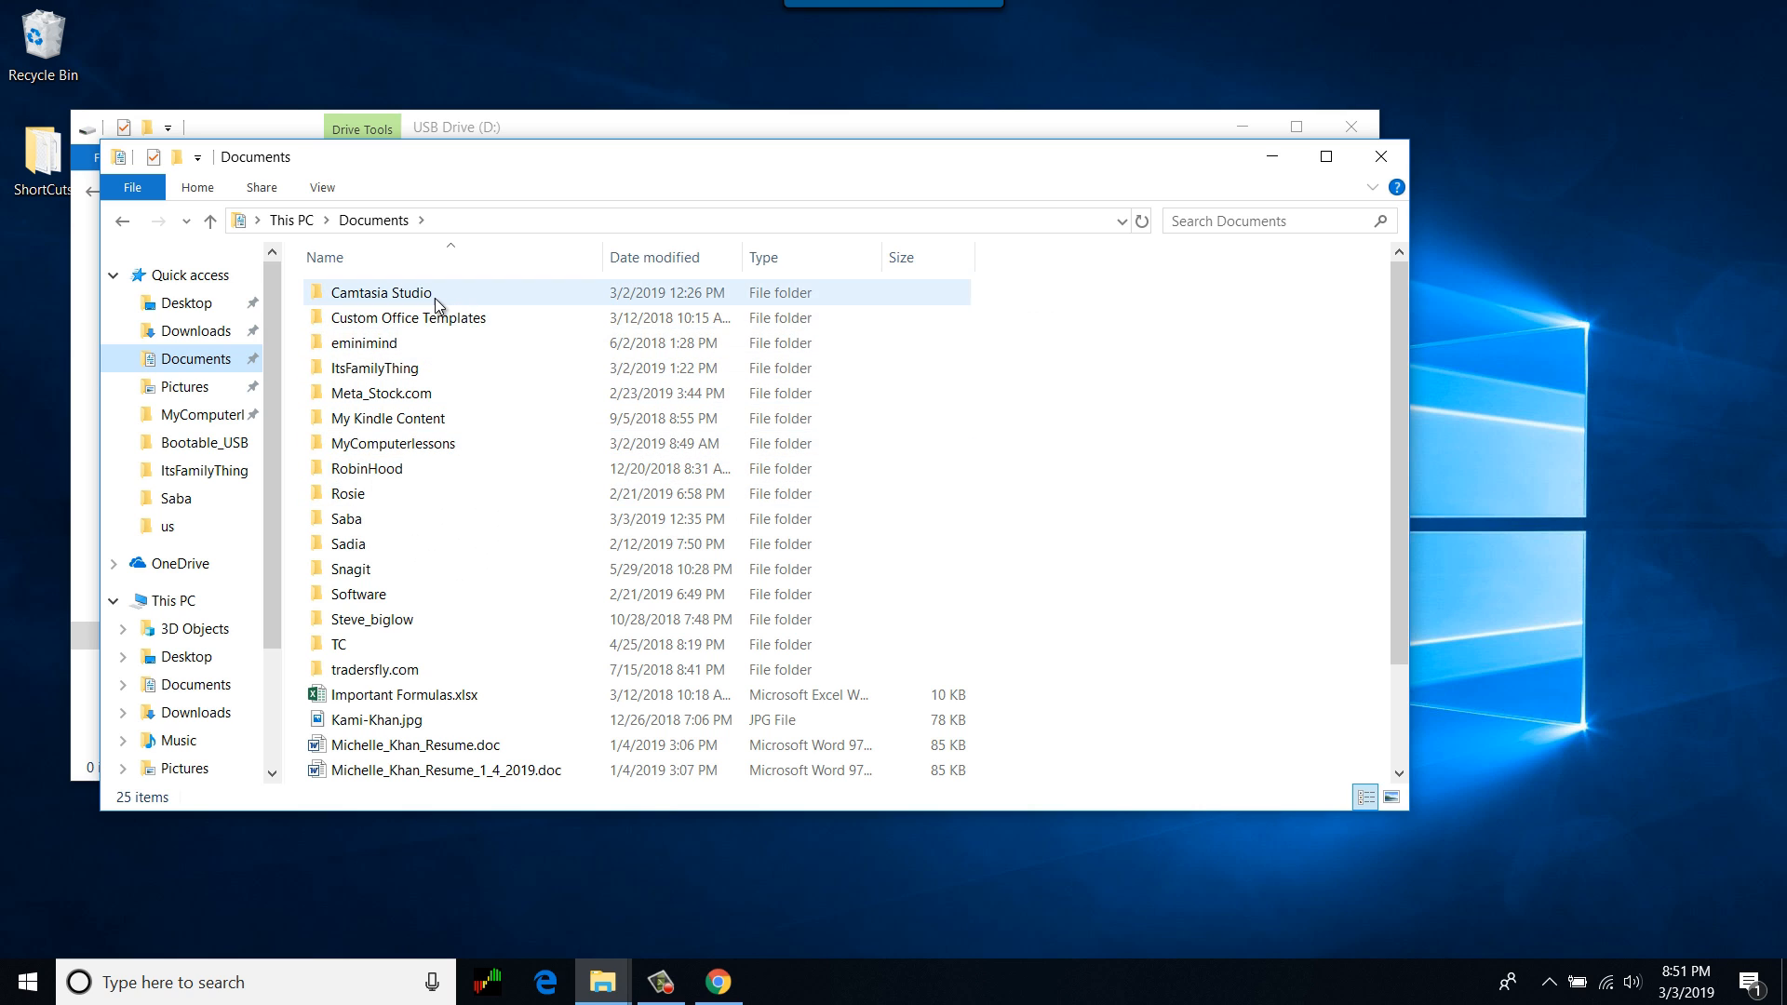
double_click(380, 292)
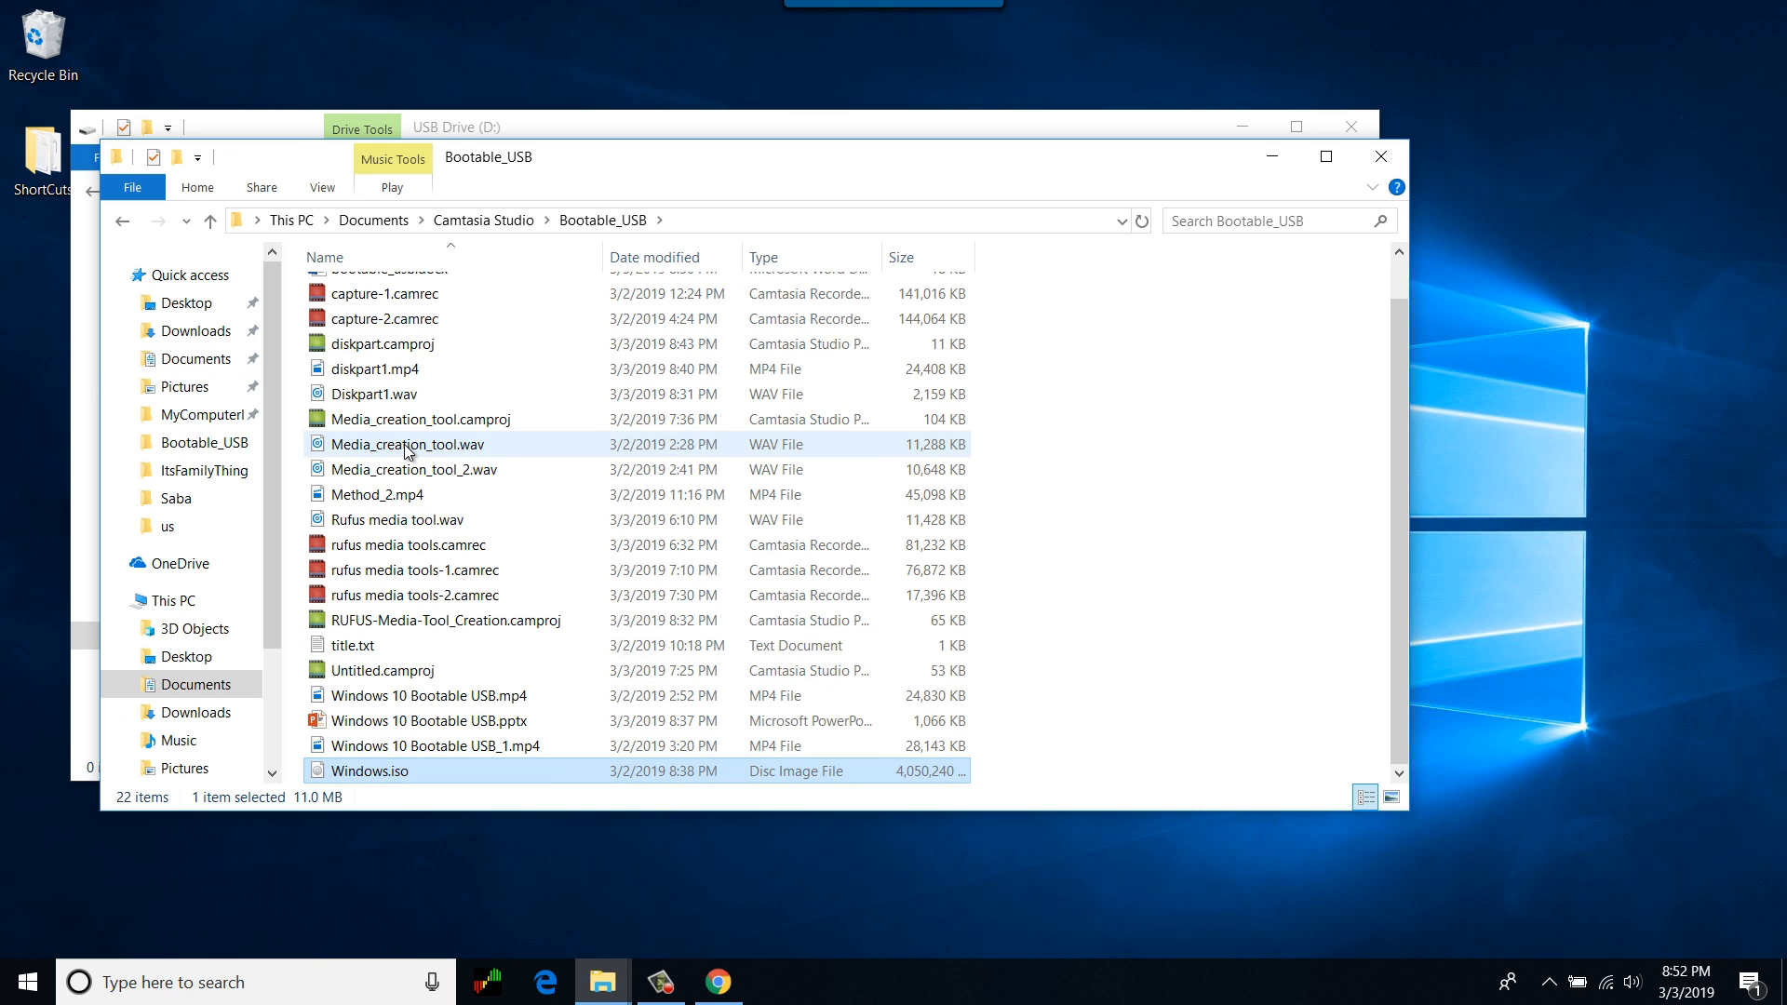
click(369, 771)
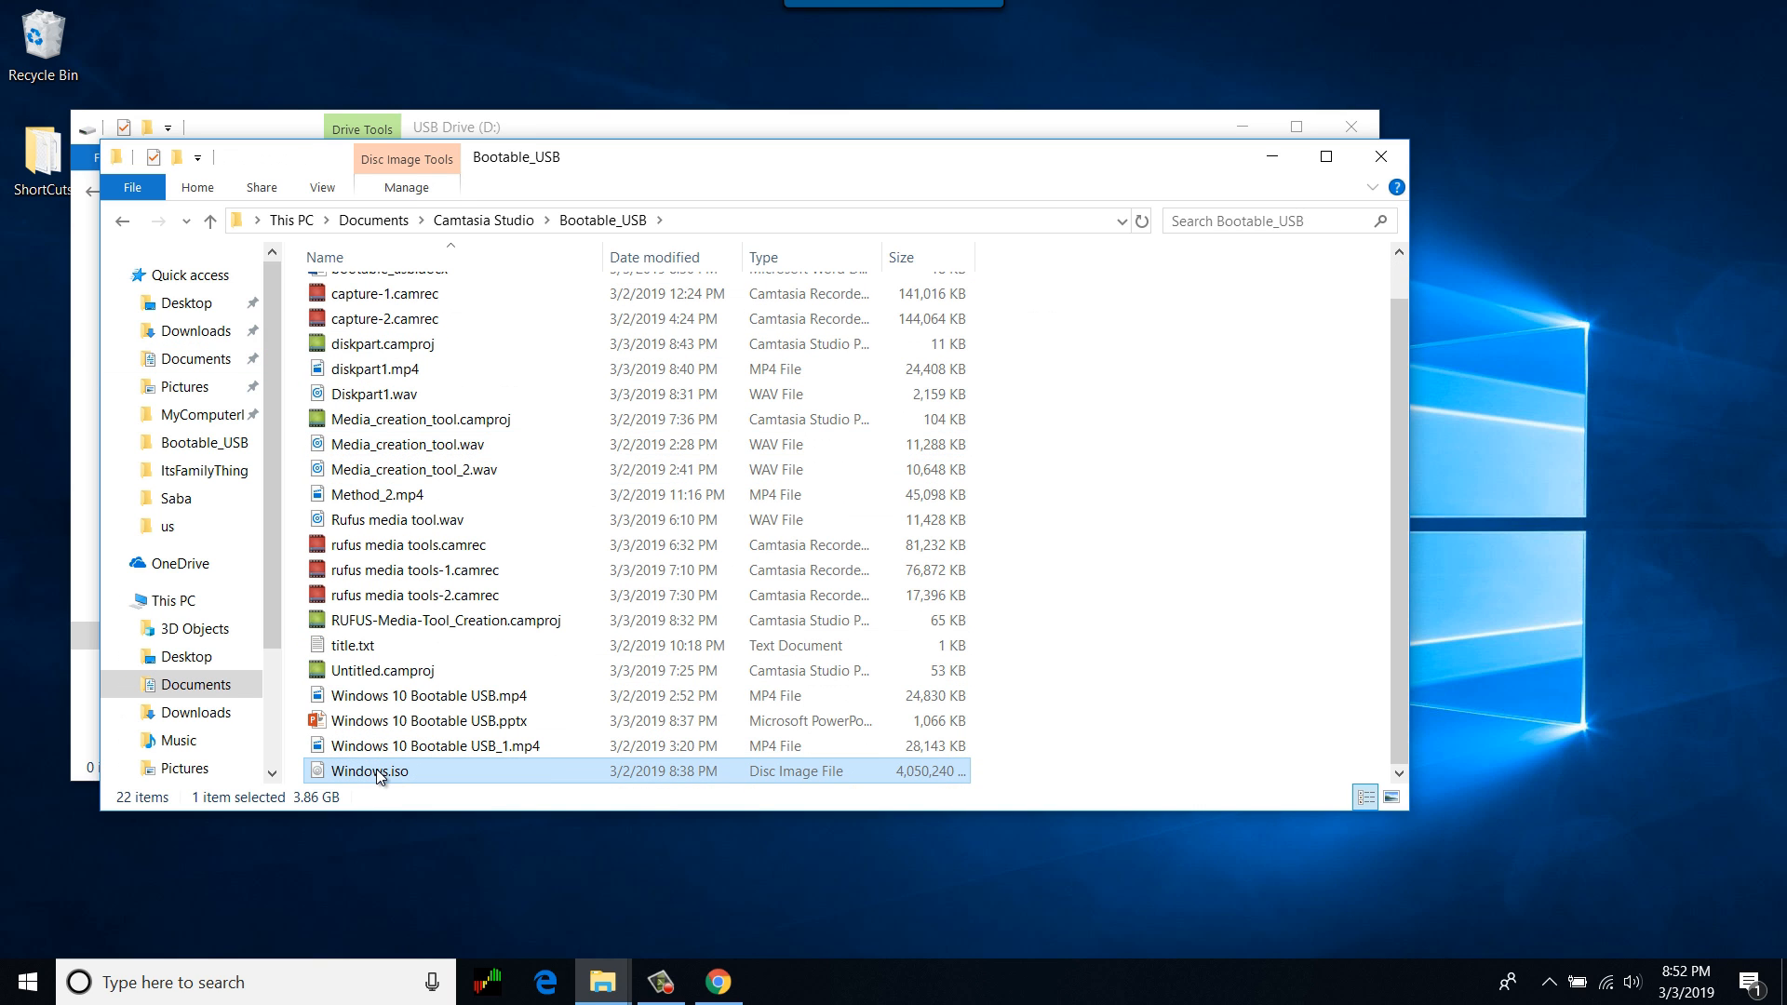
double_click(371, 771)
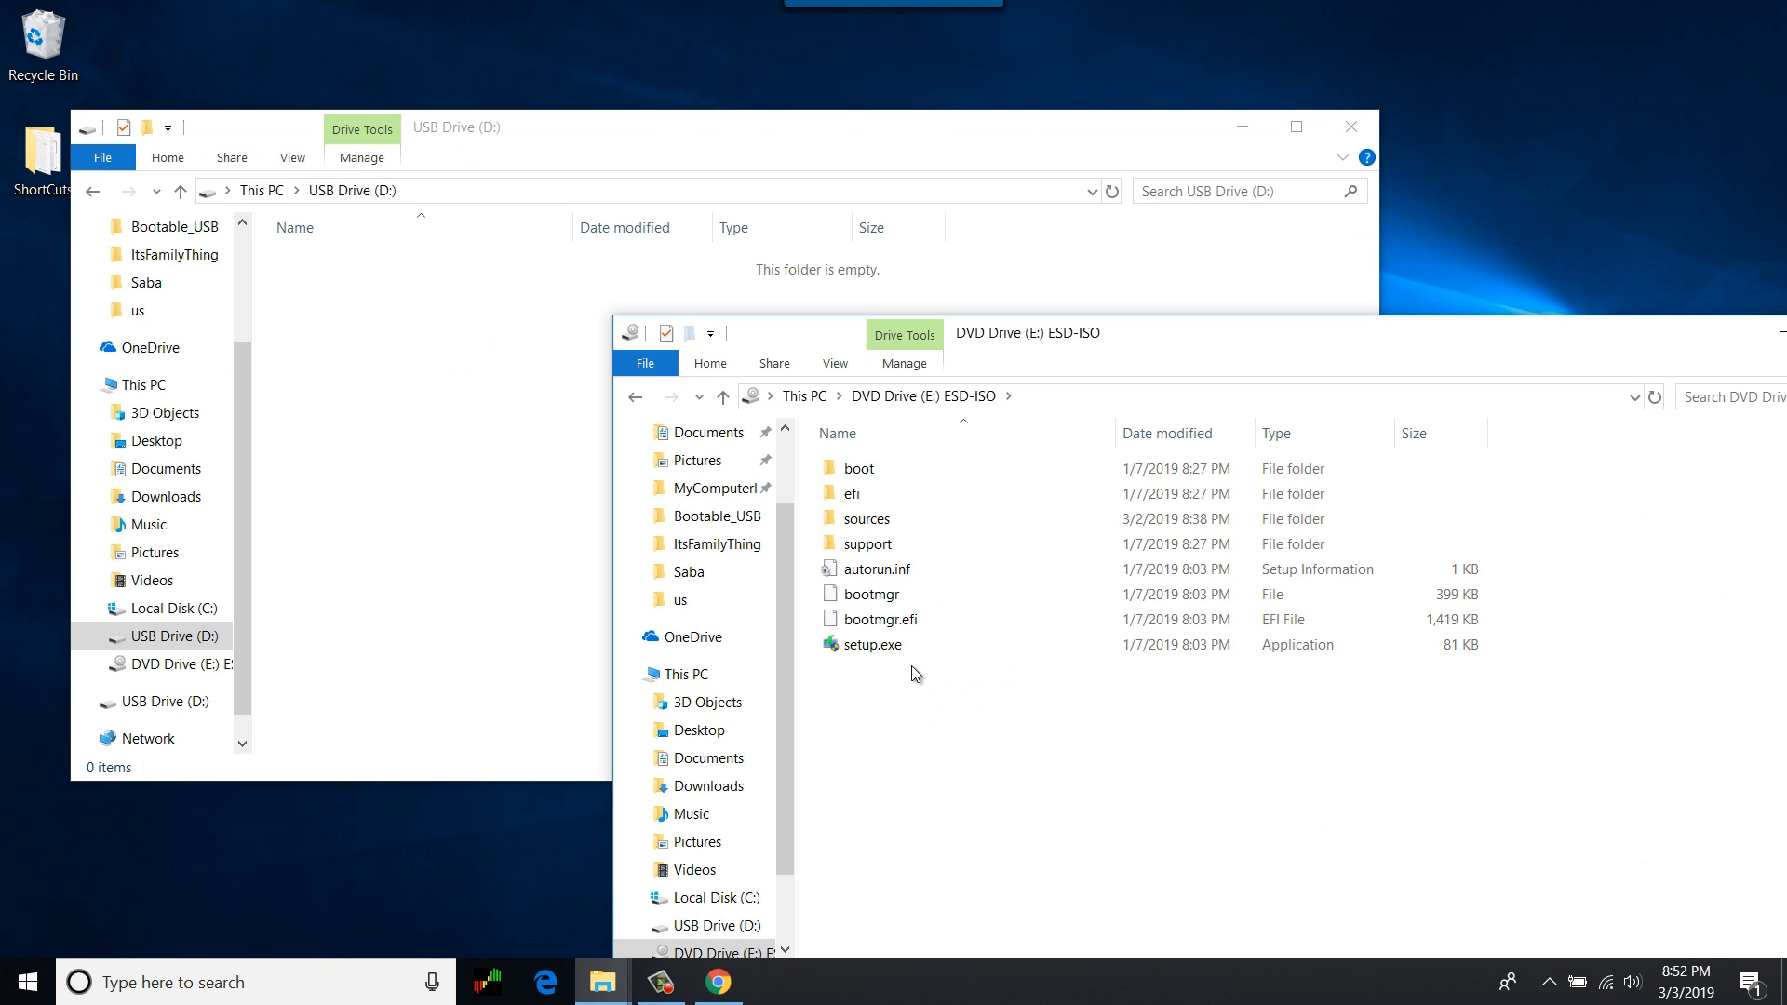
key(ctrl+a)
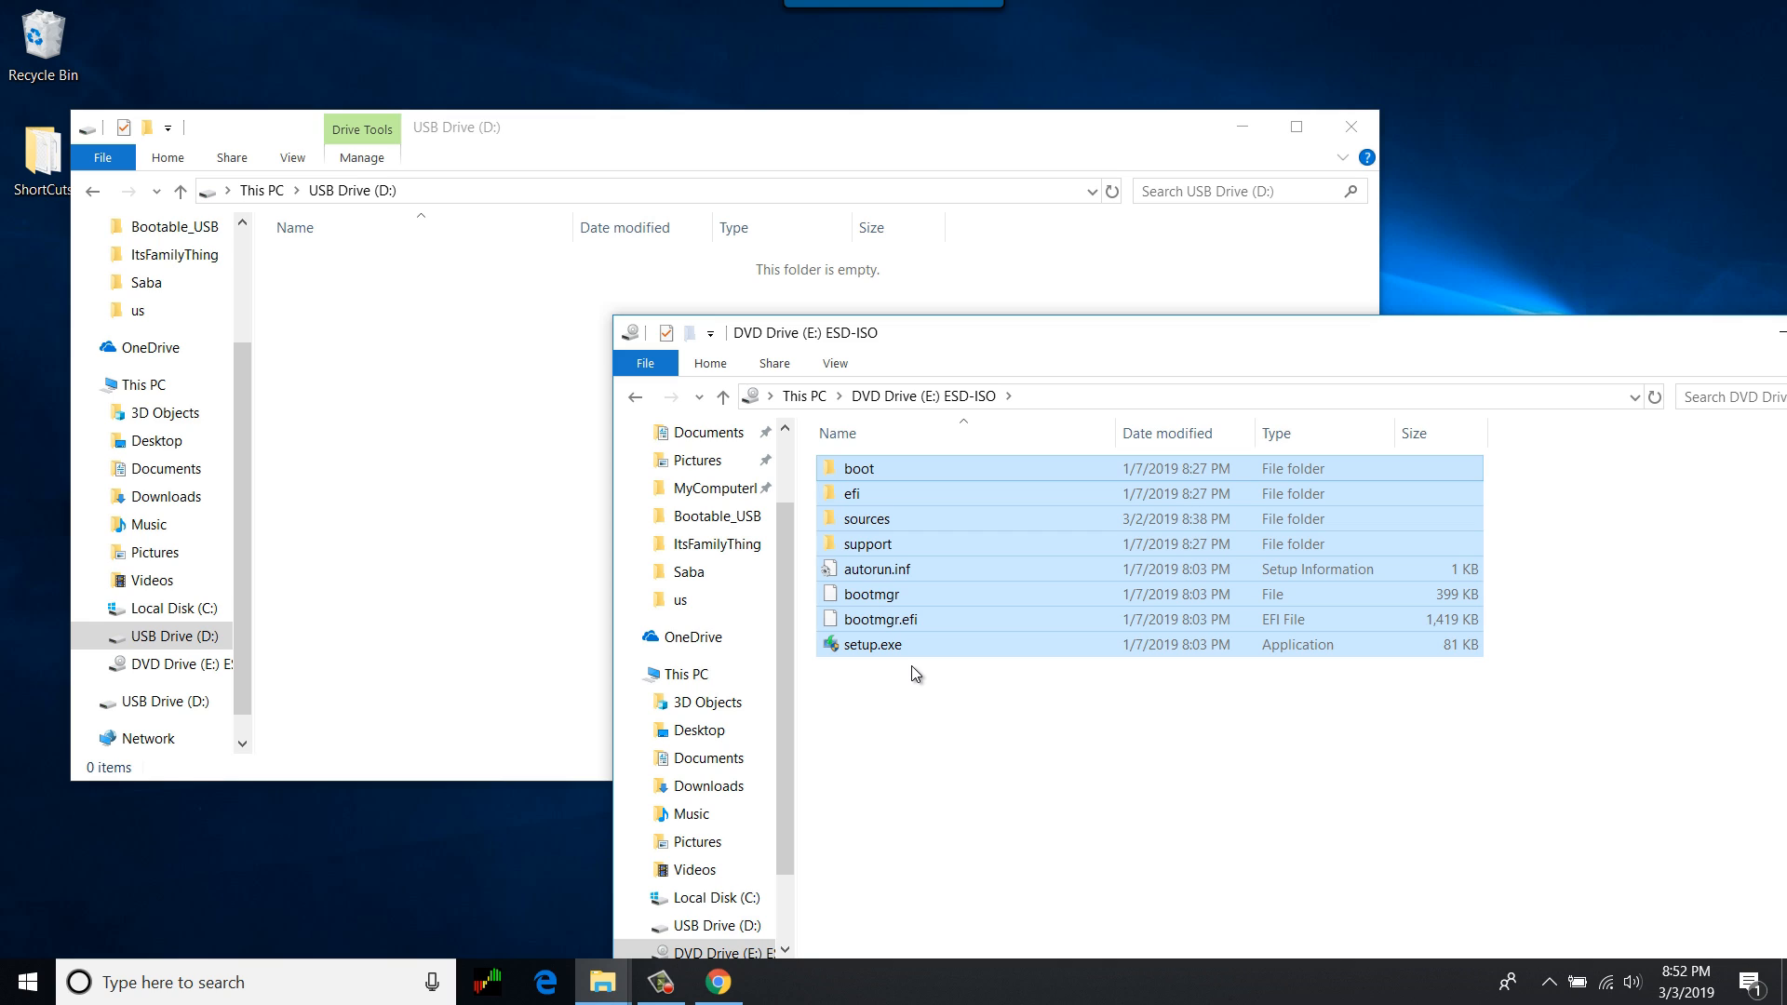